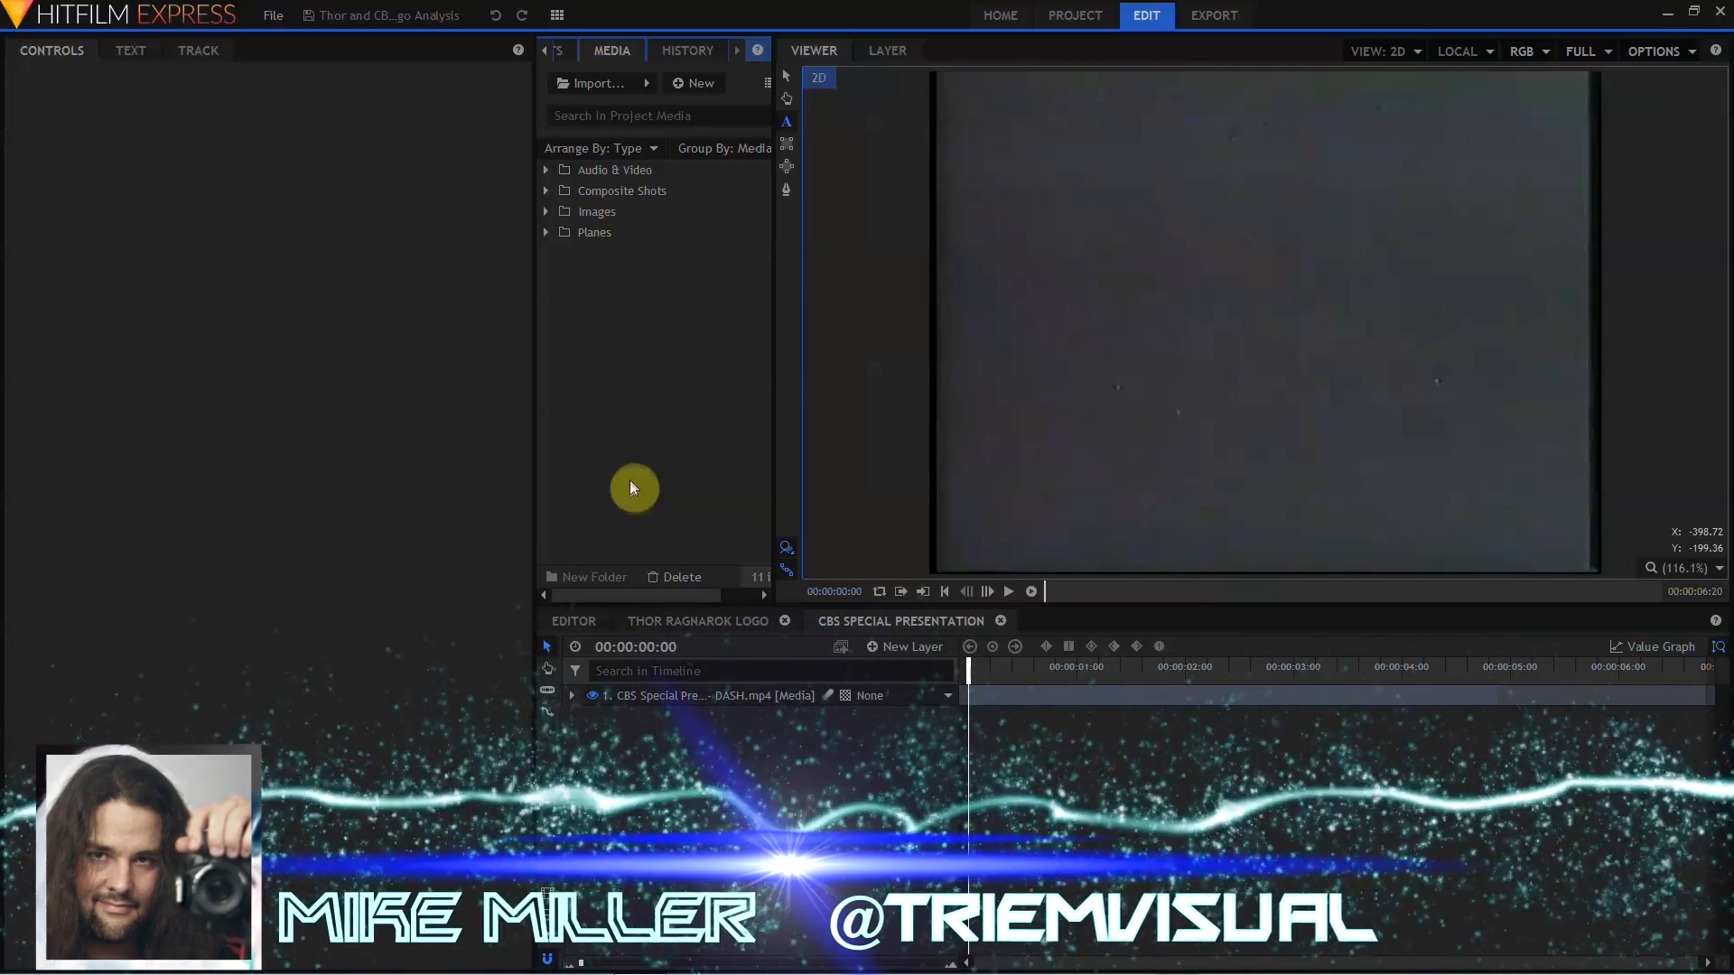
- Switch the interface to the Editing workspace, adding a Trimmer panel above the media bin
left_click(557, 15)
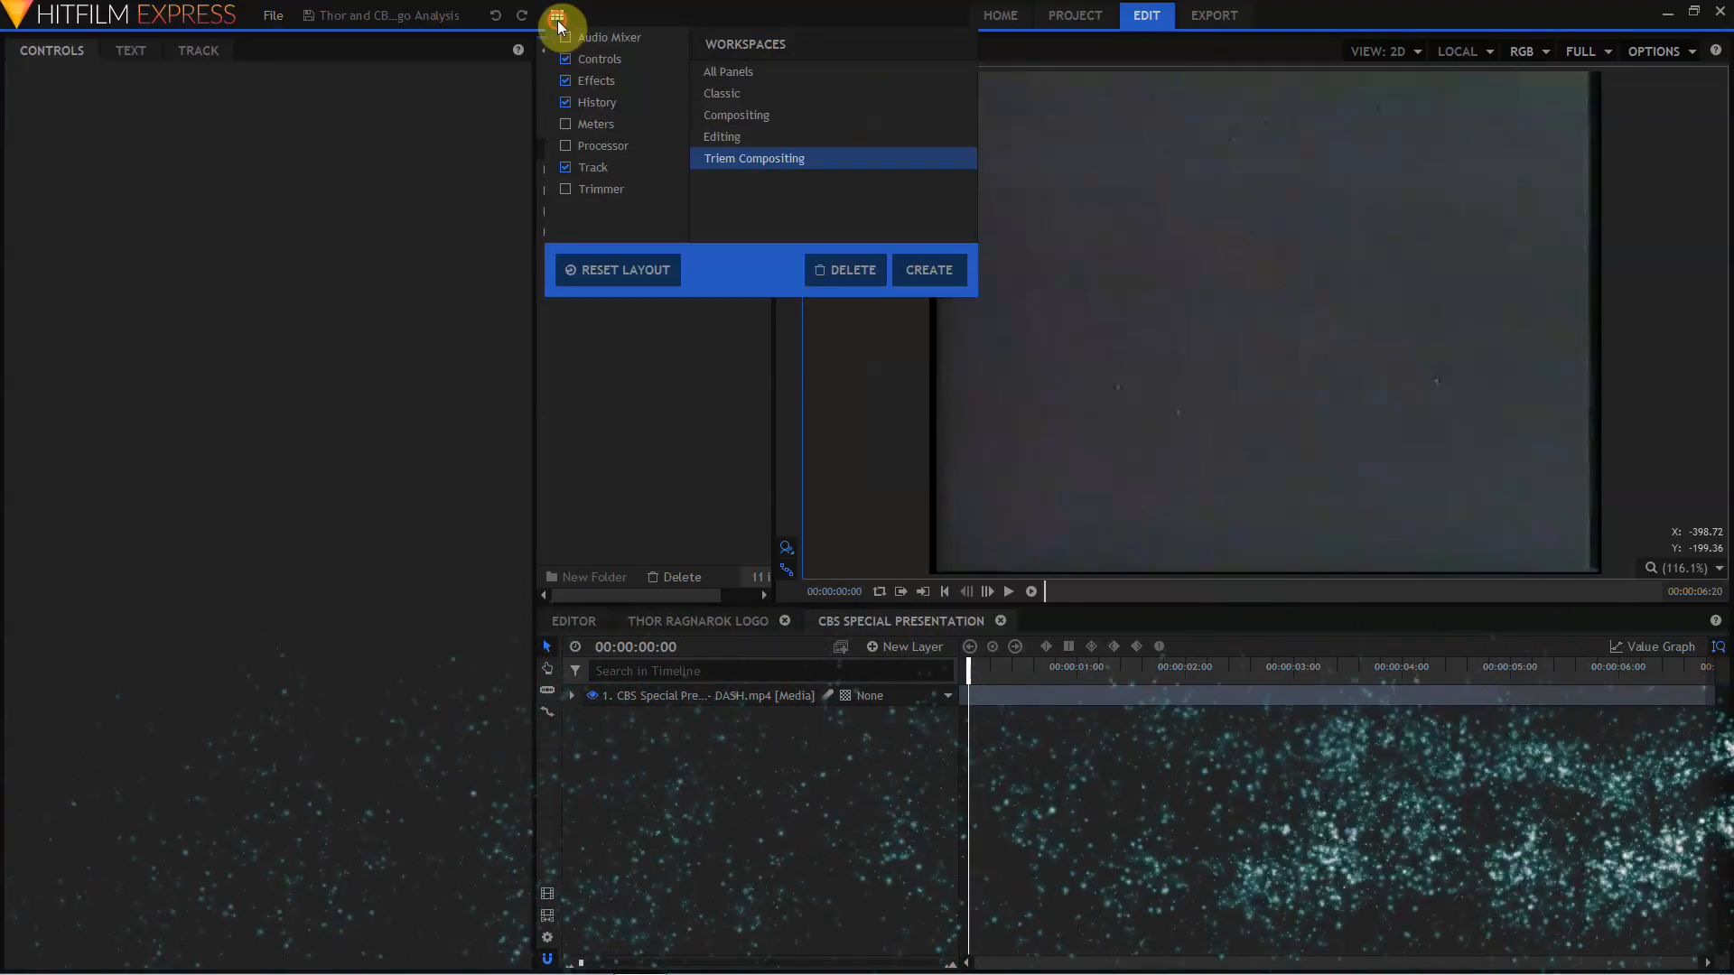
mouse_move(724, 140)
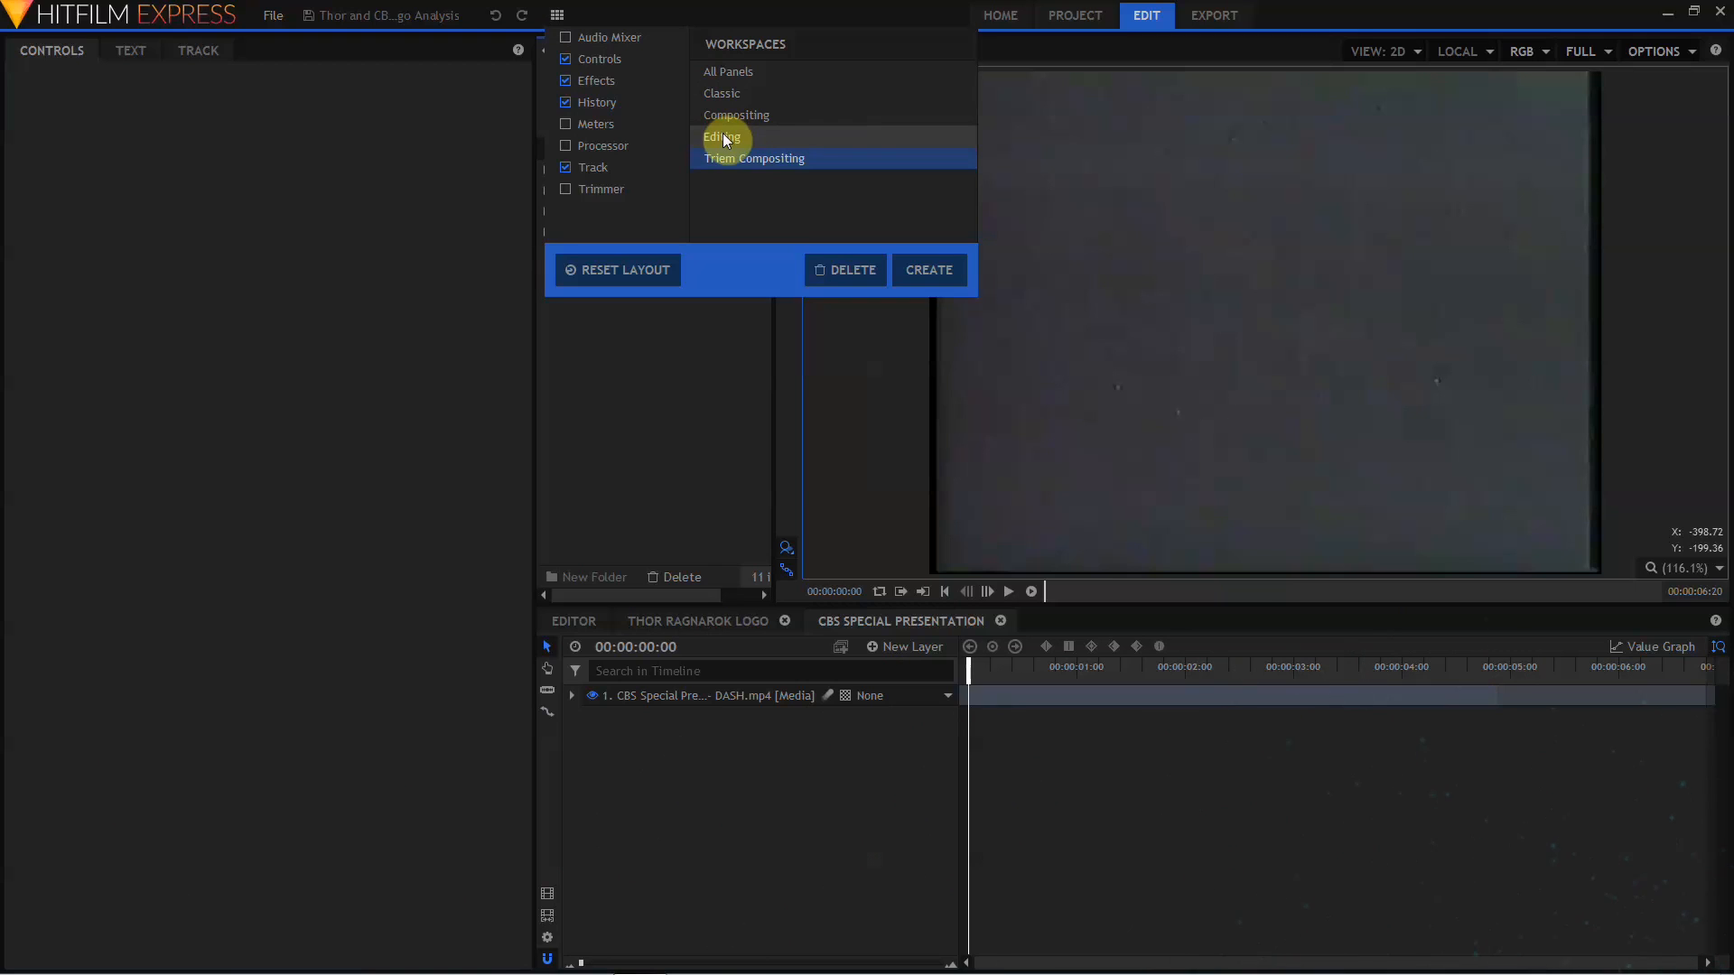
left_click(722, 136)
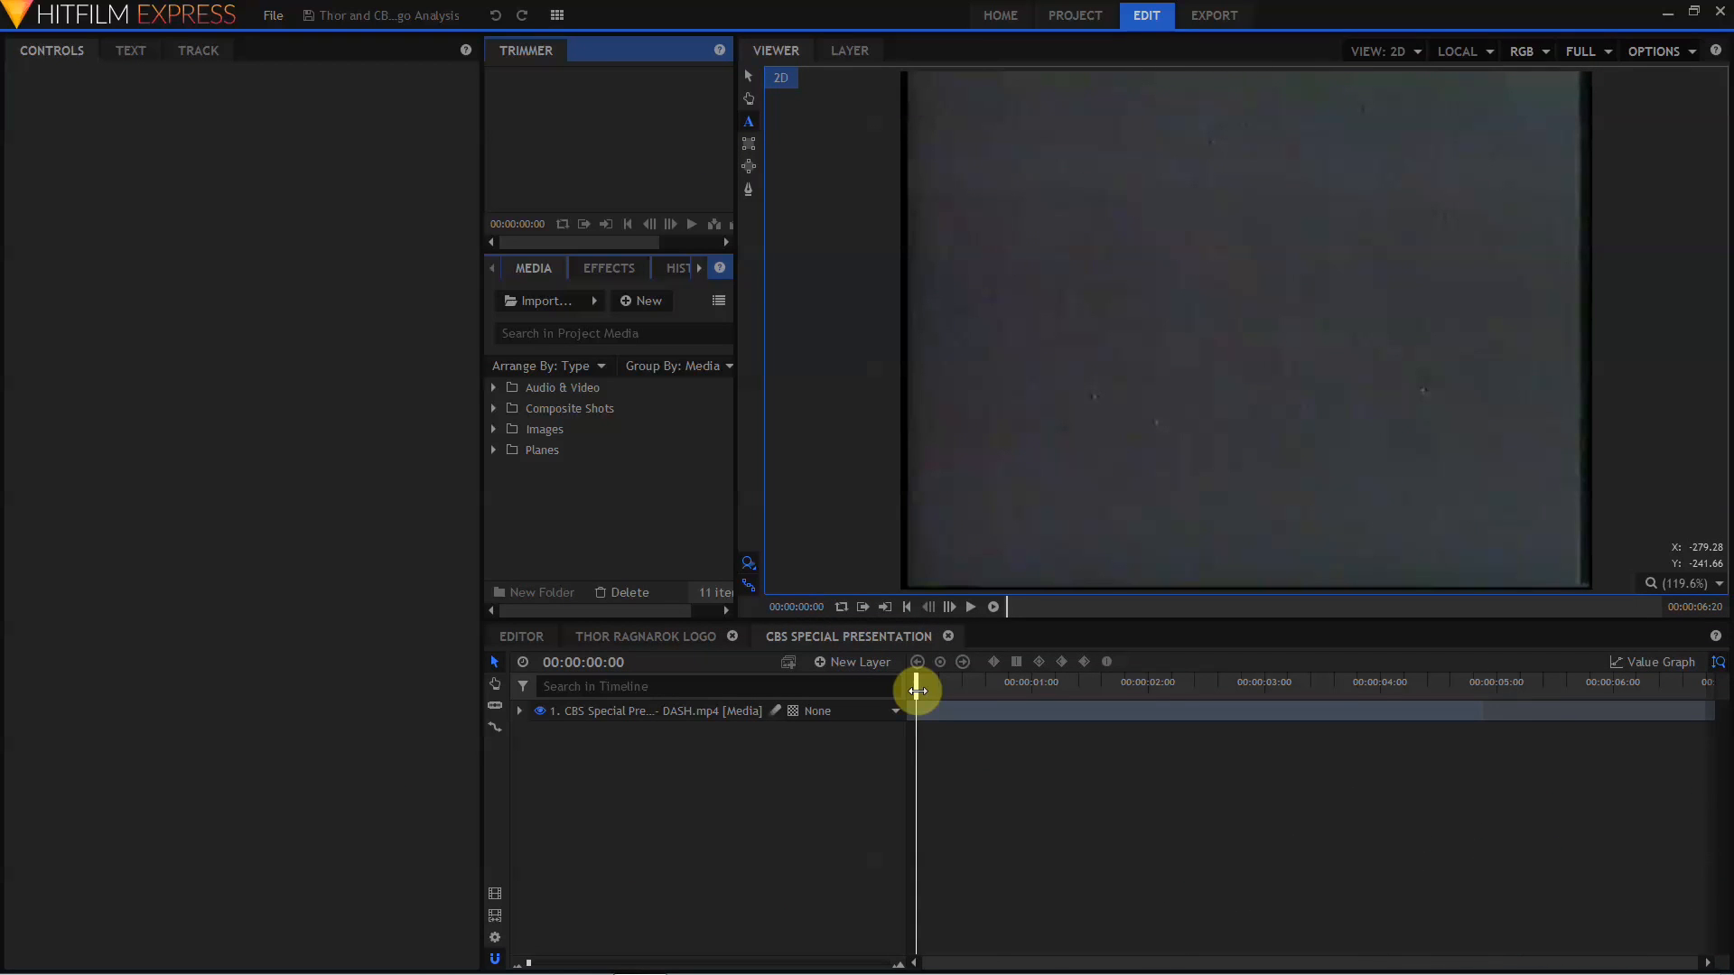
- Scrub through the CBS Special Presentation reference clip
left_click_drag(917, 694, 1042, 694)
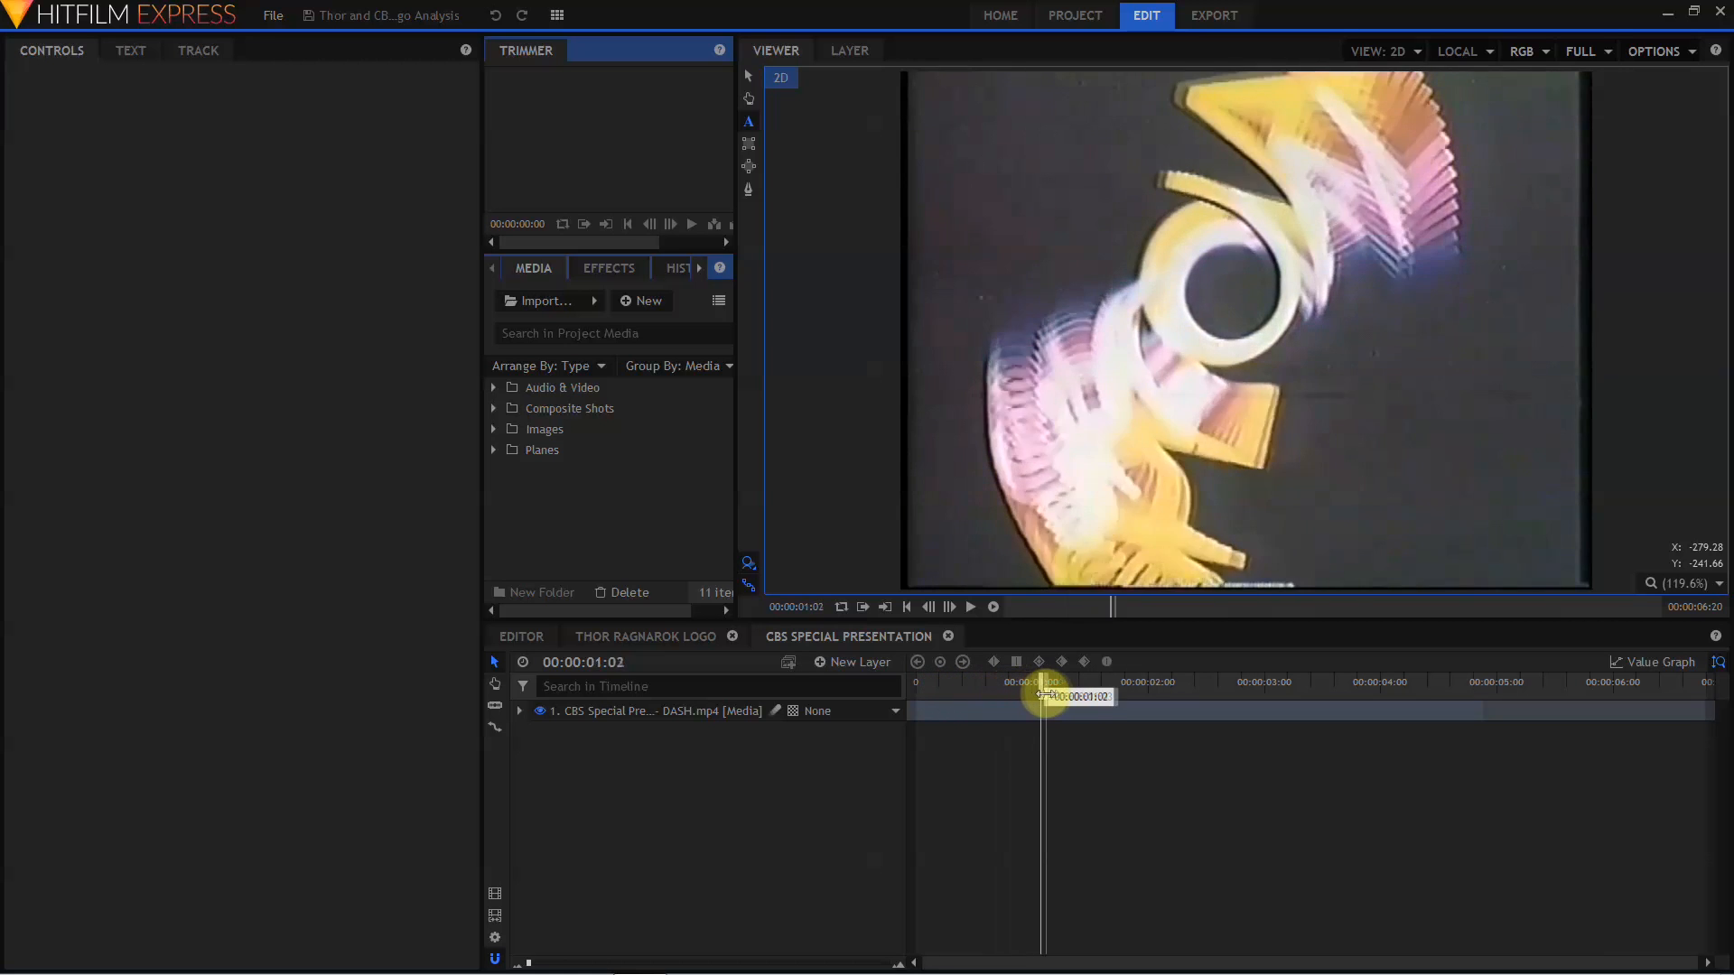
left_click_drag(1039, 695, 1314, 694)
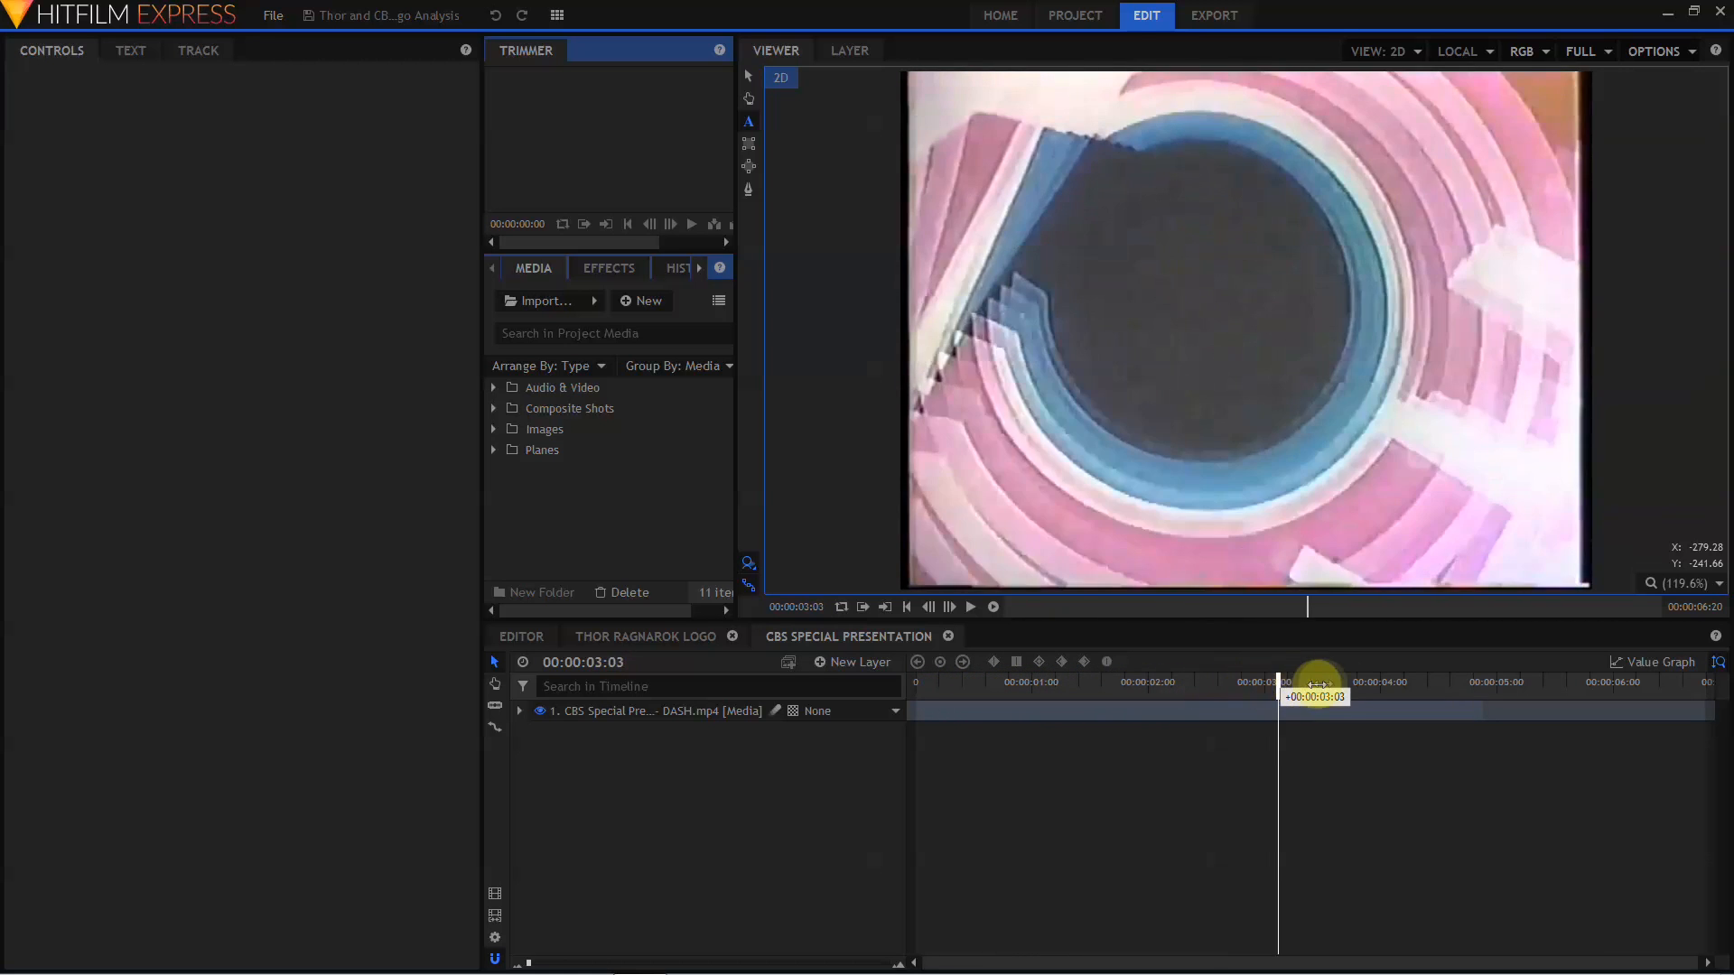
left_click_drag(1280, 680, 1576, 681)
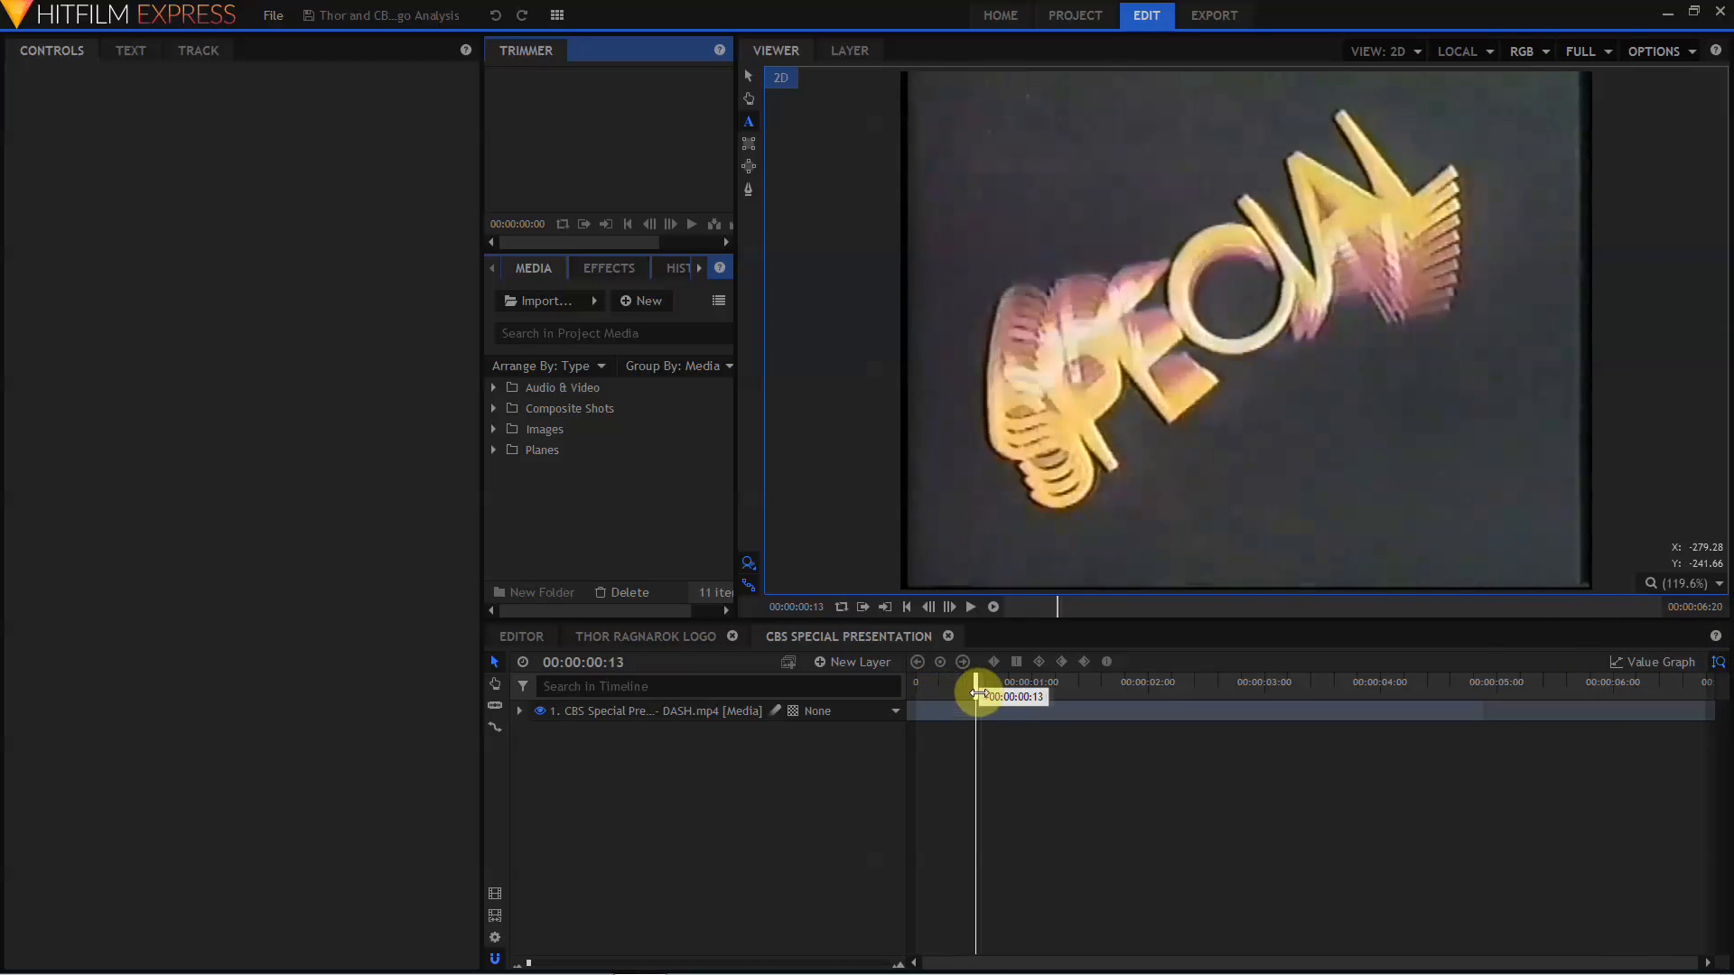
left_click_drag(976, 694, 1190, 694)
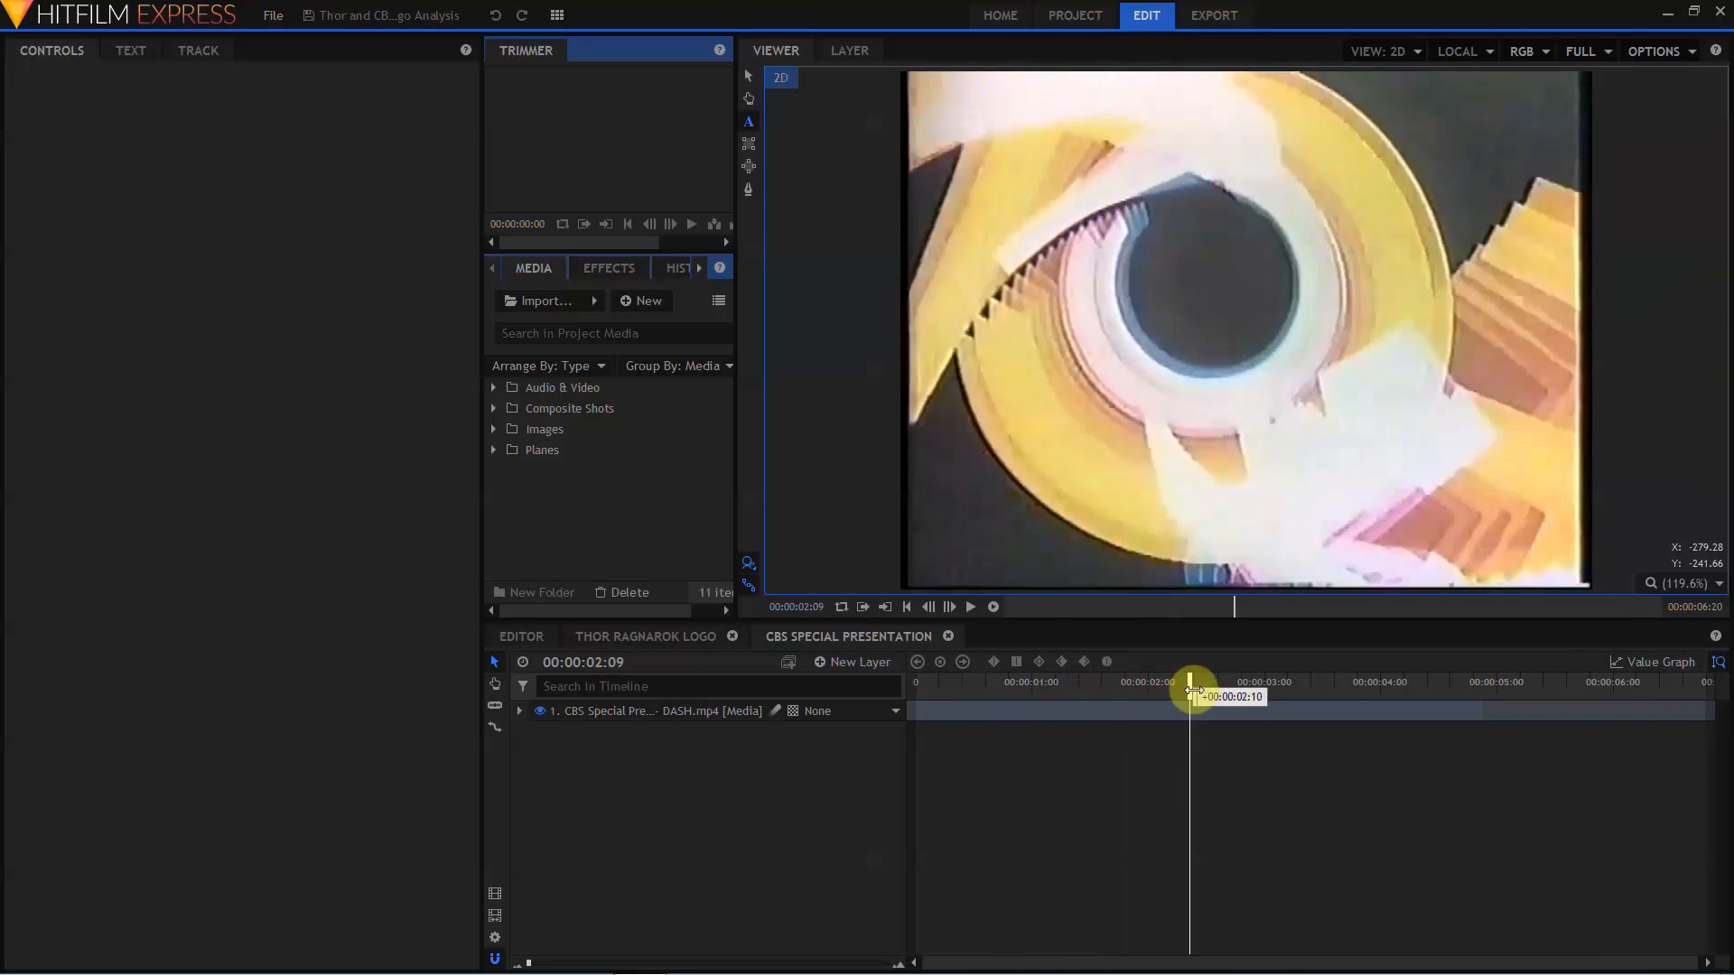
- Preview and play the Thor Ragnarok logo, then start a new 1080p 25 fps project
left_click(645, 636)
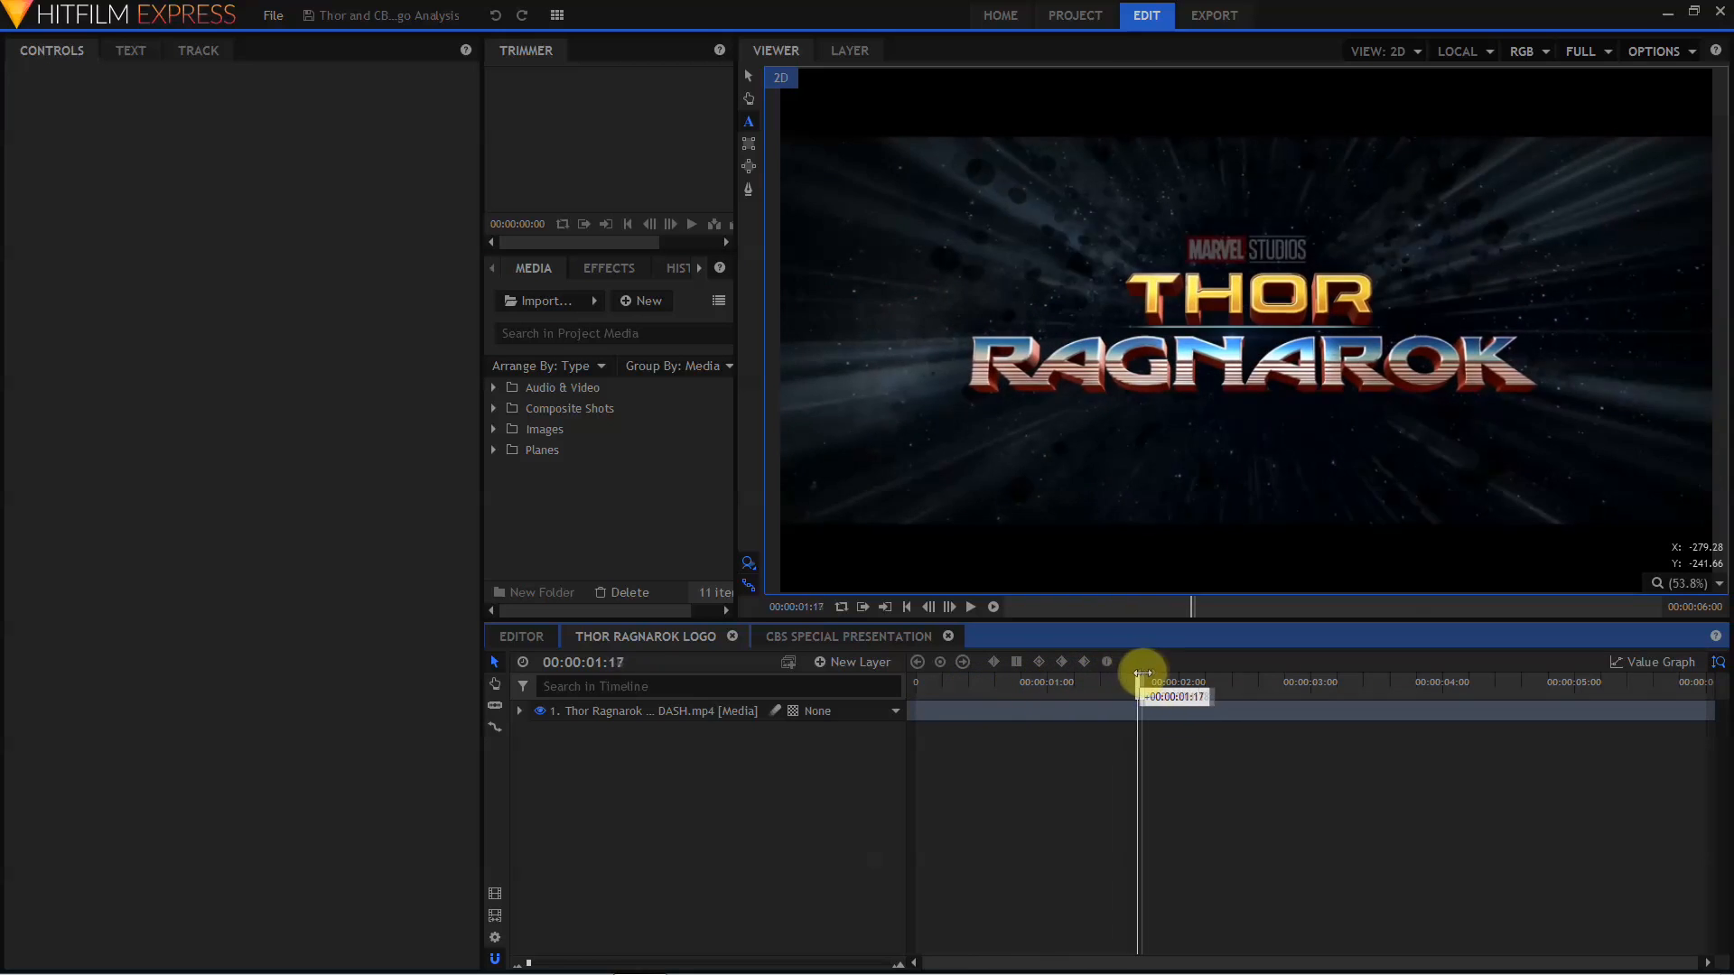
left_click_drag(1140, 669, 1473, 639)
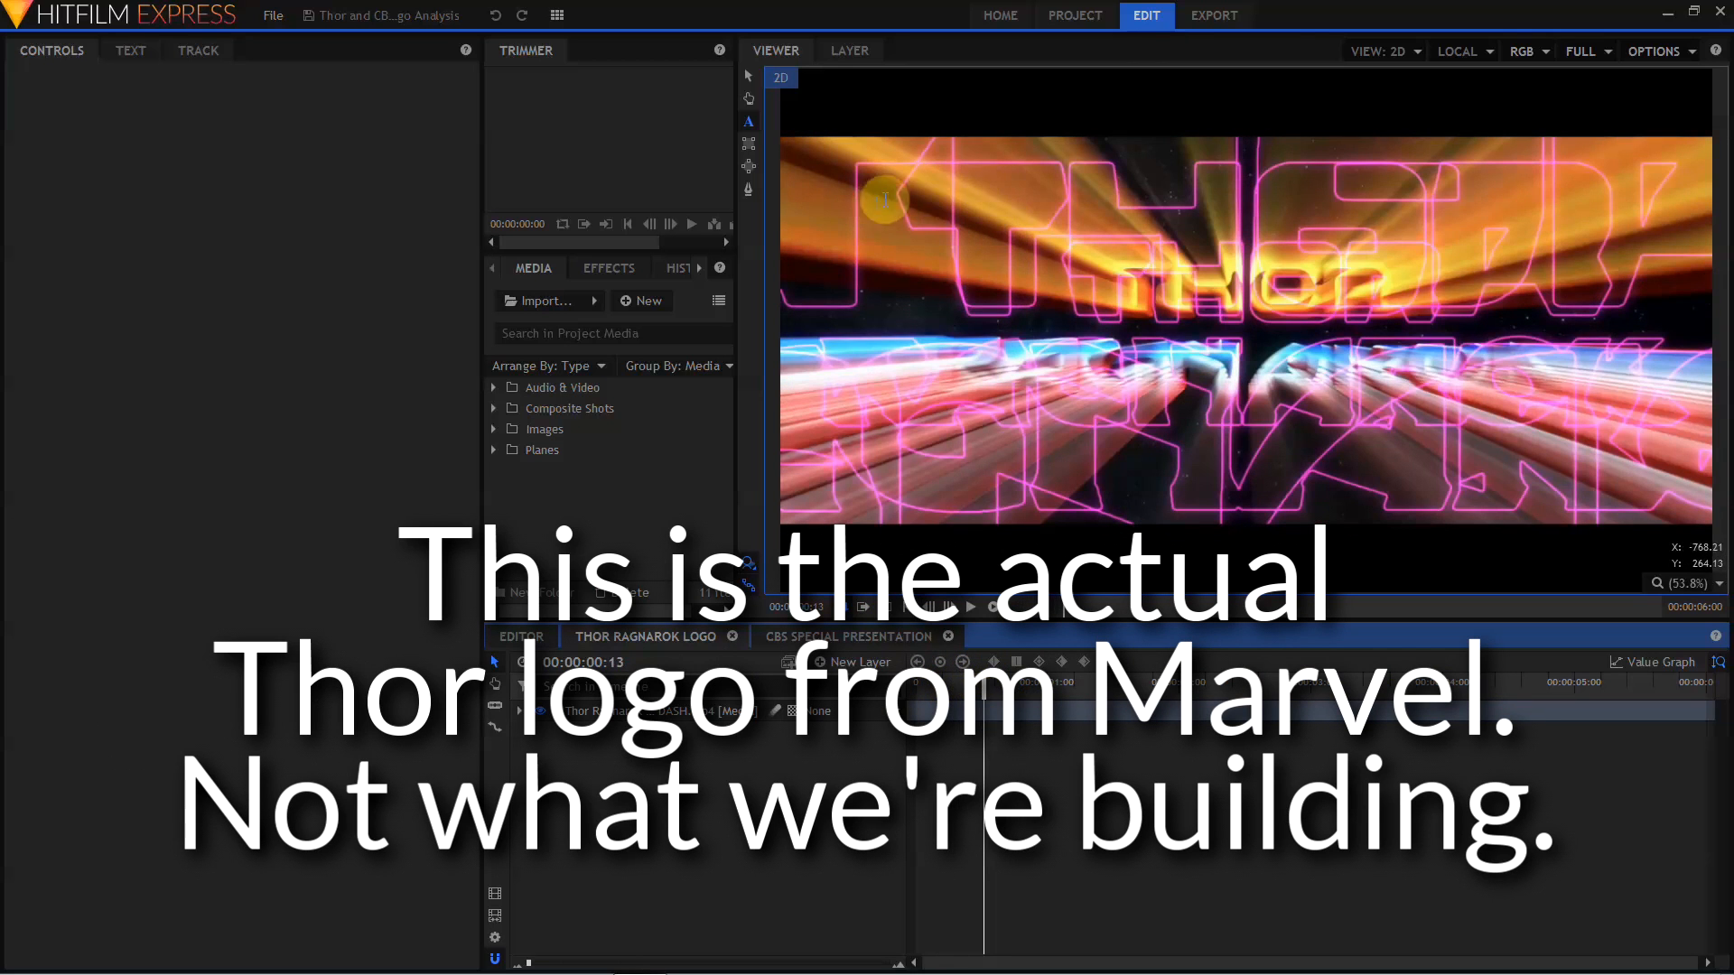
mouse_move(1182, 298)
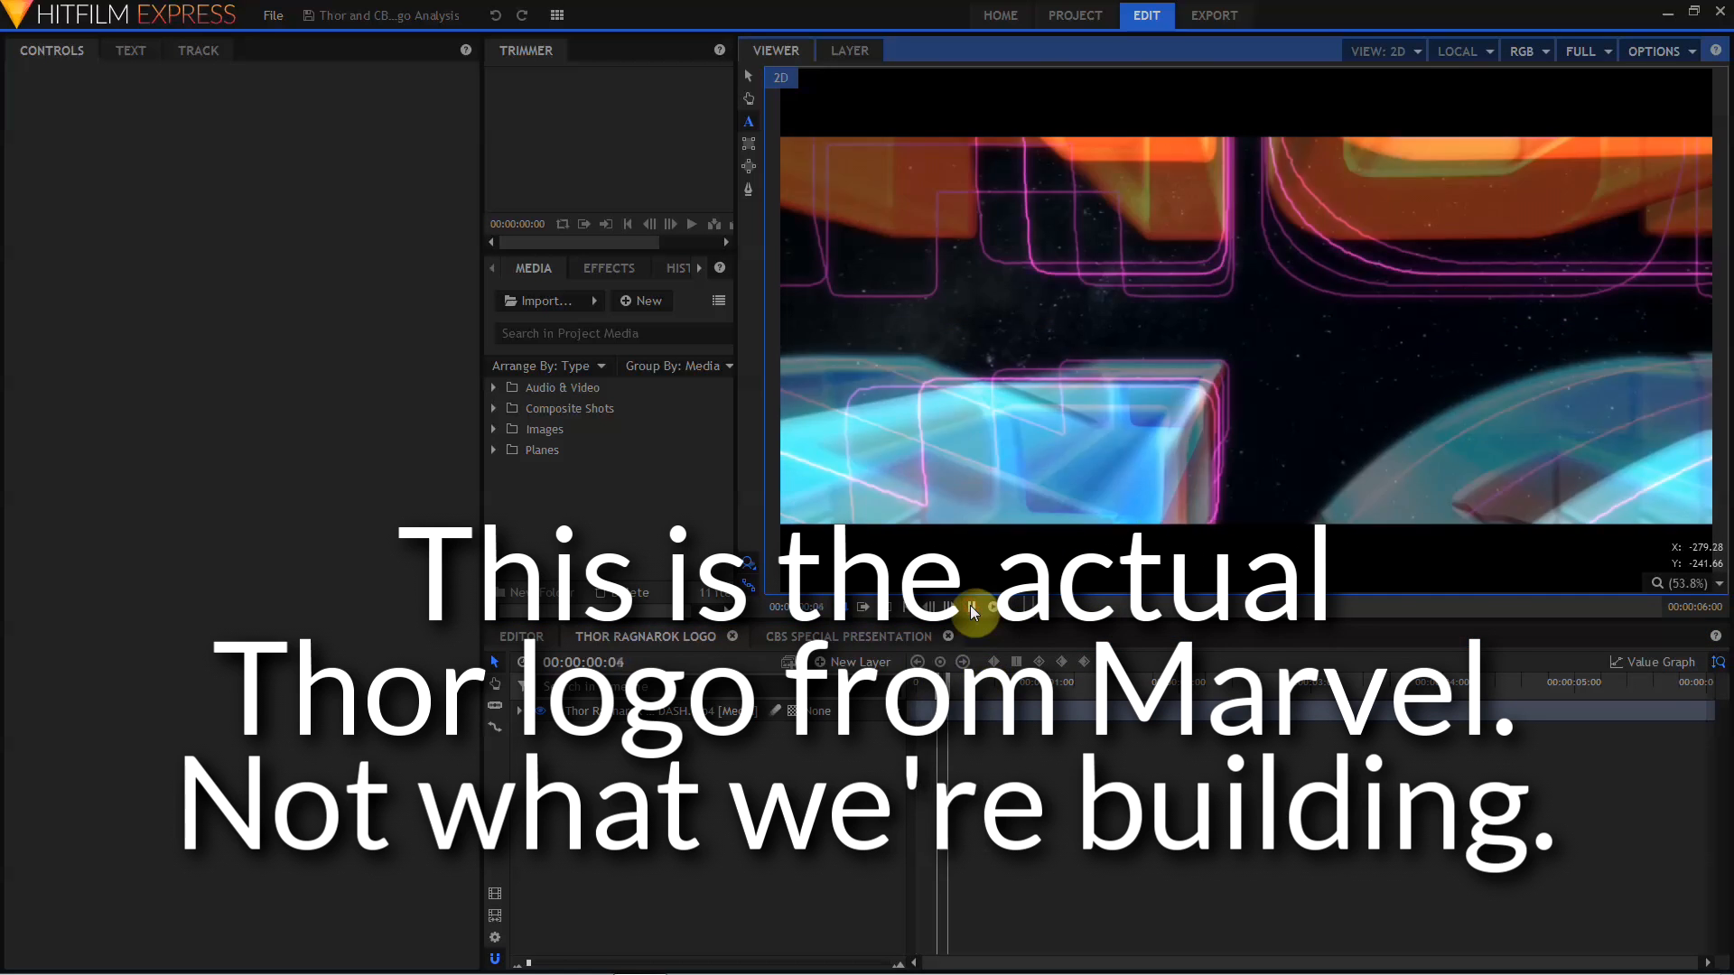
left_click(973, 607)
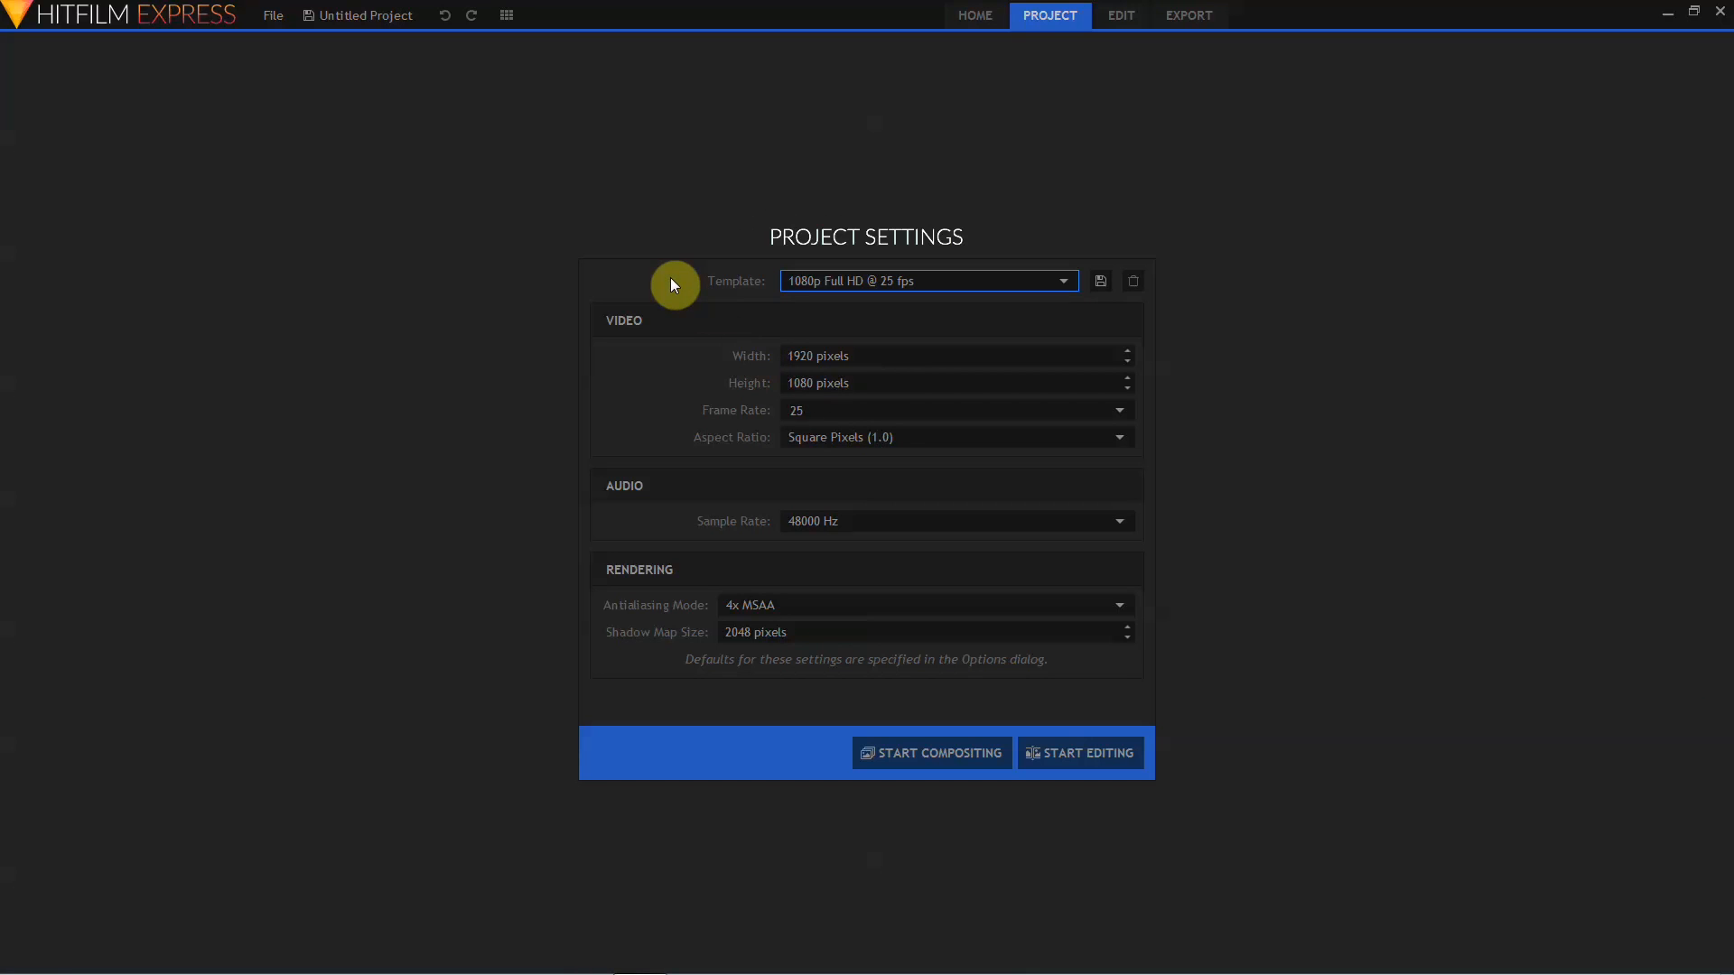
mouse_move(803, 296)
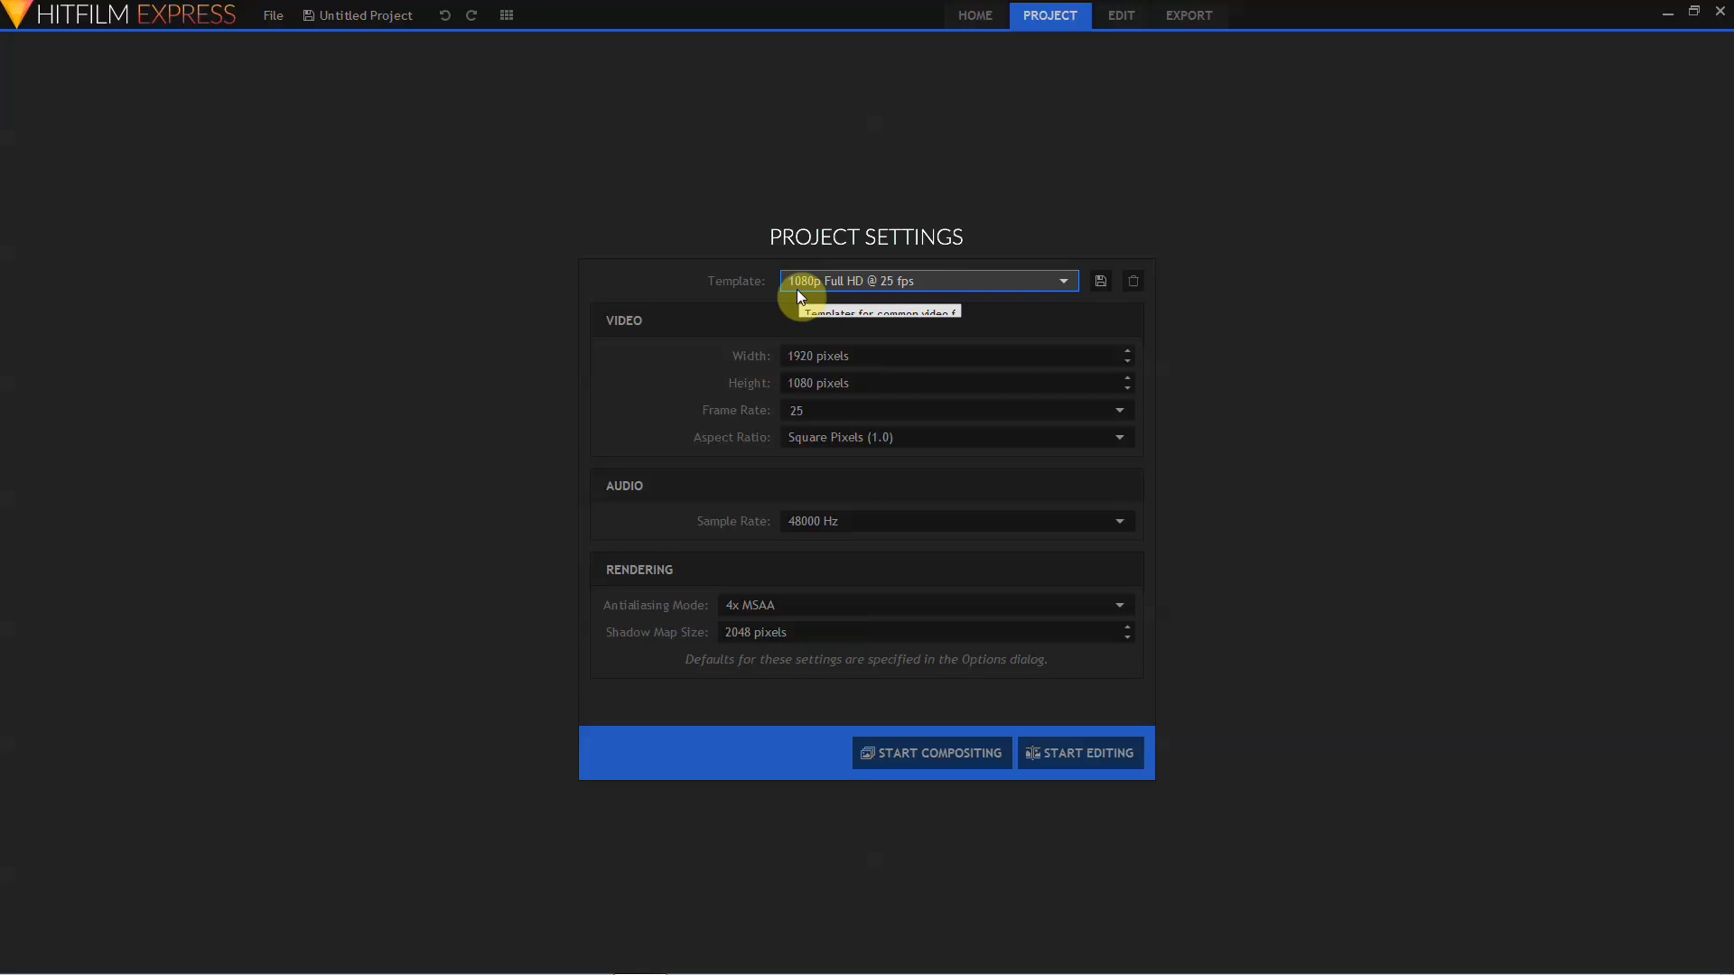
left_click(1081, 753)
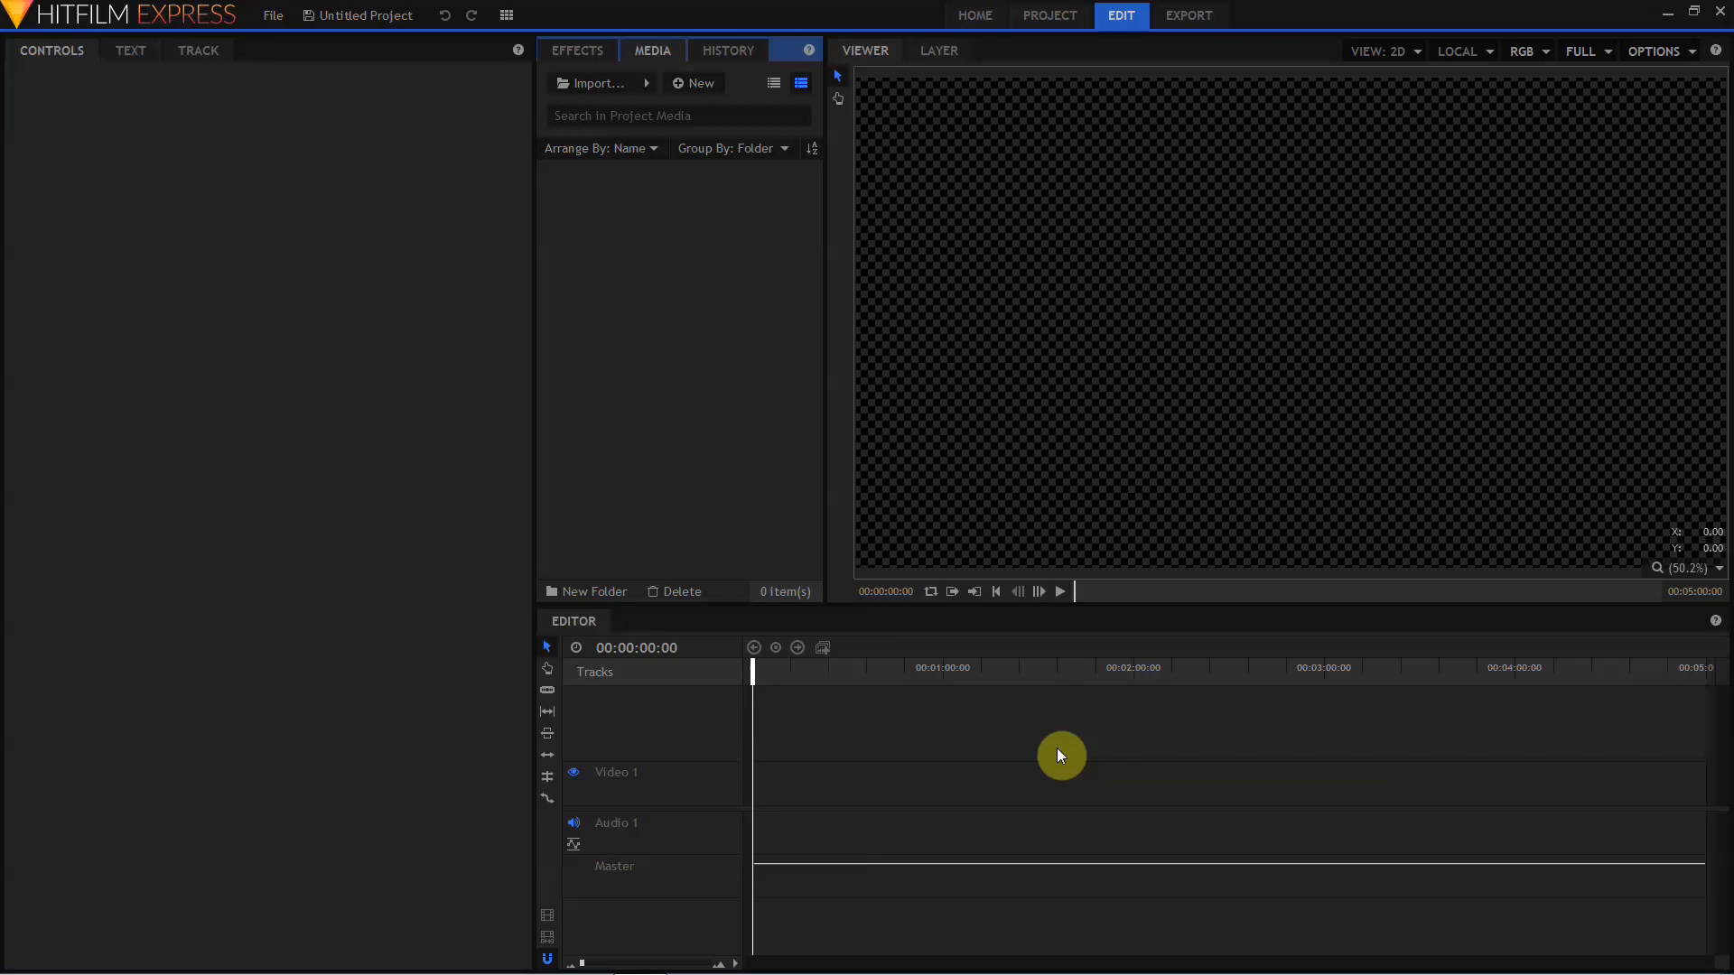
- Create a composite shot named 'Text Holder', 00:00:08:00 long, 1200 wide by 400 high
left_click(694, 82)
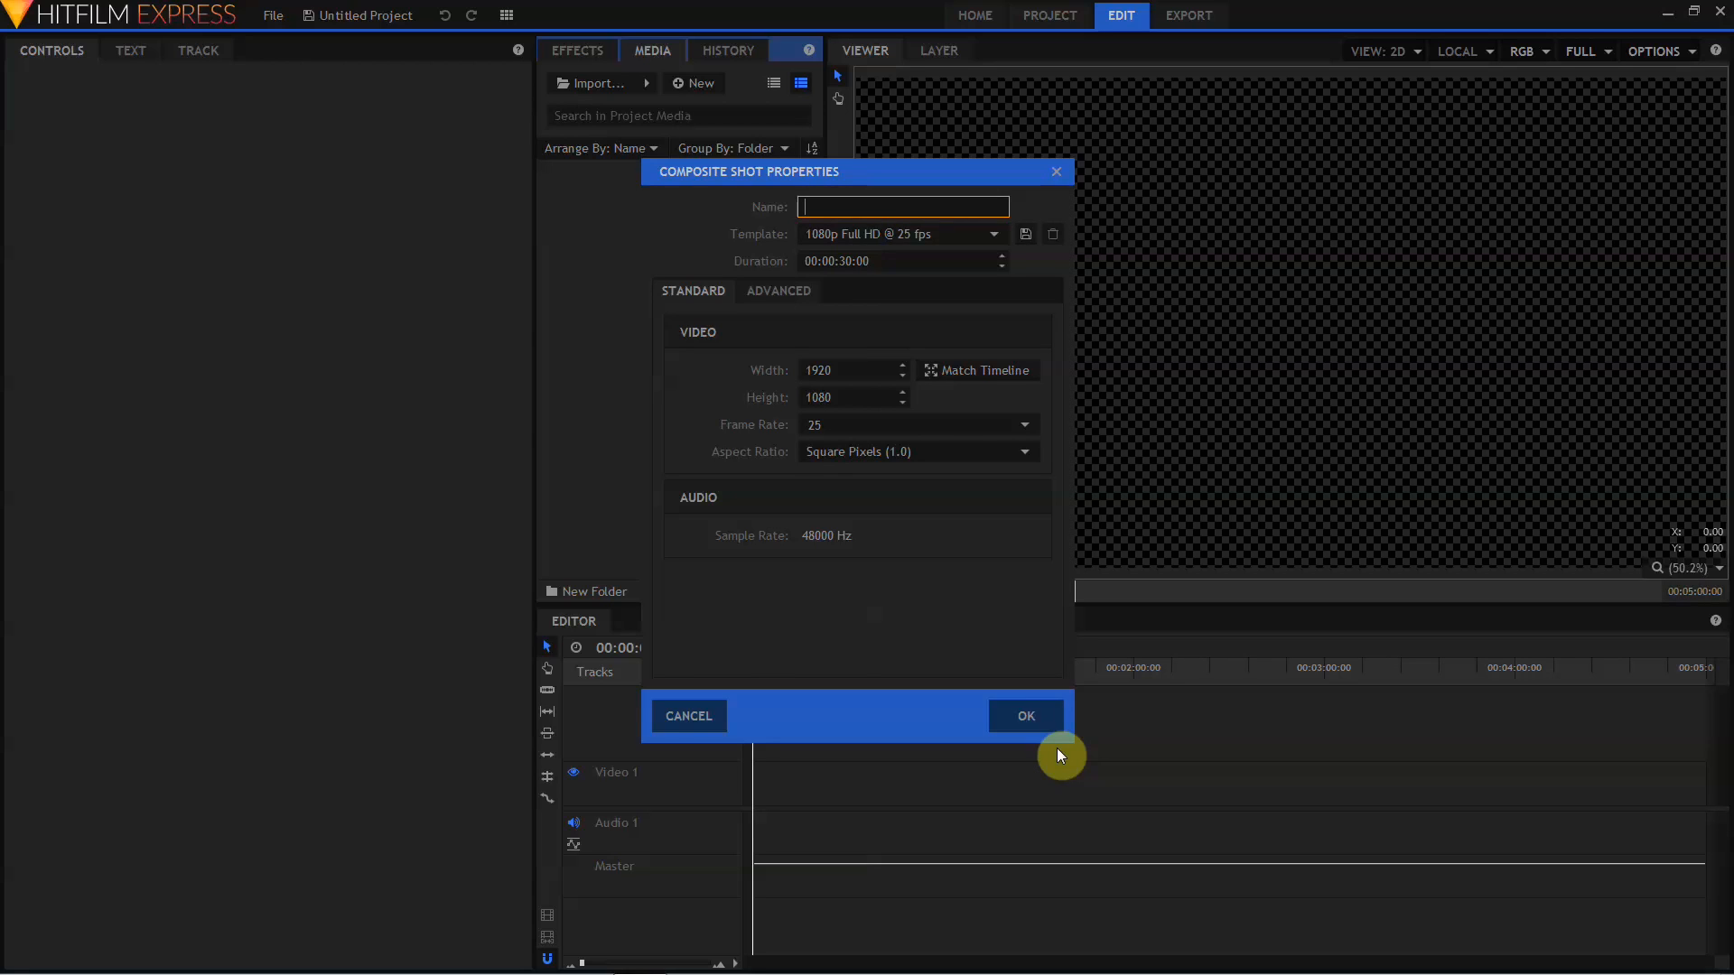
type("Text Holder")
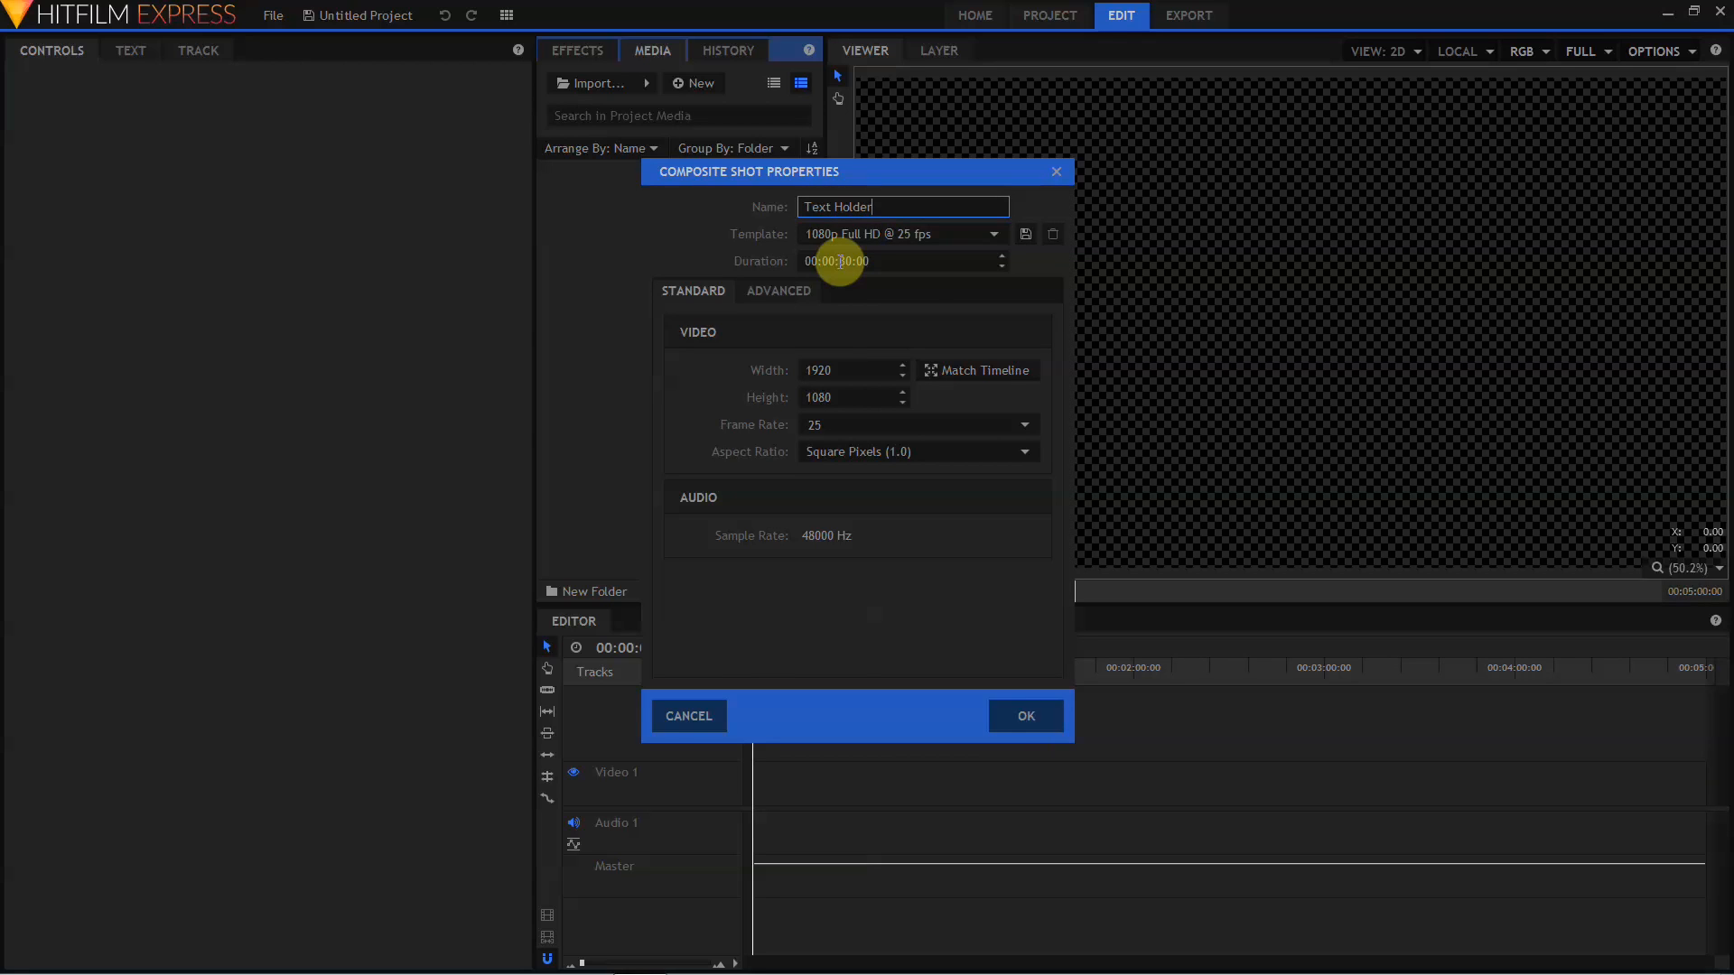
type("00:00:8")
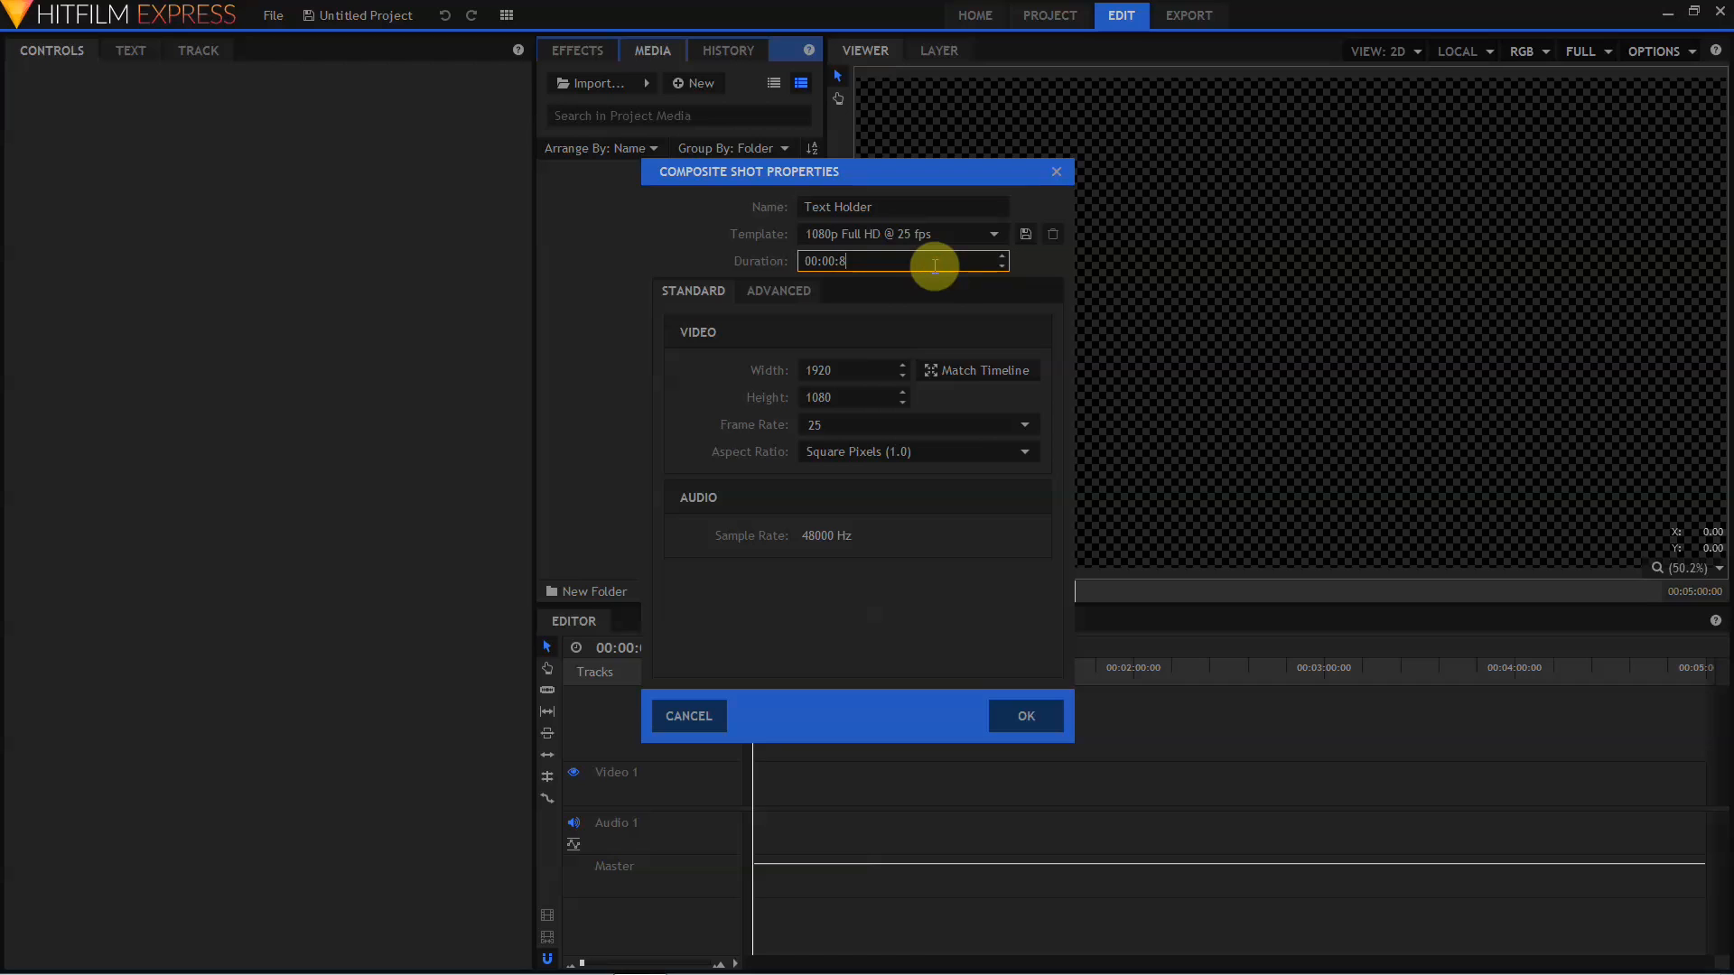
left_click(844, 369)
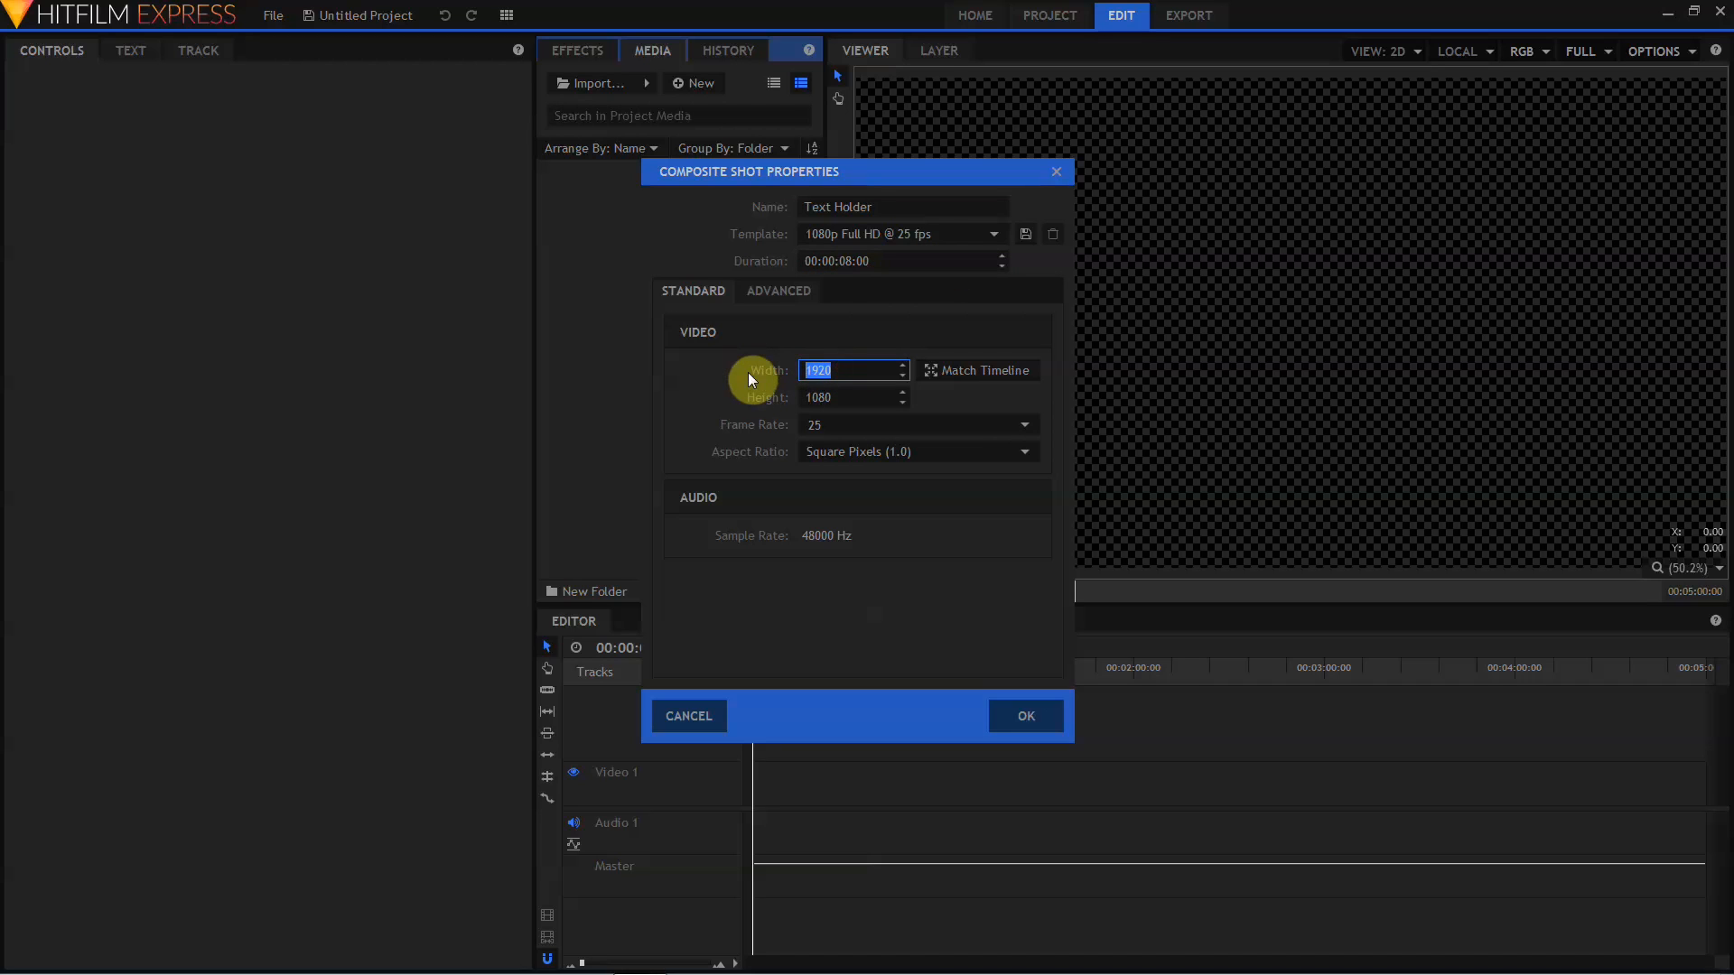
type("1200")
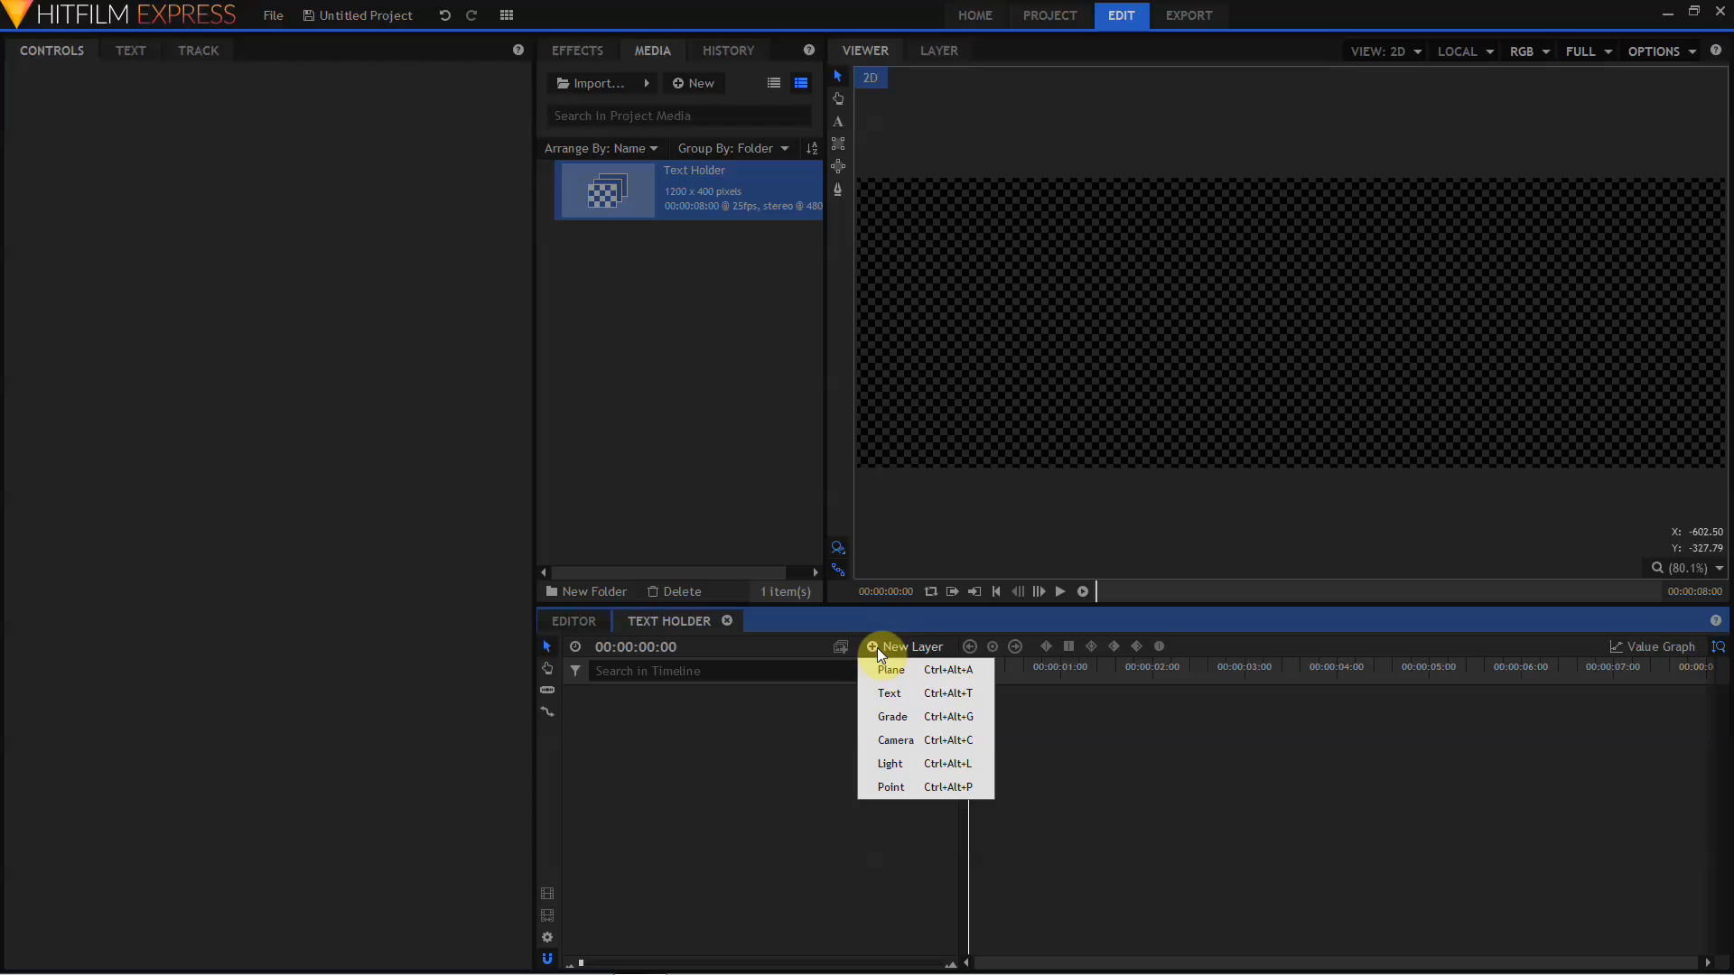
- Add a text layer reading 80'S LOGO in the Babylon5_Station font
left_click(889, 694)
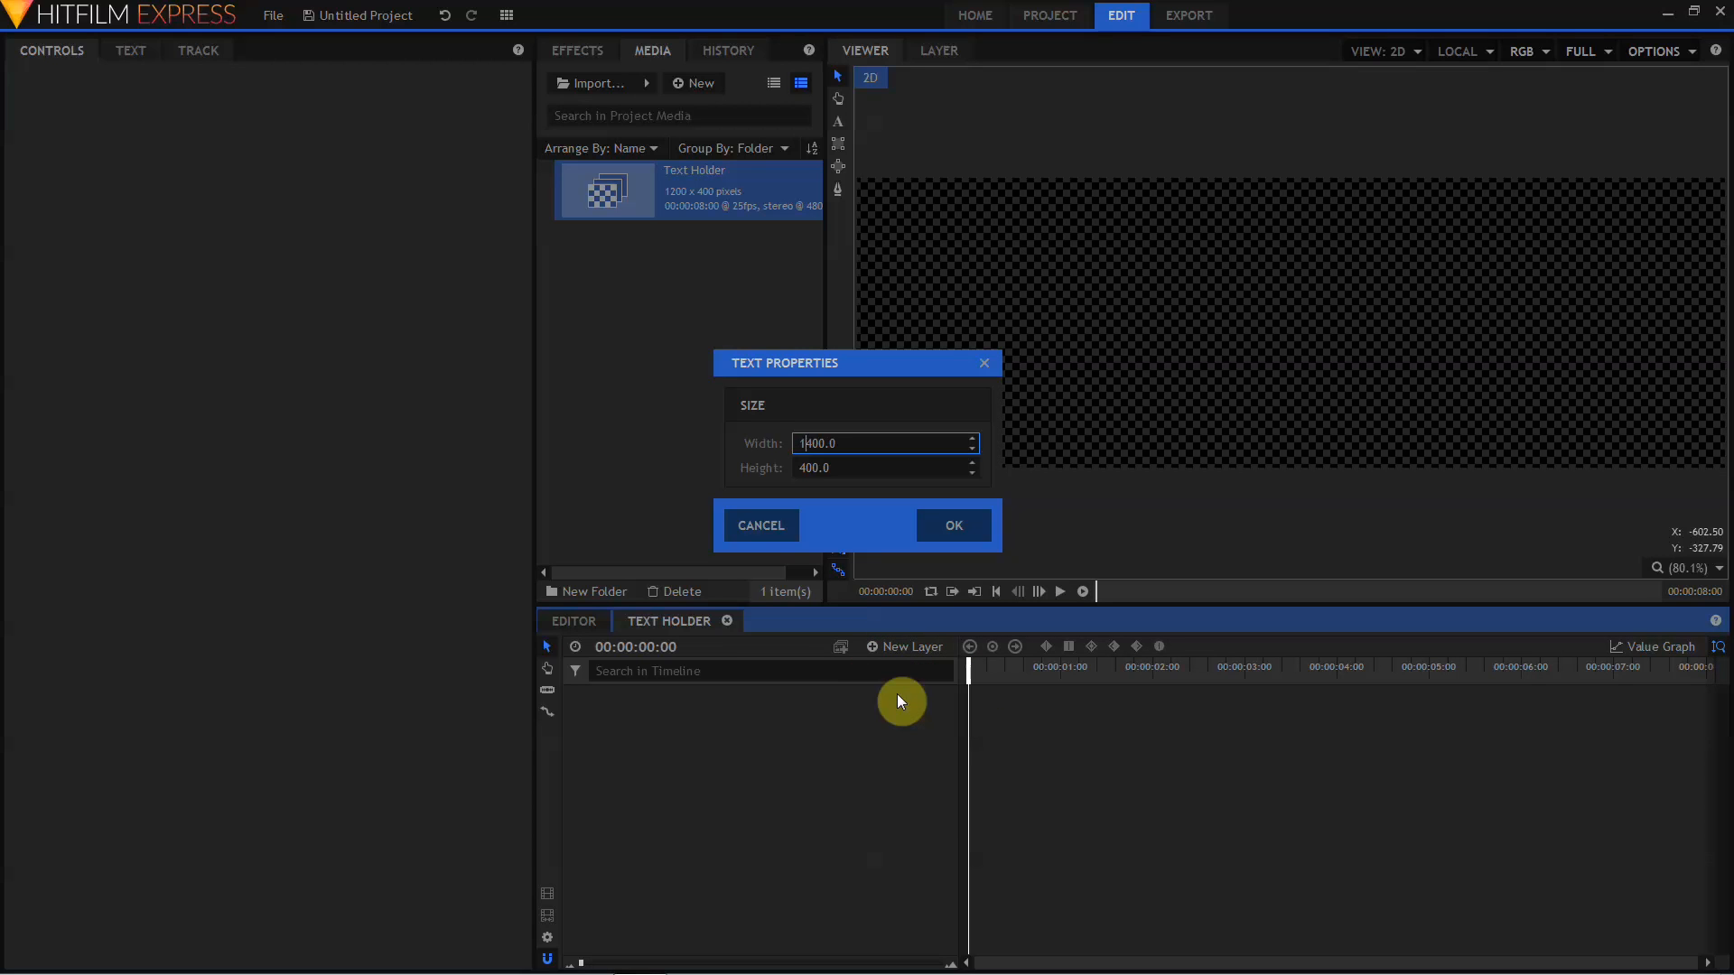
left_click(954, 524)
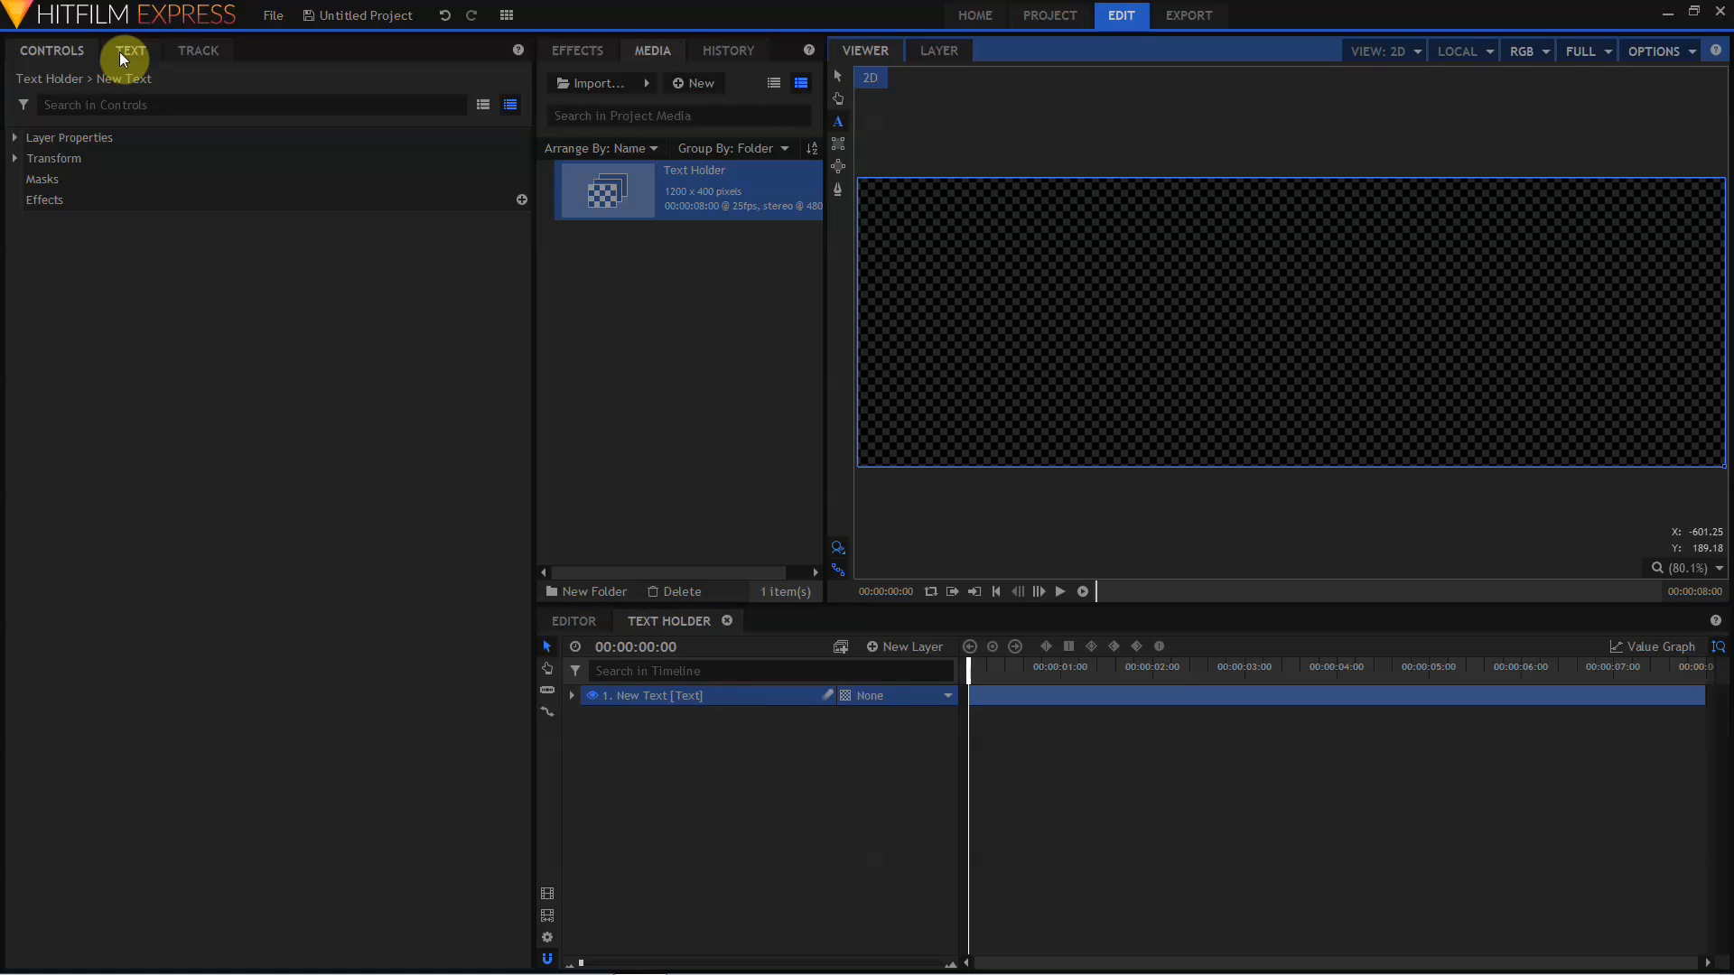
left_click(131, 50)
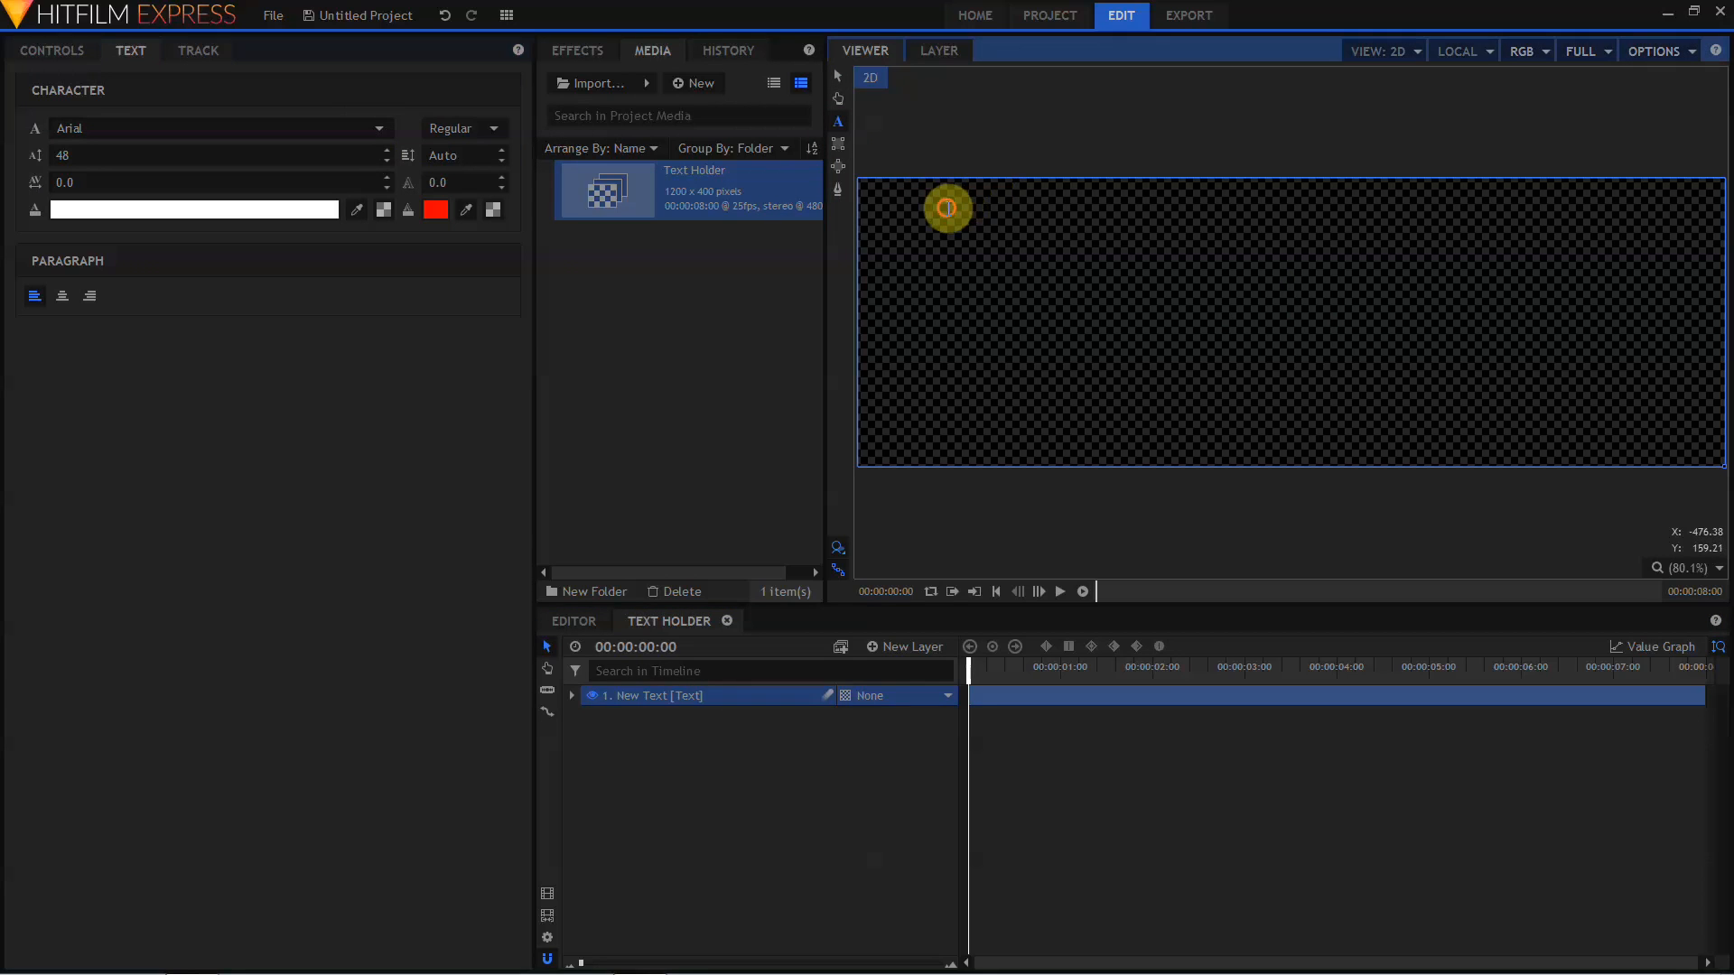
type("80'S")
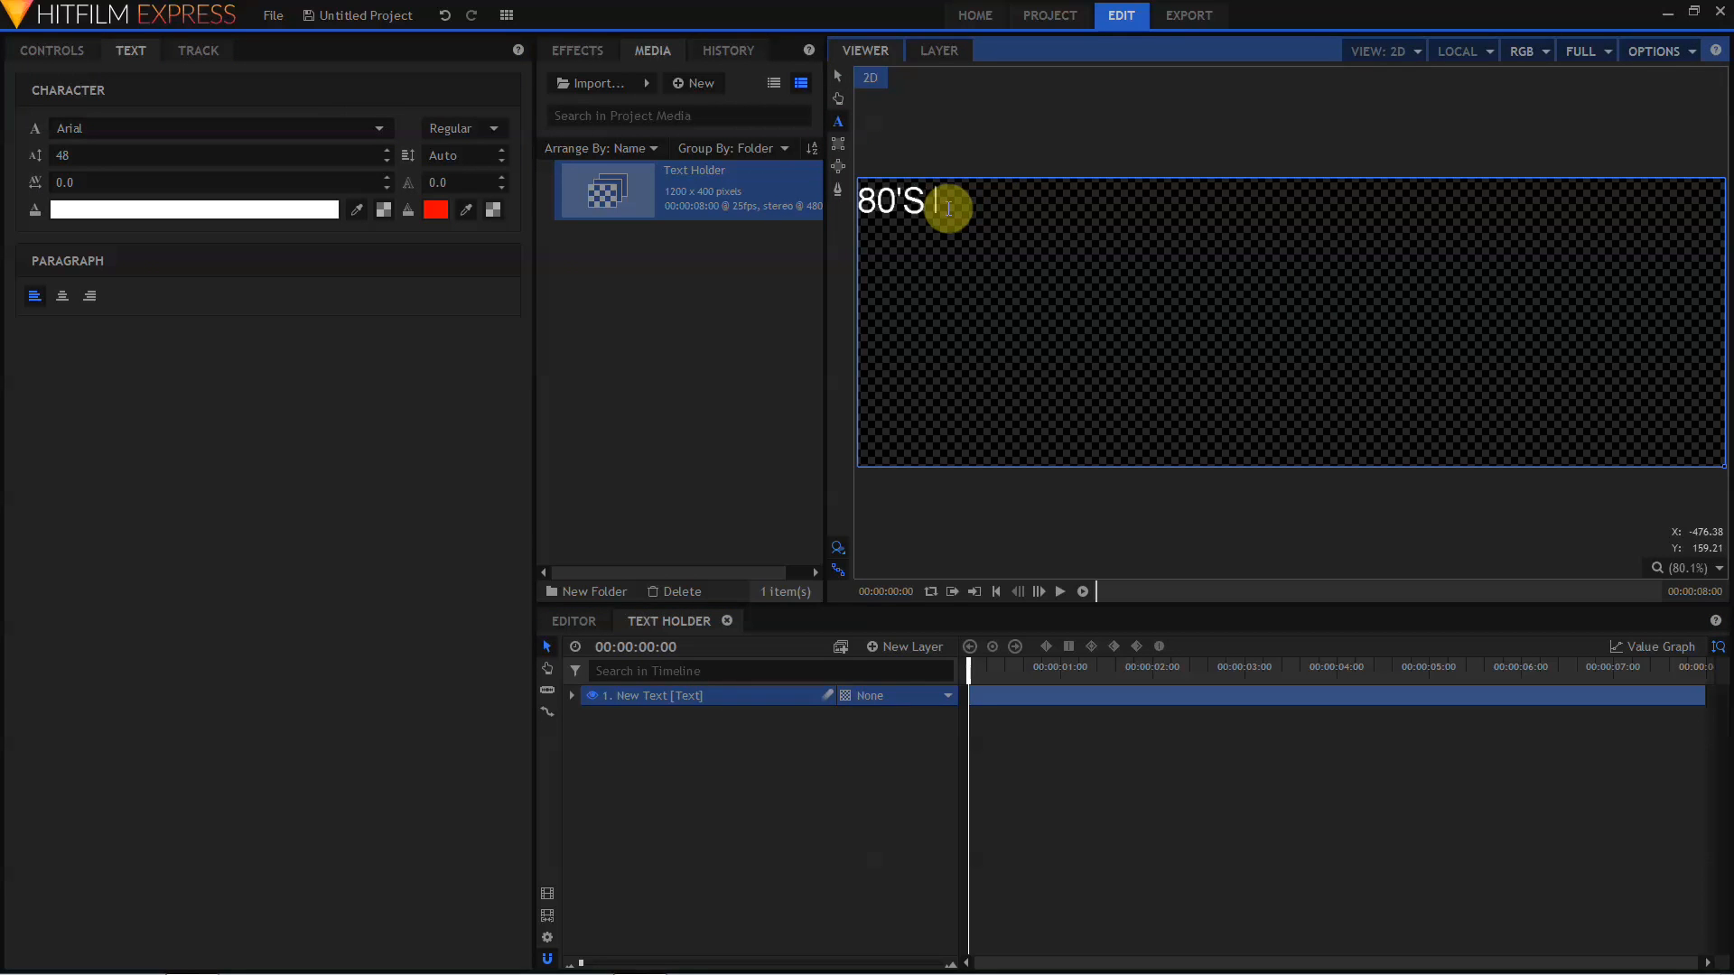
type("LOGO")
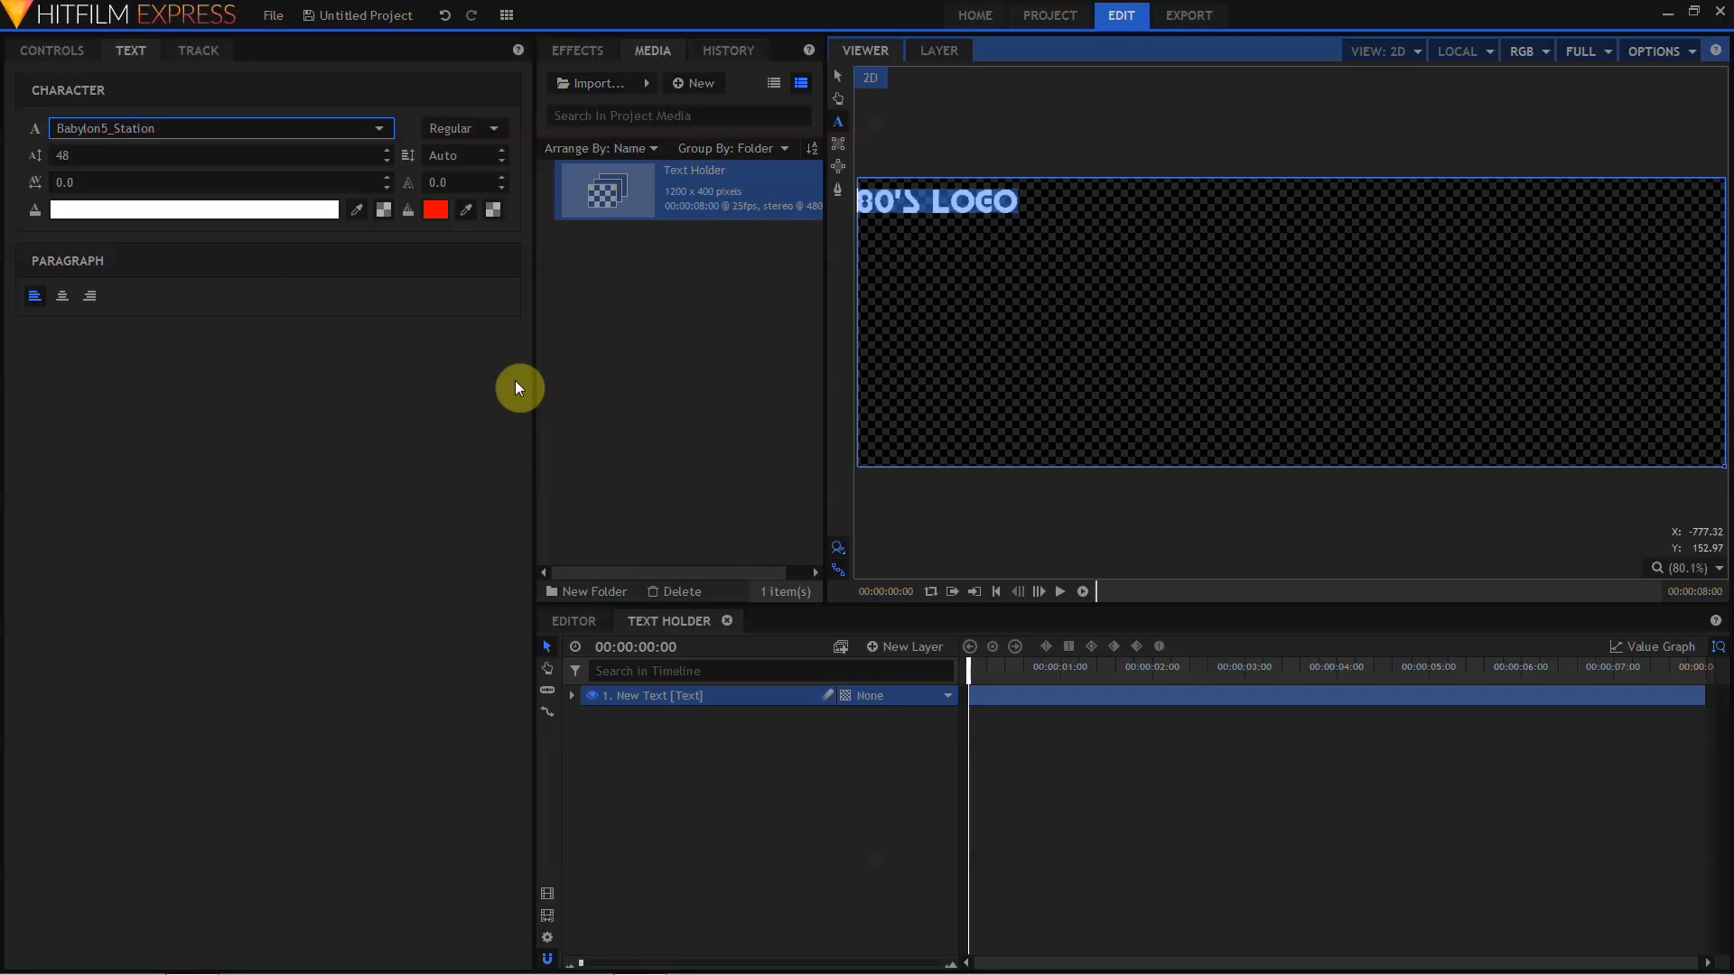
mouse_move(76, 269)
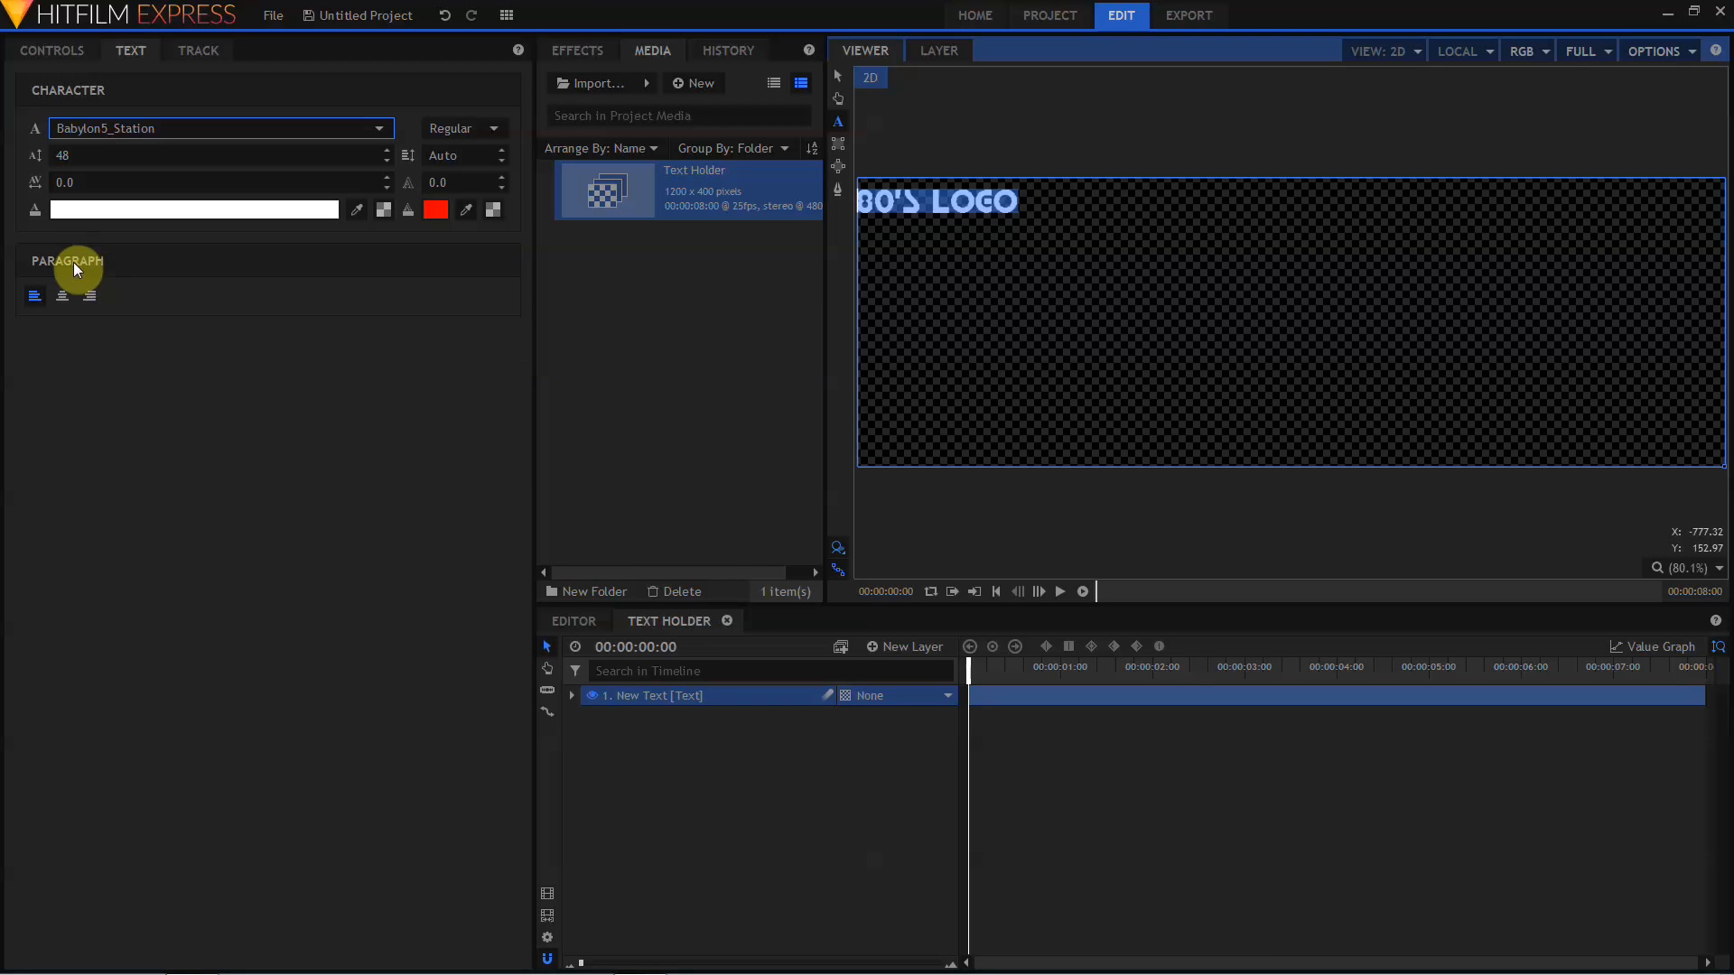
mouse_move(61, 296)
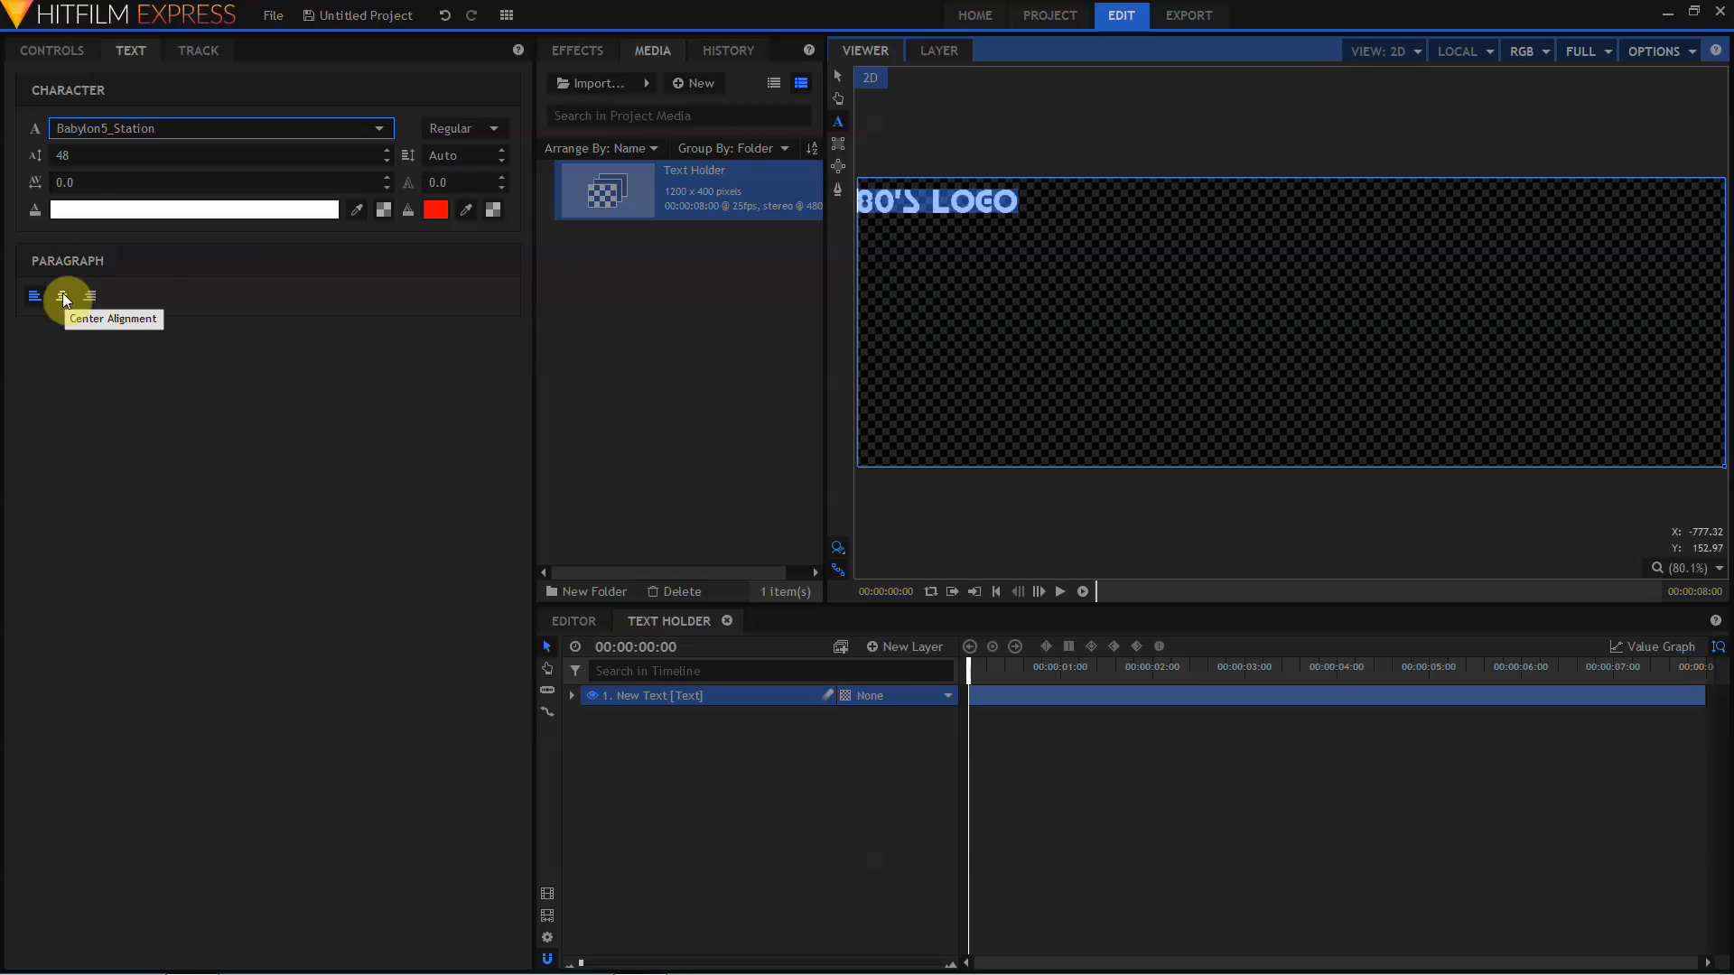
- Center-align the 80'S LOGO text, set size 248, and give it a 7-thick outline
left_click(62, 295)
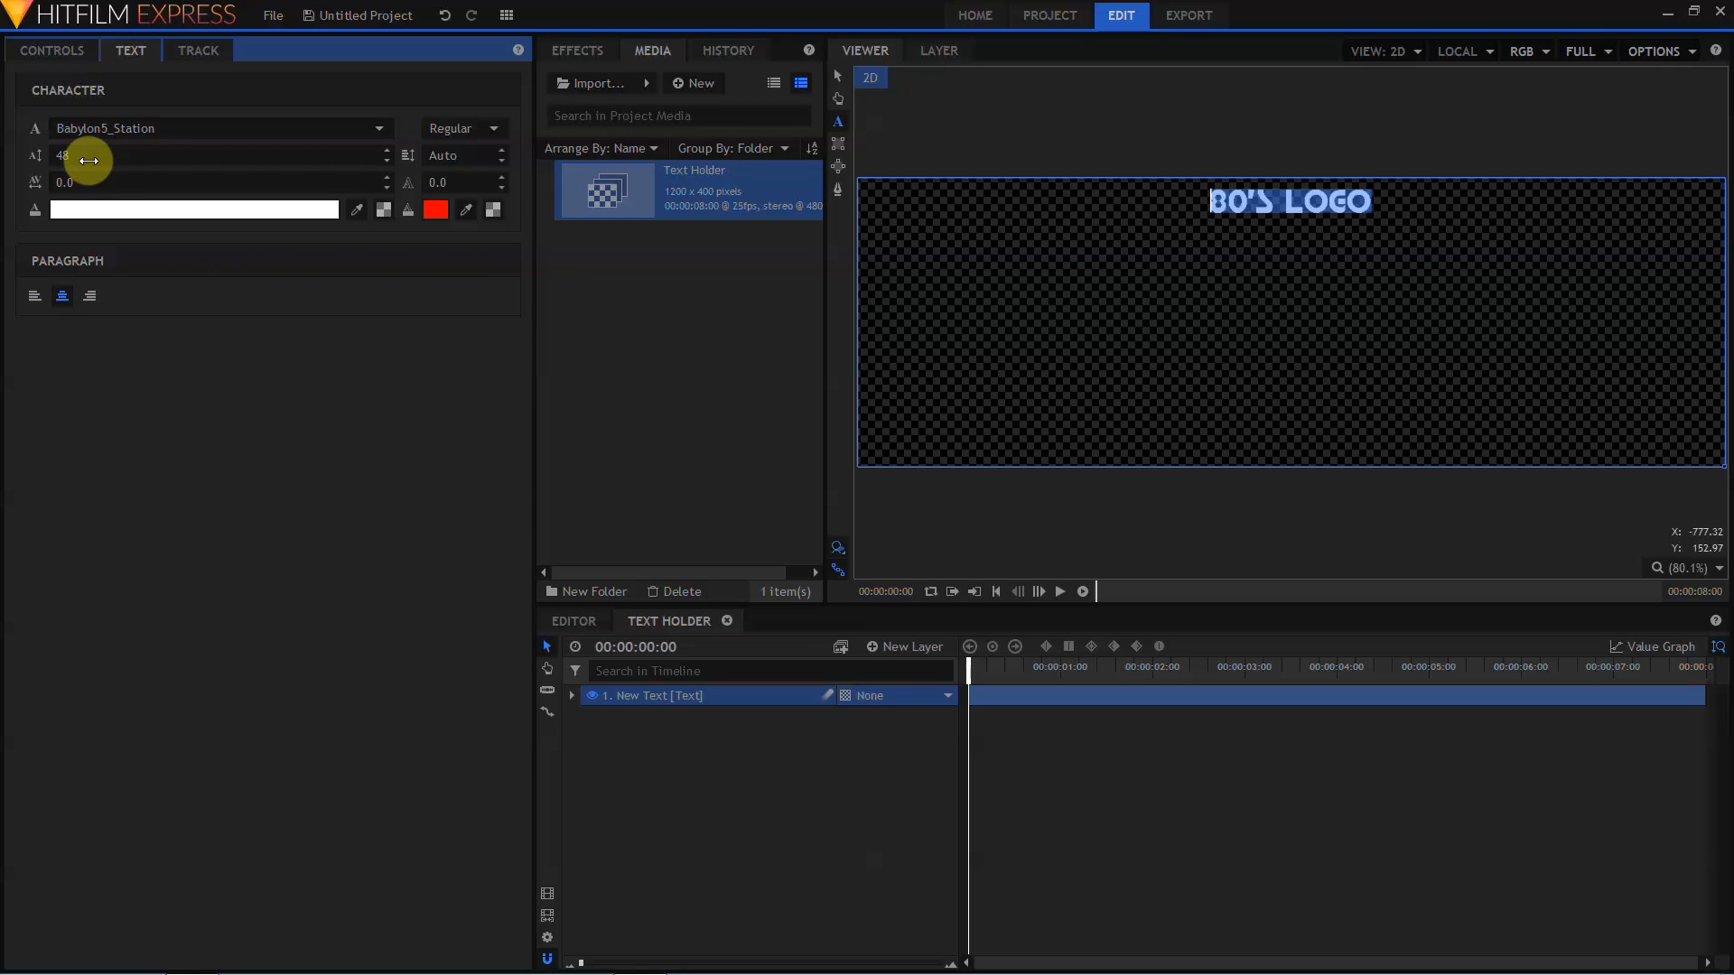
left_click(181, 155)
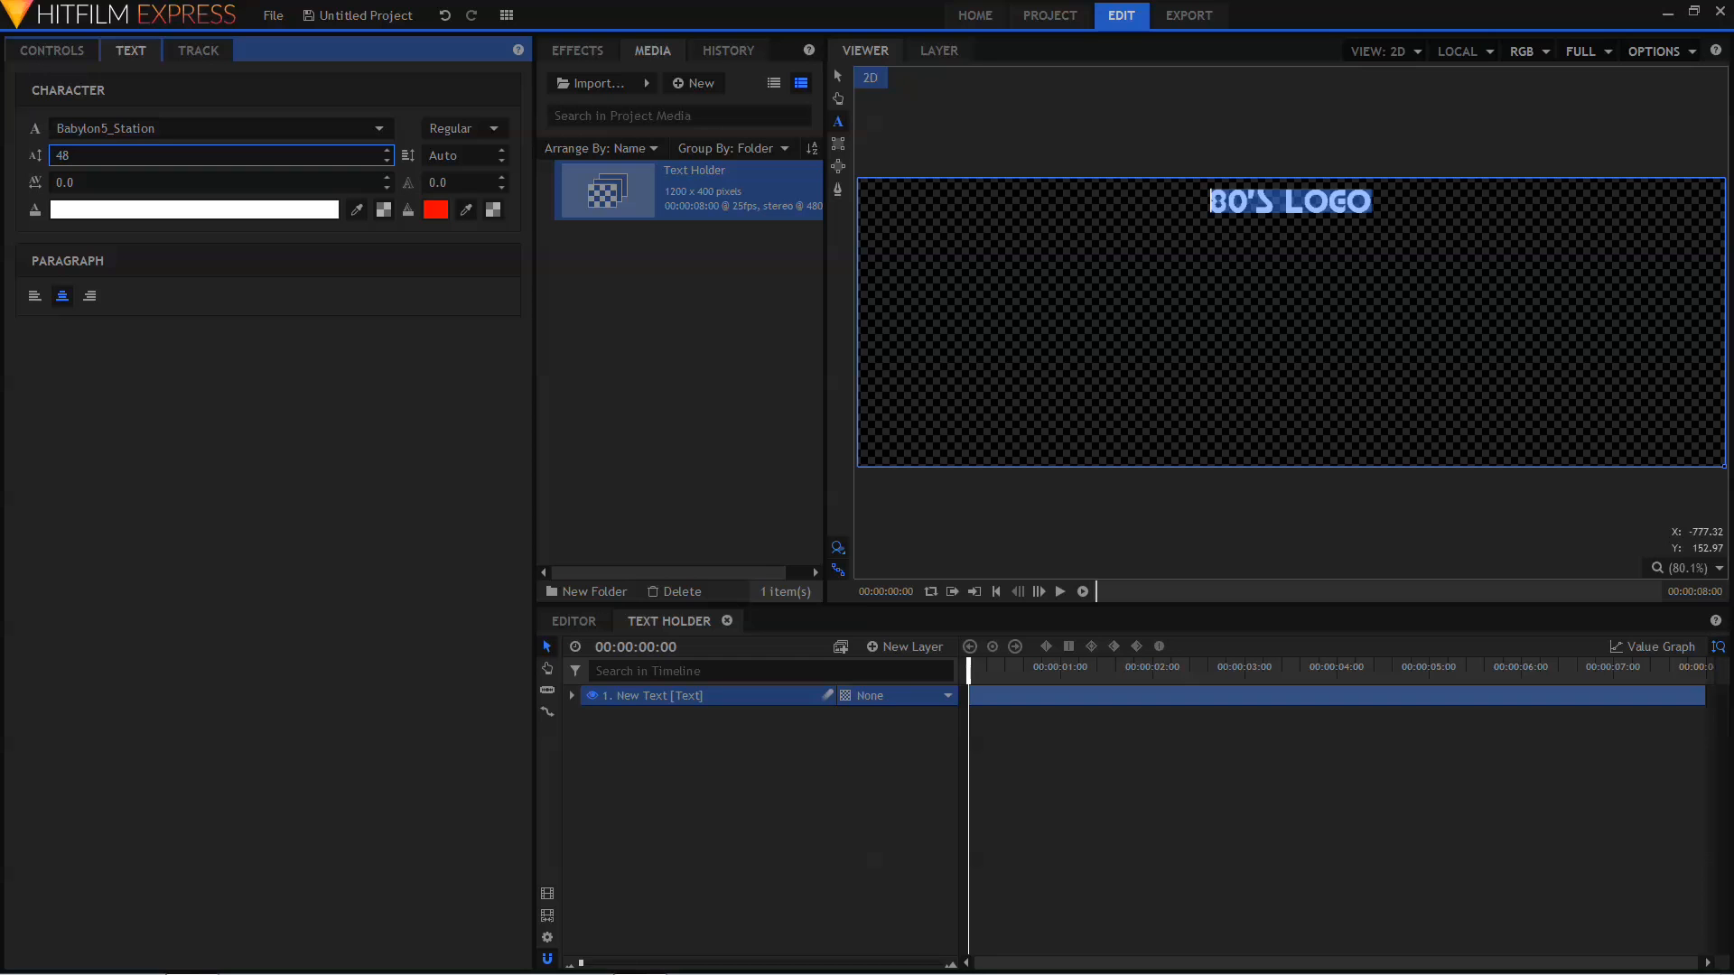
type("145")
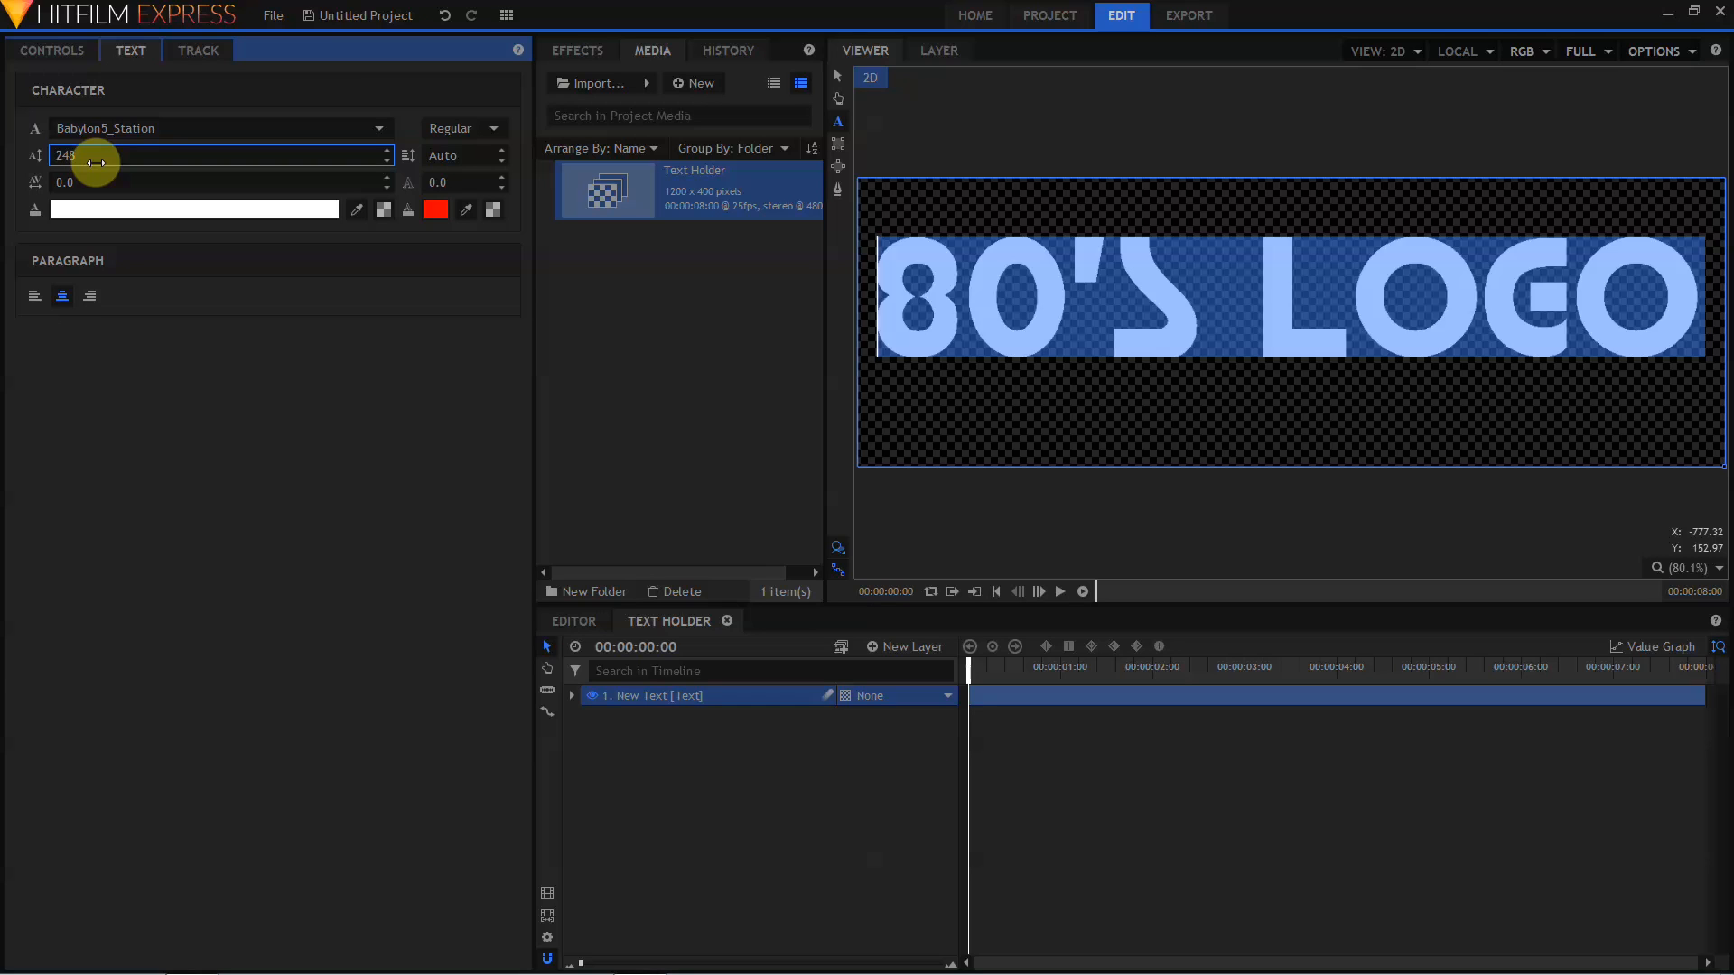
mouse_move(456, 185)
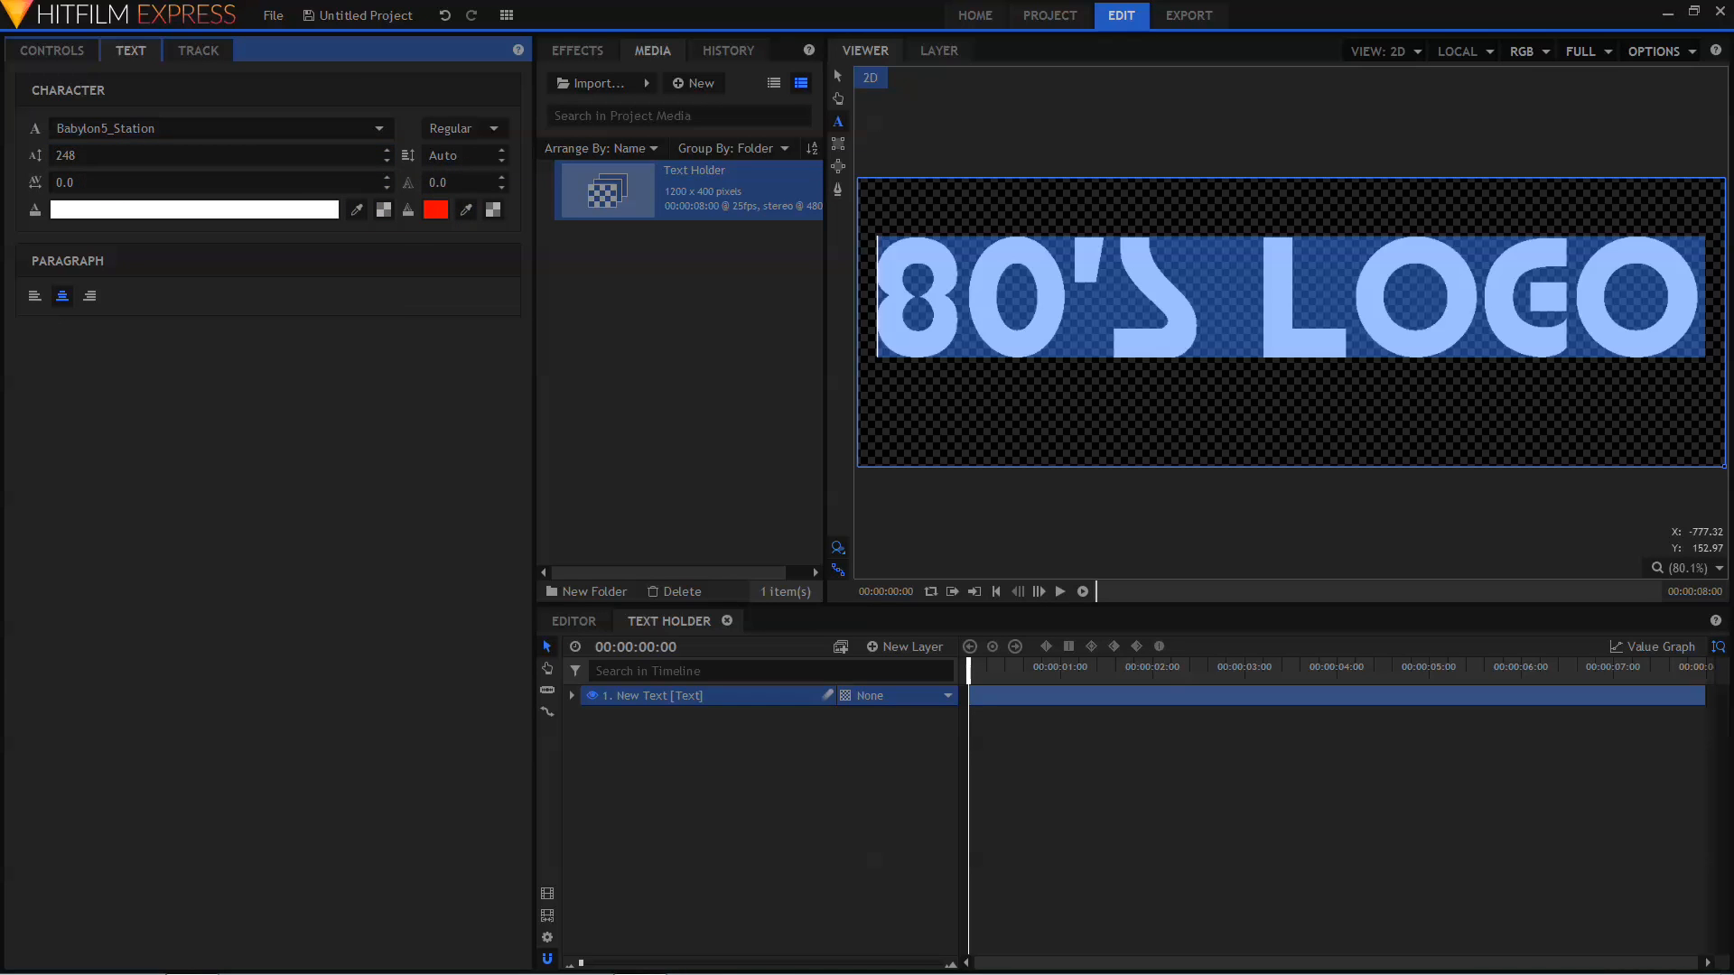
left_click_drag(453, 182, 476, 182)
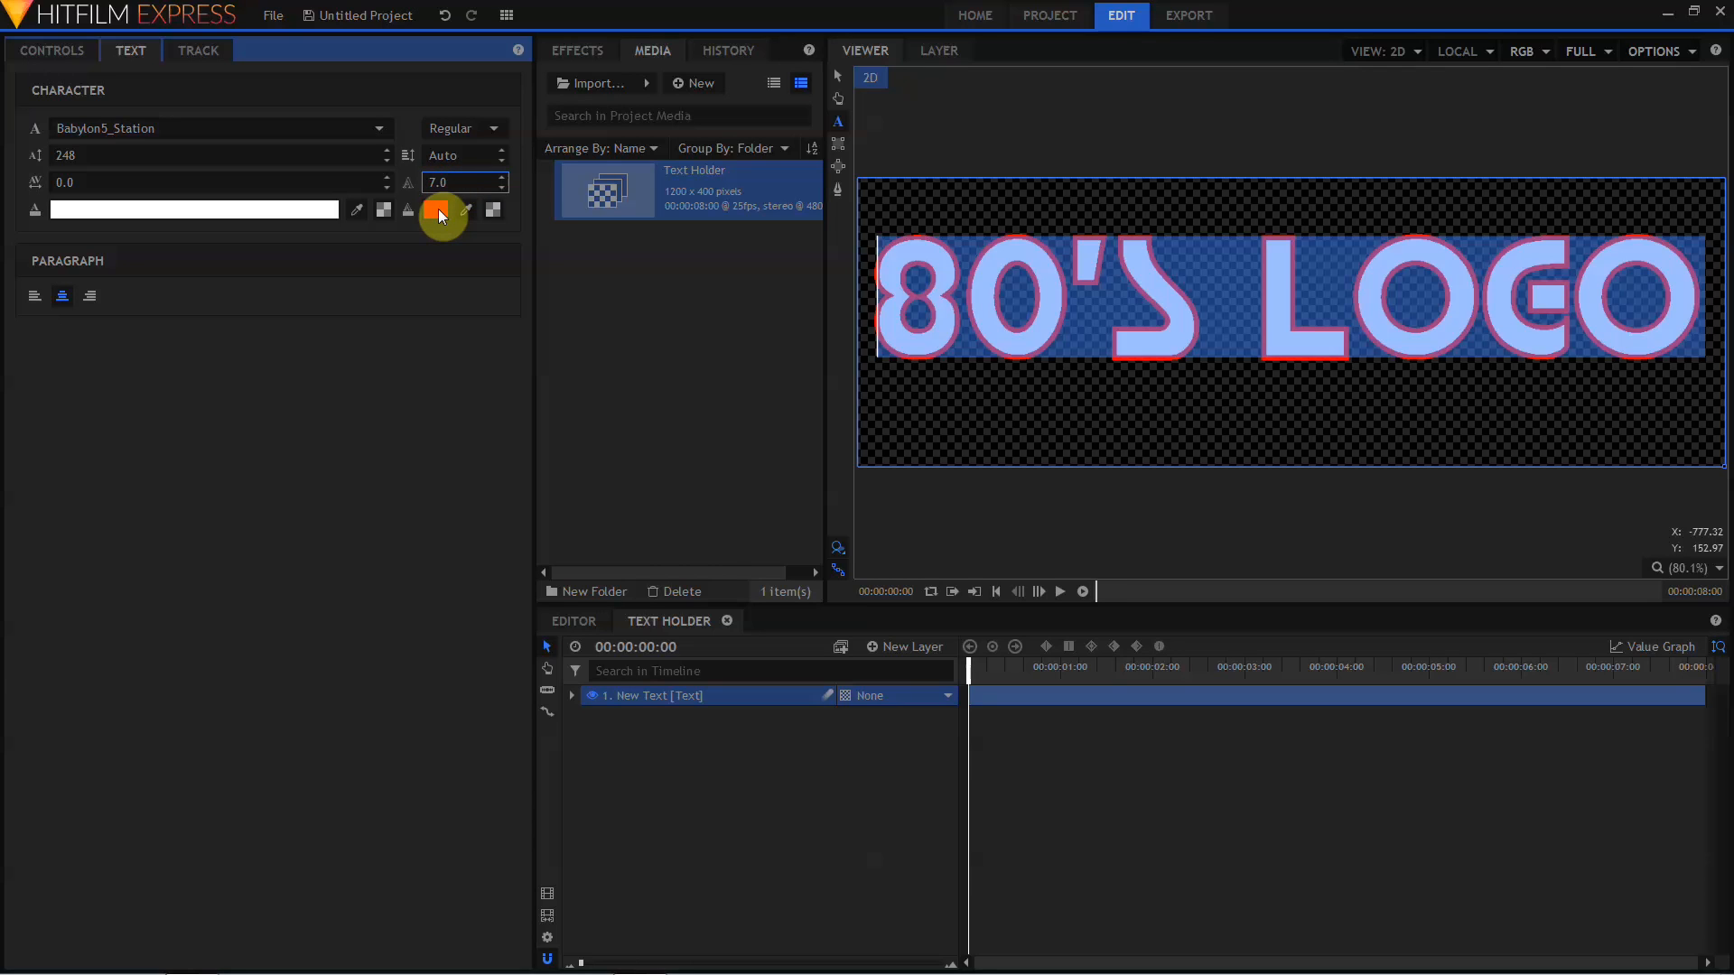
- Set the 80'S LOGO outline colour to white and the letter fill to black
left_click(440, 210)
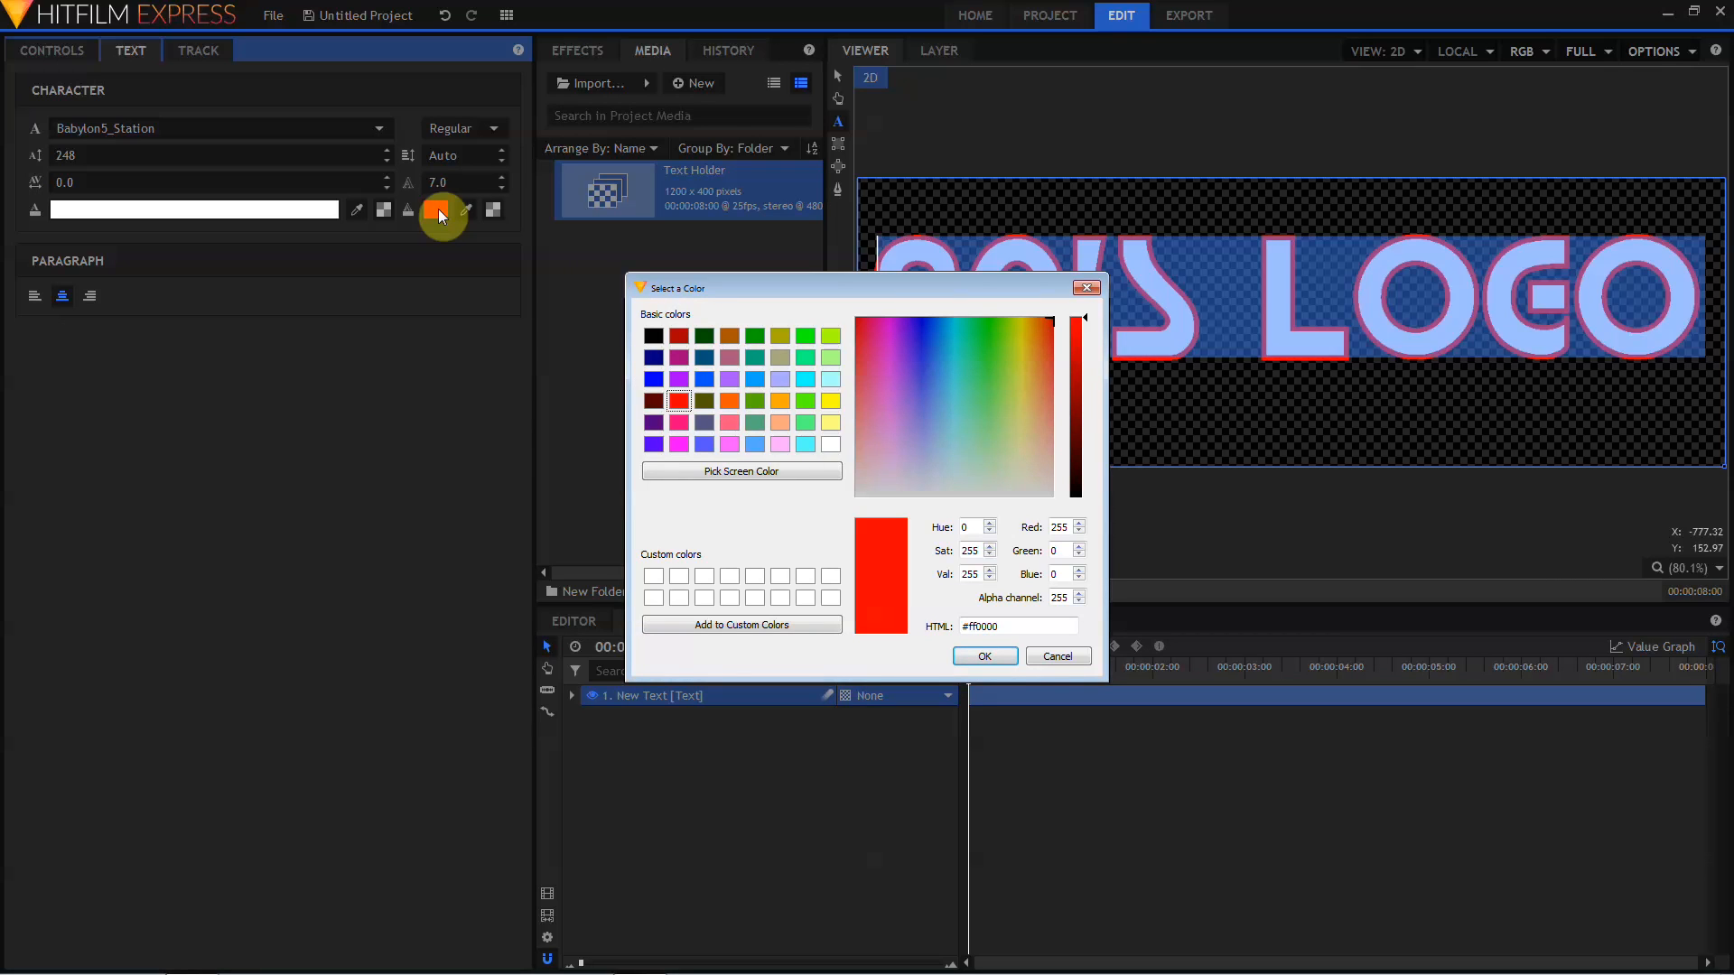
left_click(830, 444)
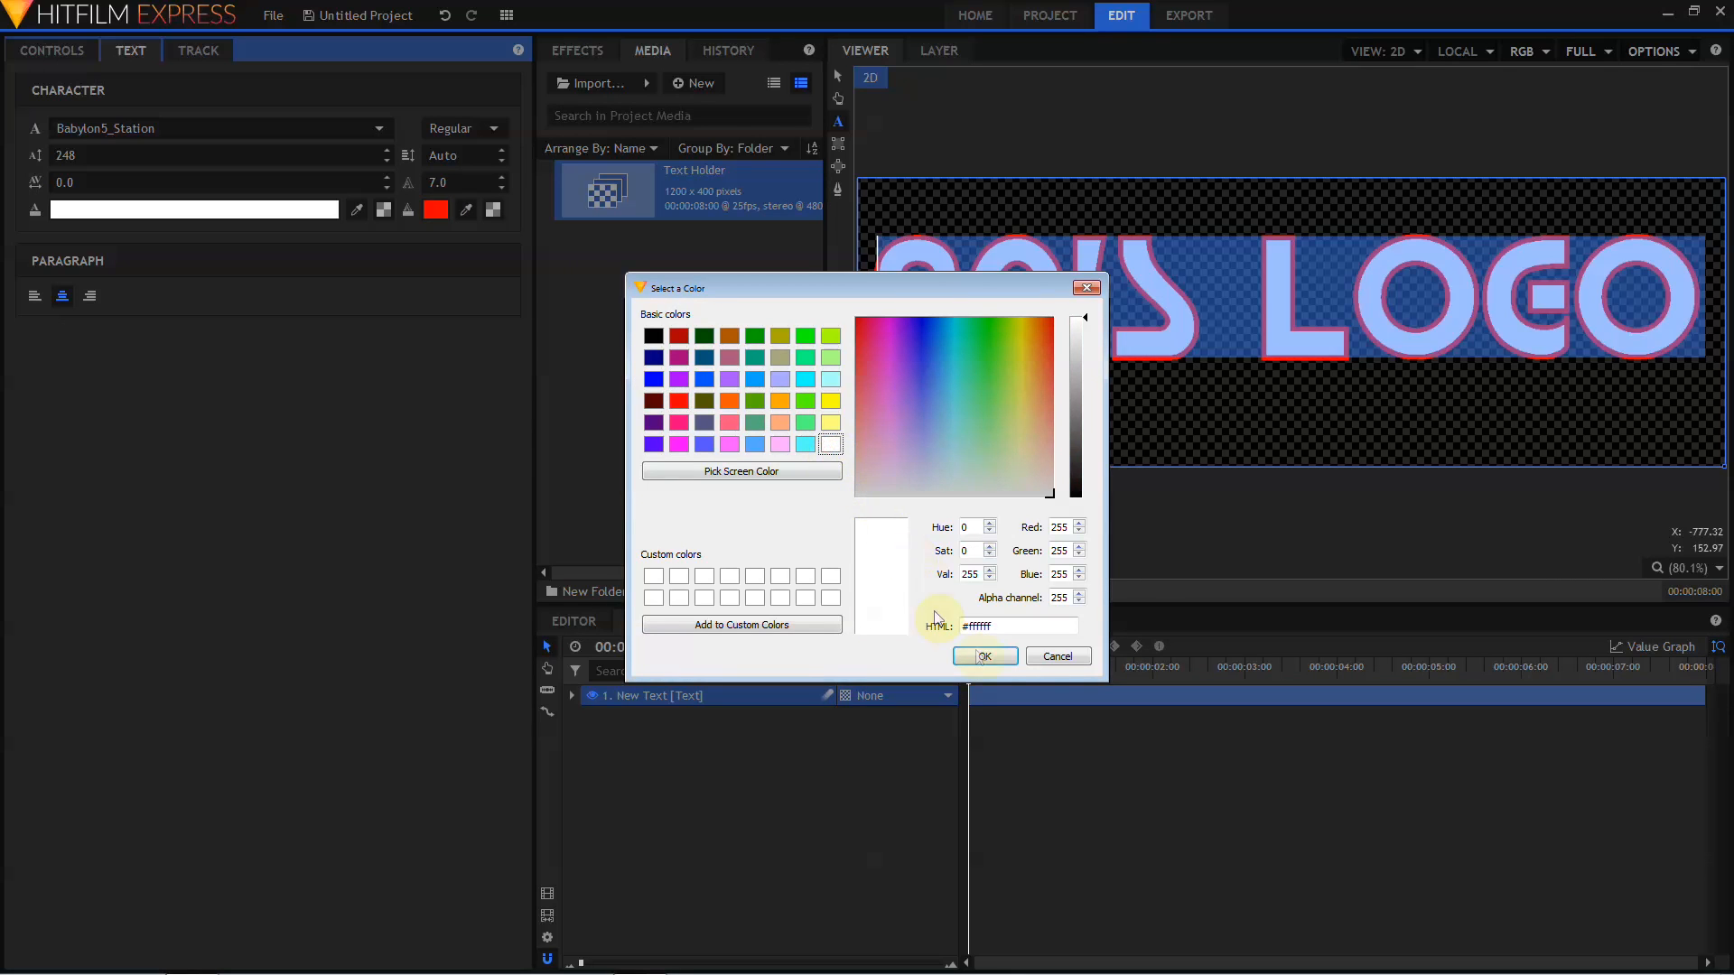
left_click(986, 657)
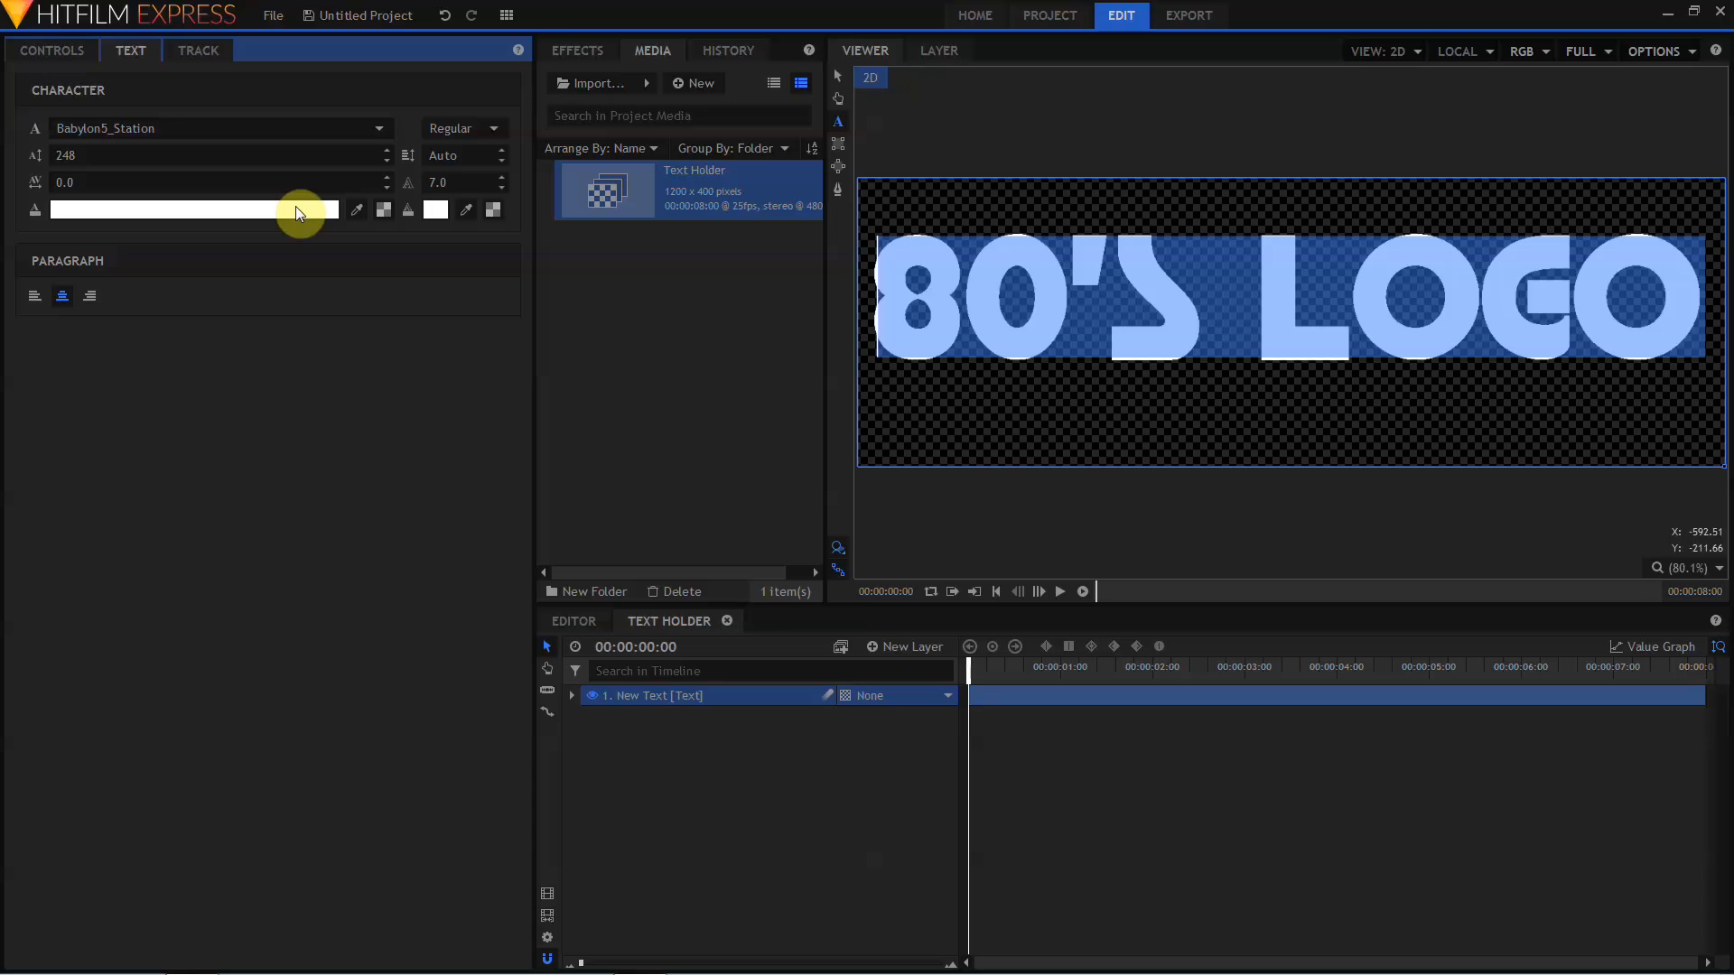
left_click(207, 210)
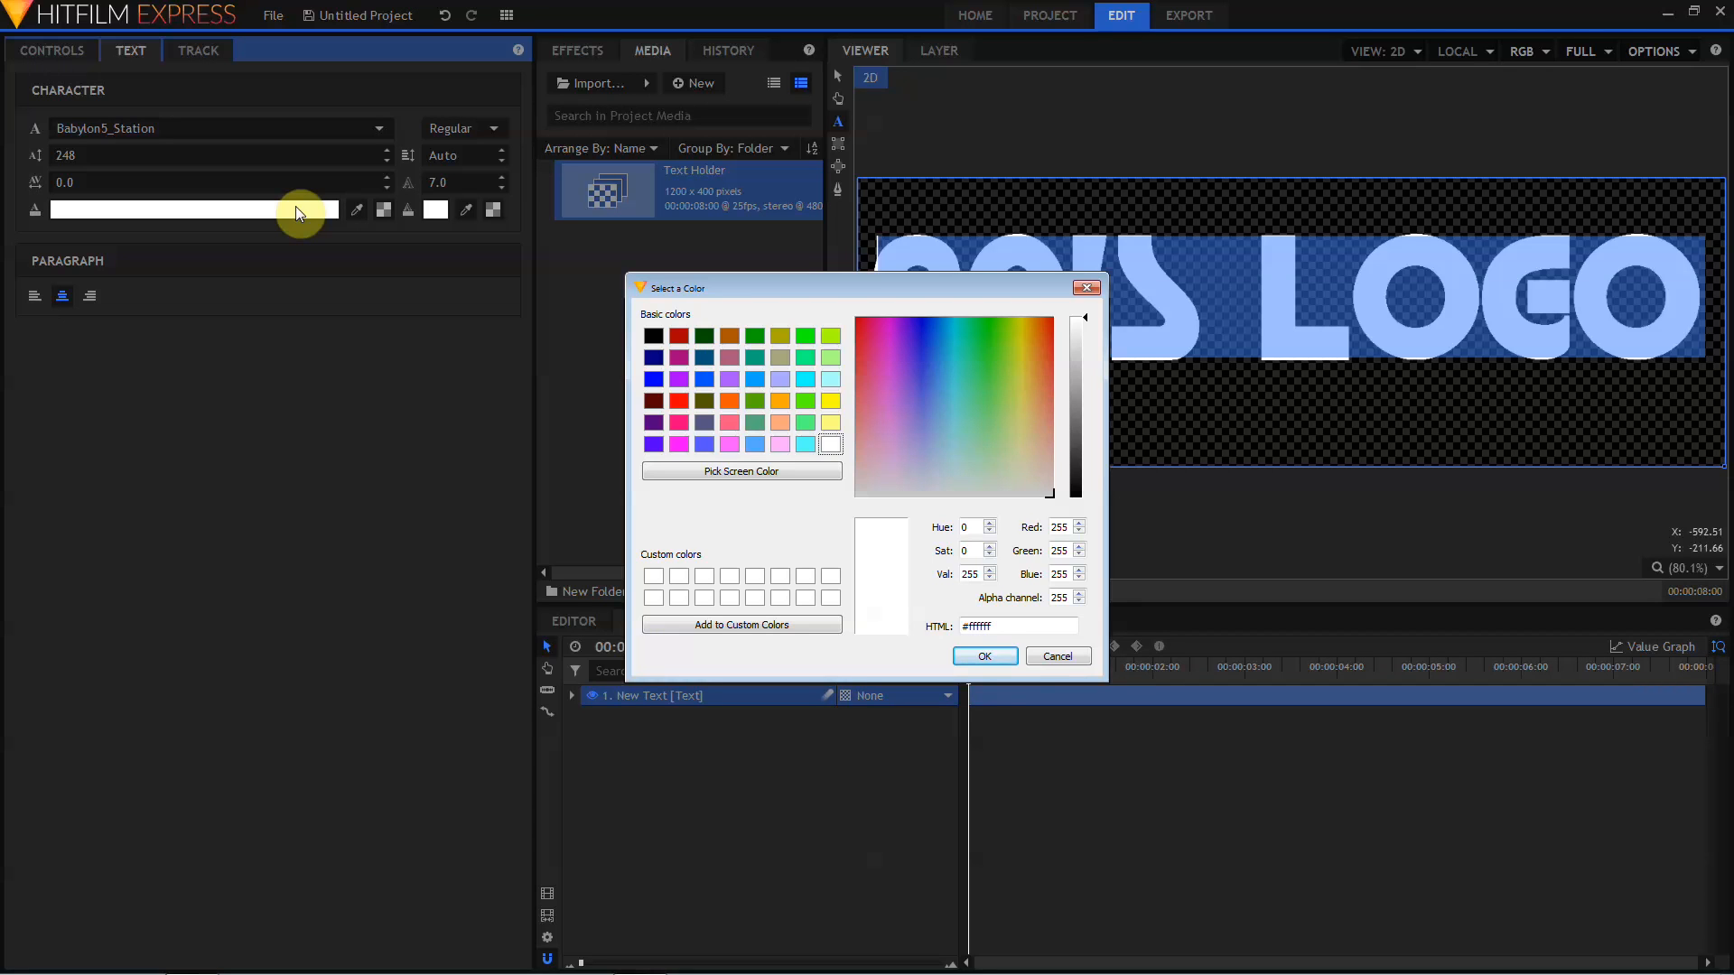
left_click(653, 336)
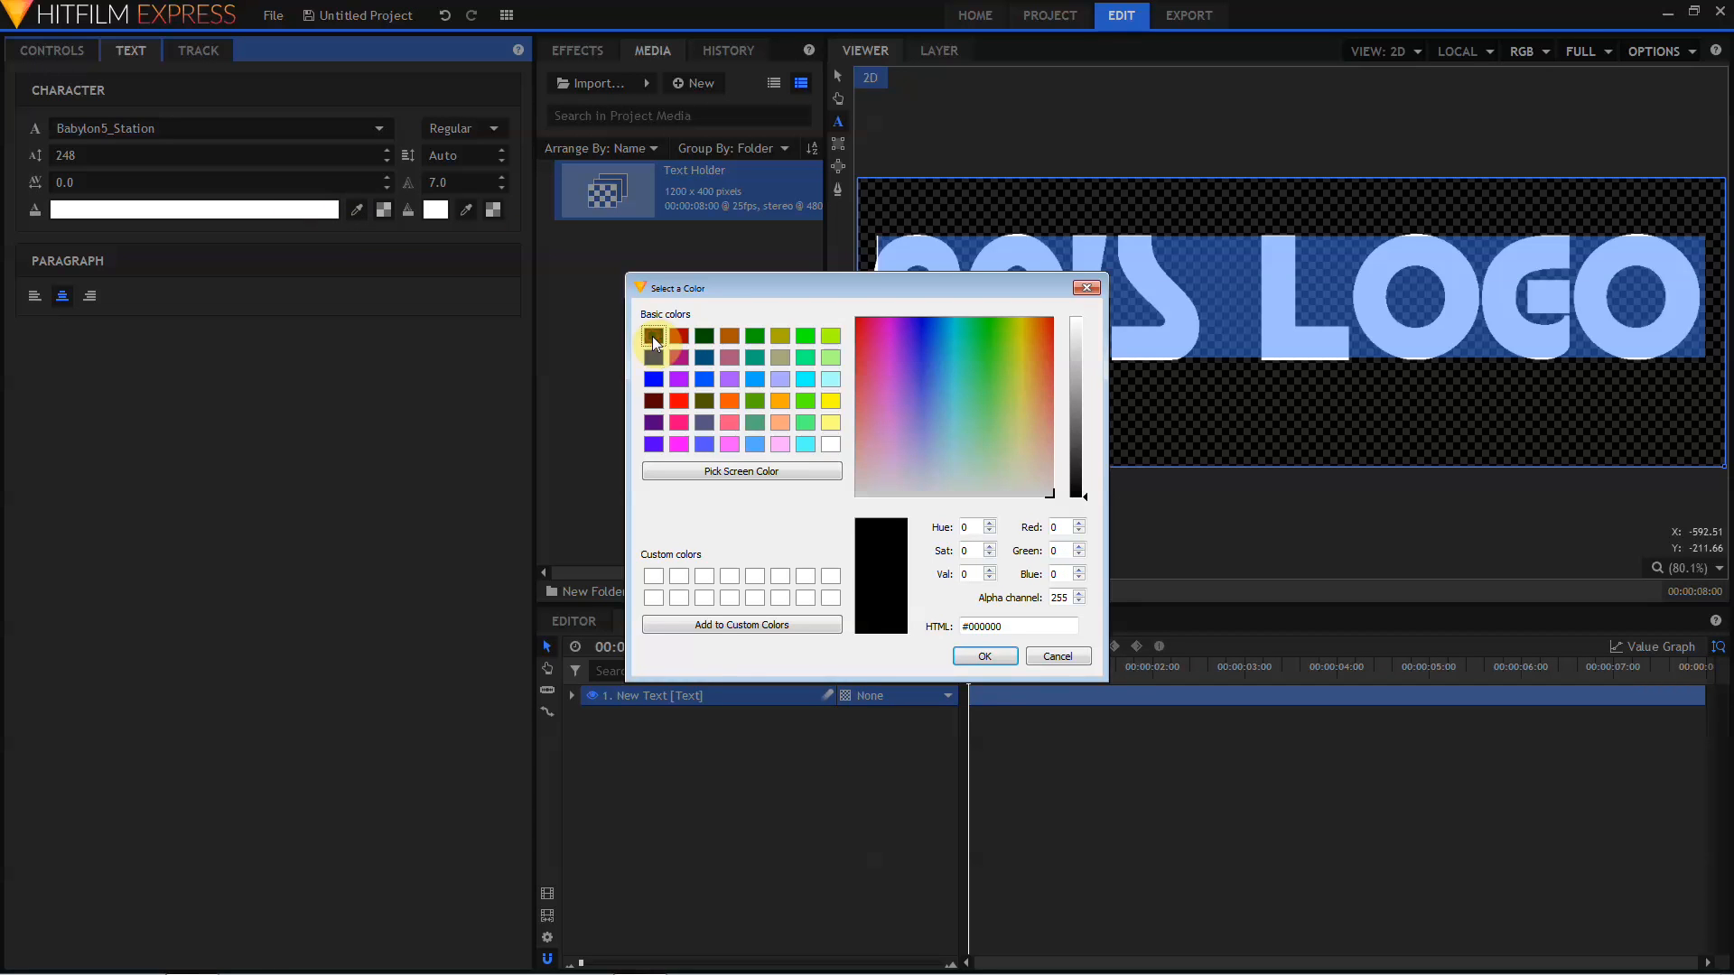
left_click(984, 656)
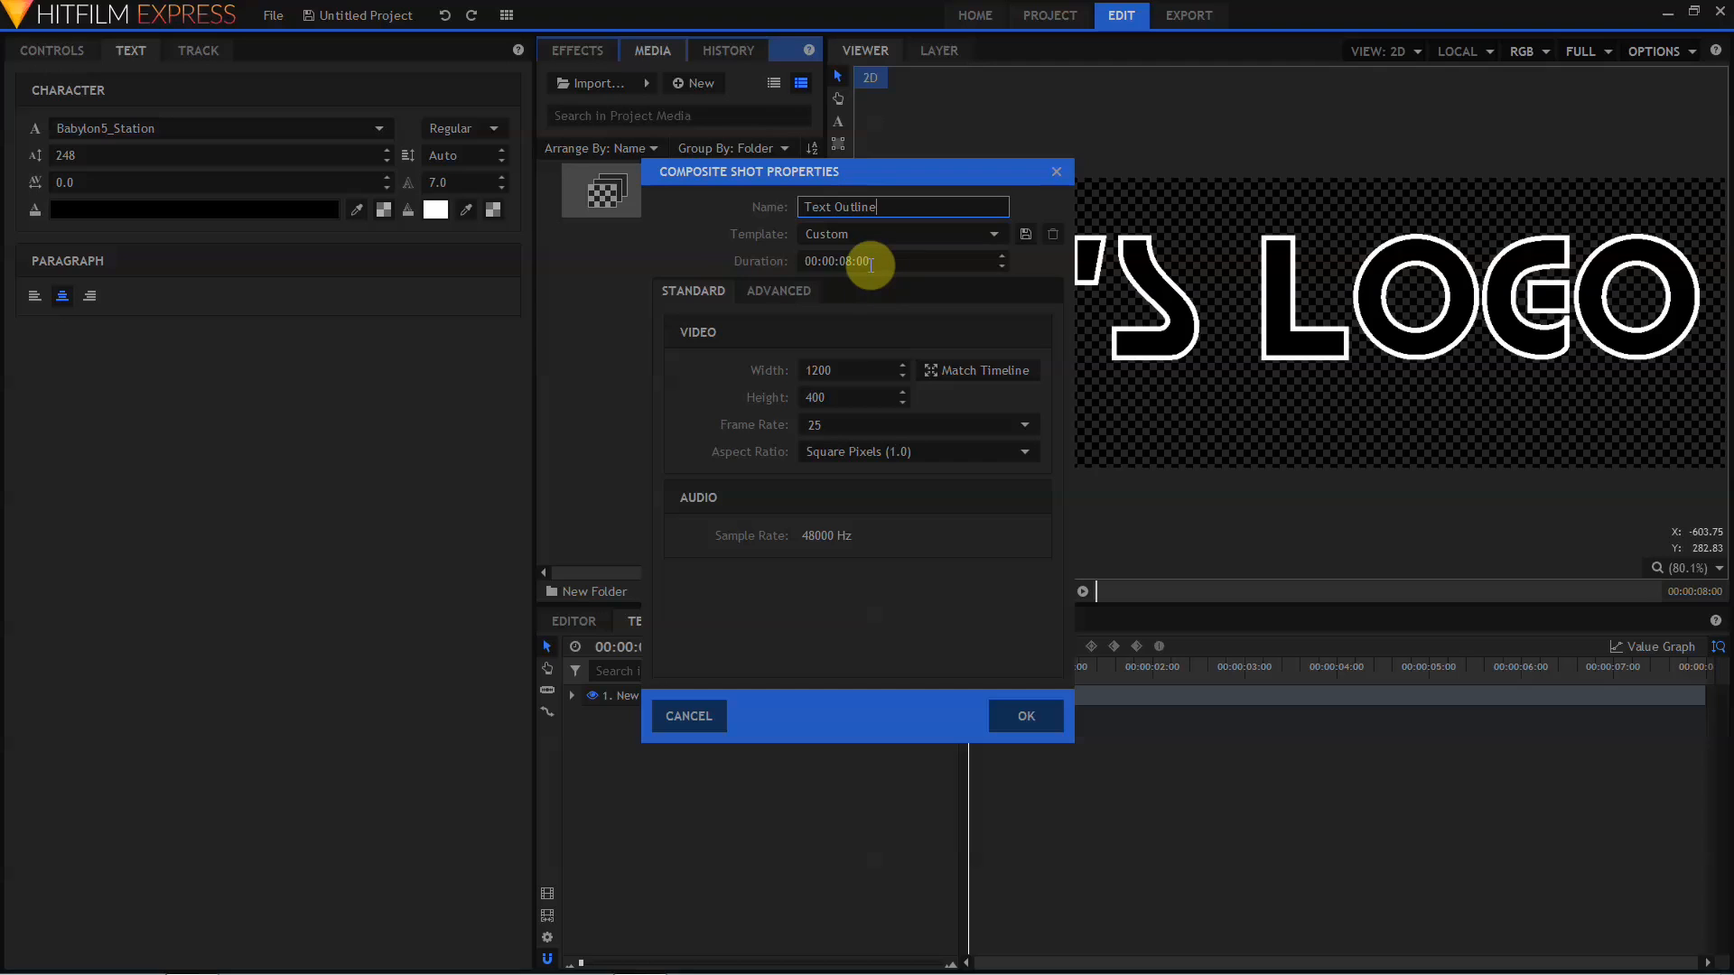
mouse_move(840, 395)
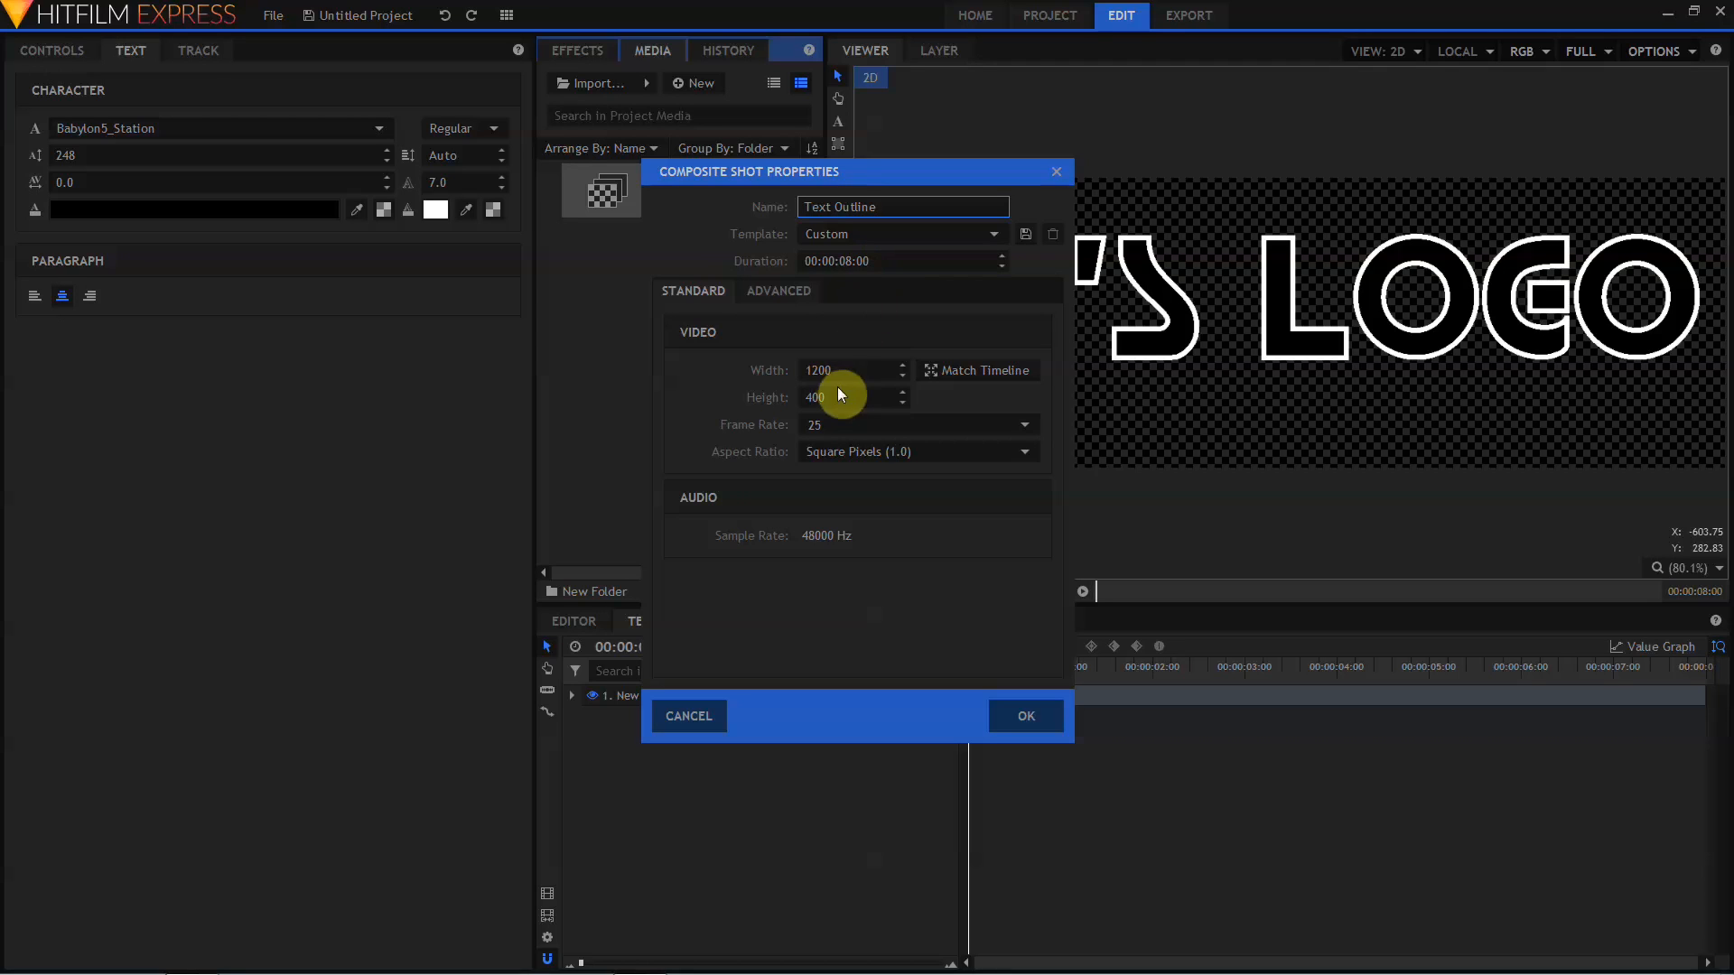
mouse_move(848, 261)
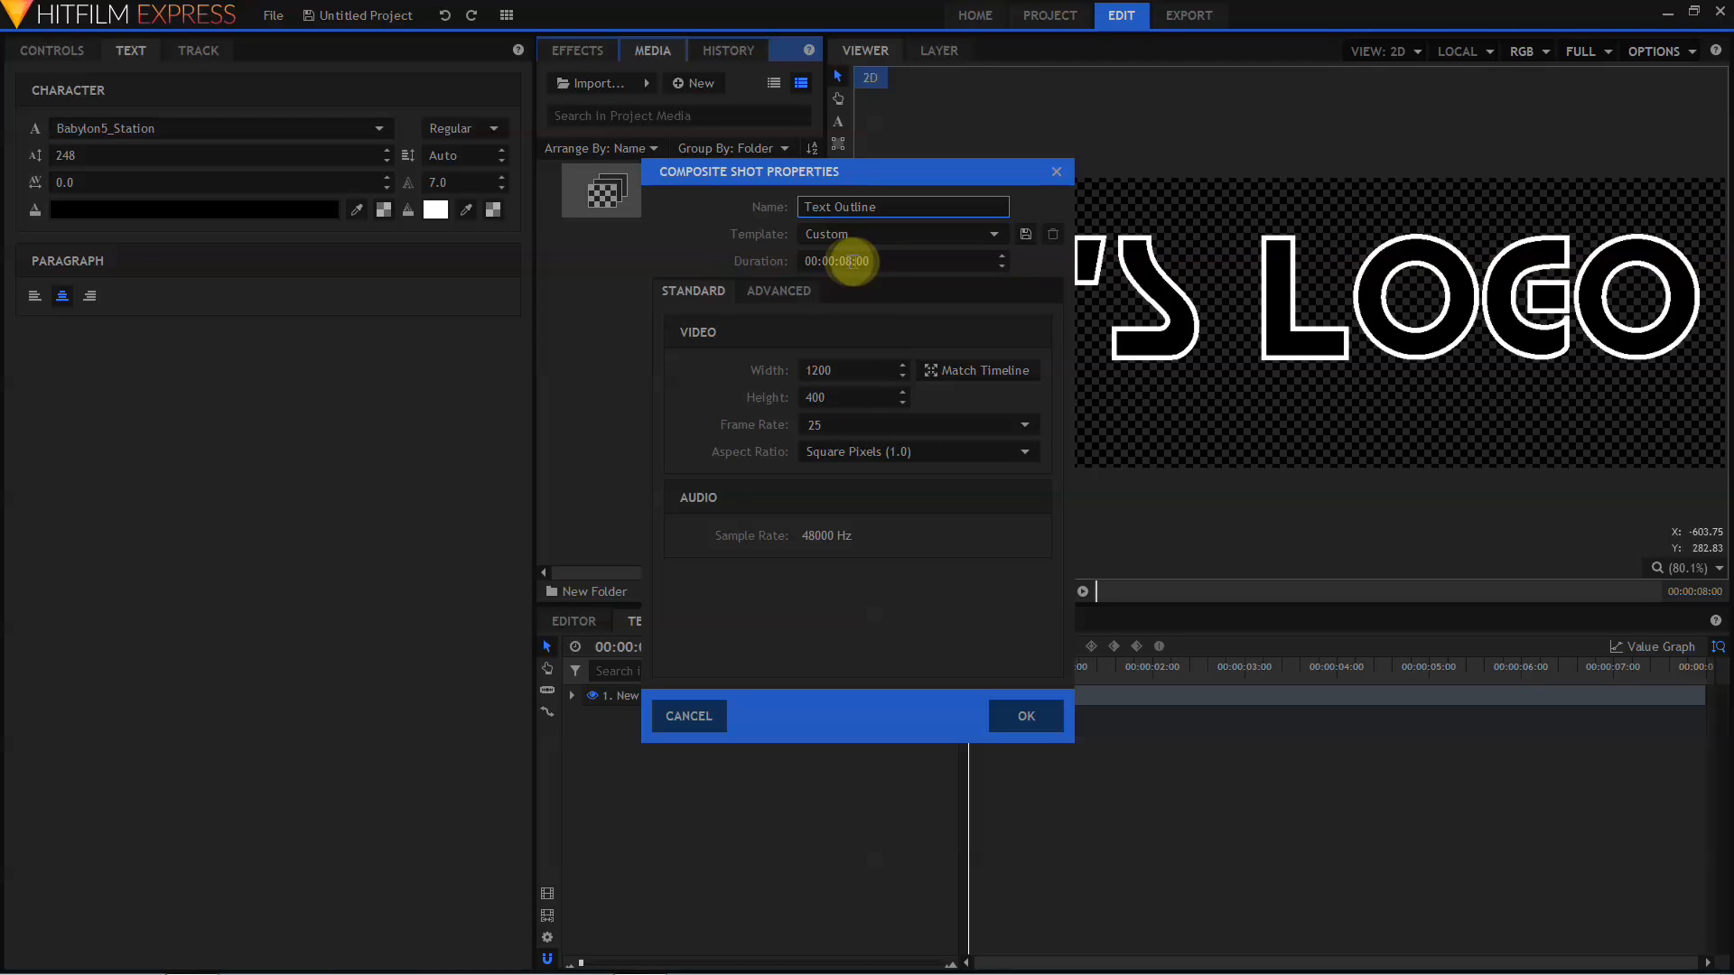
mouse_move(1025, 733)
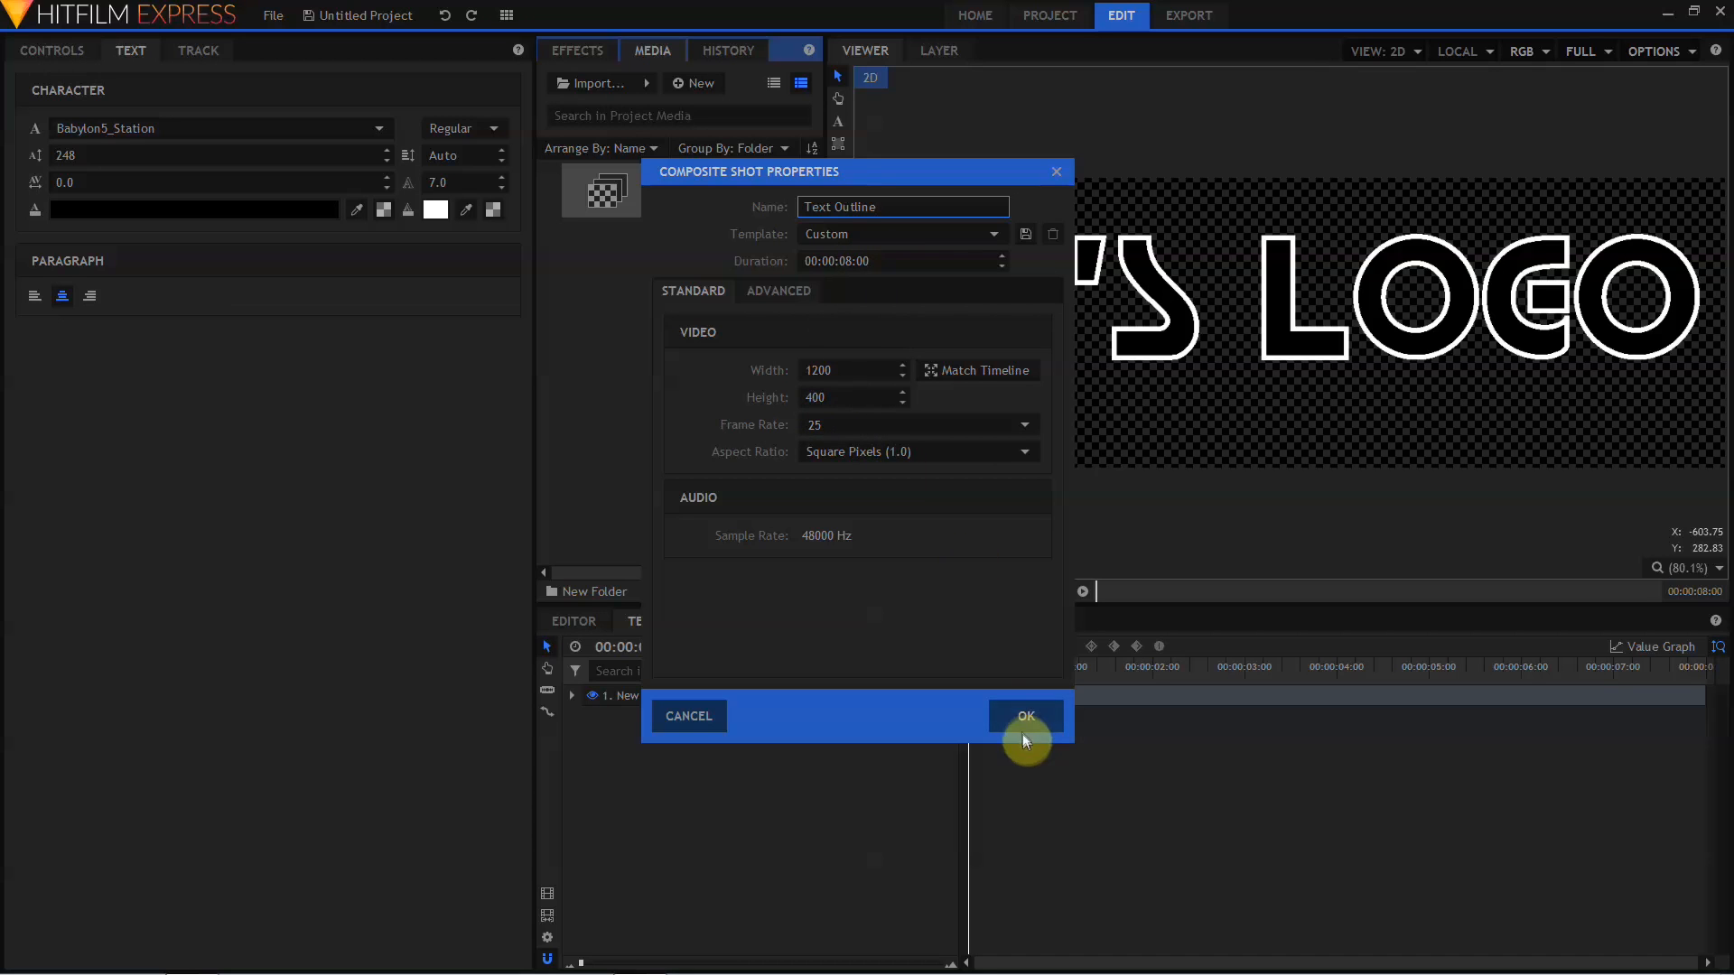
- Confirm the 'Text Outline' composite at 1200x400, 25 fps, 8 seconds
left_click(1026, 715)
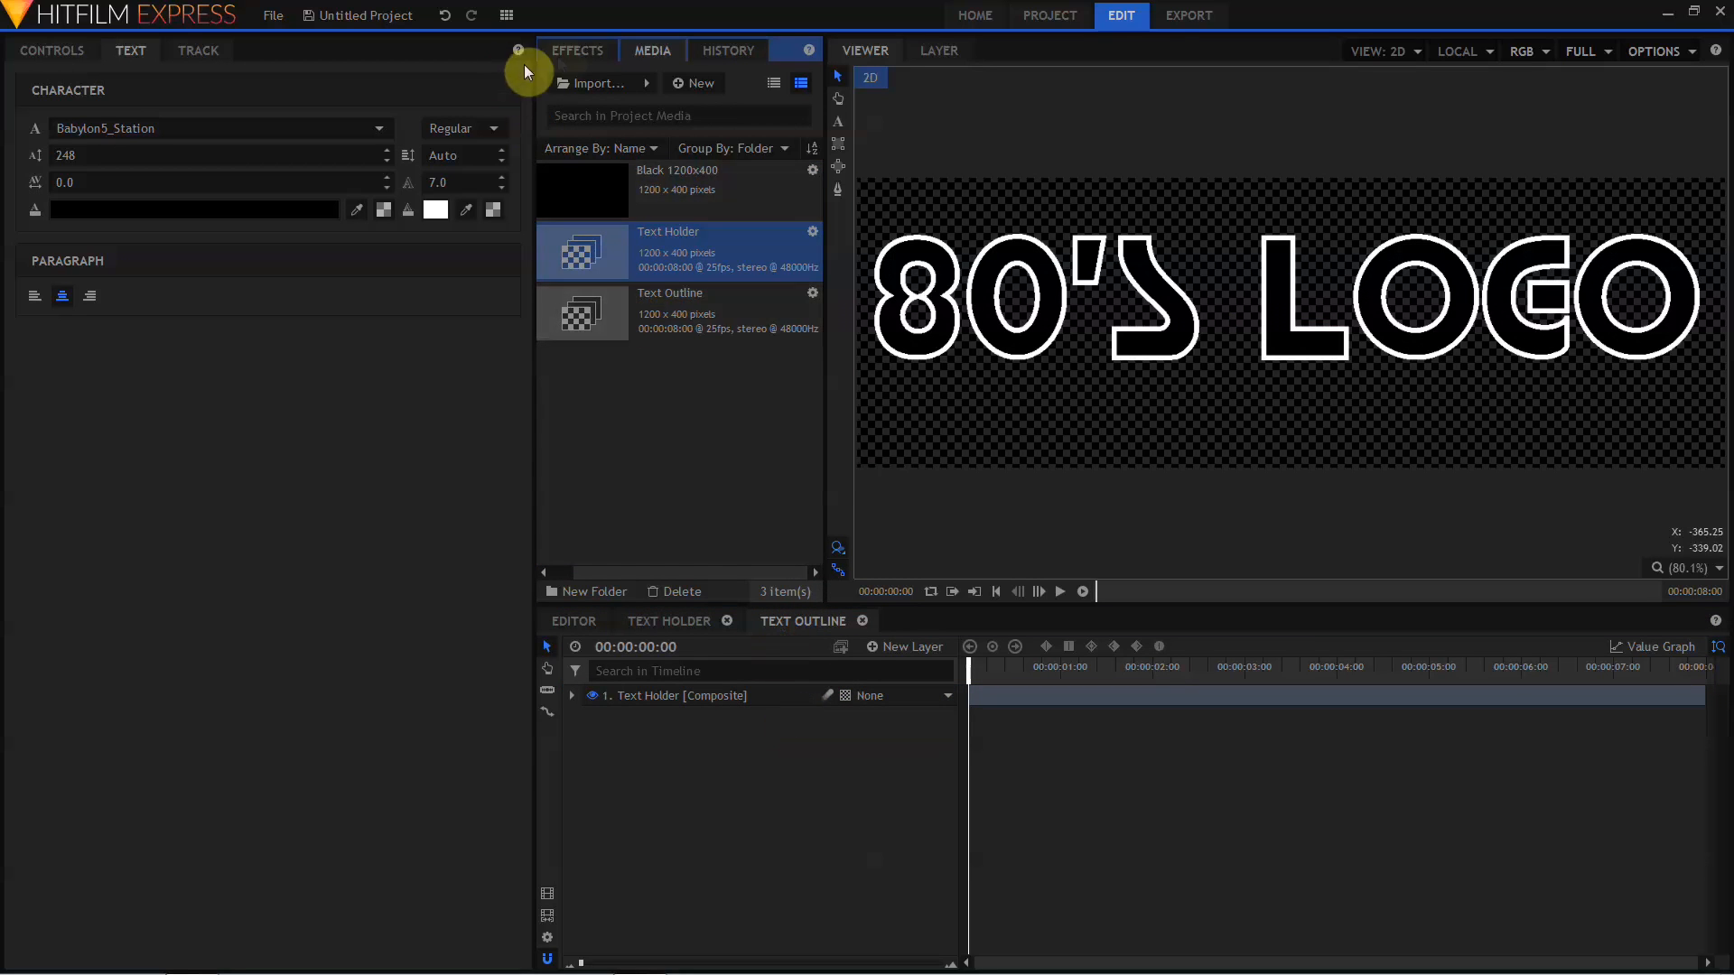
- Search effects for 'de' and drop Demult onto the Text Holder layer
type("dem")
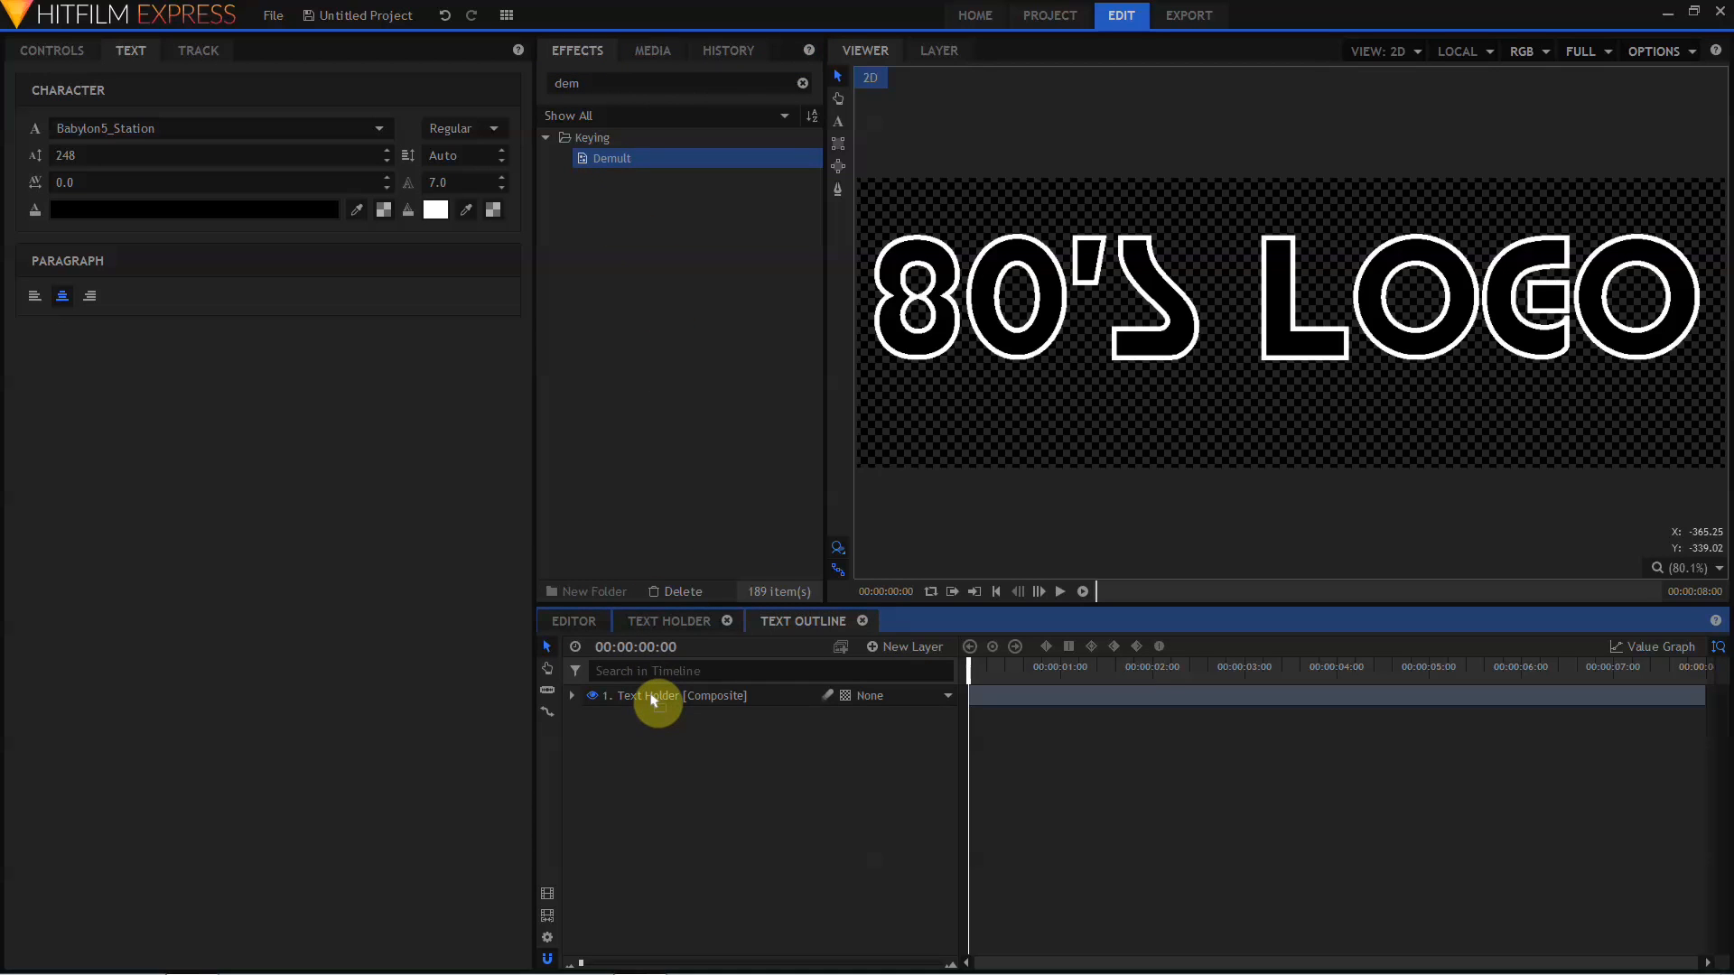
left_click(572, 695)
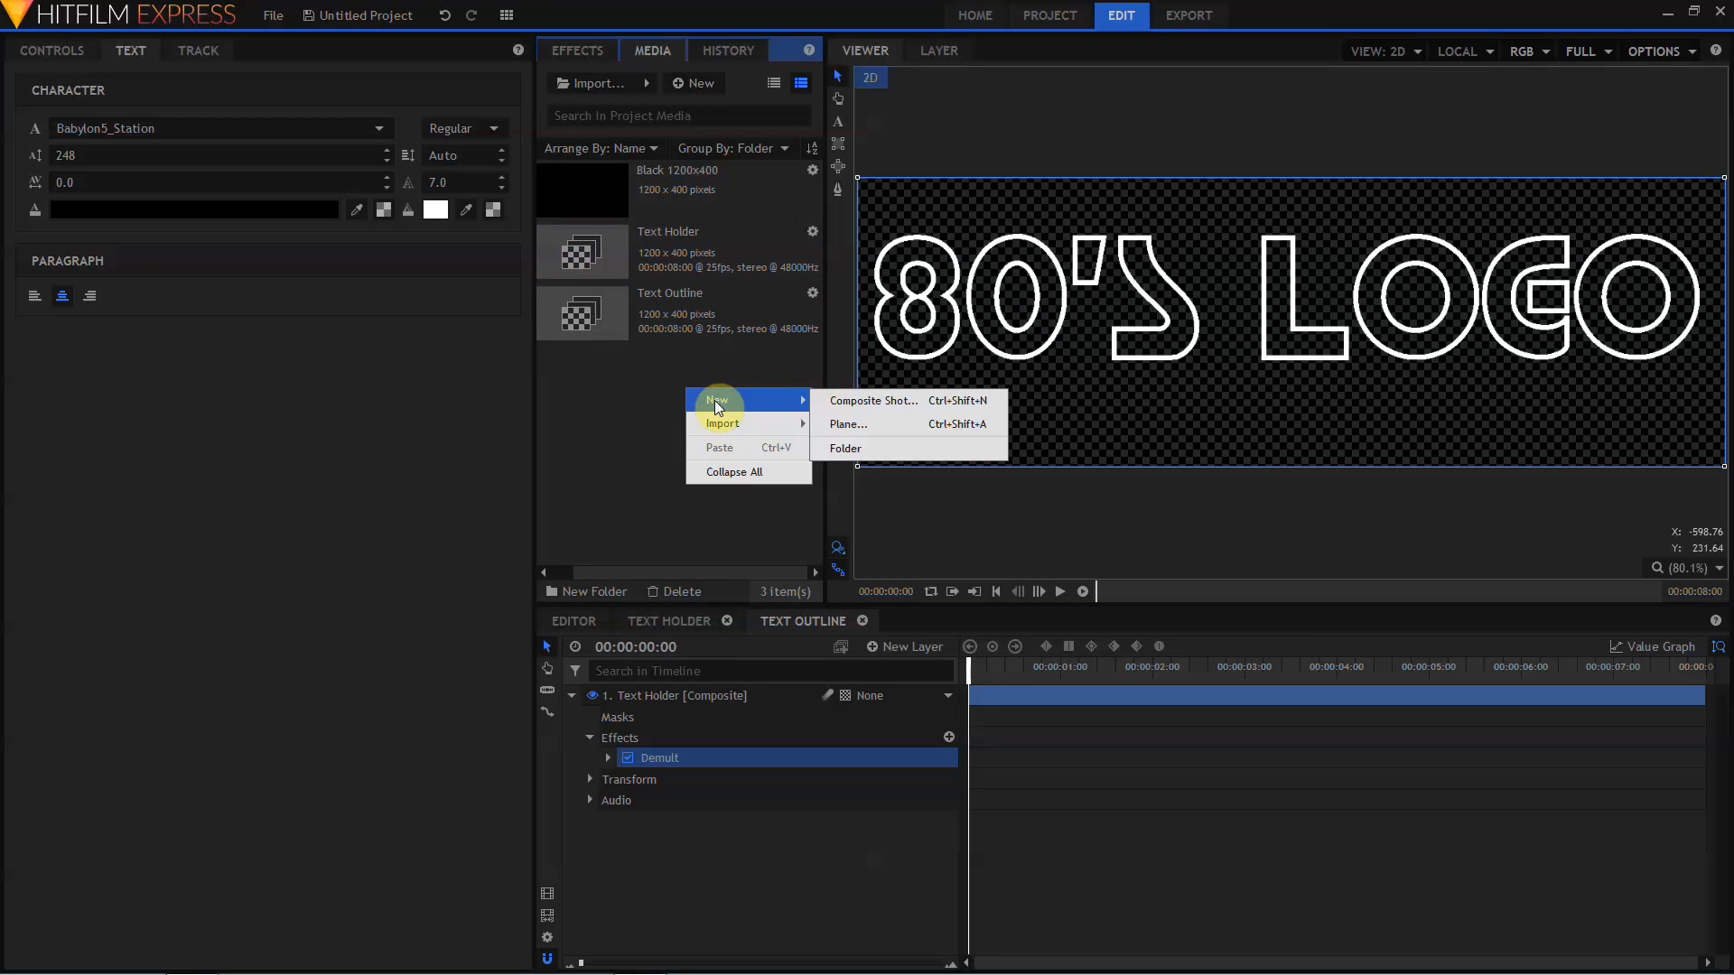
- Create a 'Text Fill' composite shot and add the Text Holder shot into it
left_click(872, 401)
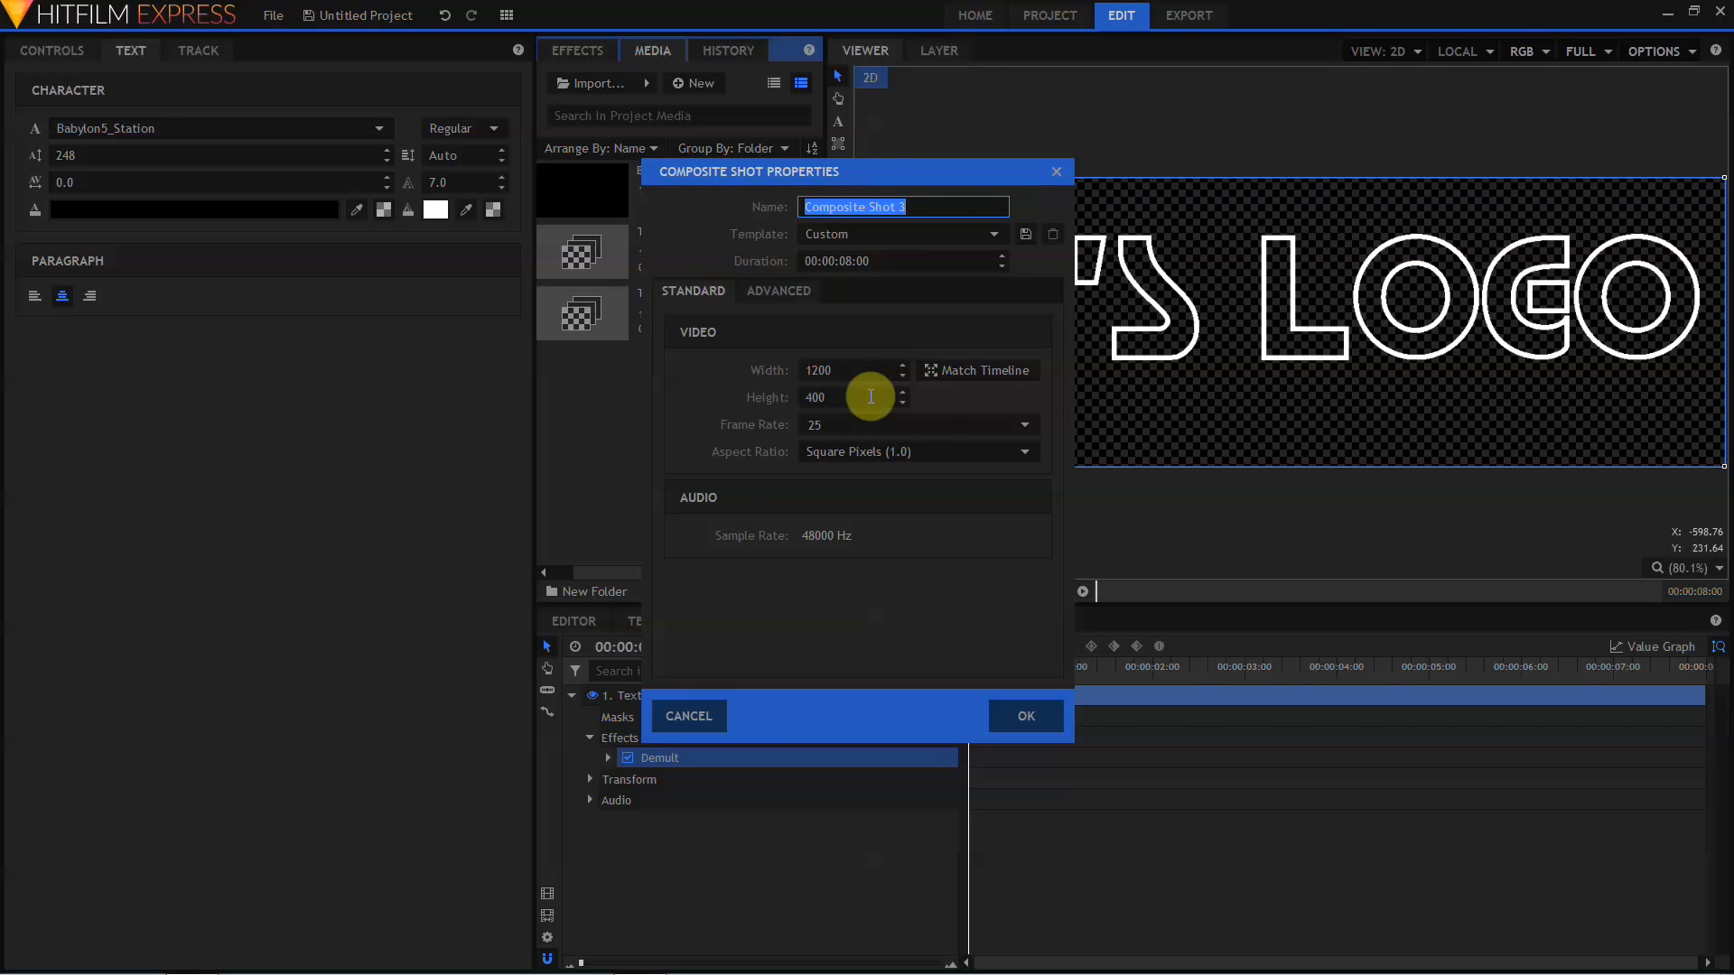
type("Text Fill")
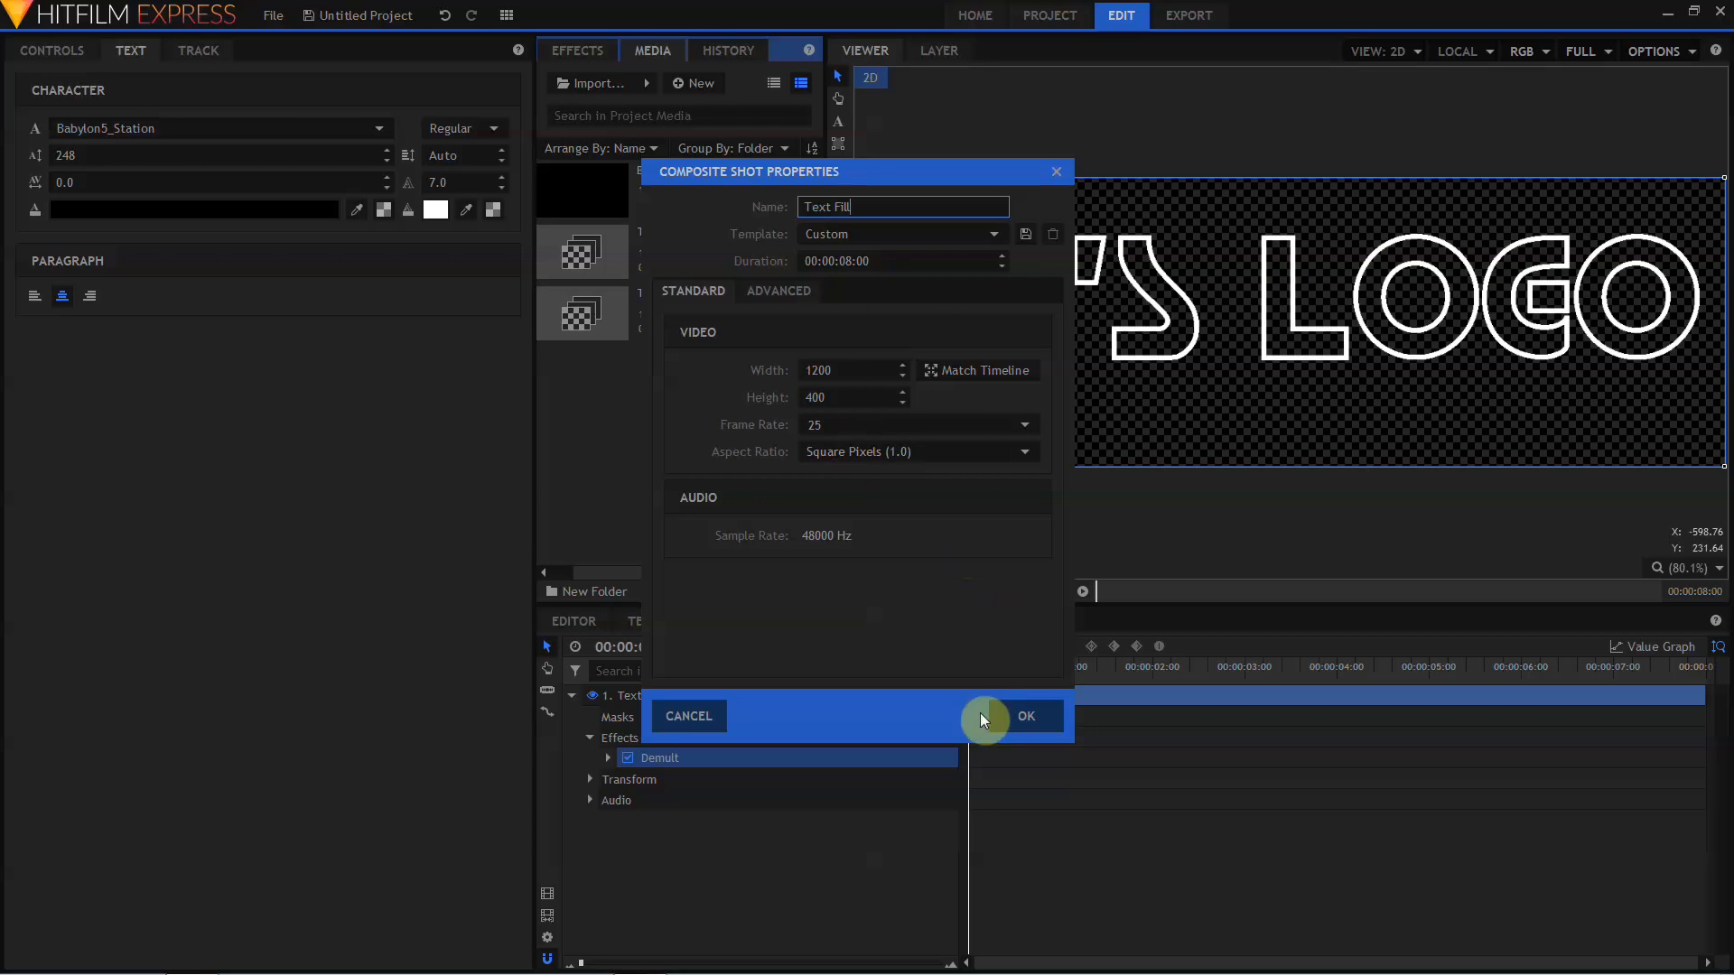
left_click(1027, 716)
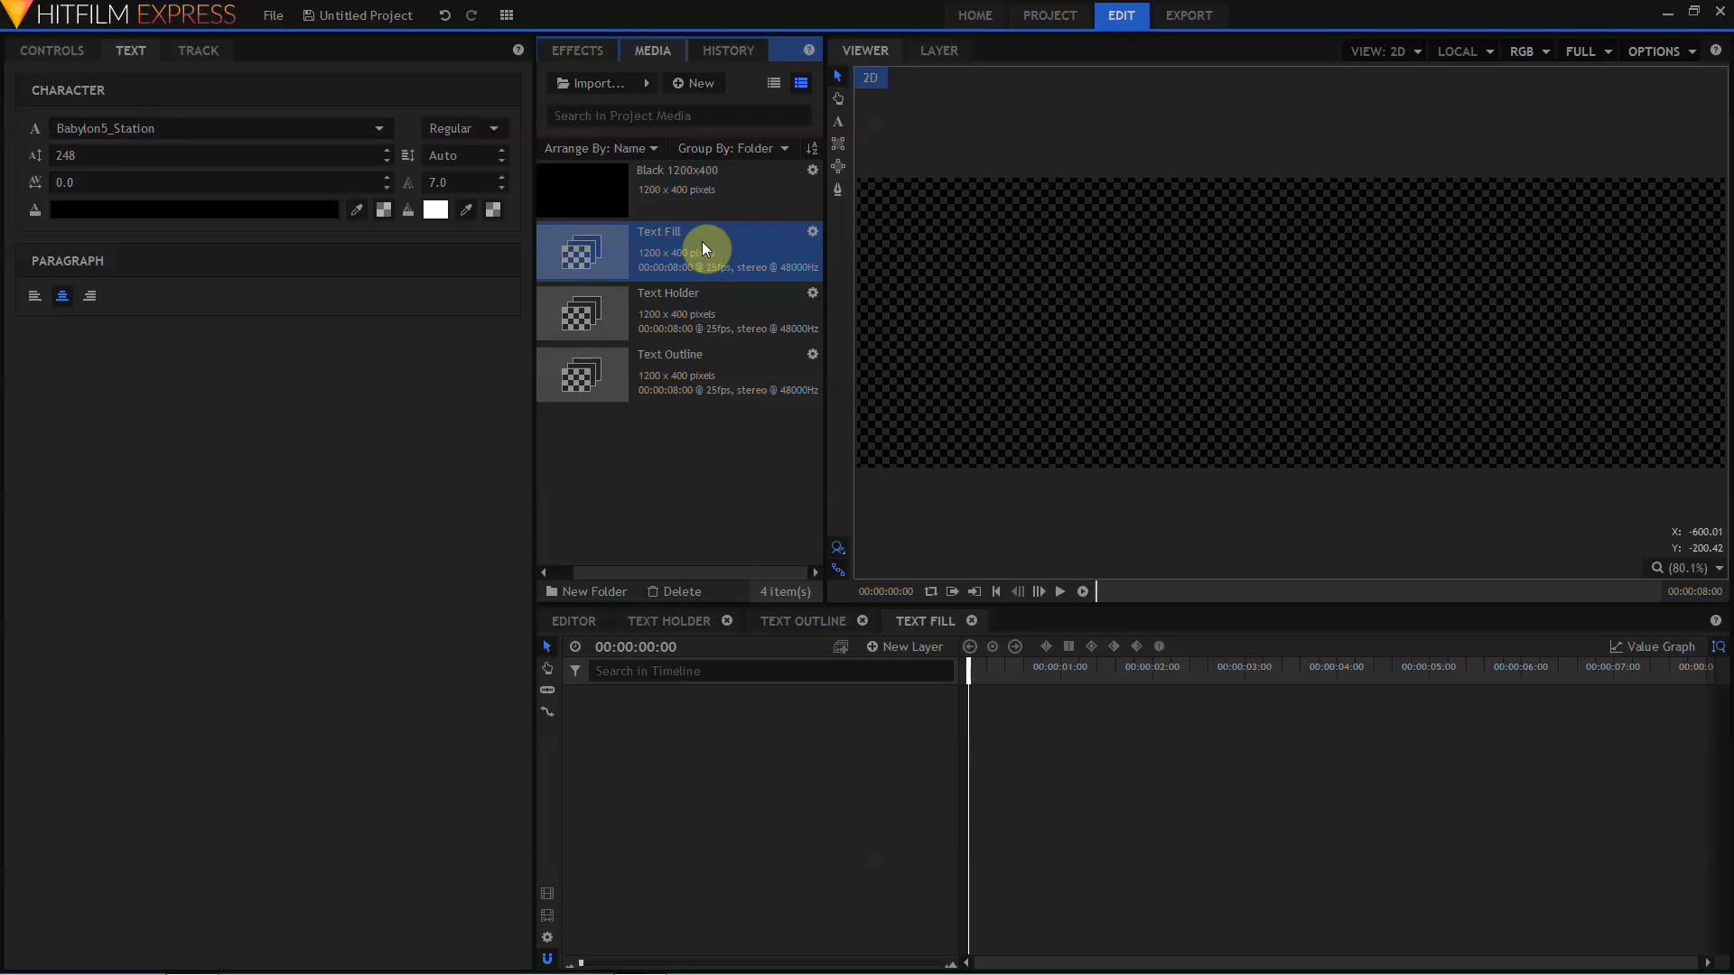
left_click(694, 312)
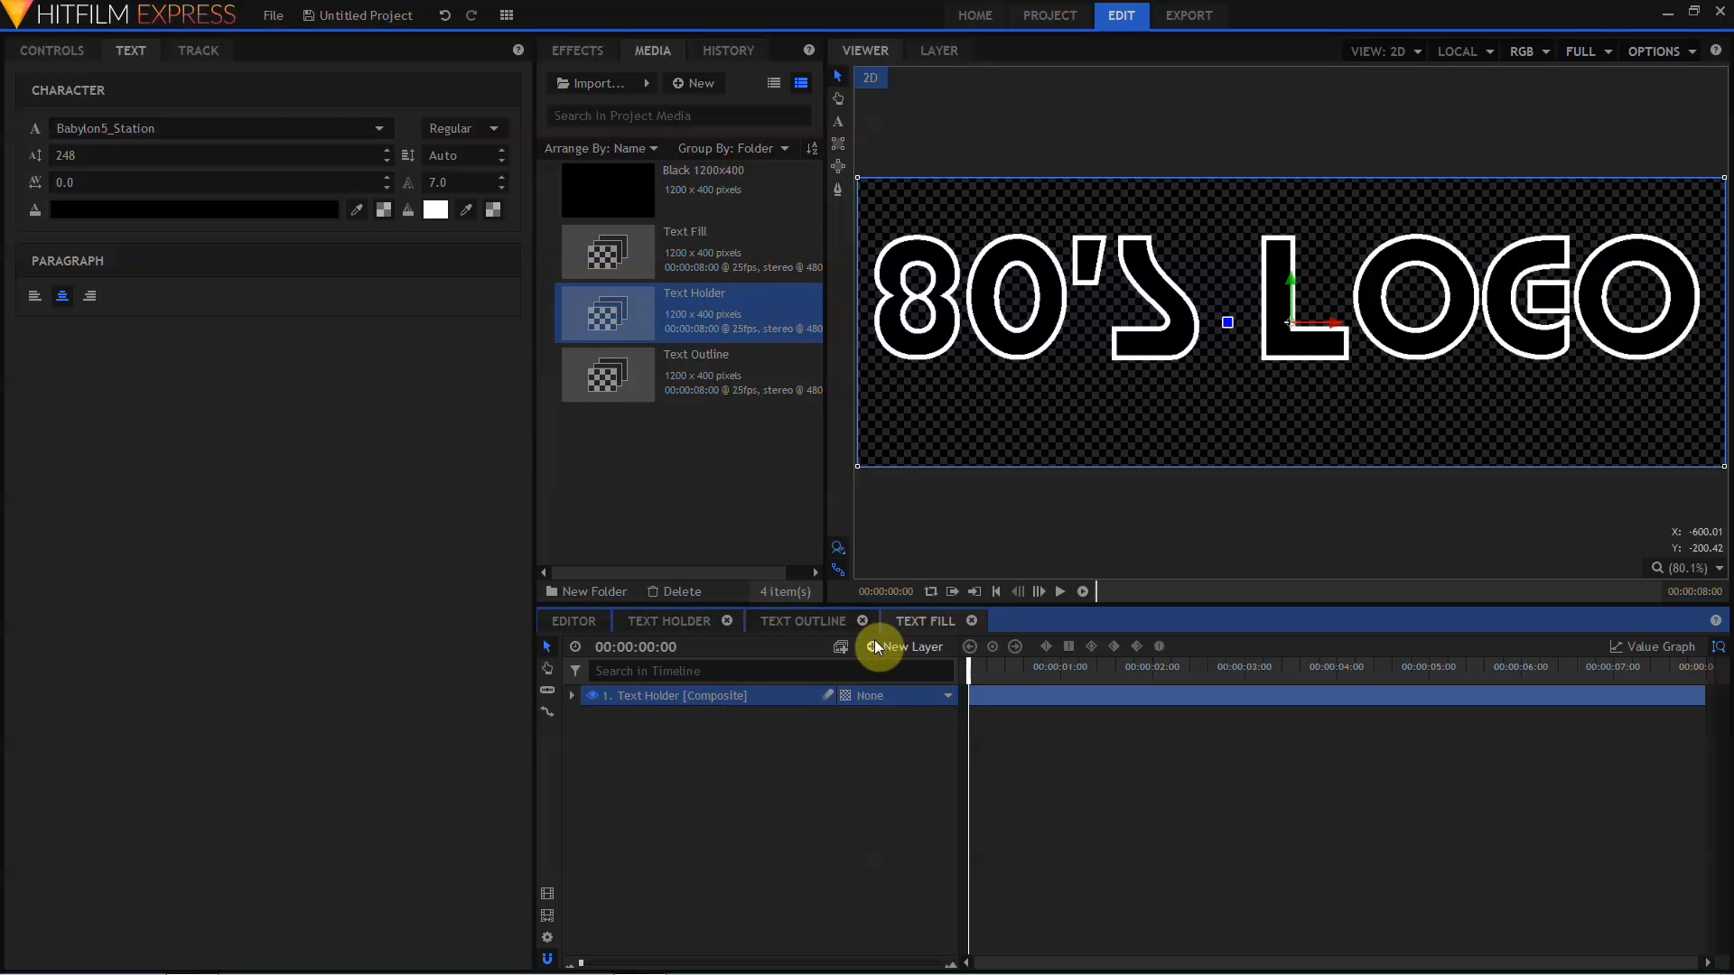
- Add a 1200x400 plane layer named 'Black Plane 1' beneath Text Holder
left_click(912, 647)
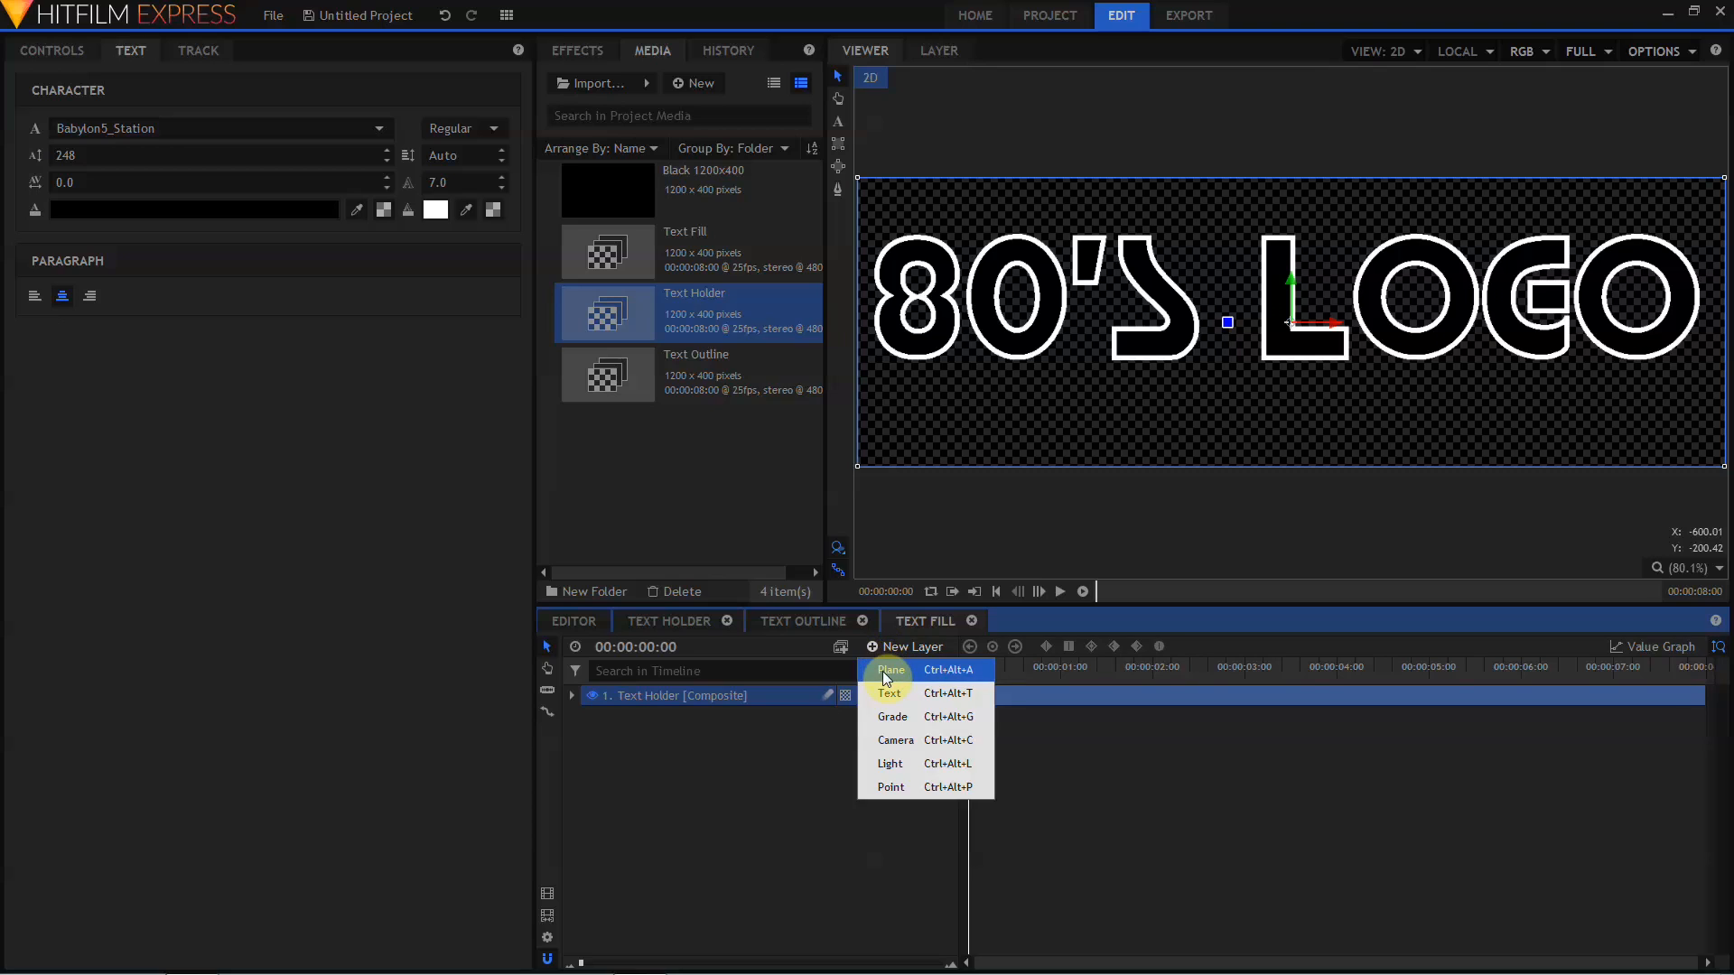
left_click(891, 669)
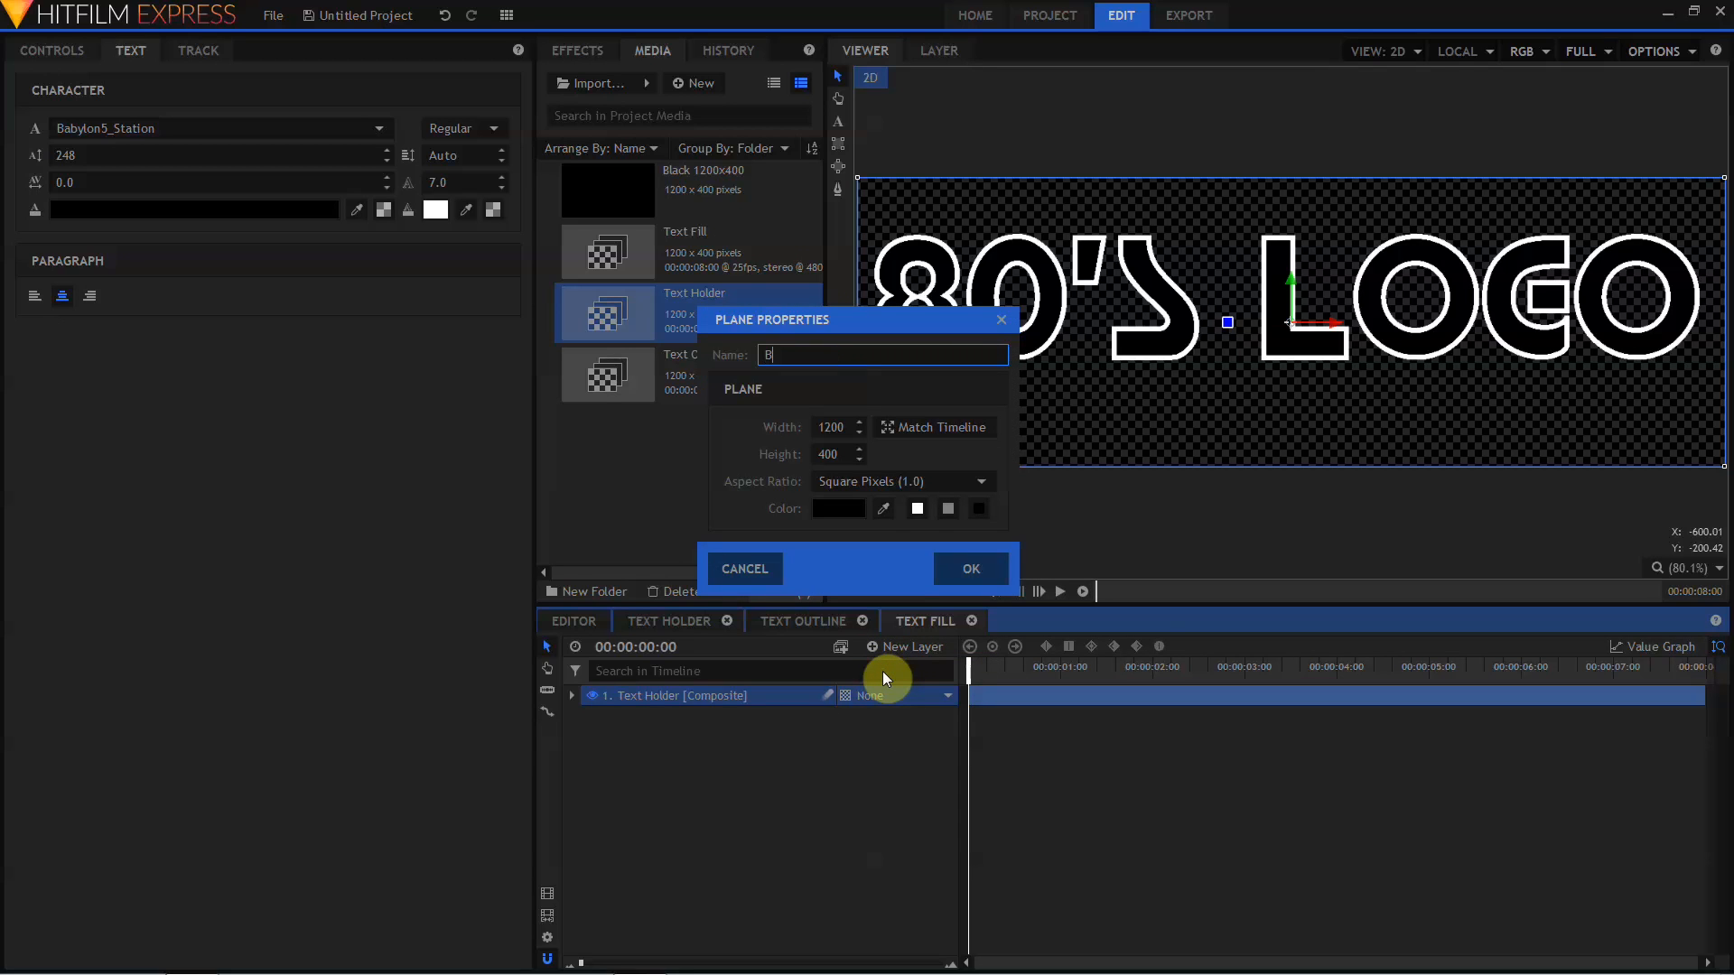
type("Black Plane 1200x4")
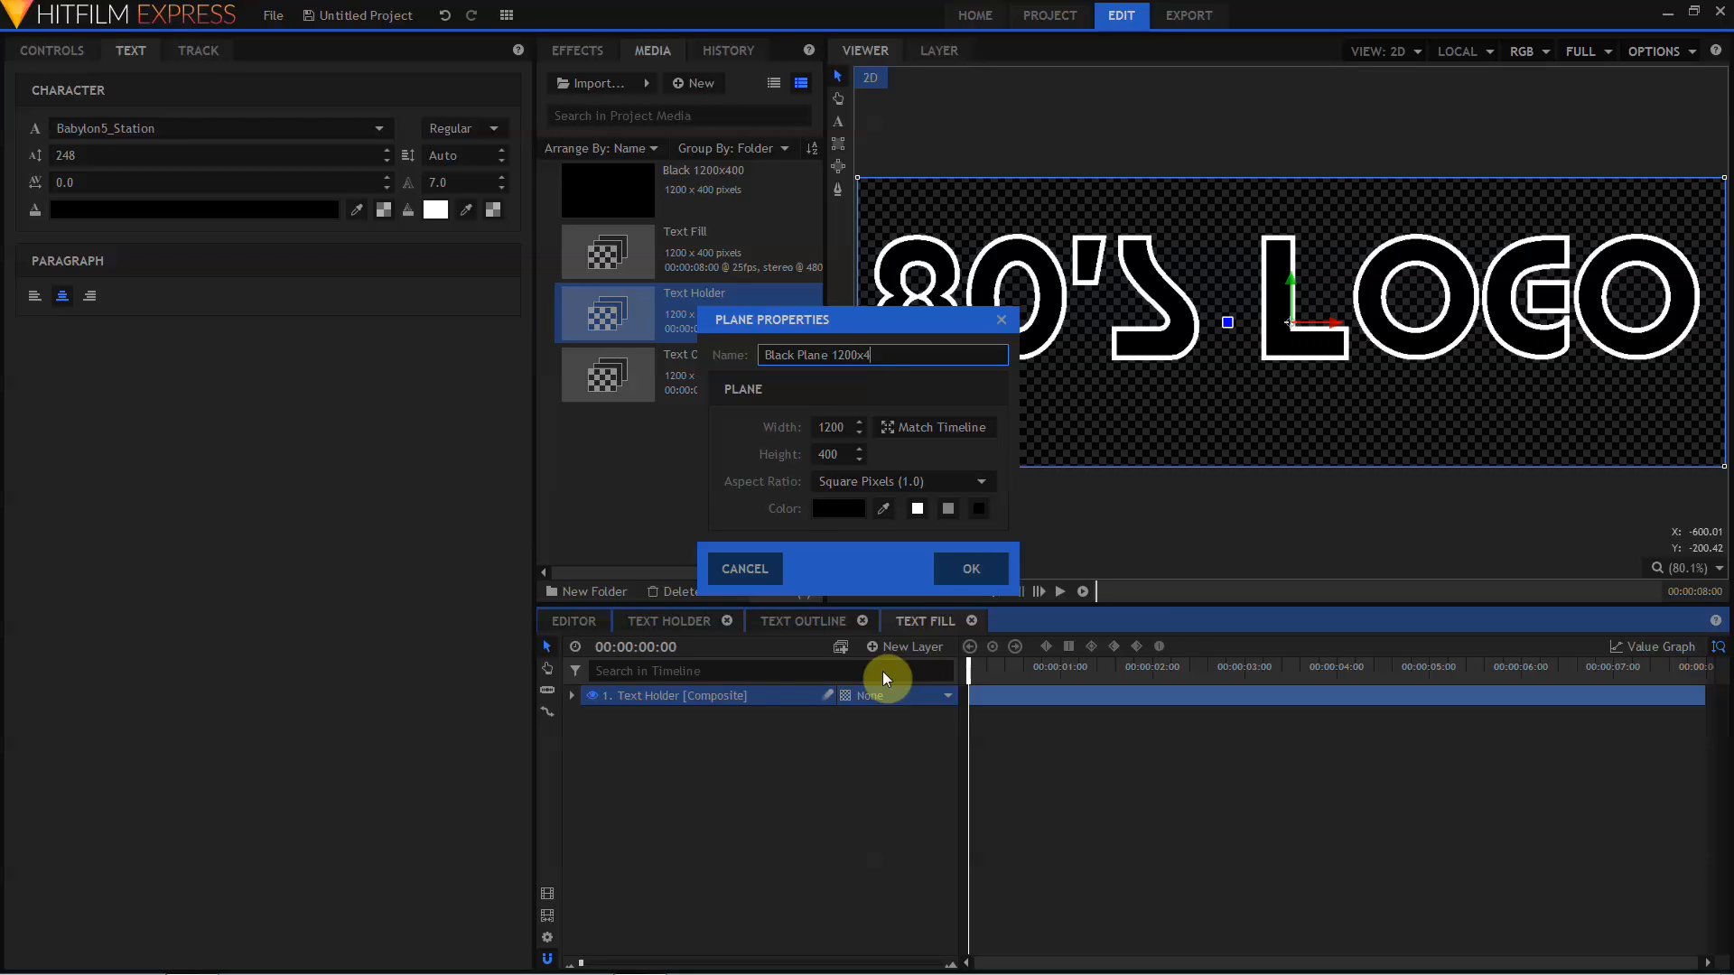
left_click(970, 569)
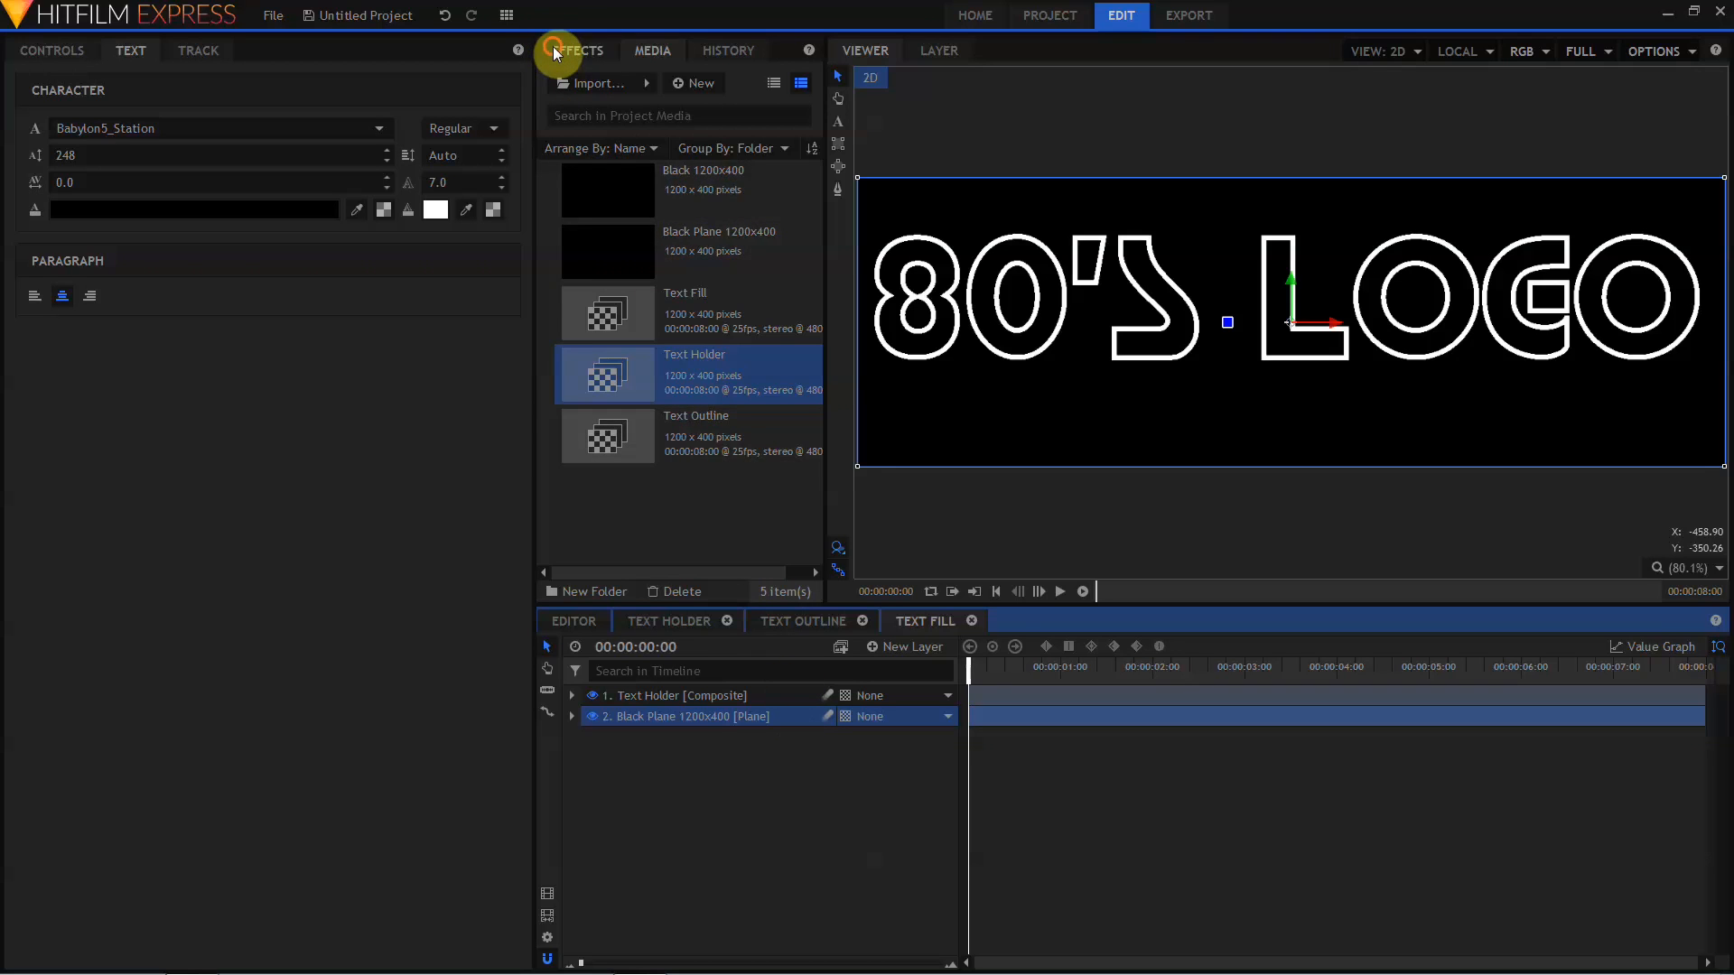
- Apply Invert to Text Holder and add a grade layer carrying Demult
left_click(577, 51)
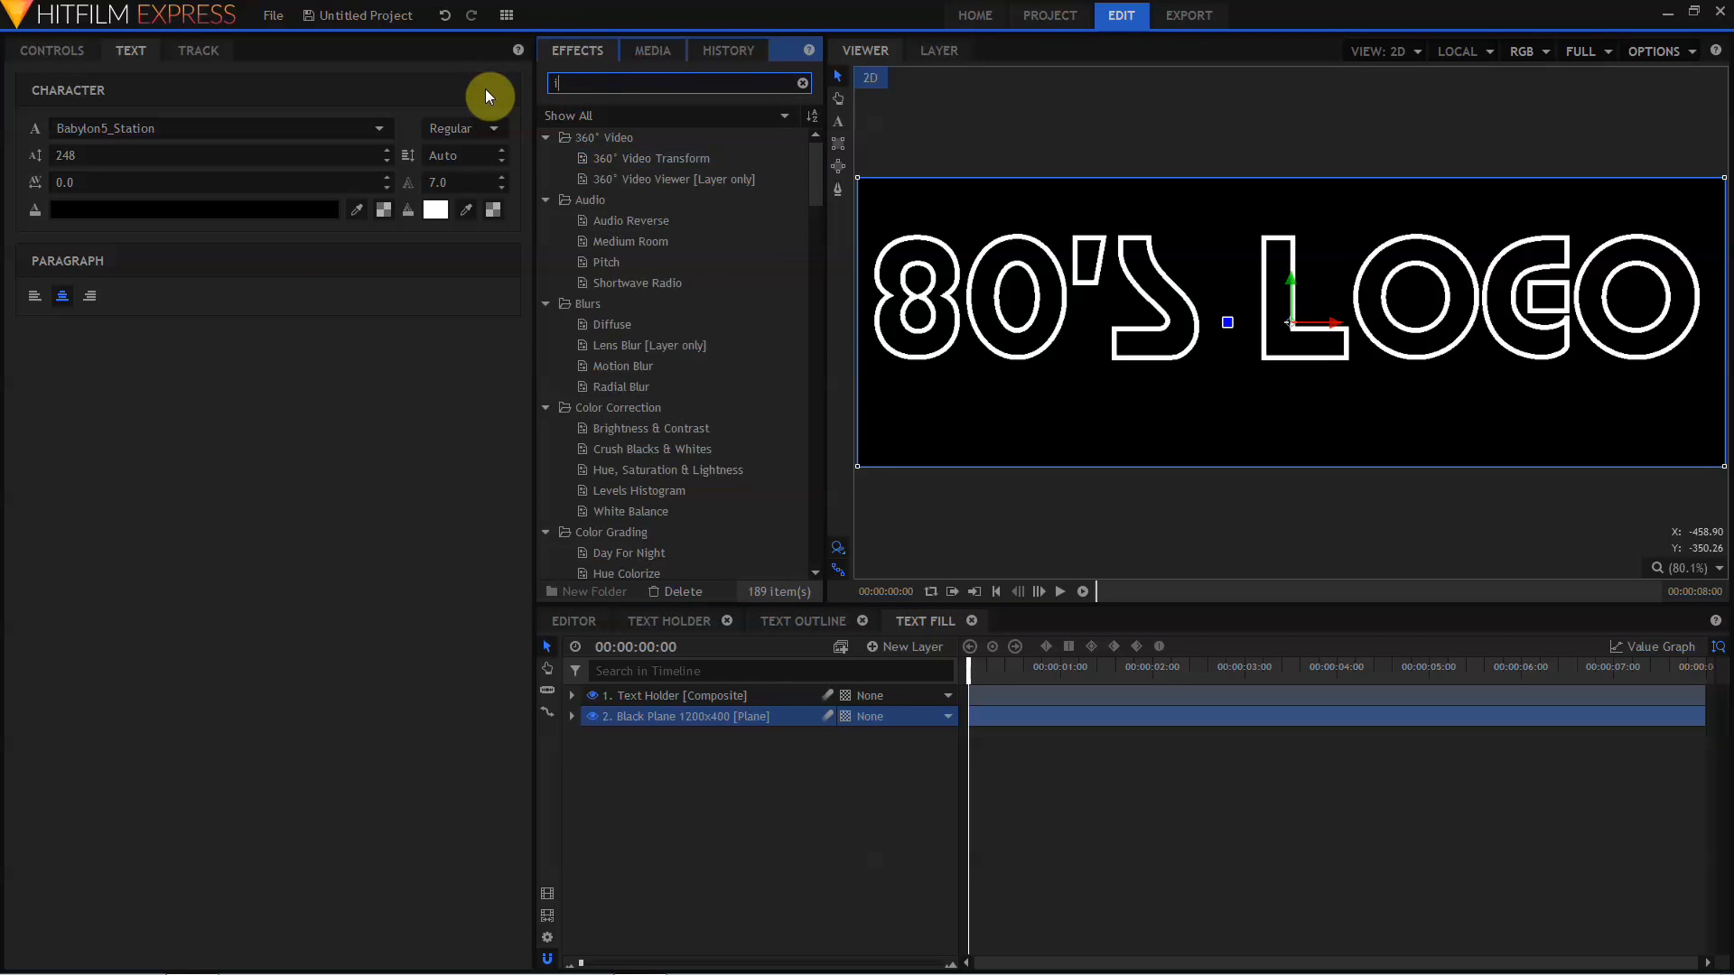
type("inv")
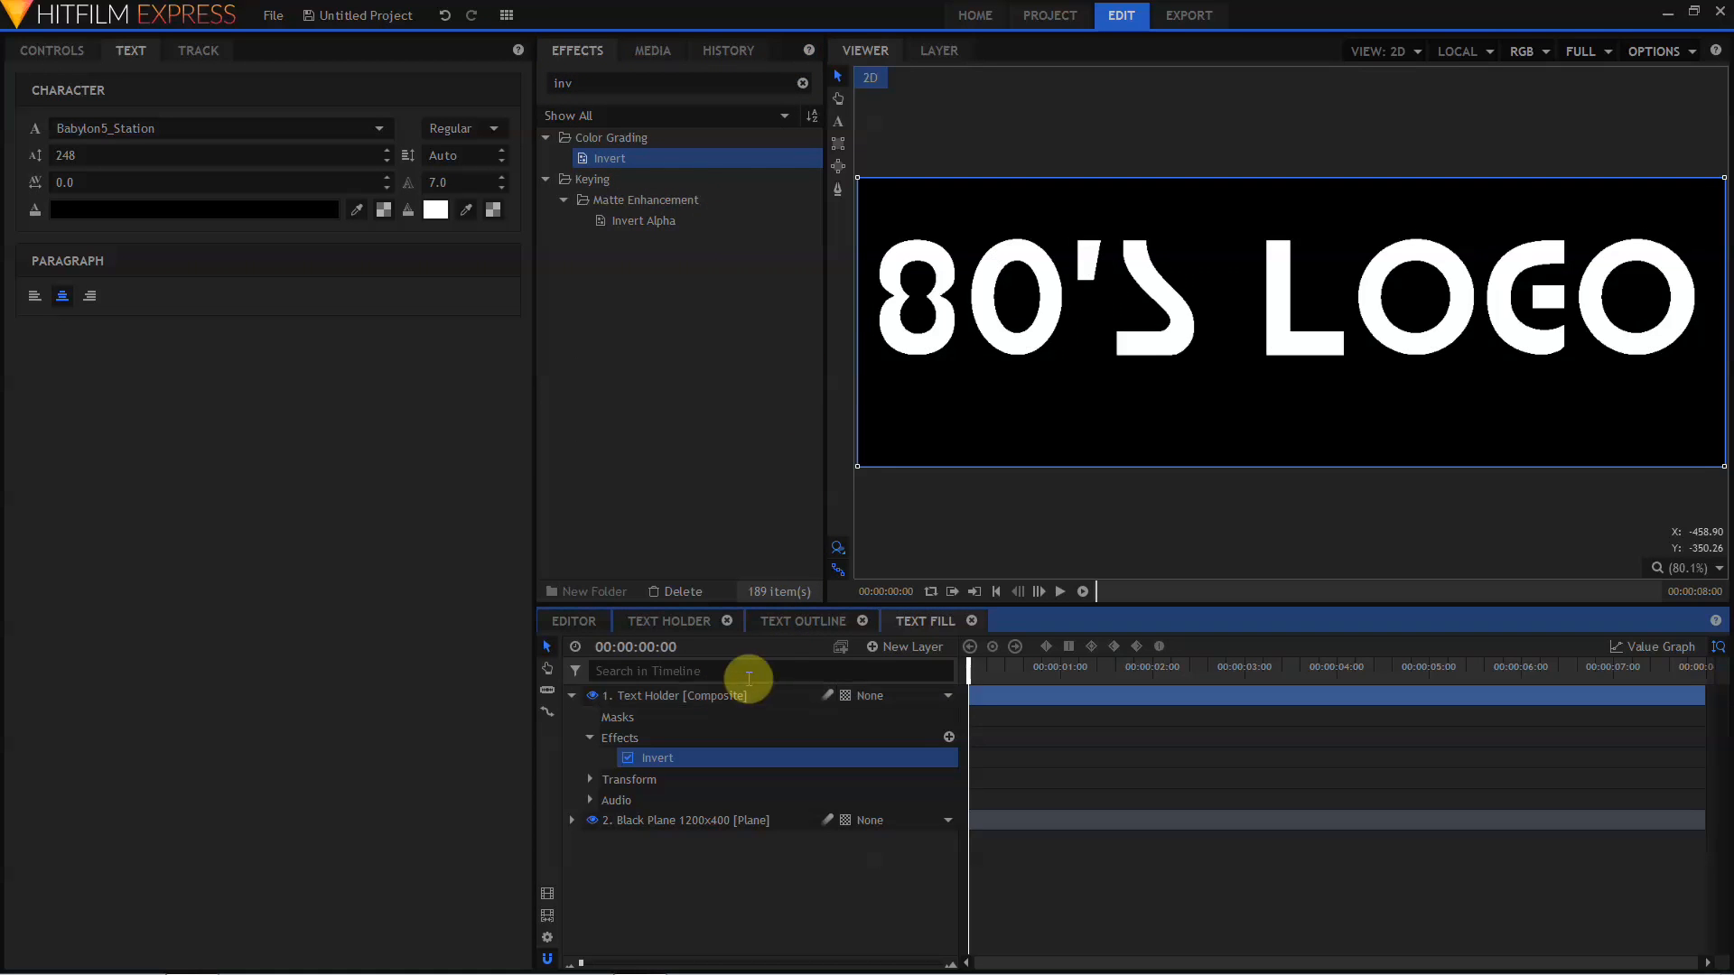
left_click(872, 647)
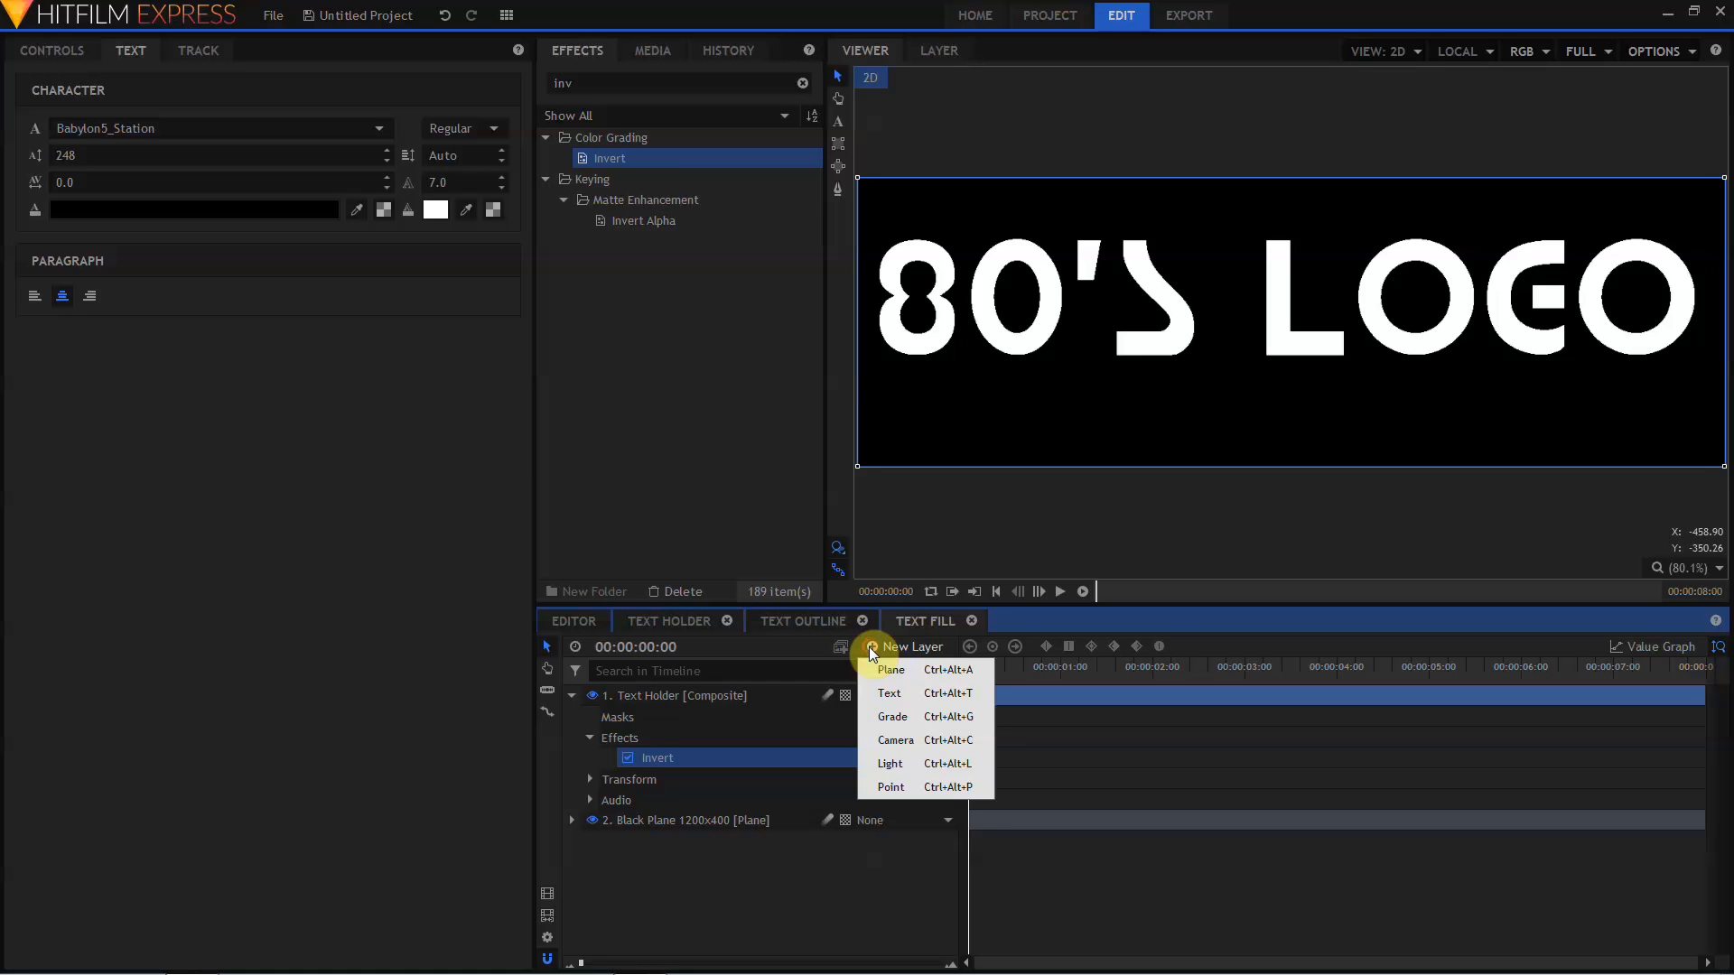
left_click(892, 716)
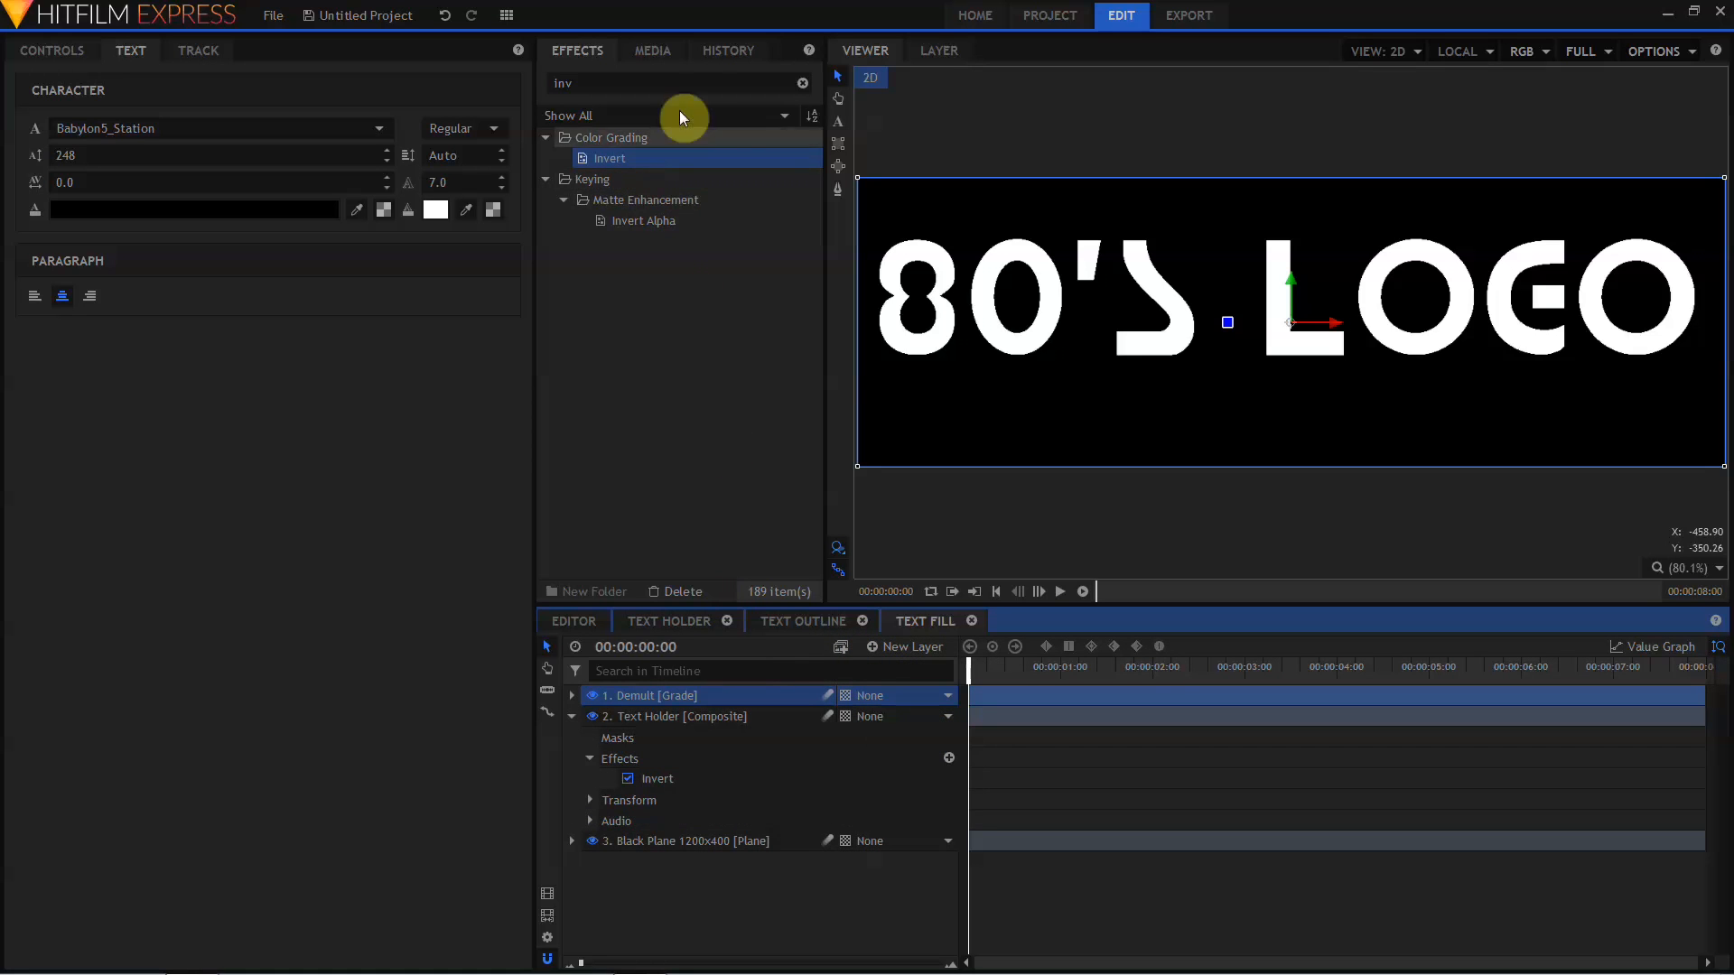
type("dem")
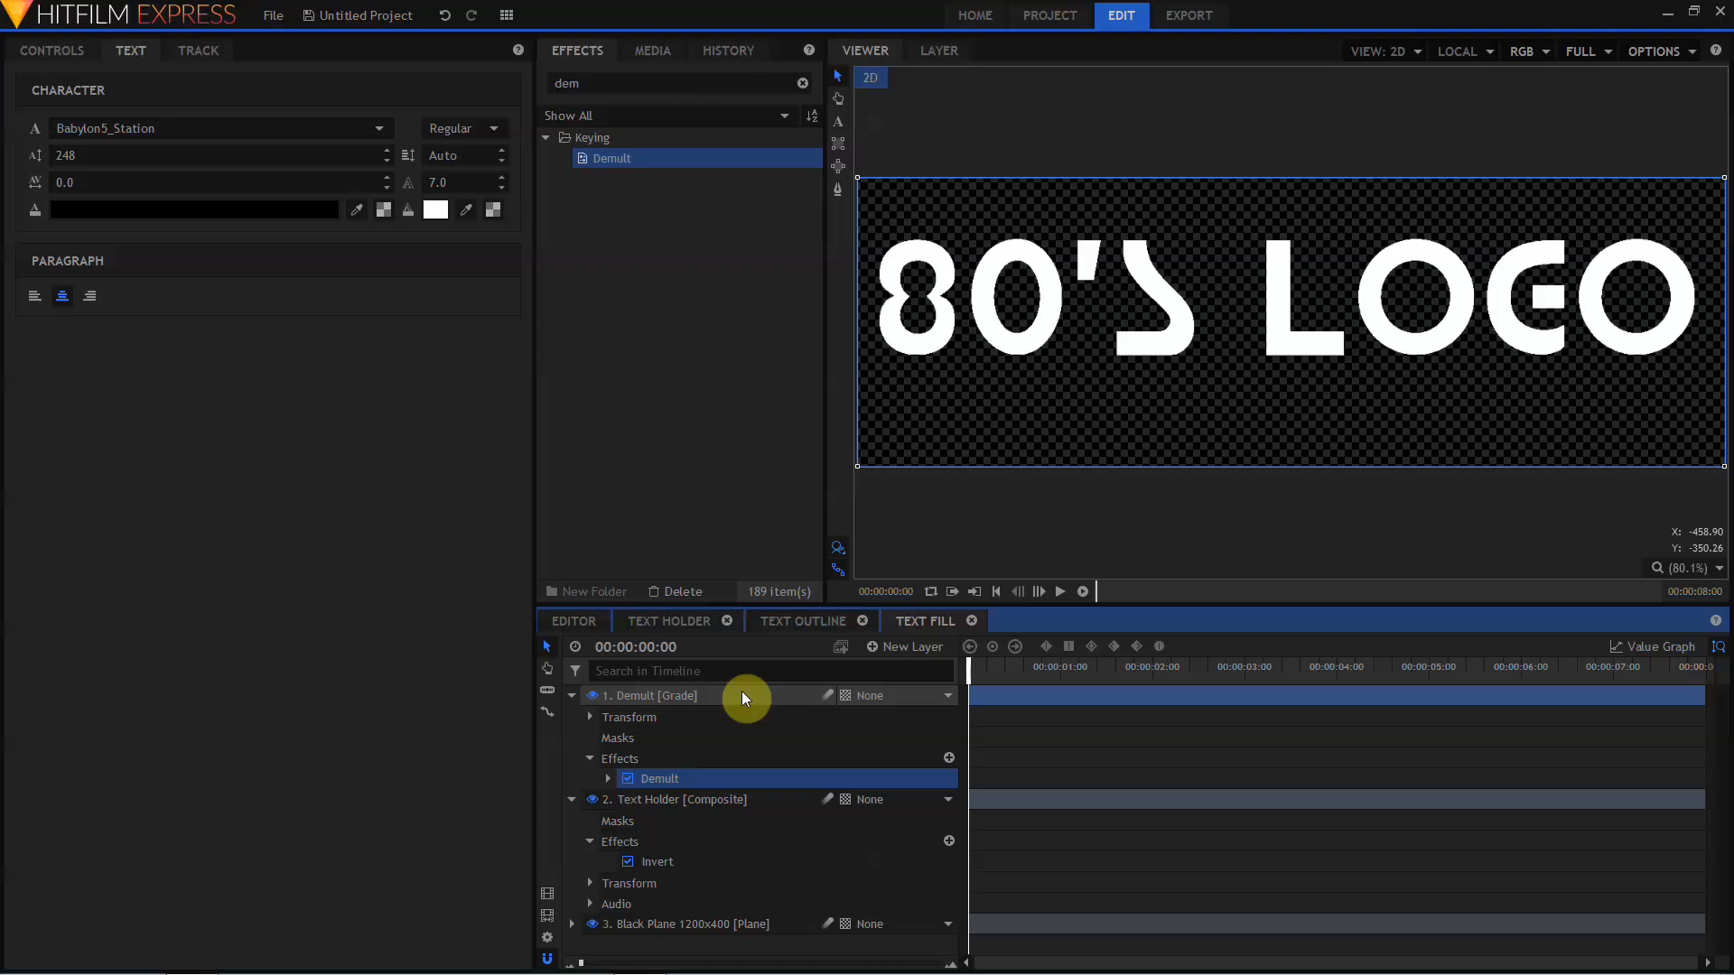
left_click(652, 50)
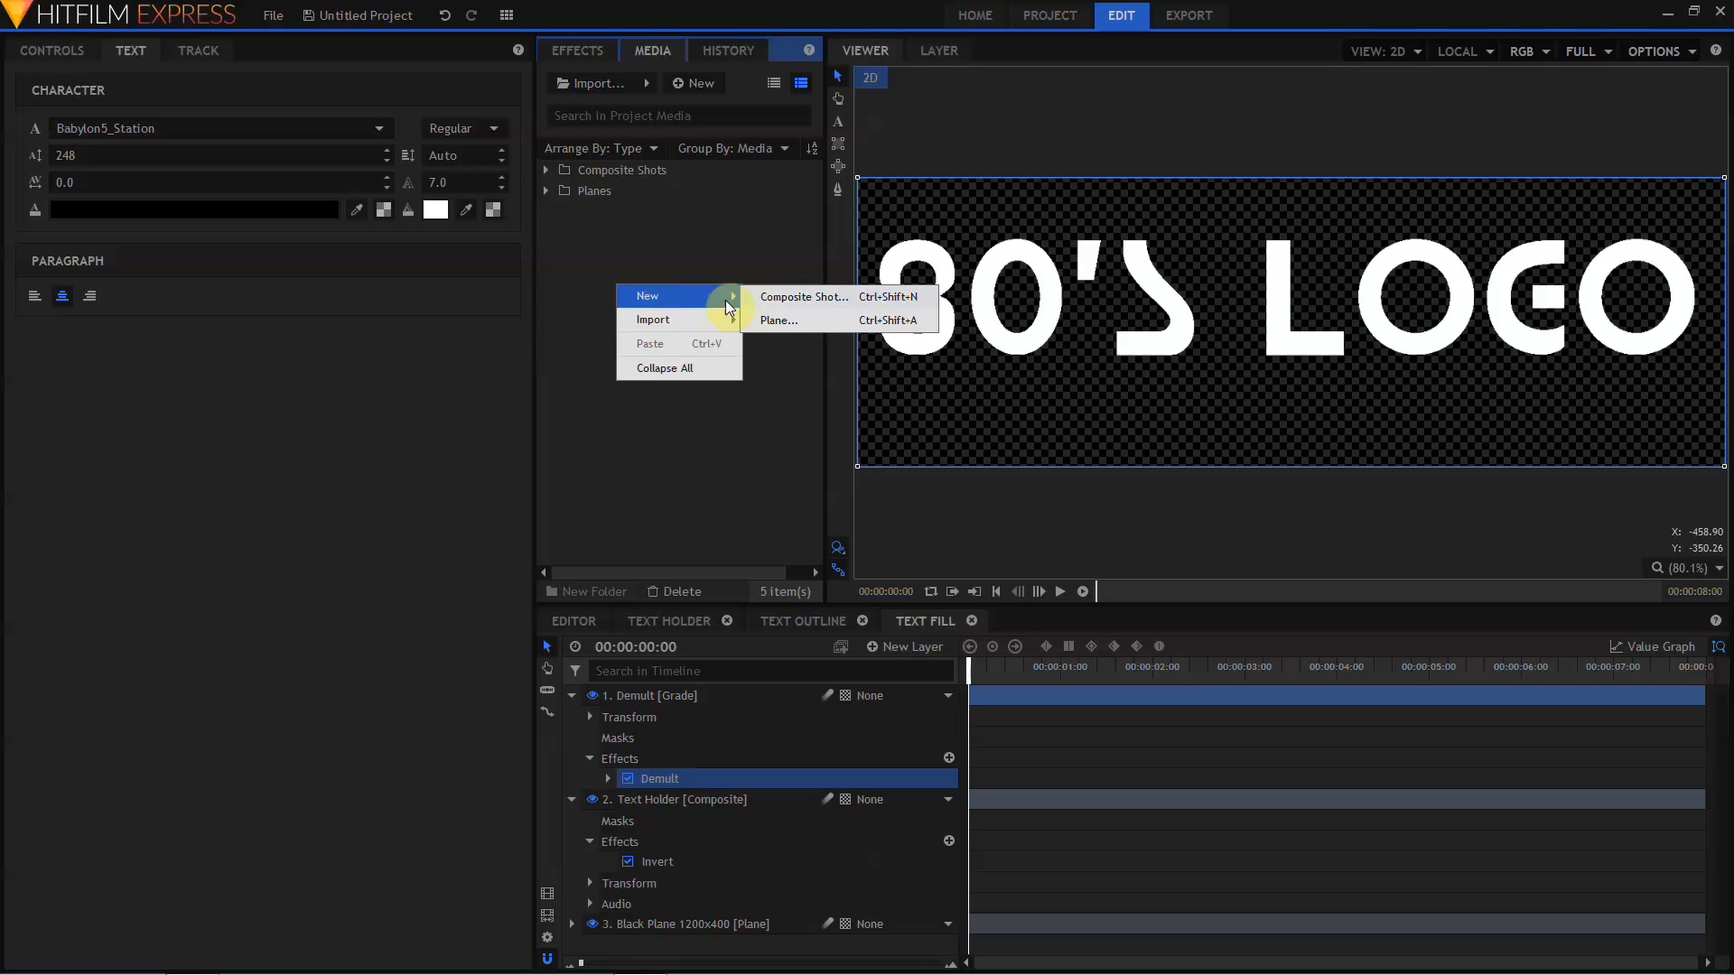
- Build the Logo Animation composite with Text Fill above Text Outline, using Text Outline as its track matte
left_click(804, 297)
type("Logo Animation")
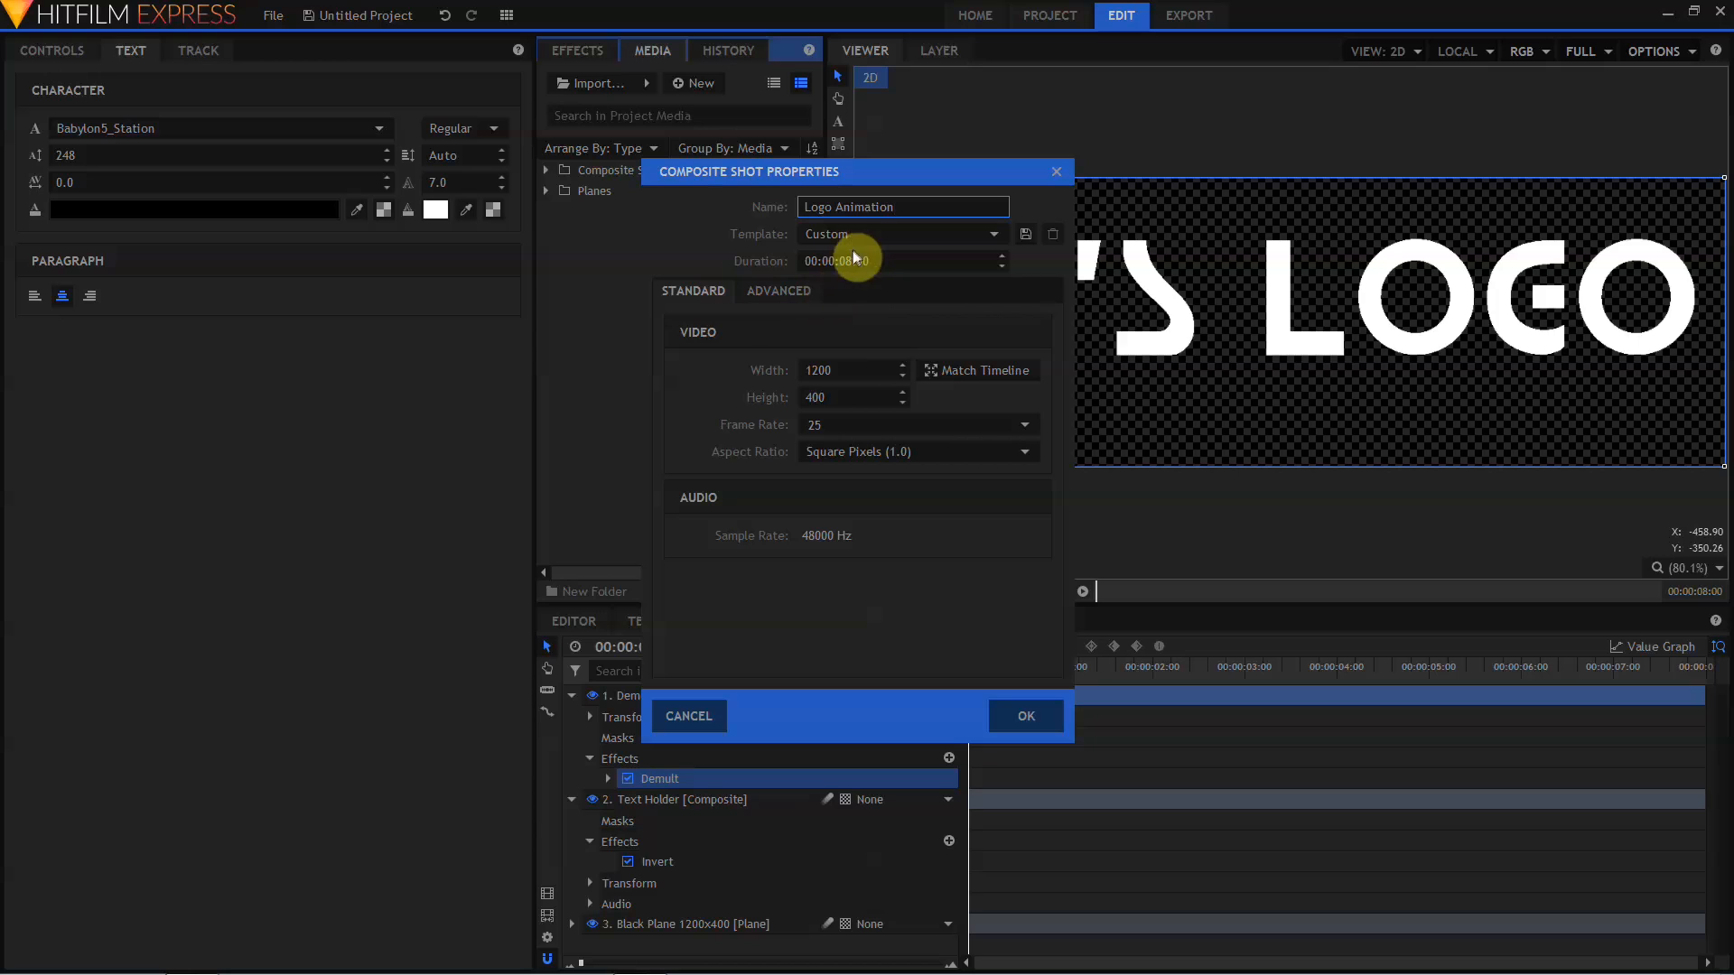
left_click(841, 371)
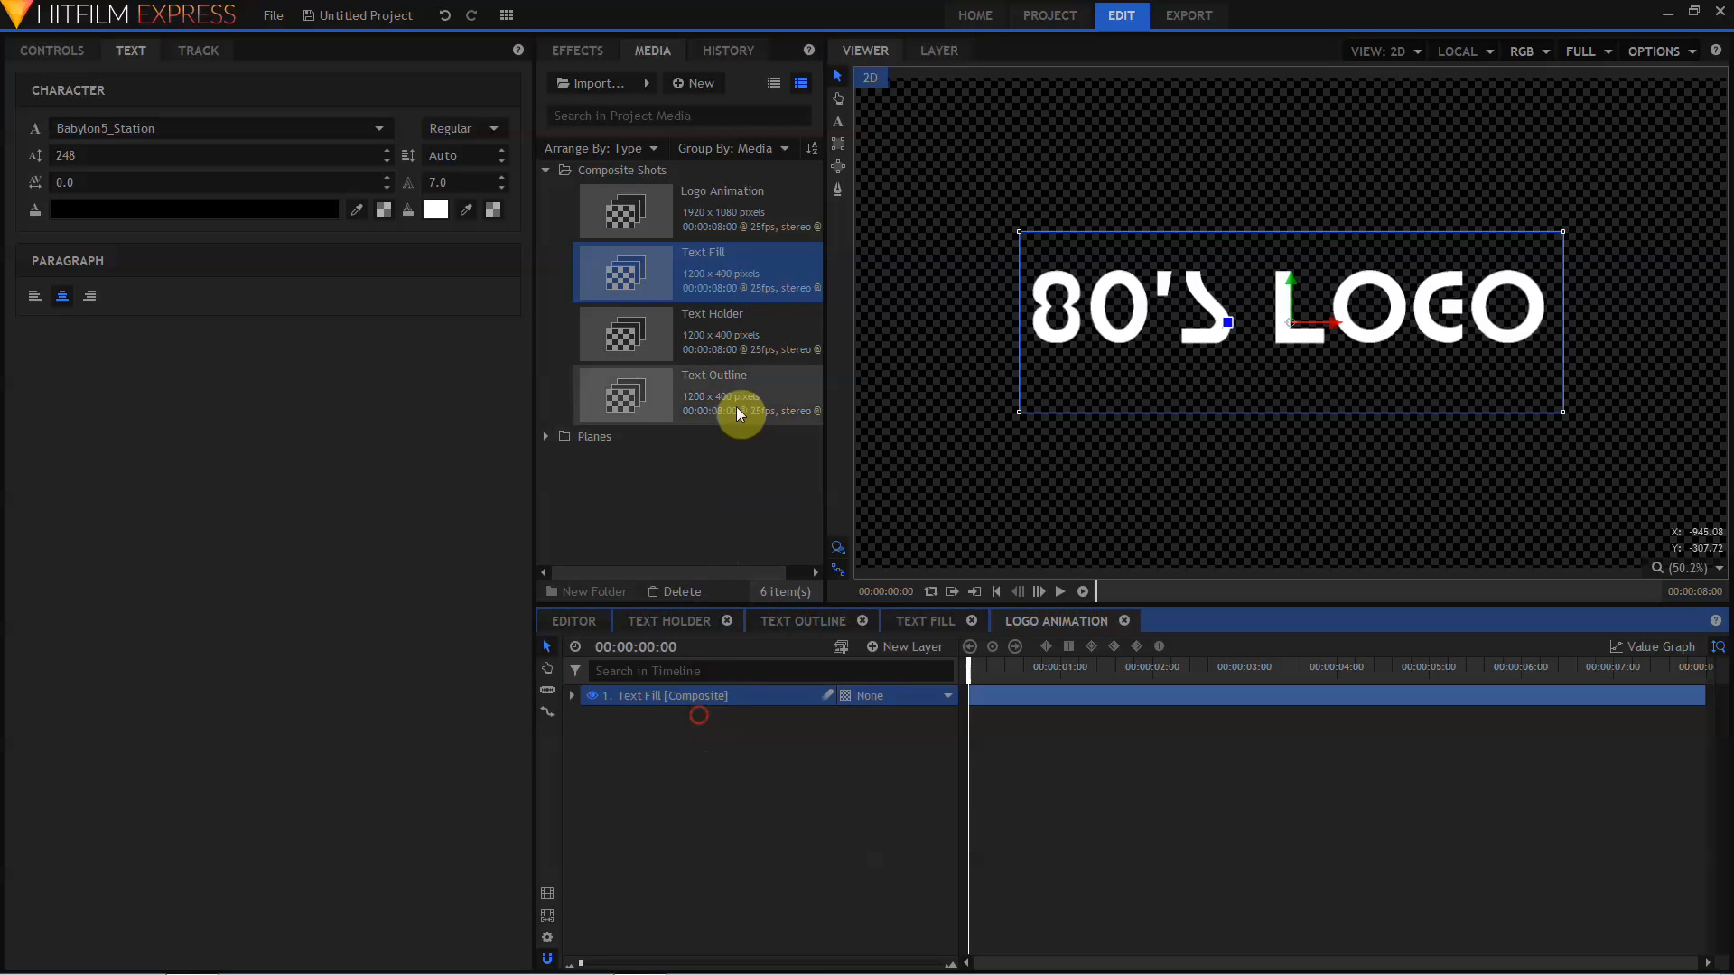
left_click(731, 395)
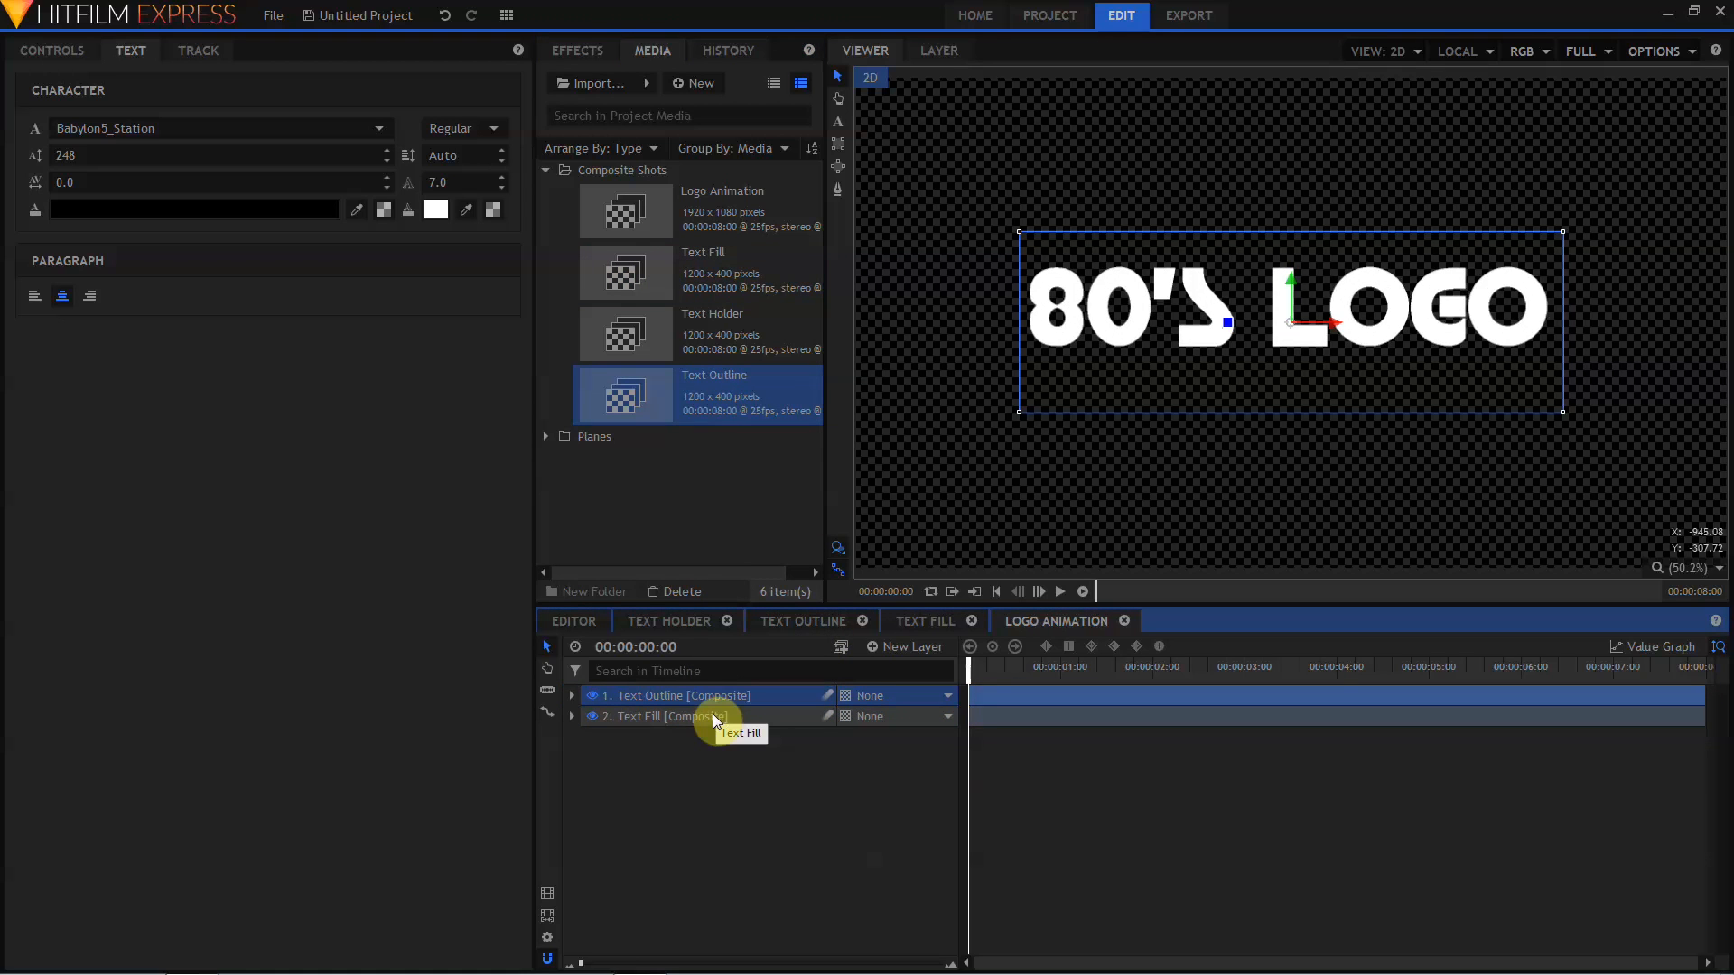
left_click_drag(714, 716, 714, 695)
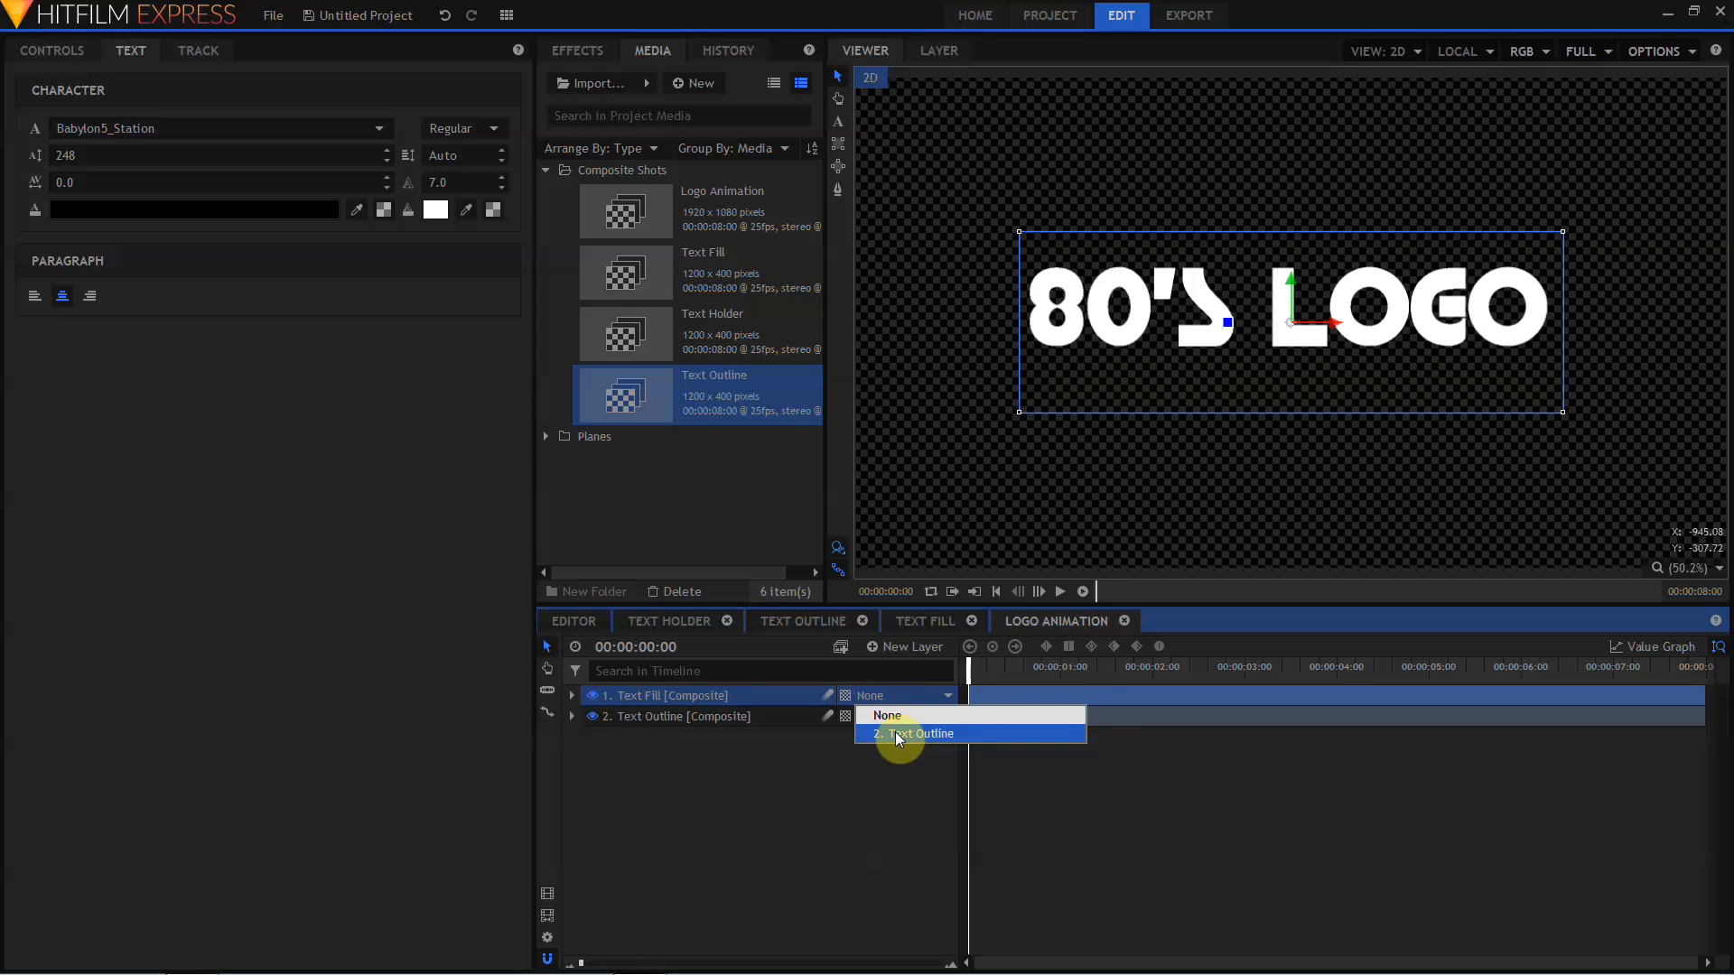
left_click(922, 734)
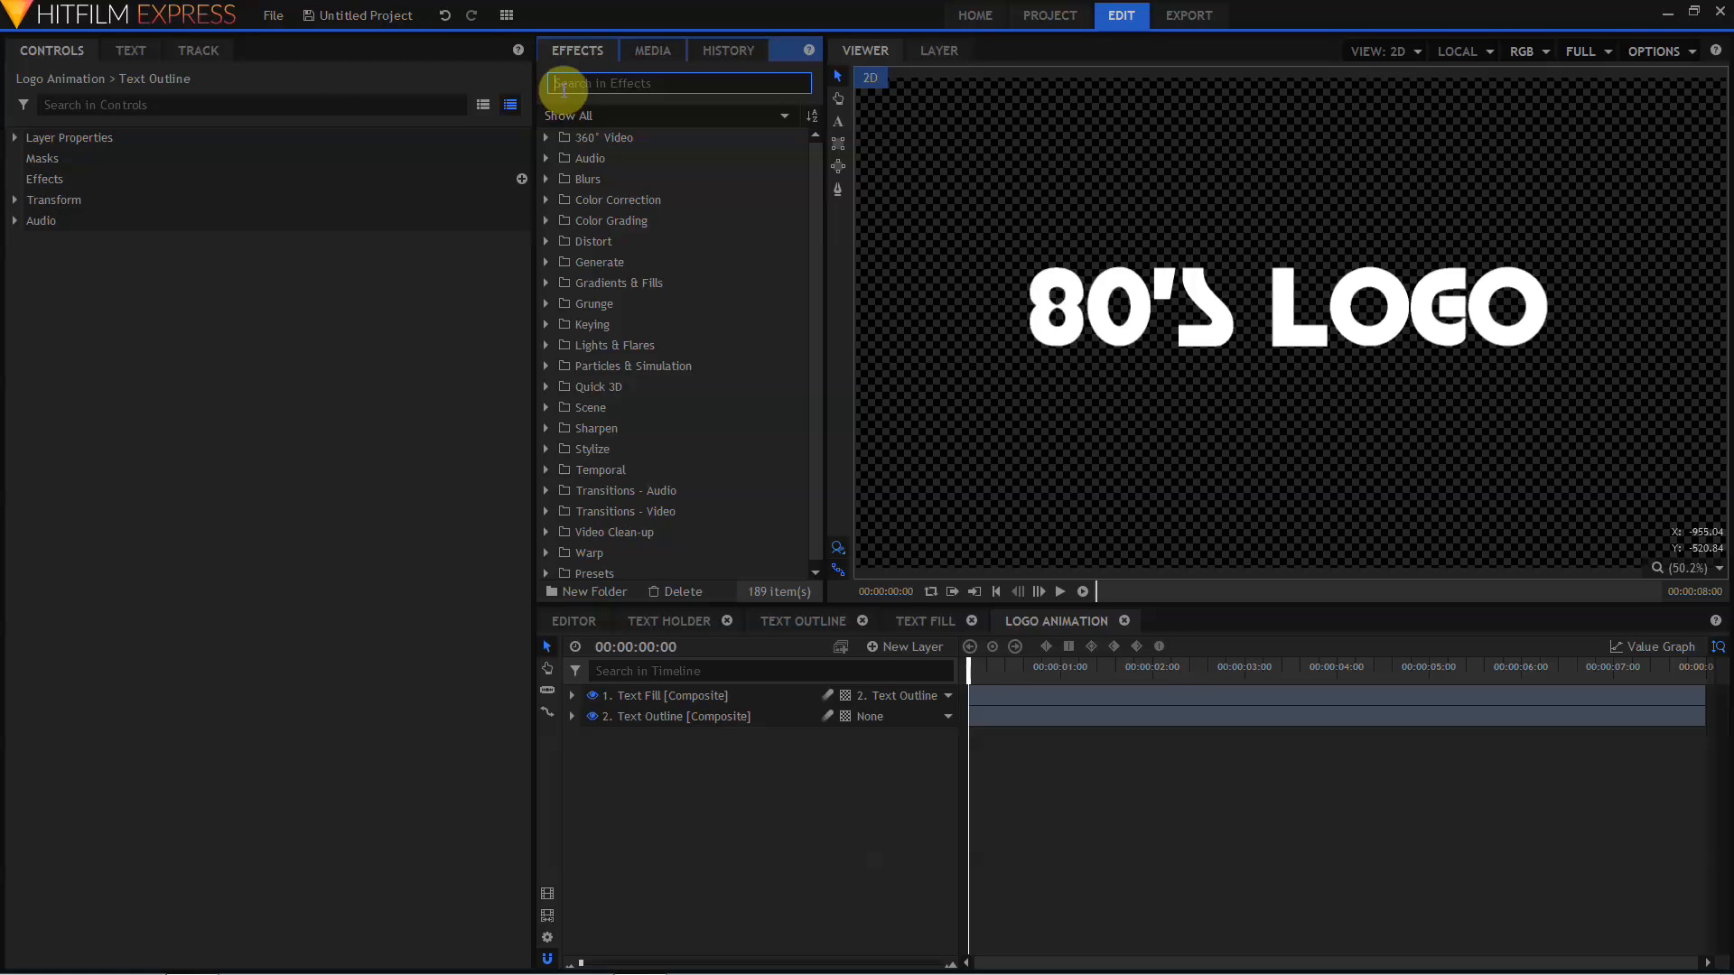
- Apply Color Gradient to Text Fill: Normal blend, 100% opacity, red start, blue end
type("gradien")
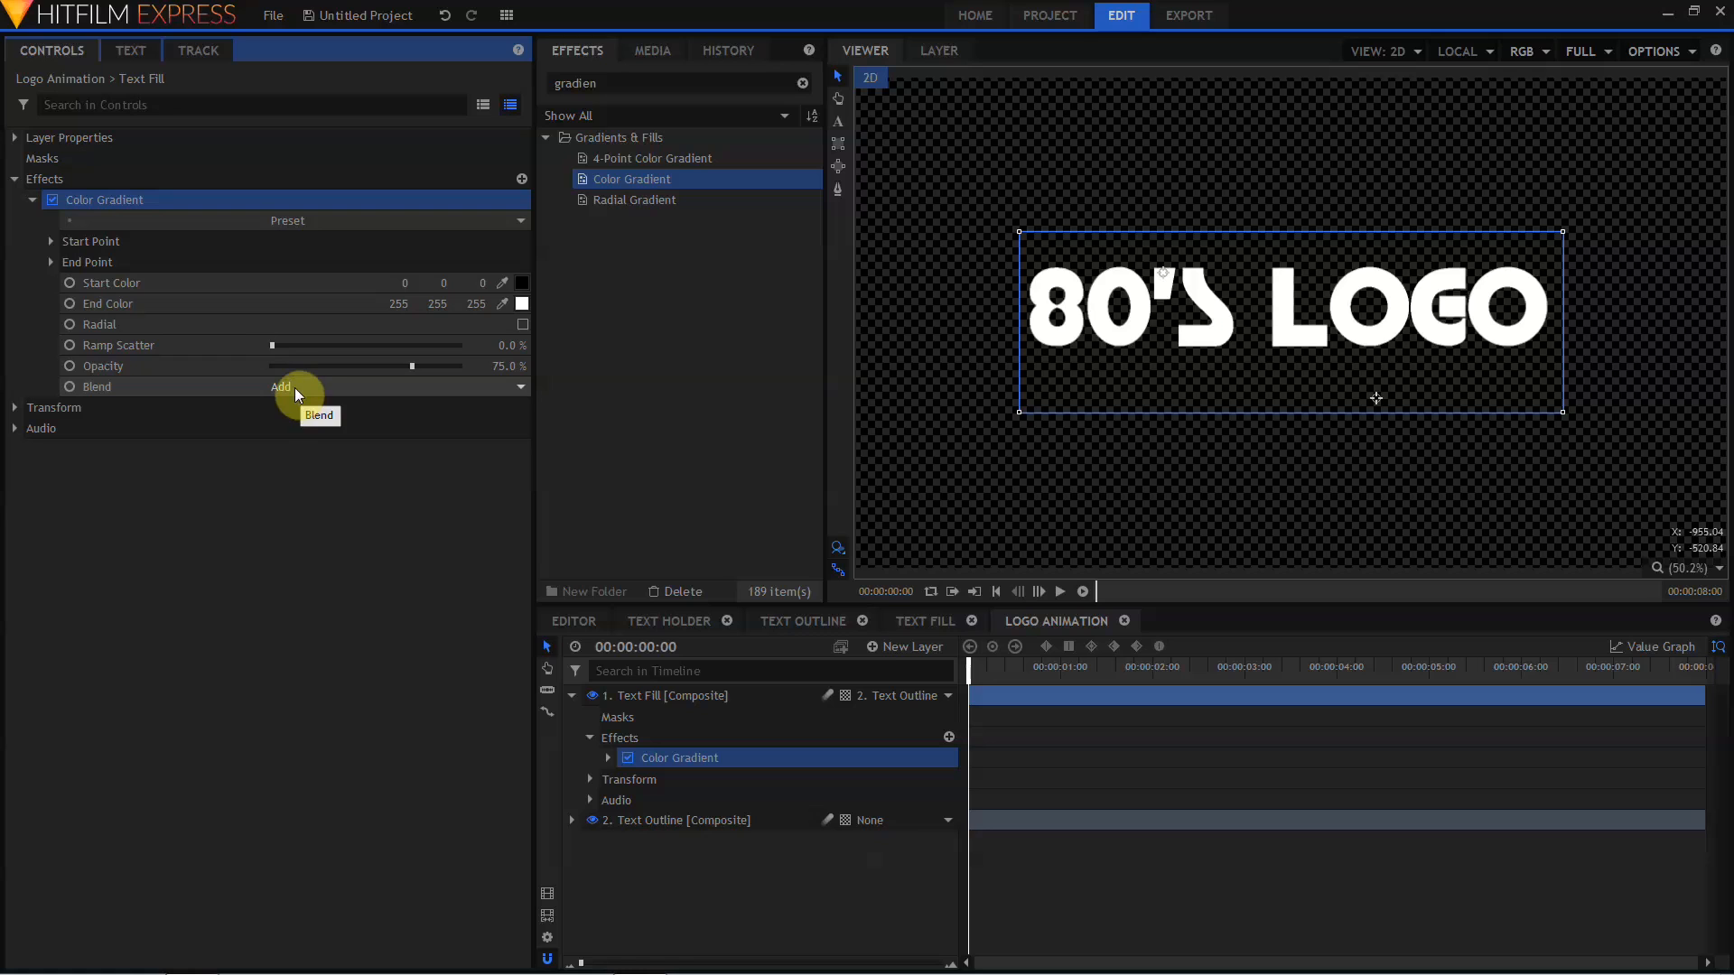
left_click(289, 387)
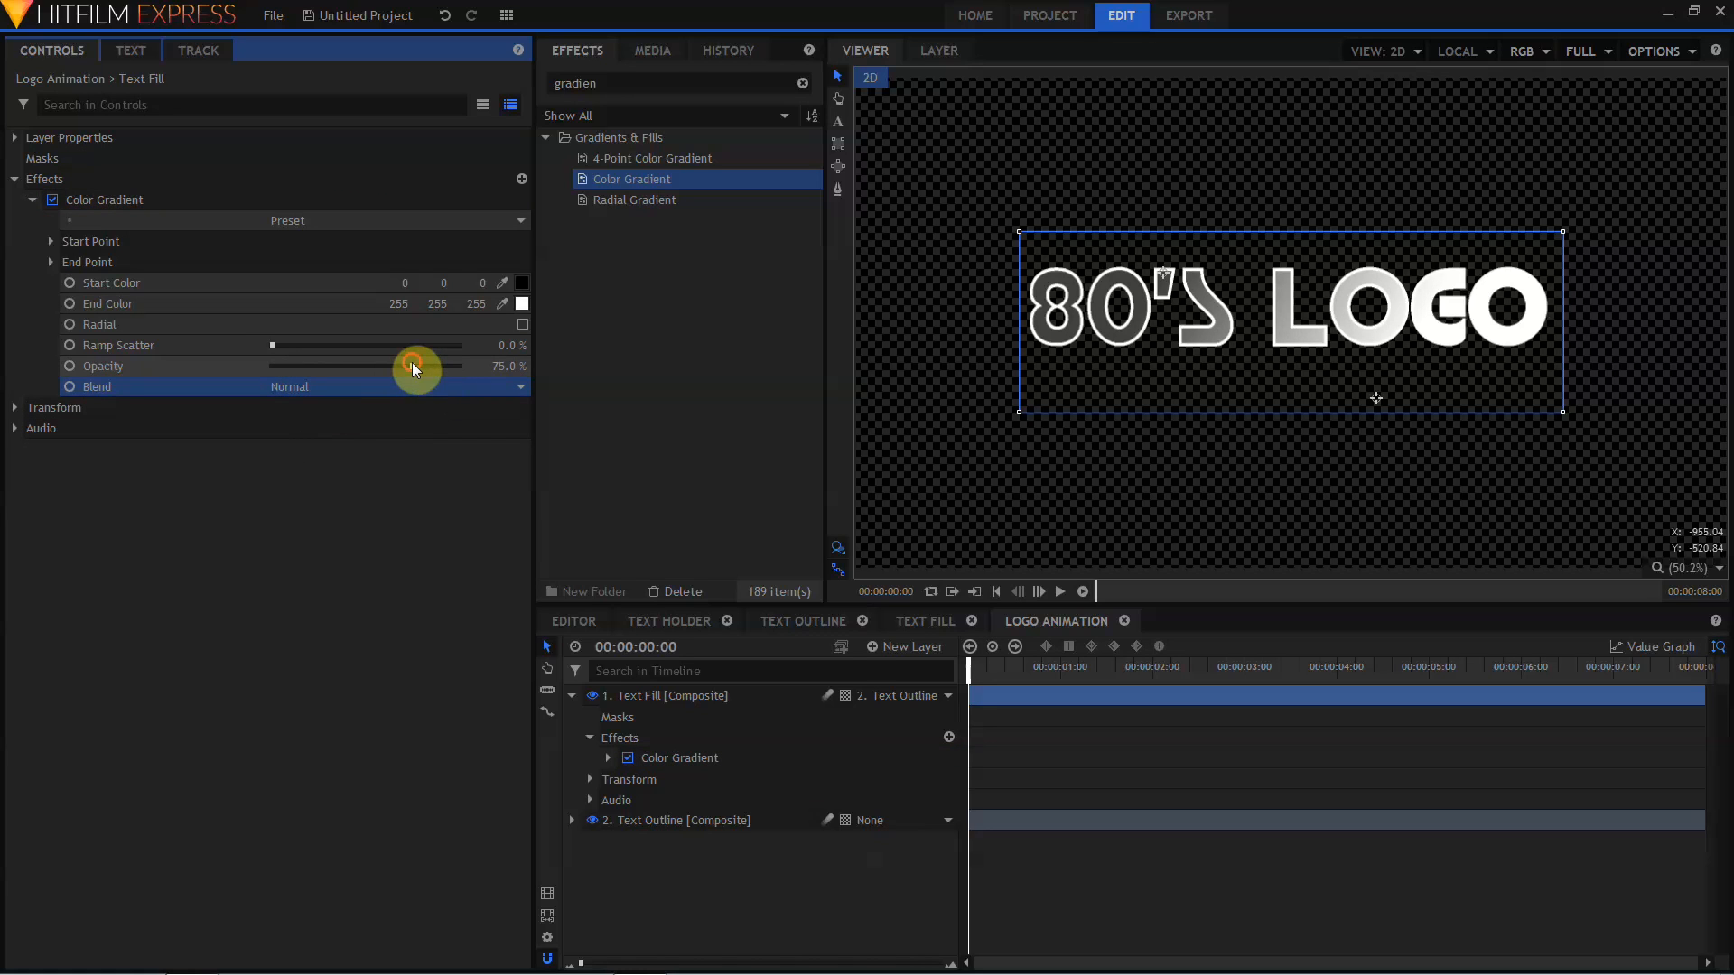
left_click_drag(414, 366, 508, 365)
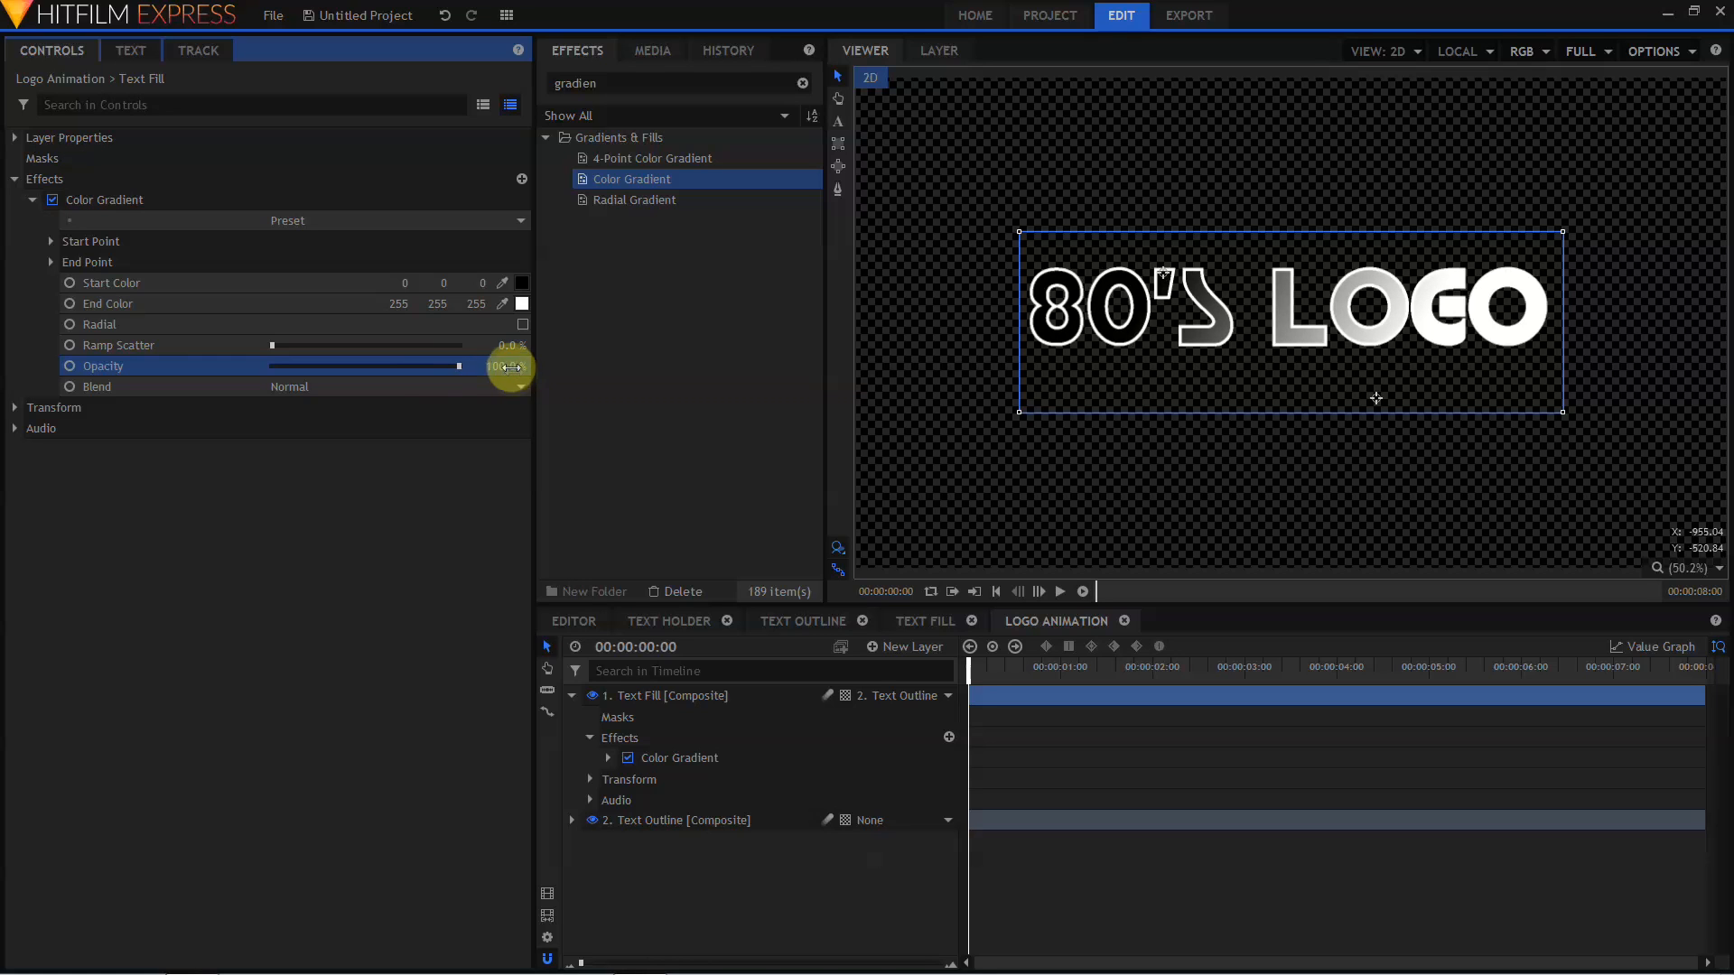
left_click(521, 283)
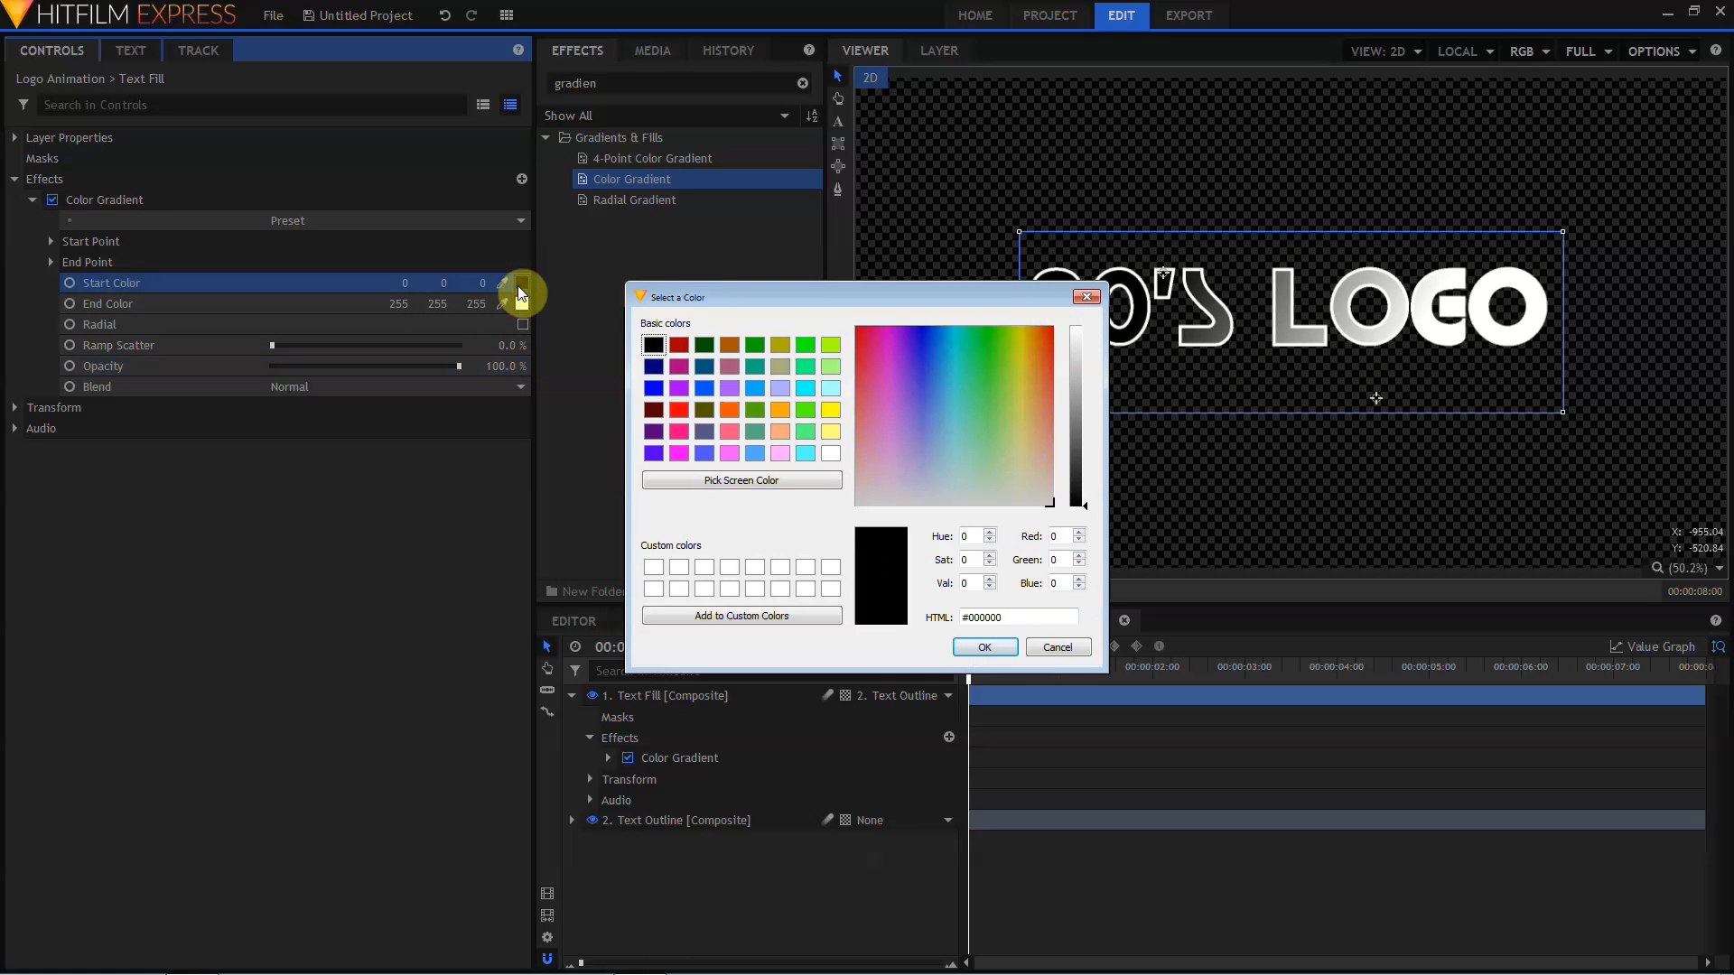
left_click(985, 647)
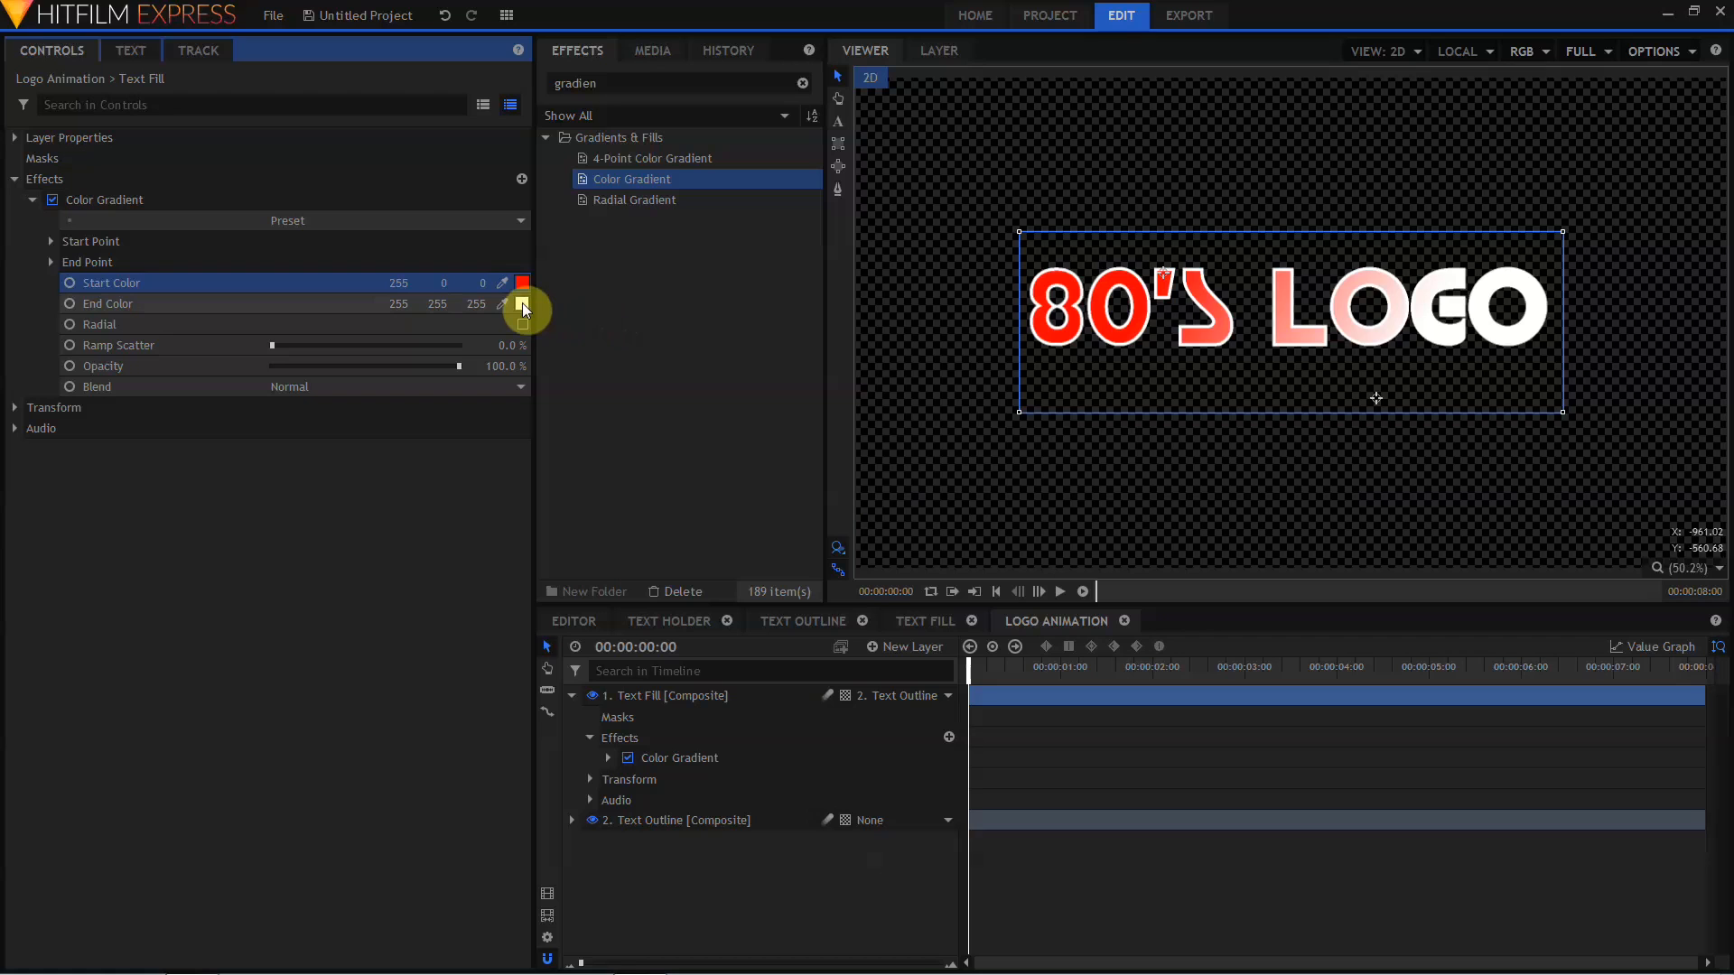
left_click(522, 304)
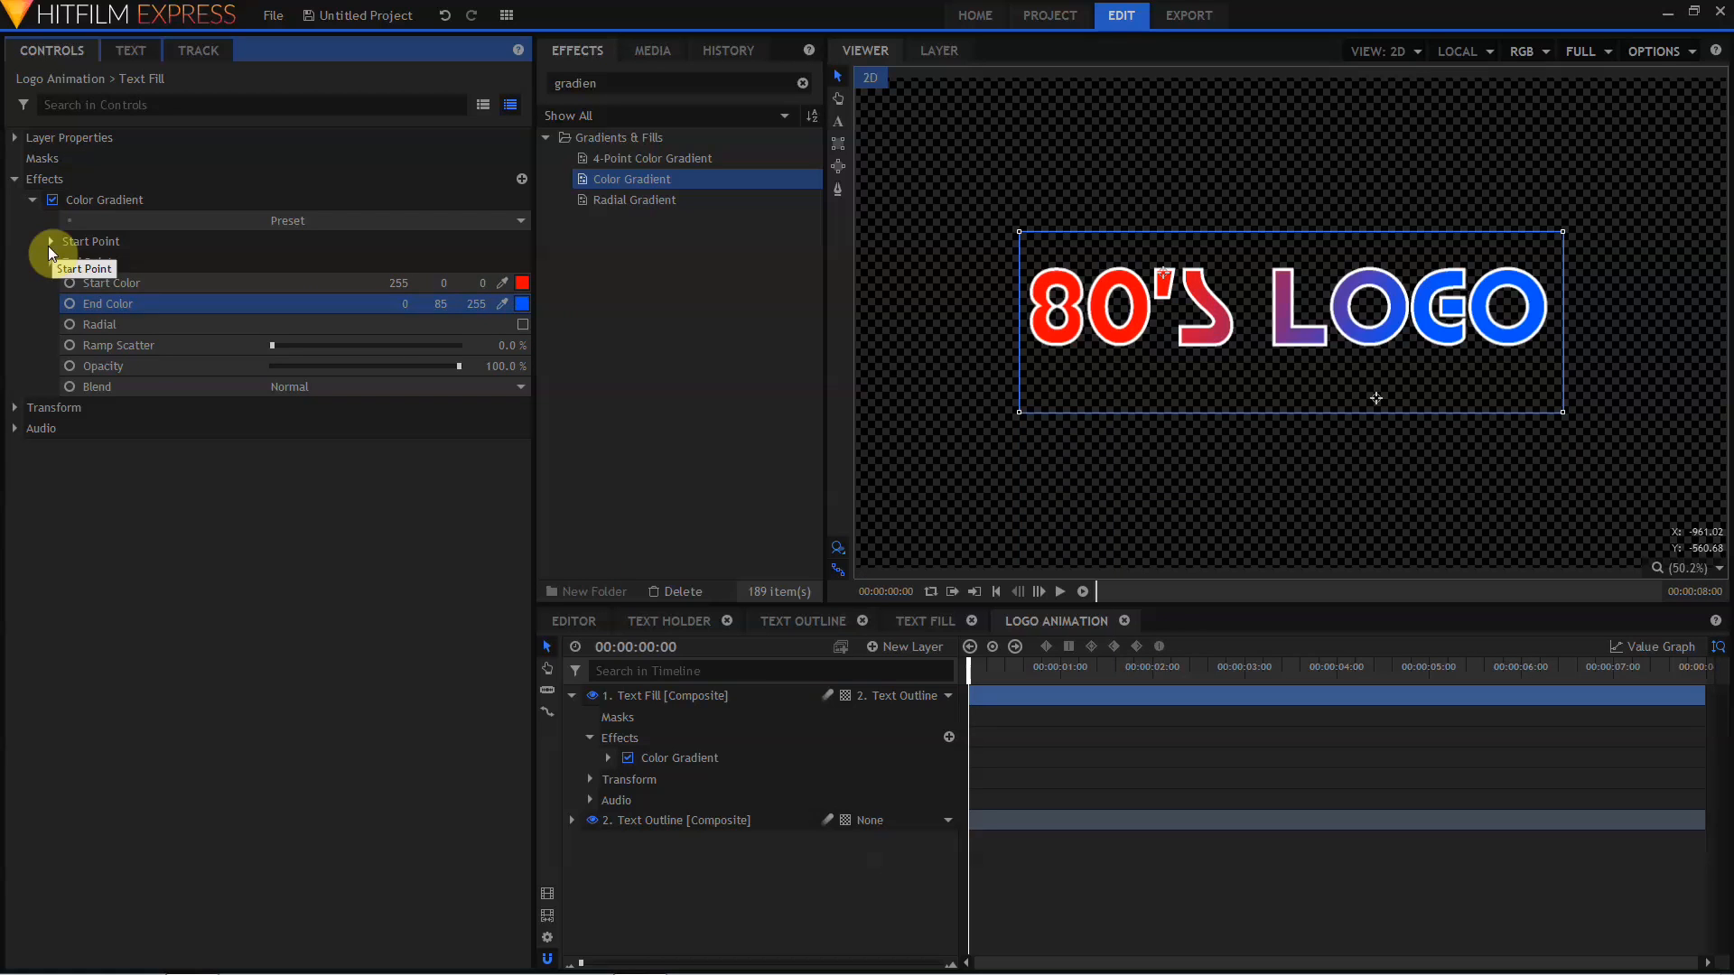
left_click(51, 241)
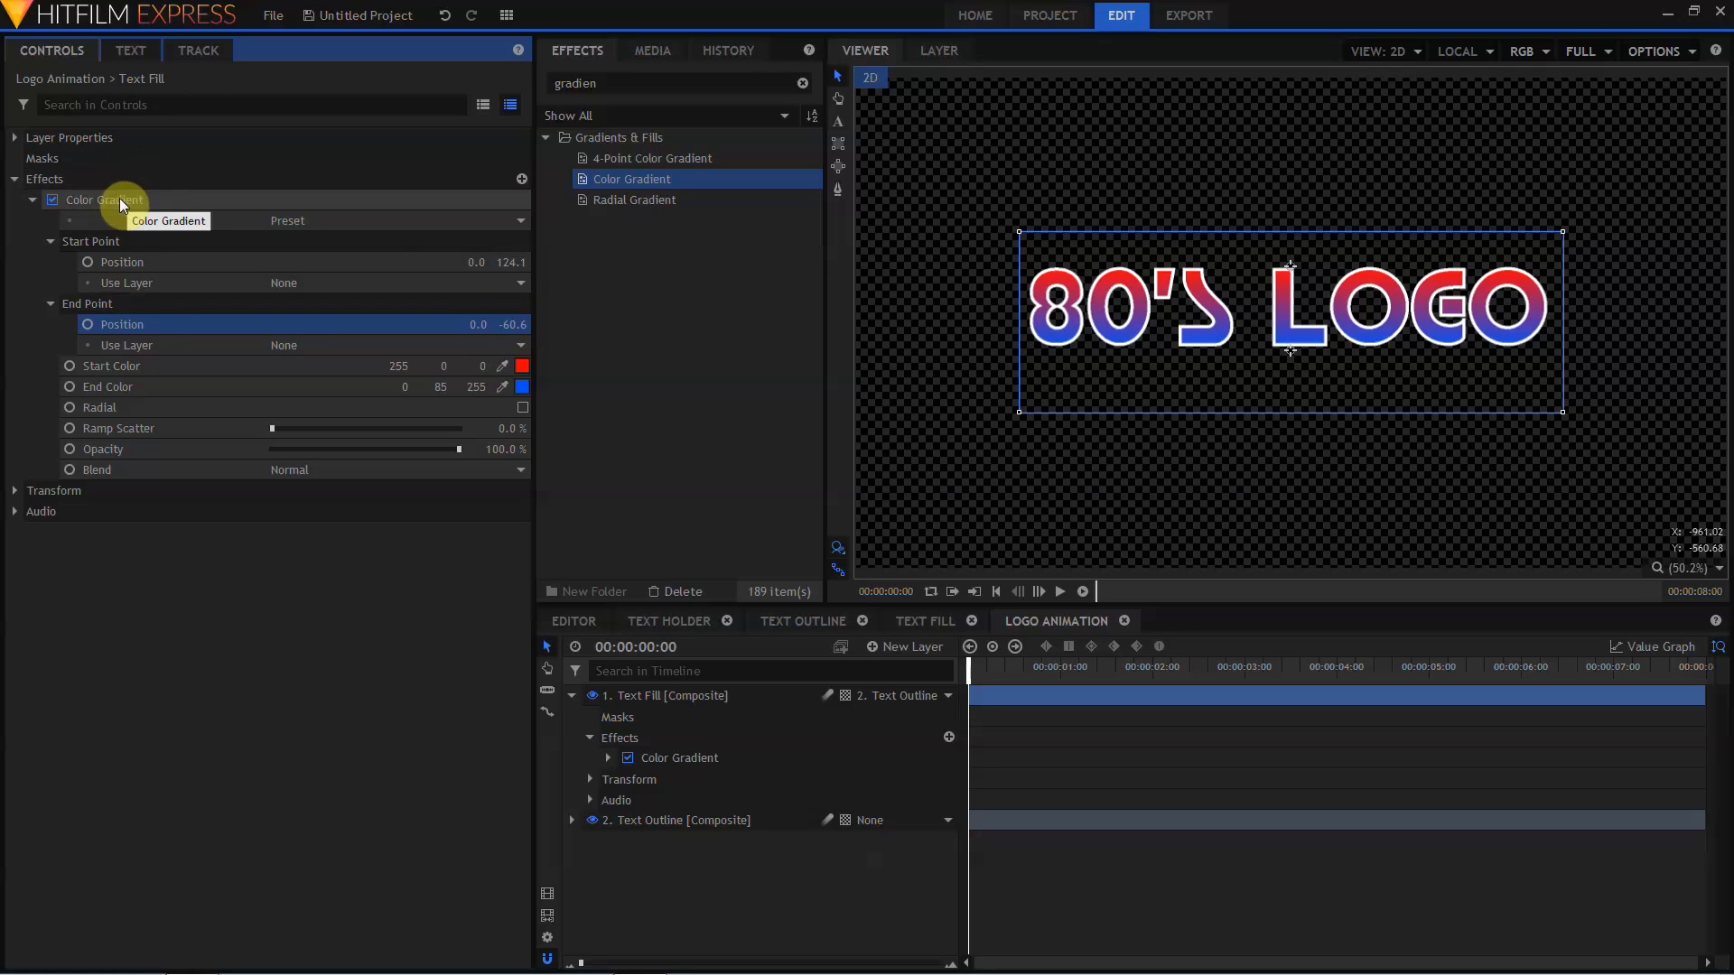
- Copy the Color Gradient onto Text Outline and add an Invert effect to it
right_click(90, 199)
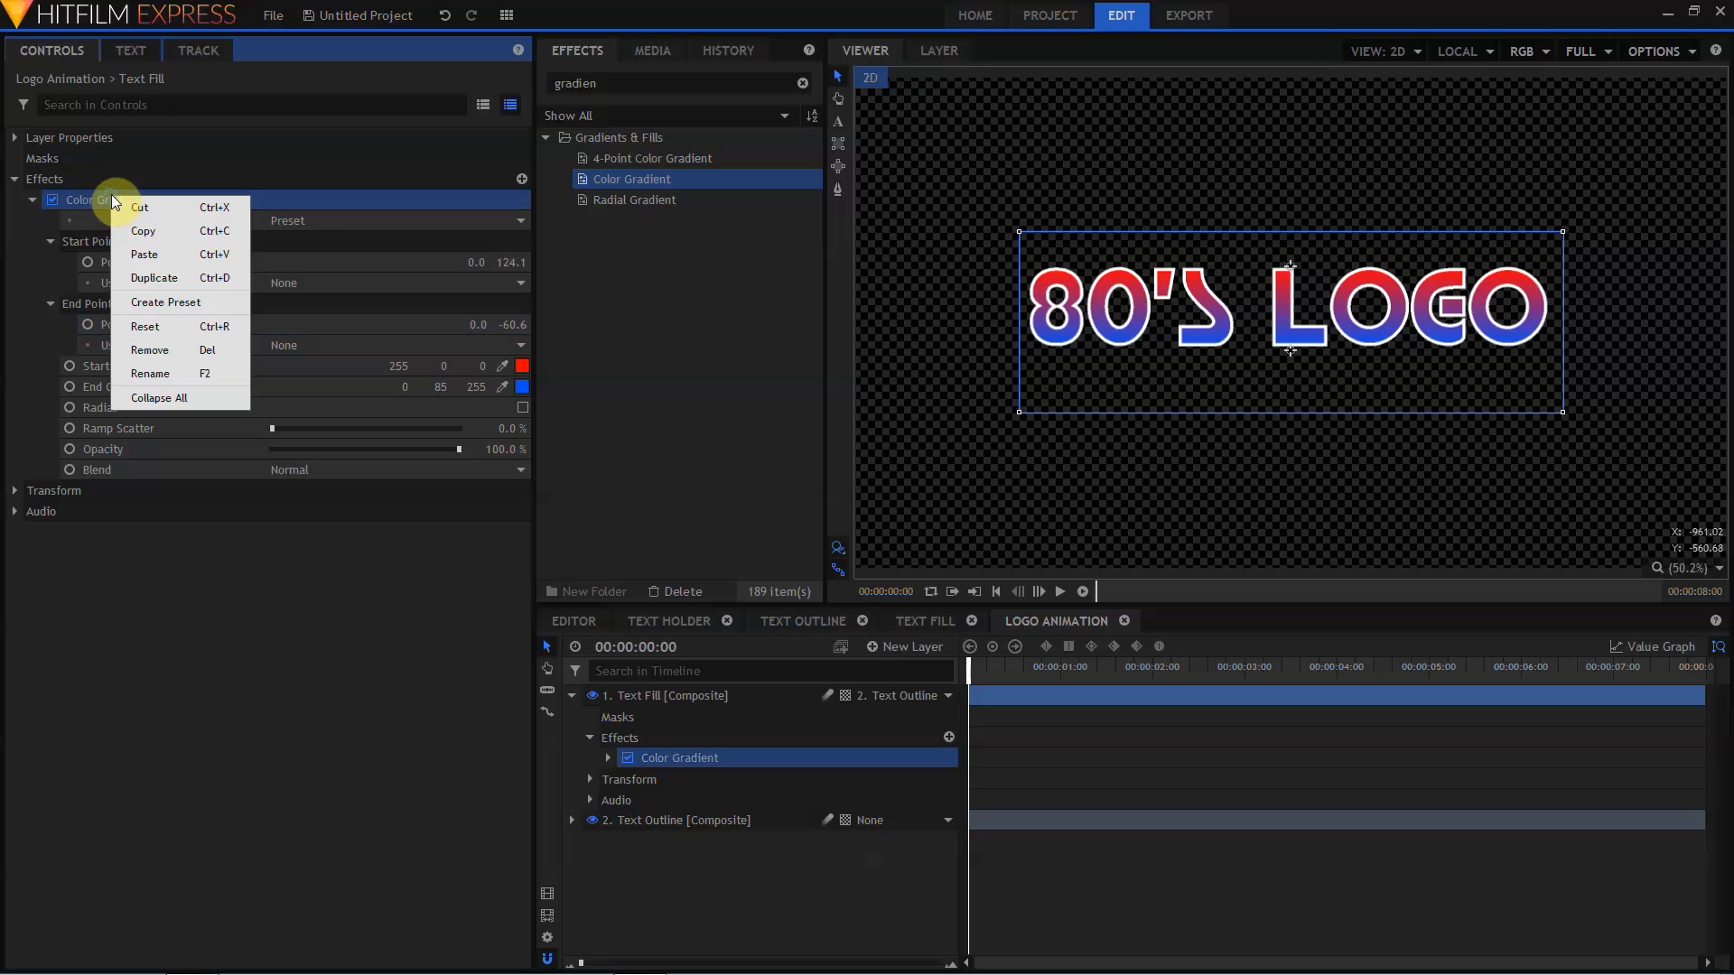
left_click(626, 820)
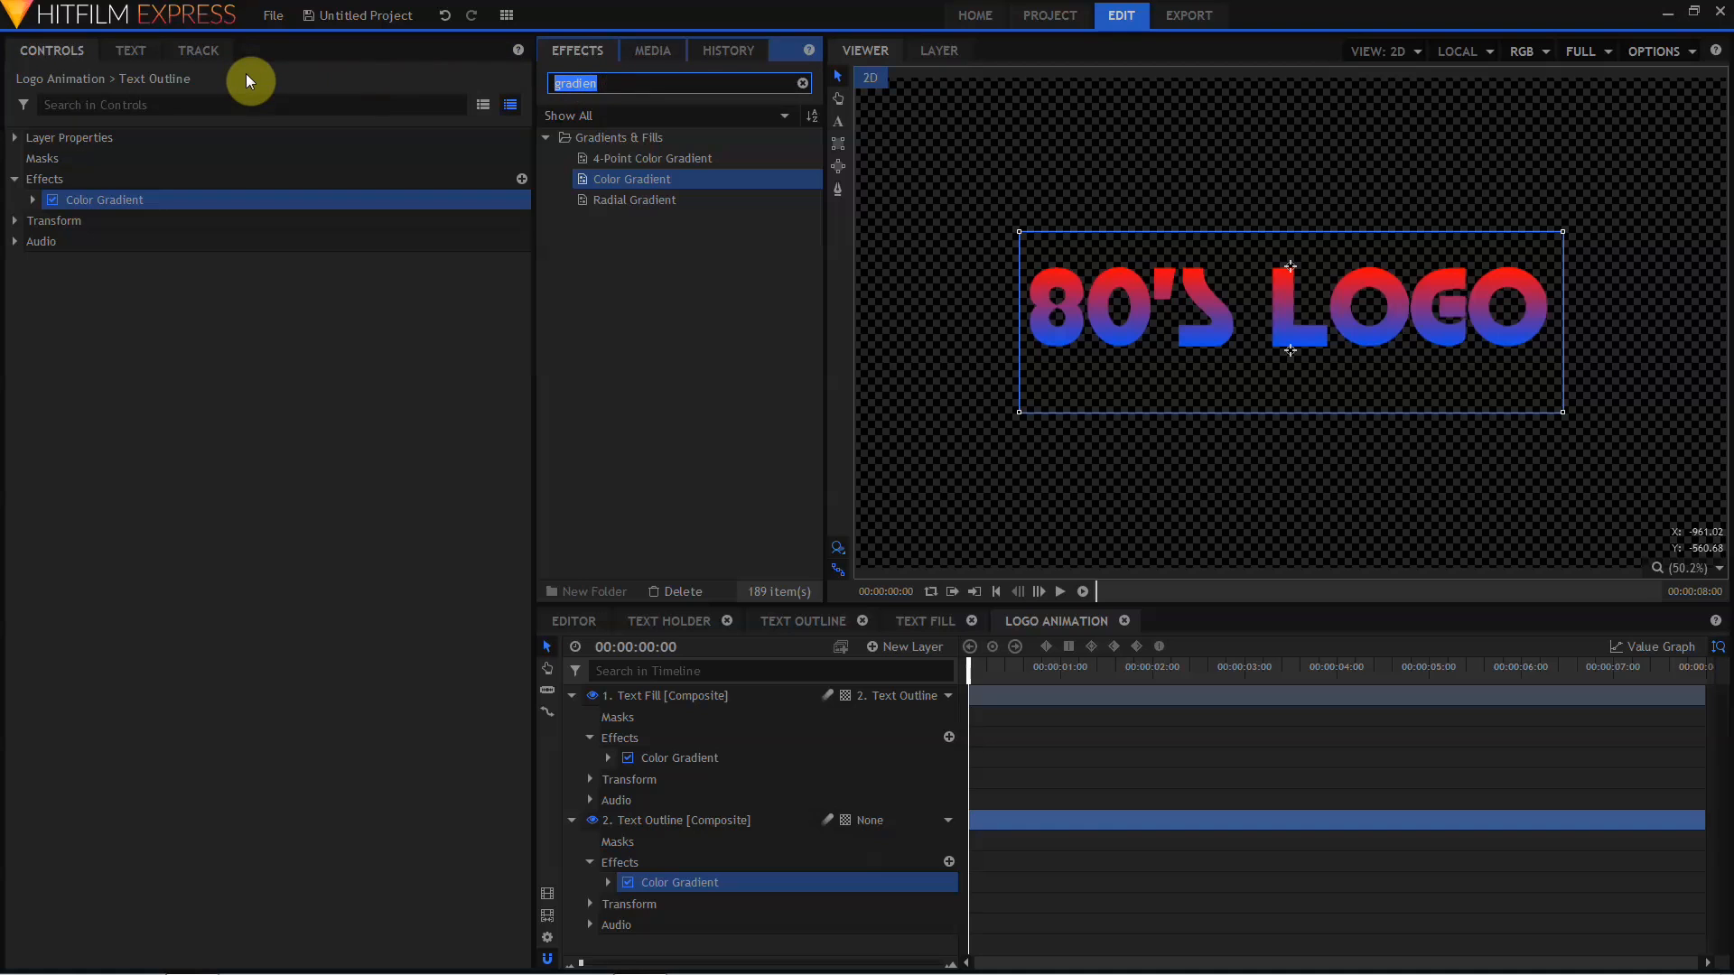
type("inver")
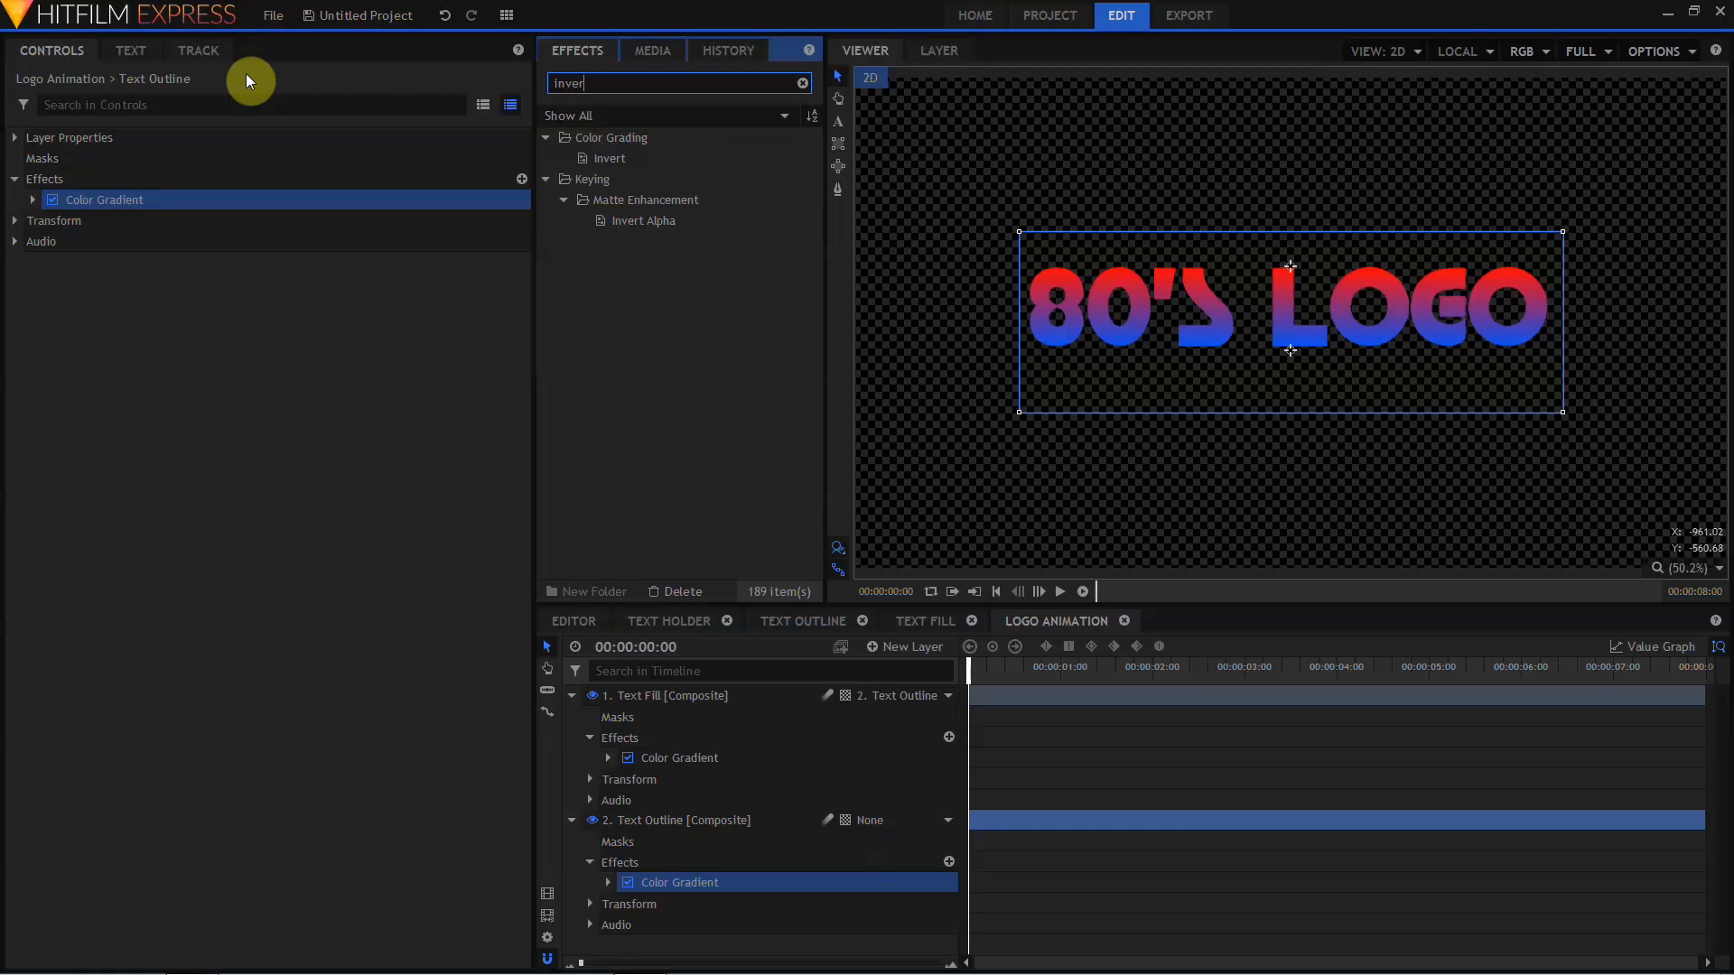
left_click(608, 158)
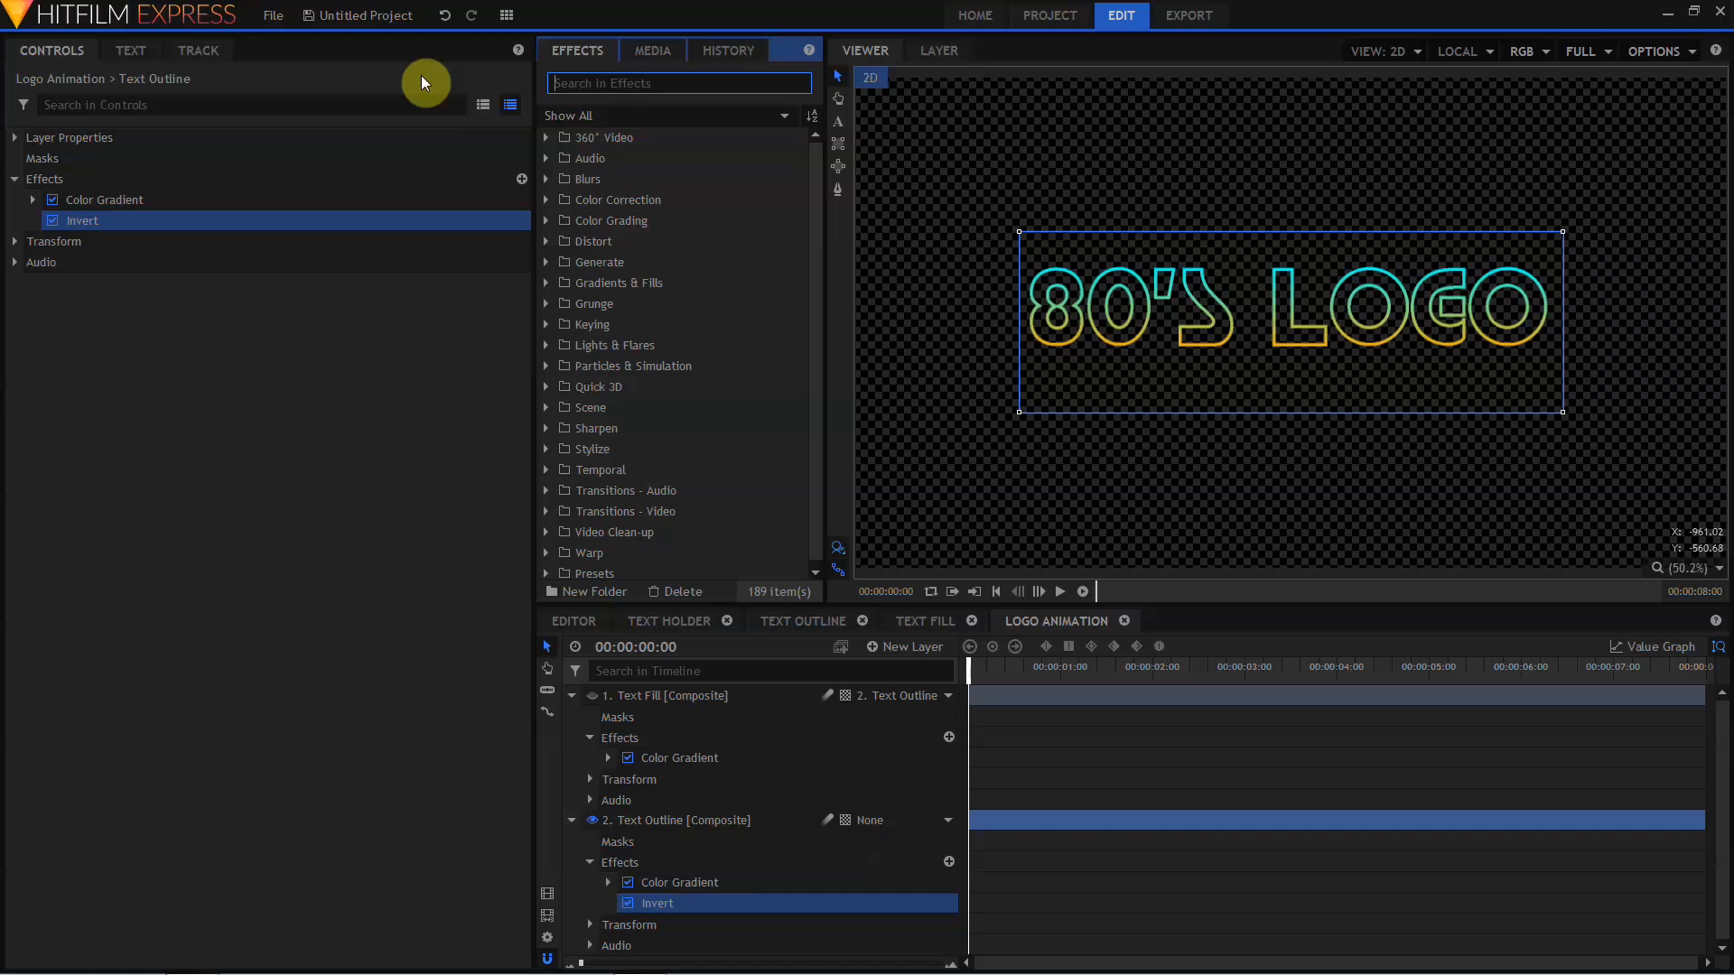
- Add Glow to Text Outline with intensity 1.5 and radius 10 px
type("glow")
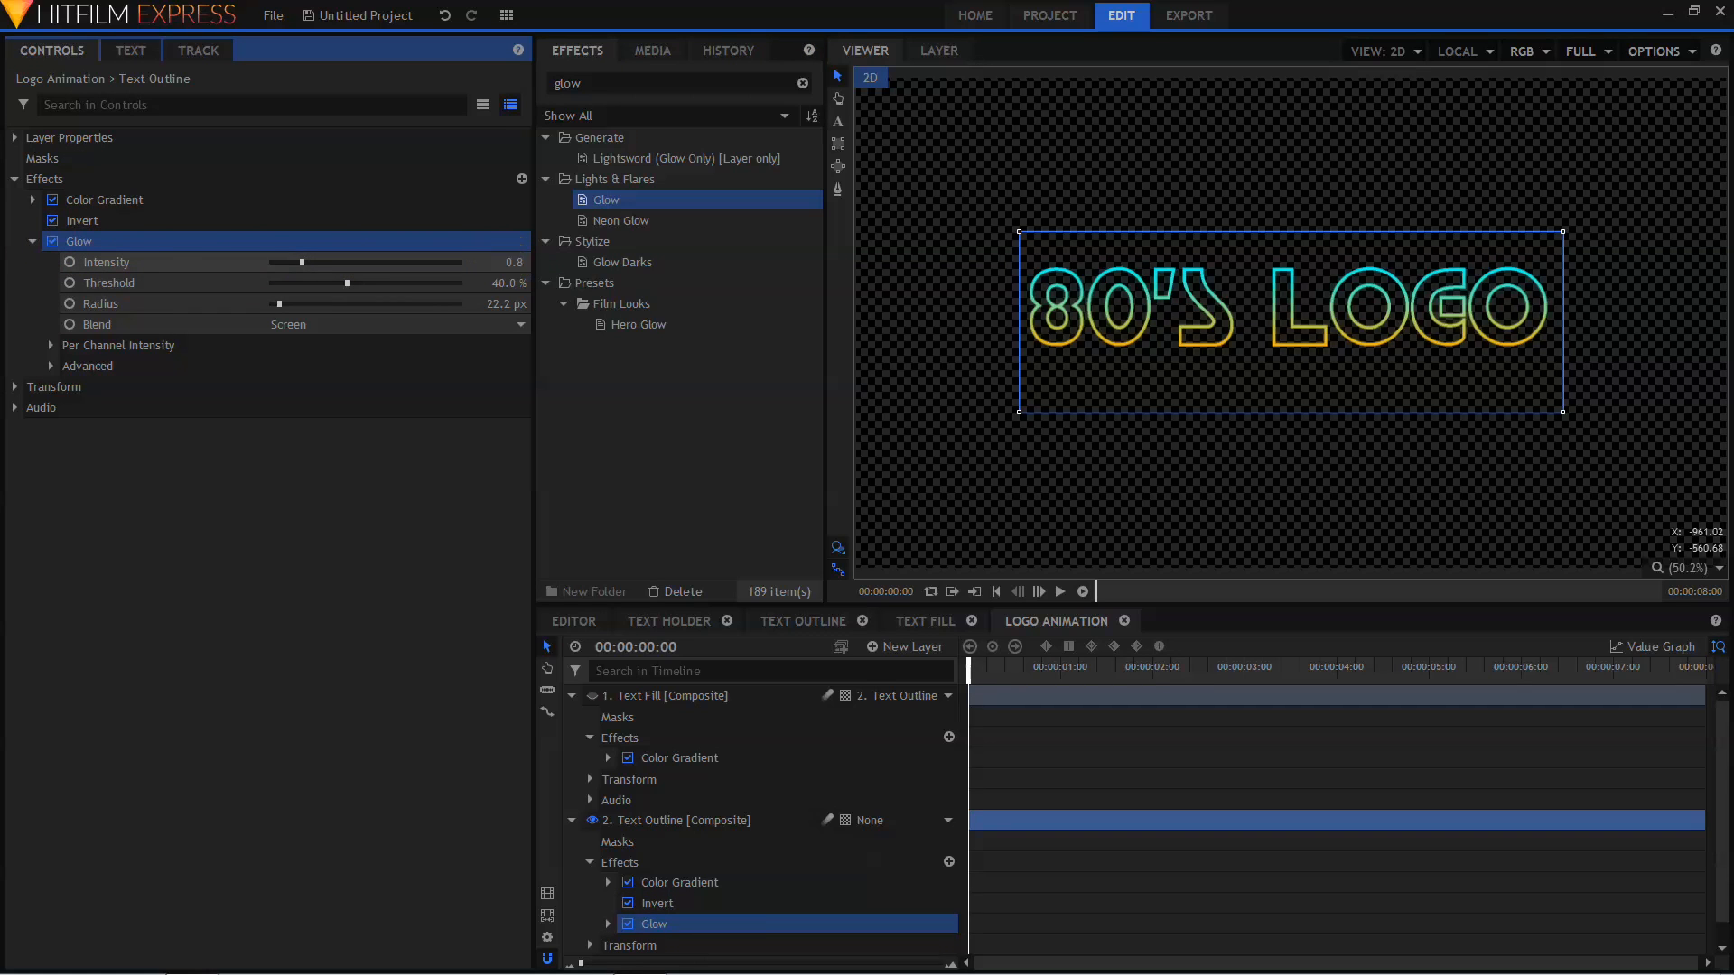
left_click_drag(301, 262, 457, 262)
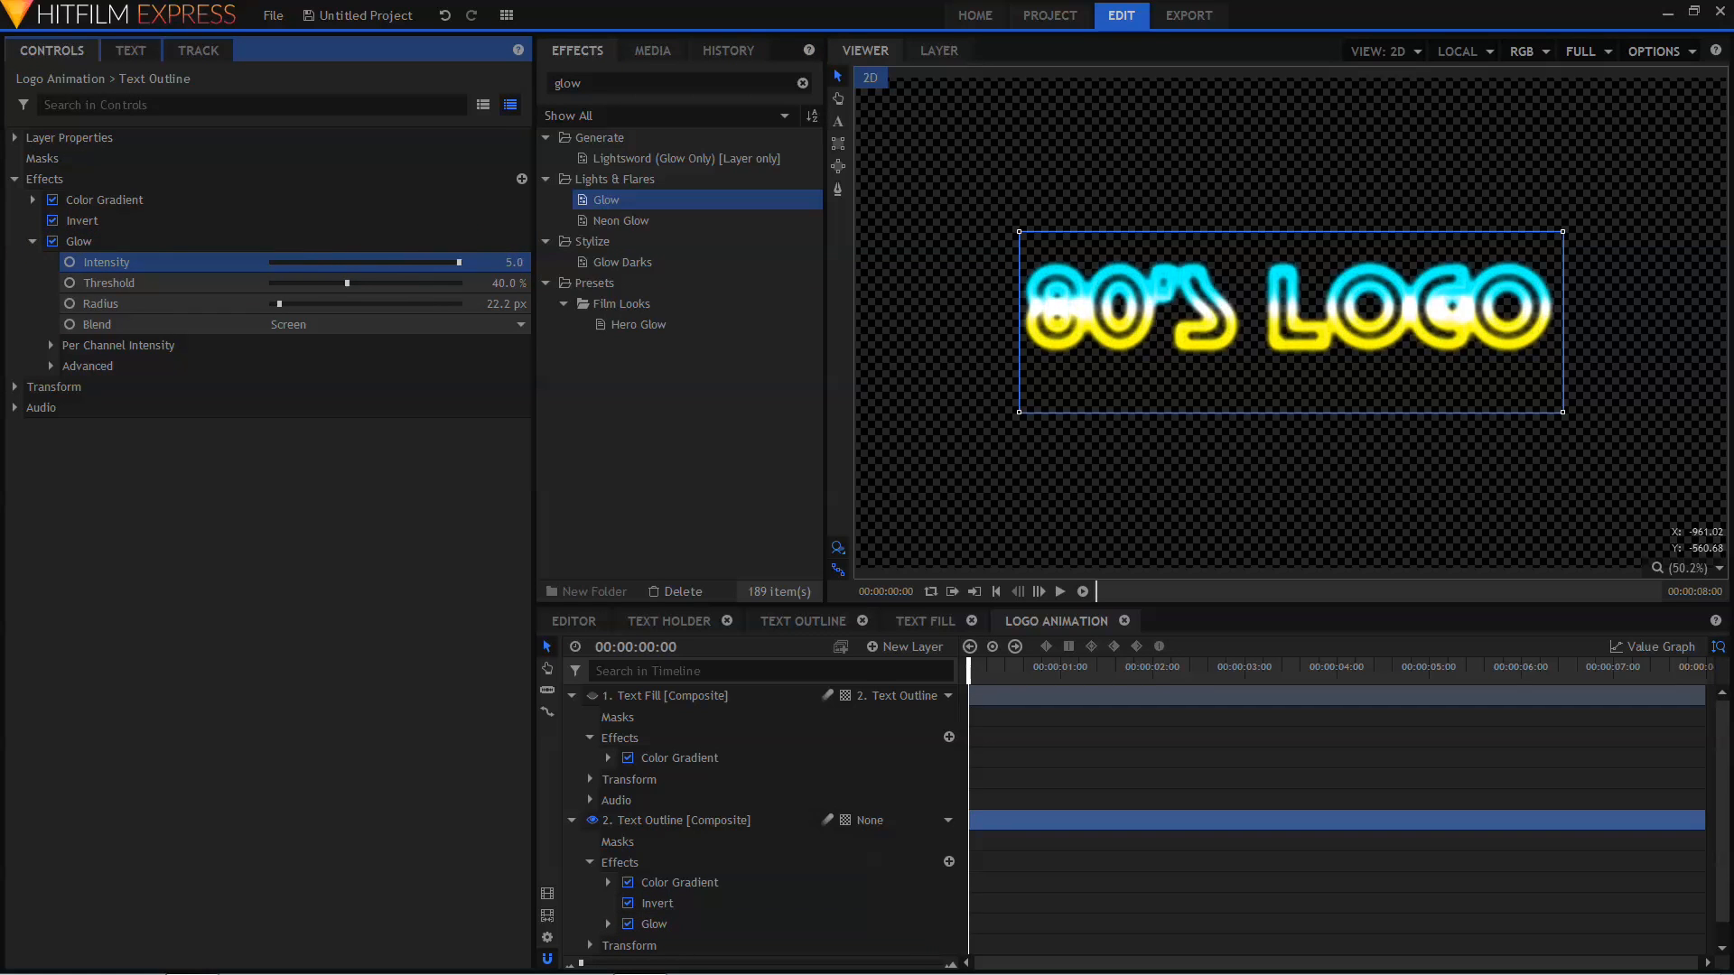
left_click_drag(345, 282, 351, 283)
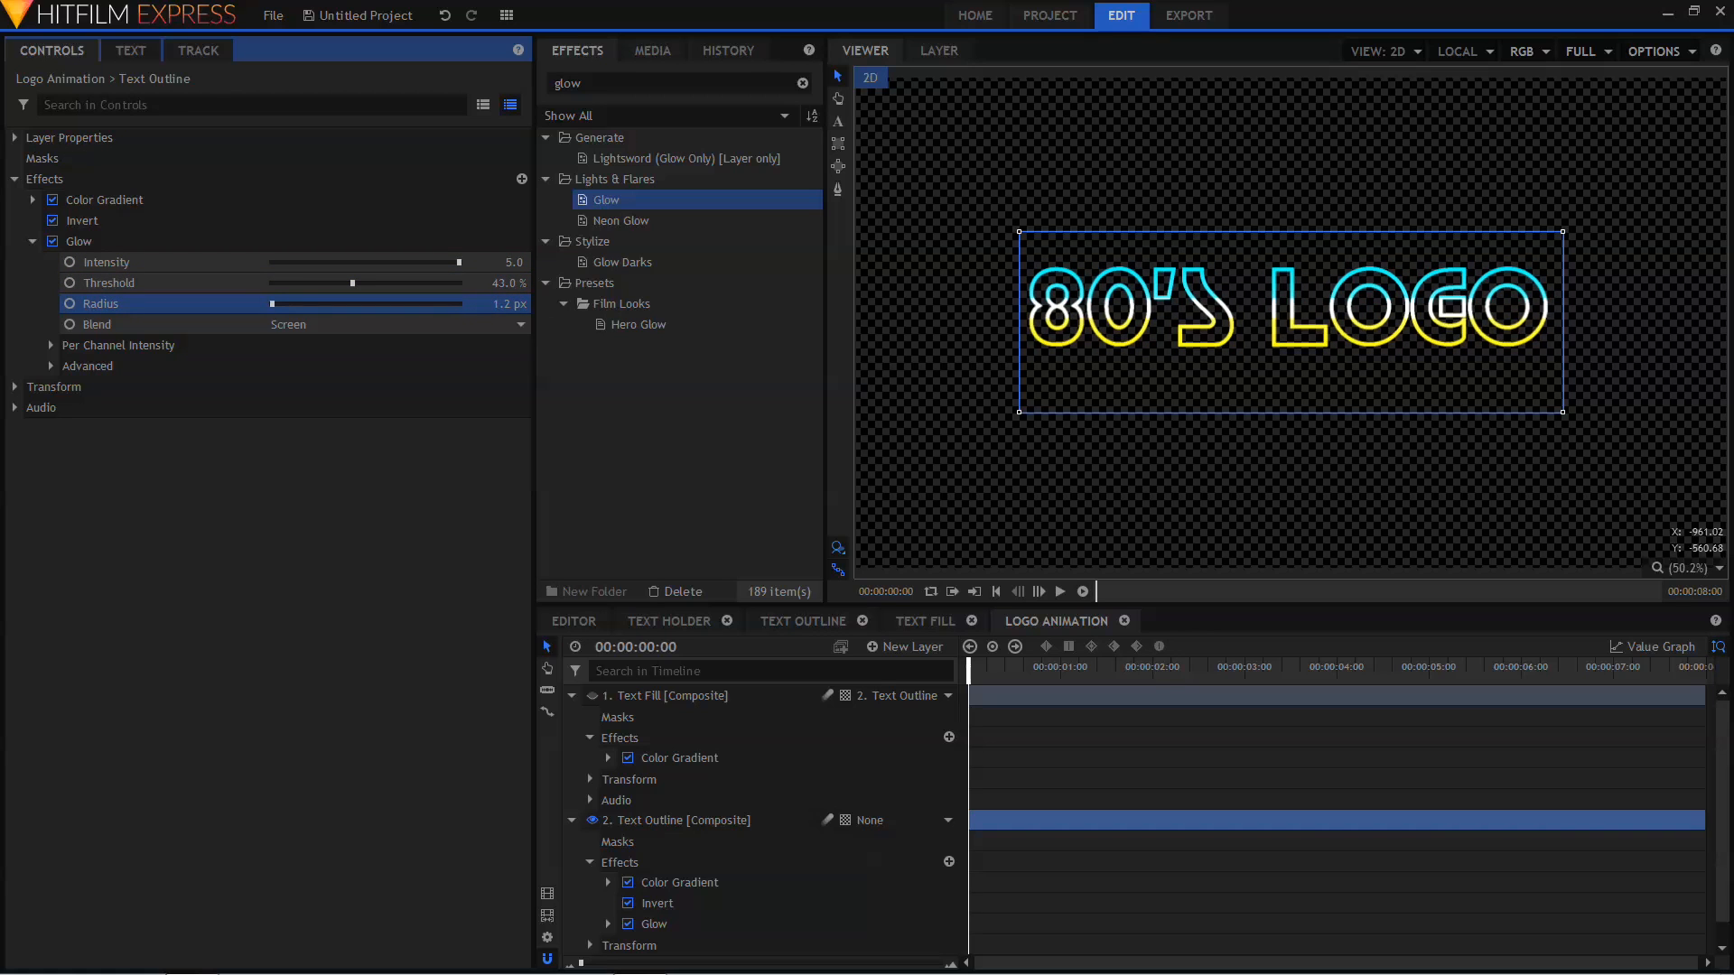
left_click(514, 304)
type("10")
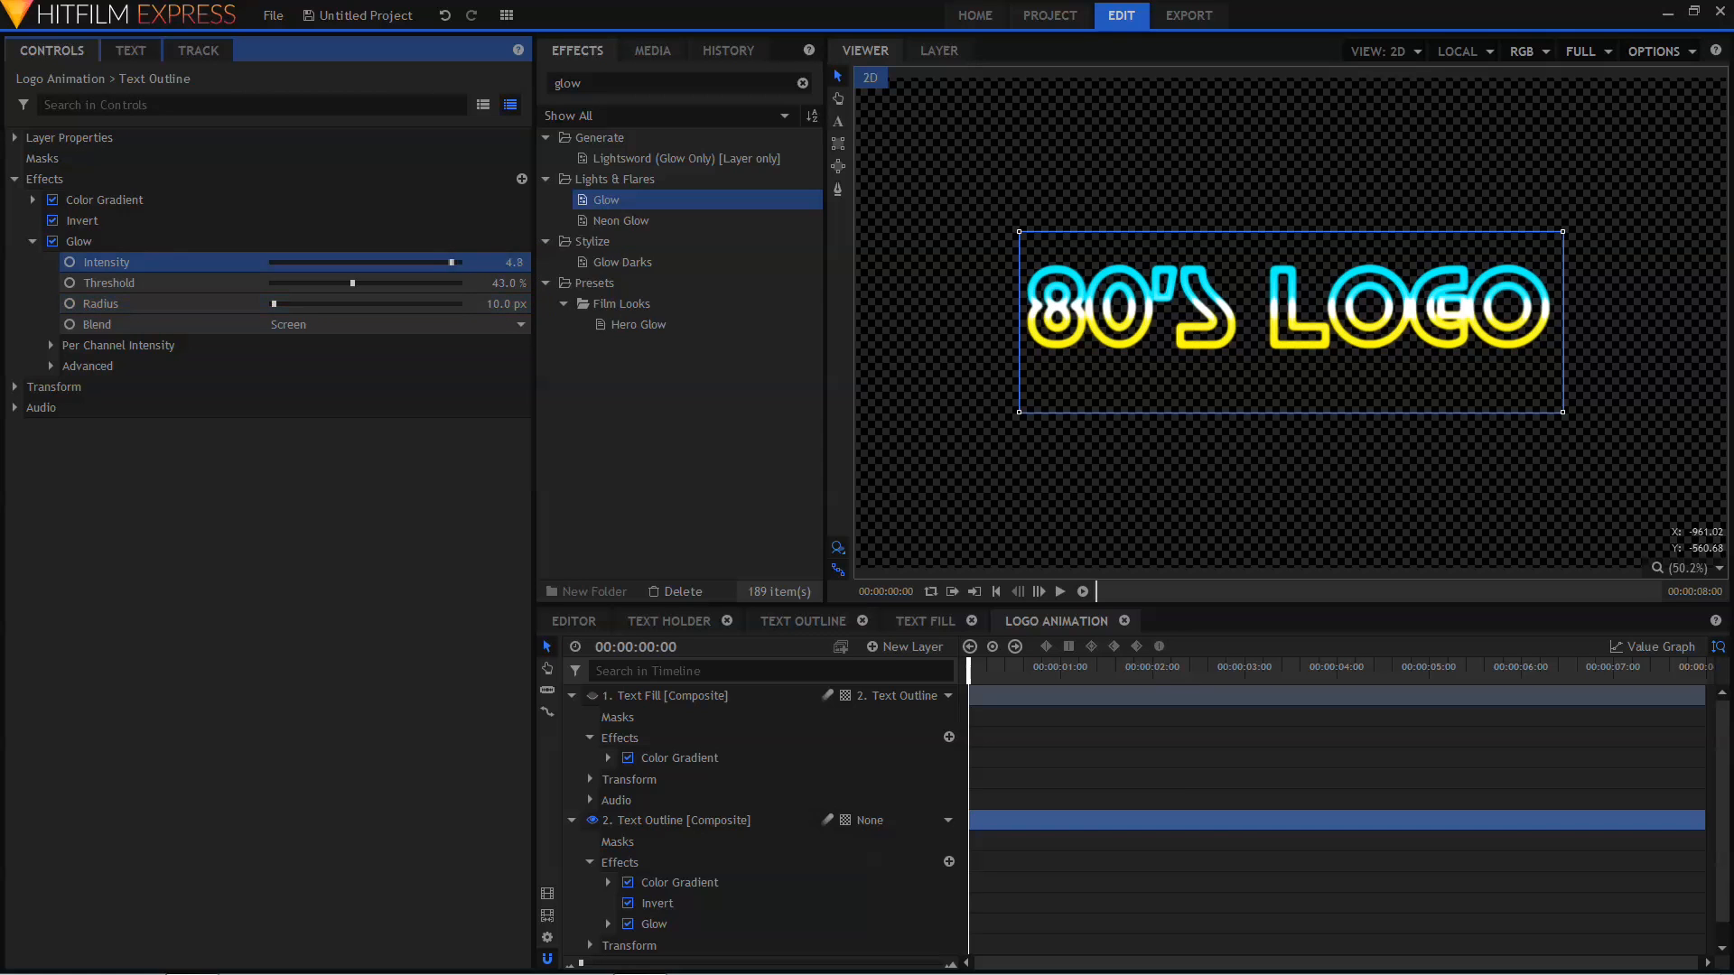
left_click_drag(450, 262, 351, 261)
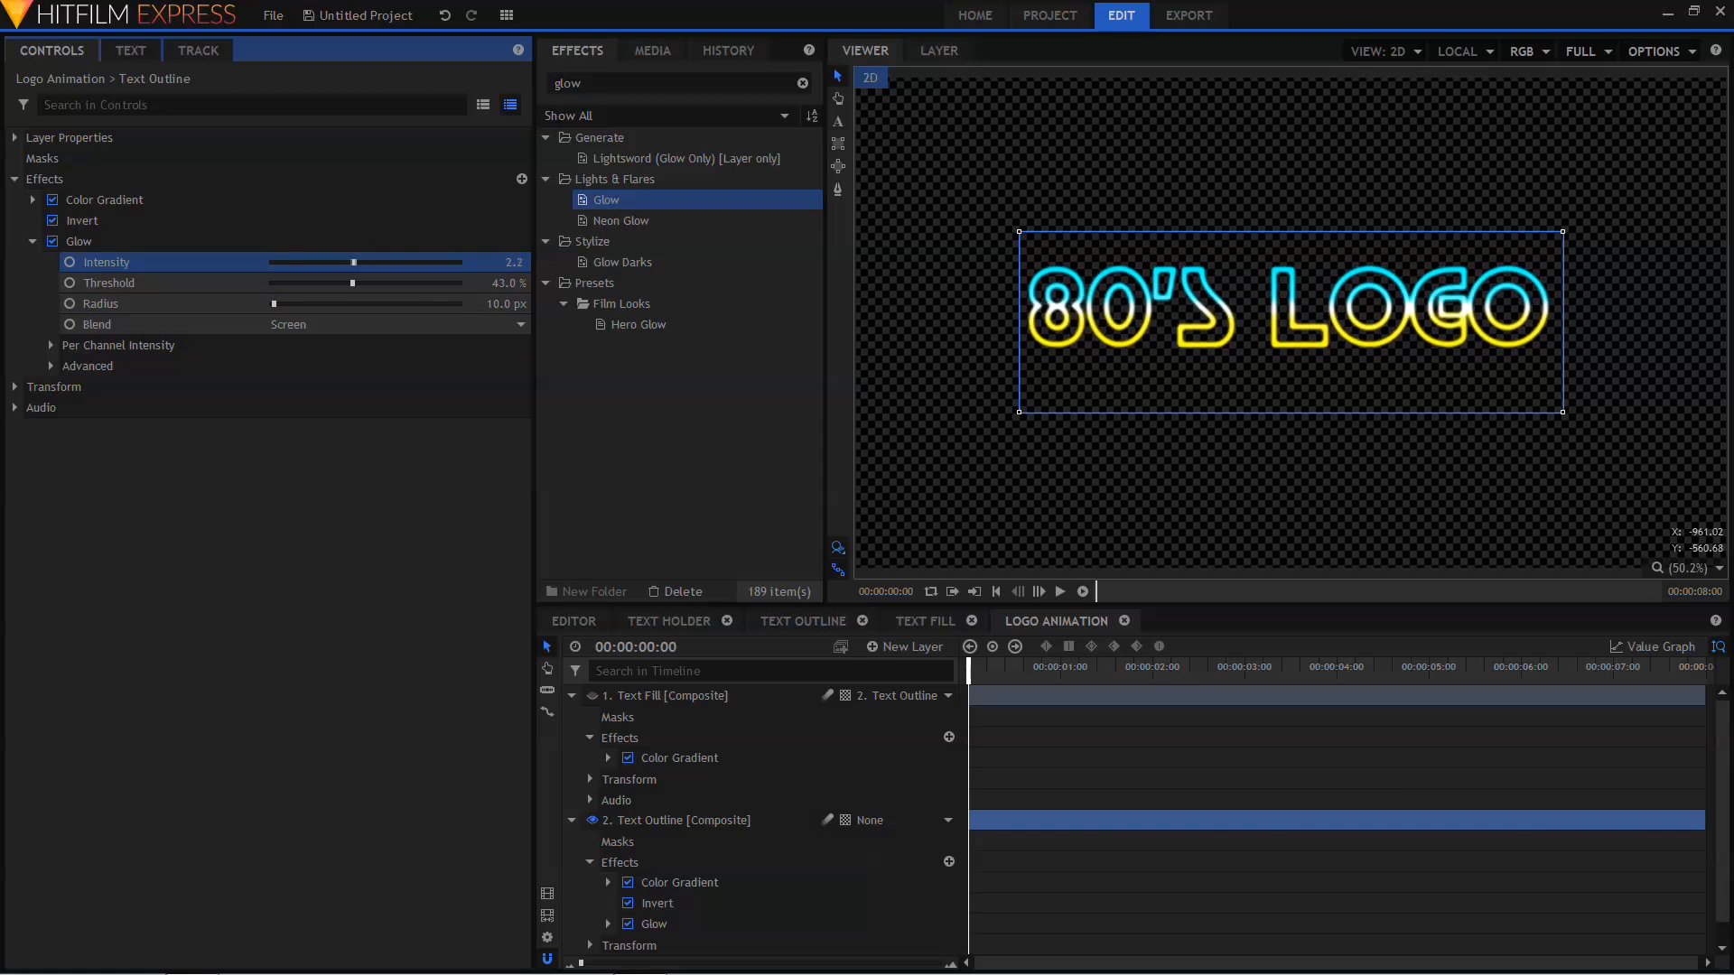
left_click_drag(352, 262, 326, 262)
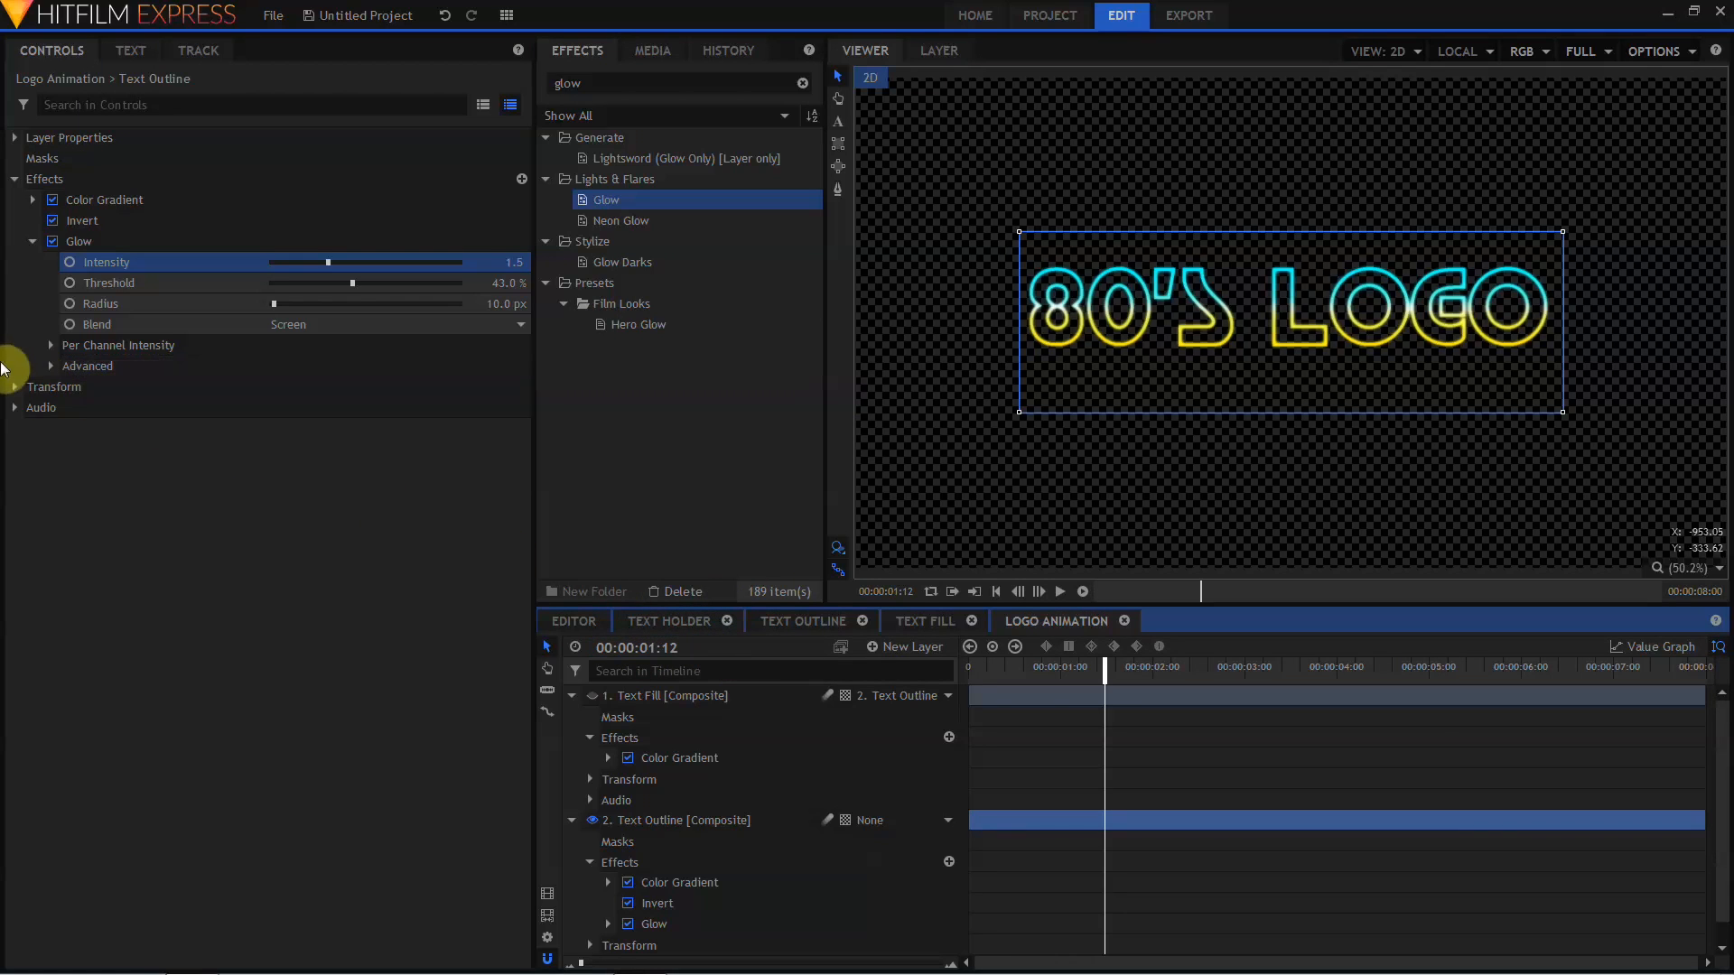
- Make Text Outline a 3D plane, accepting the added camera
left_click(15, 387)
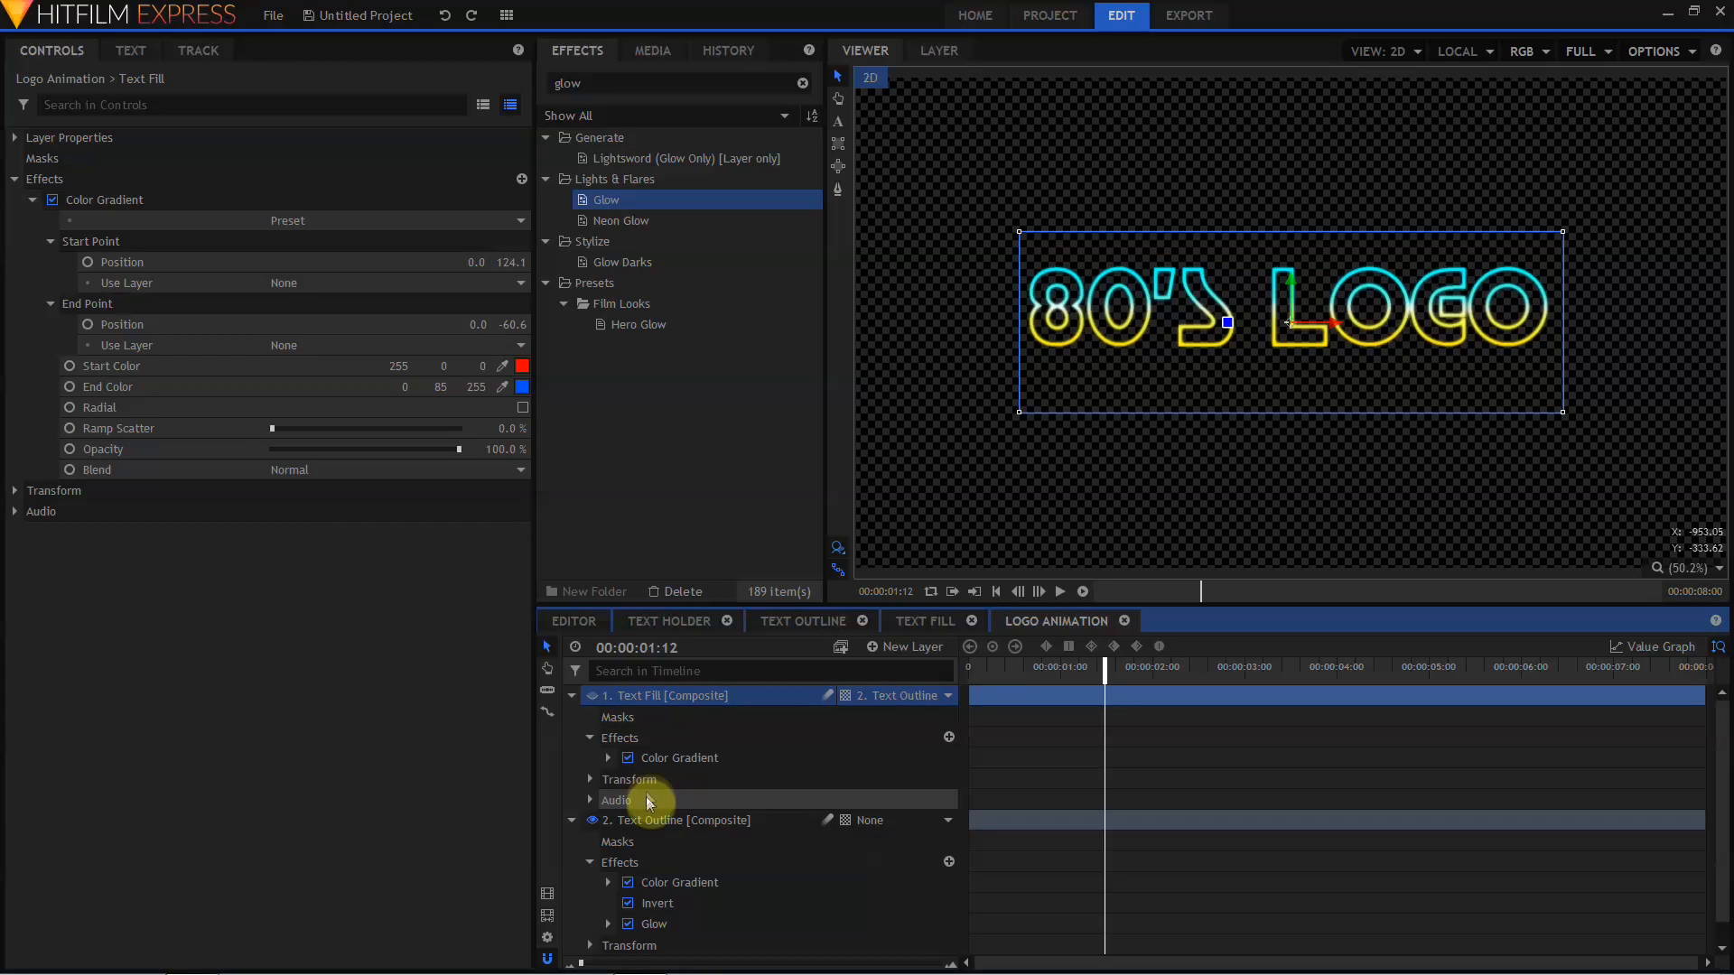
left_click(656, 820)
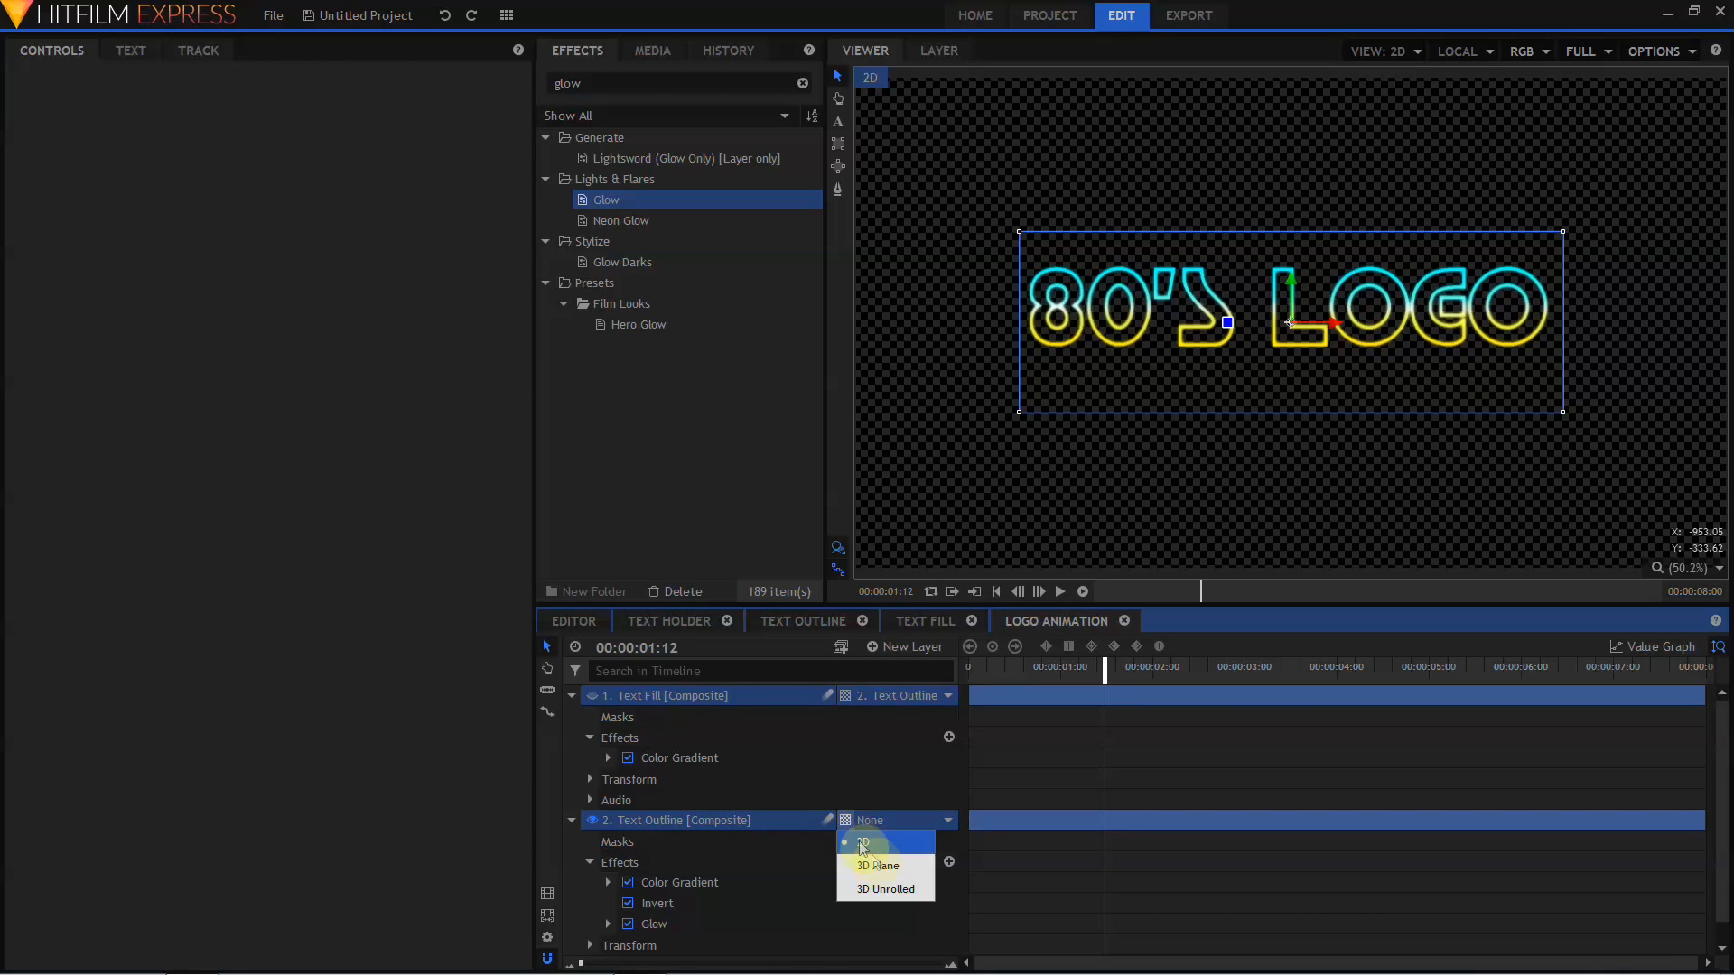
left_click(863, 842)
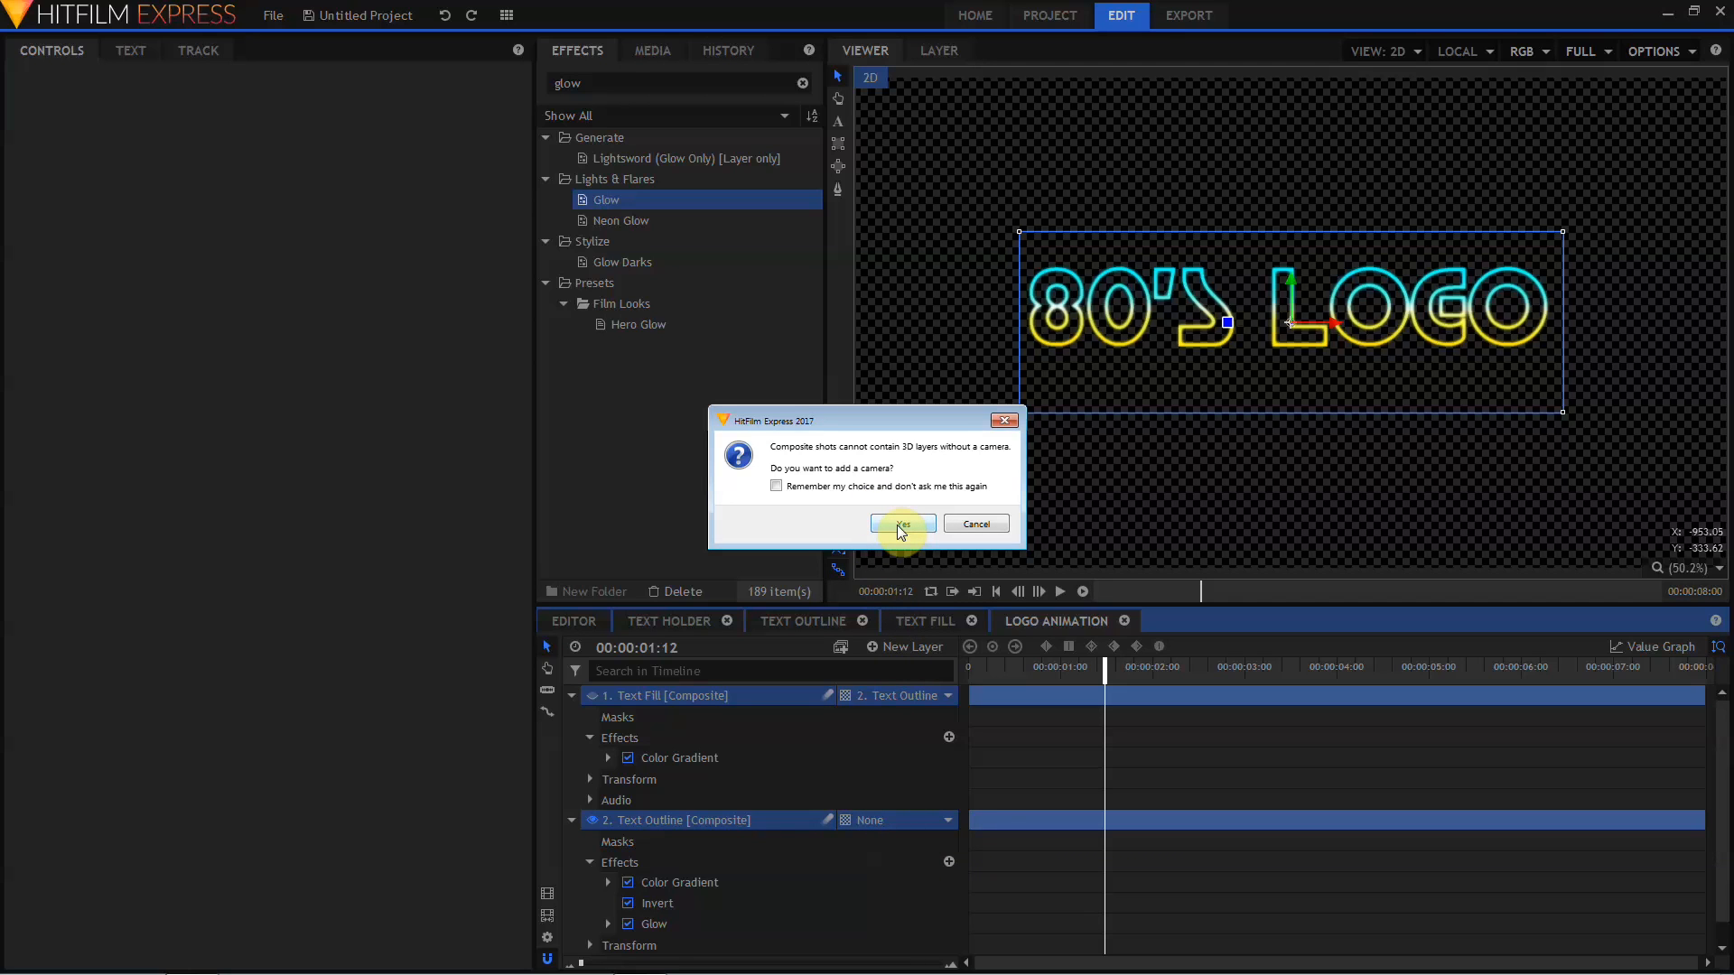
left_click(903, 523)
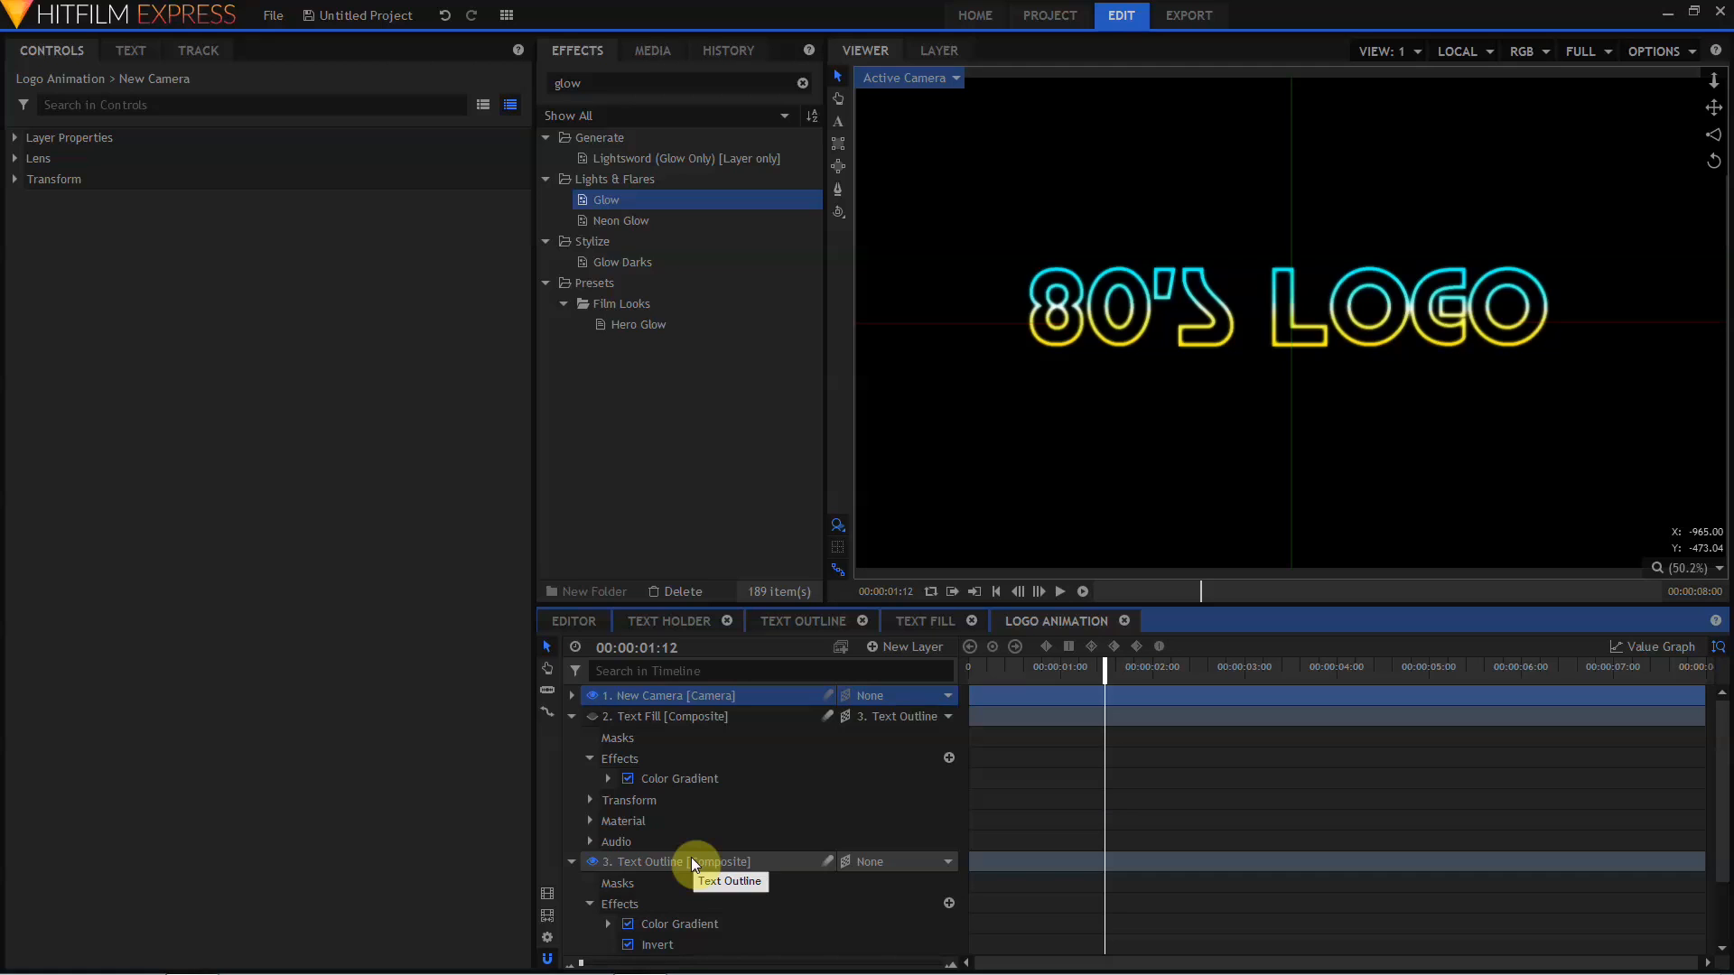
left_click(681, 862)
type("1870")
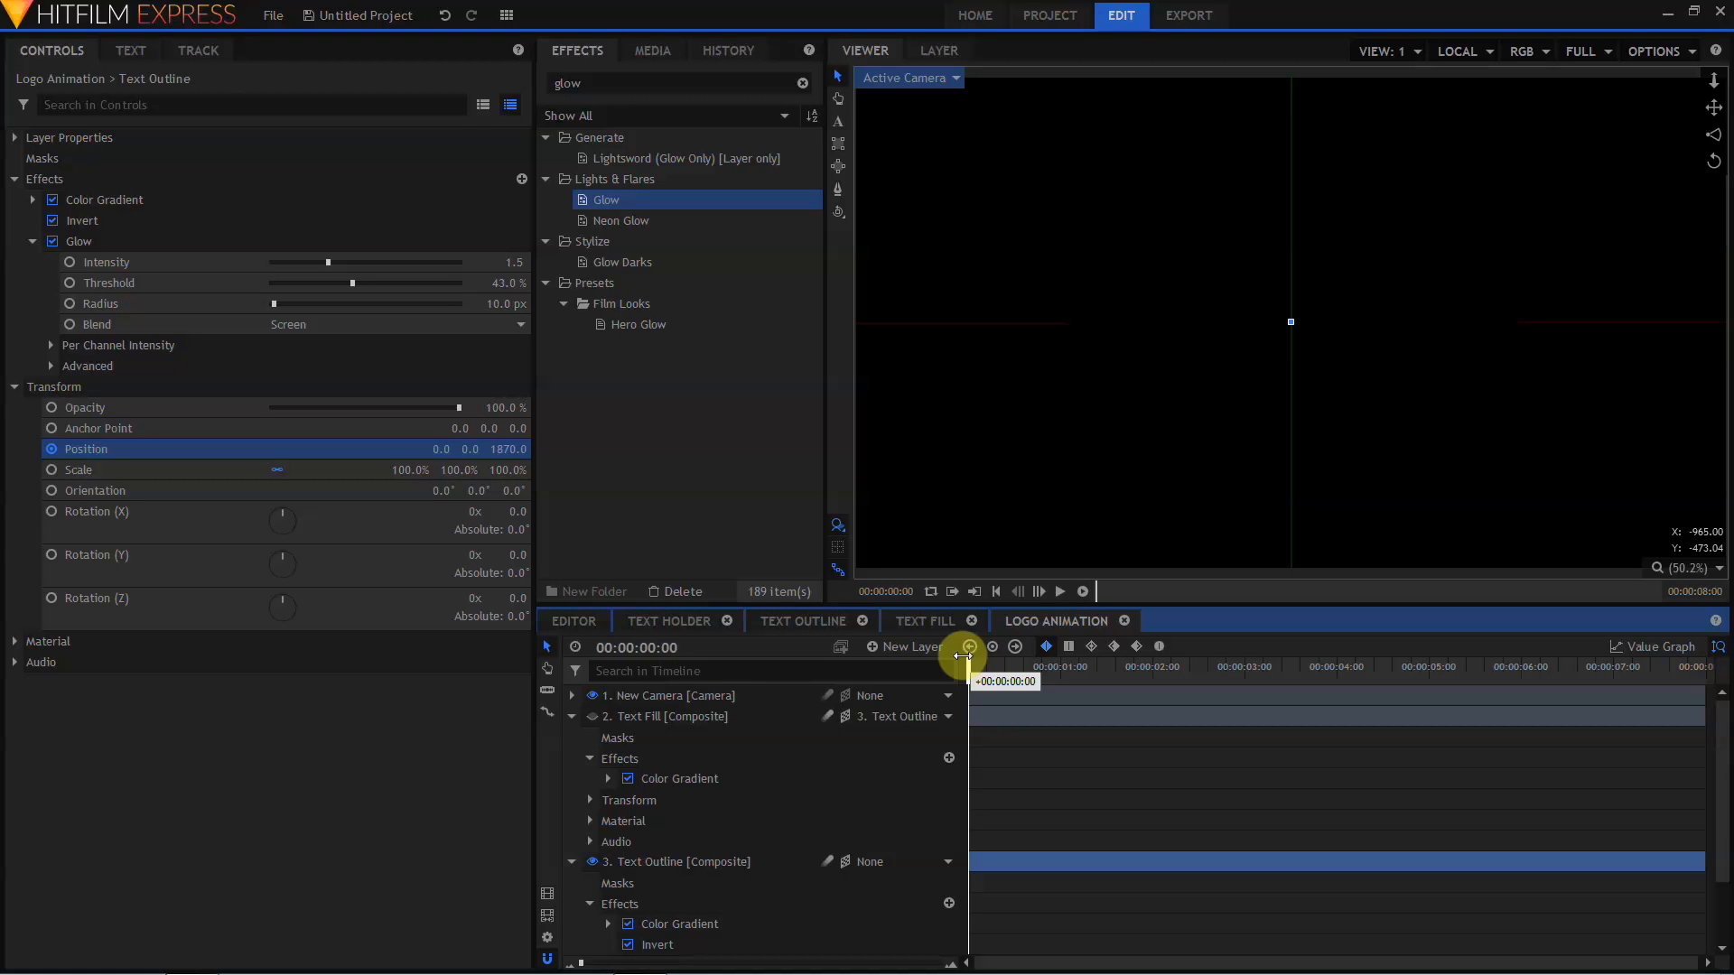
- At the first frames, push the outline far back in Z for the fly-in start
left_click_drag(966, 652, 1001, 666)
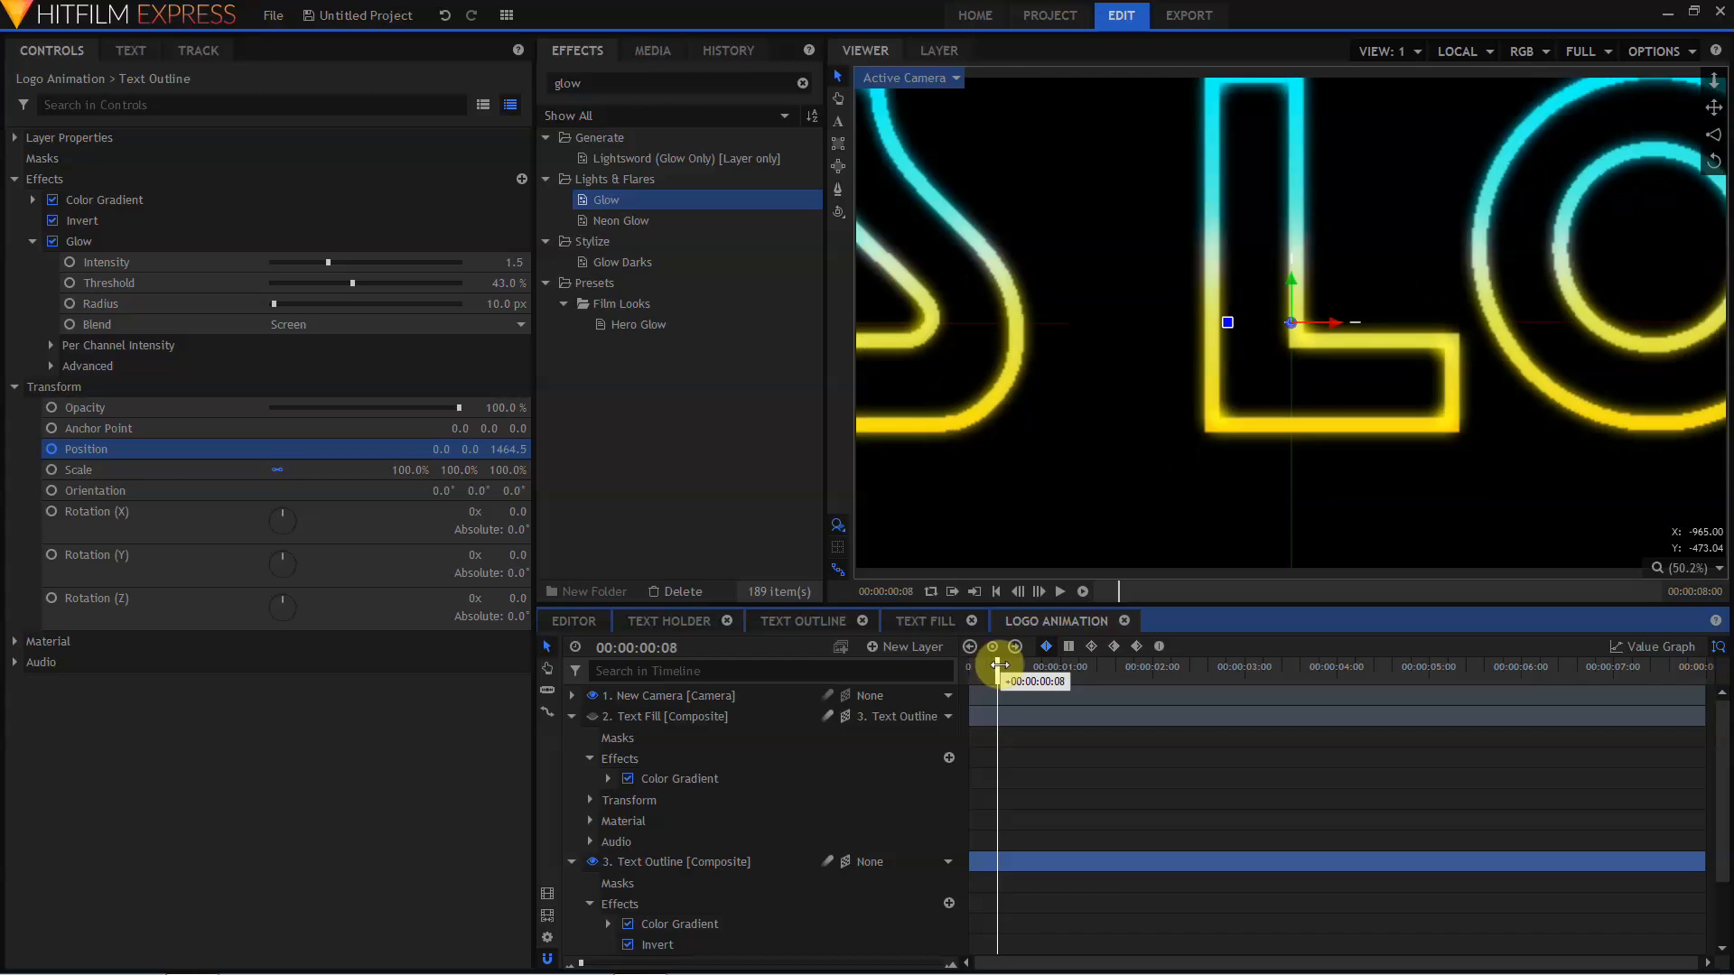
left_click_drag(999, 666, 976, 666)
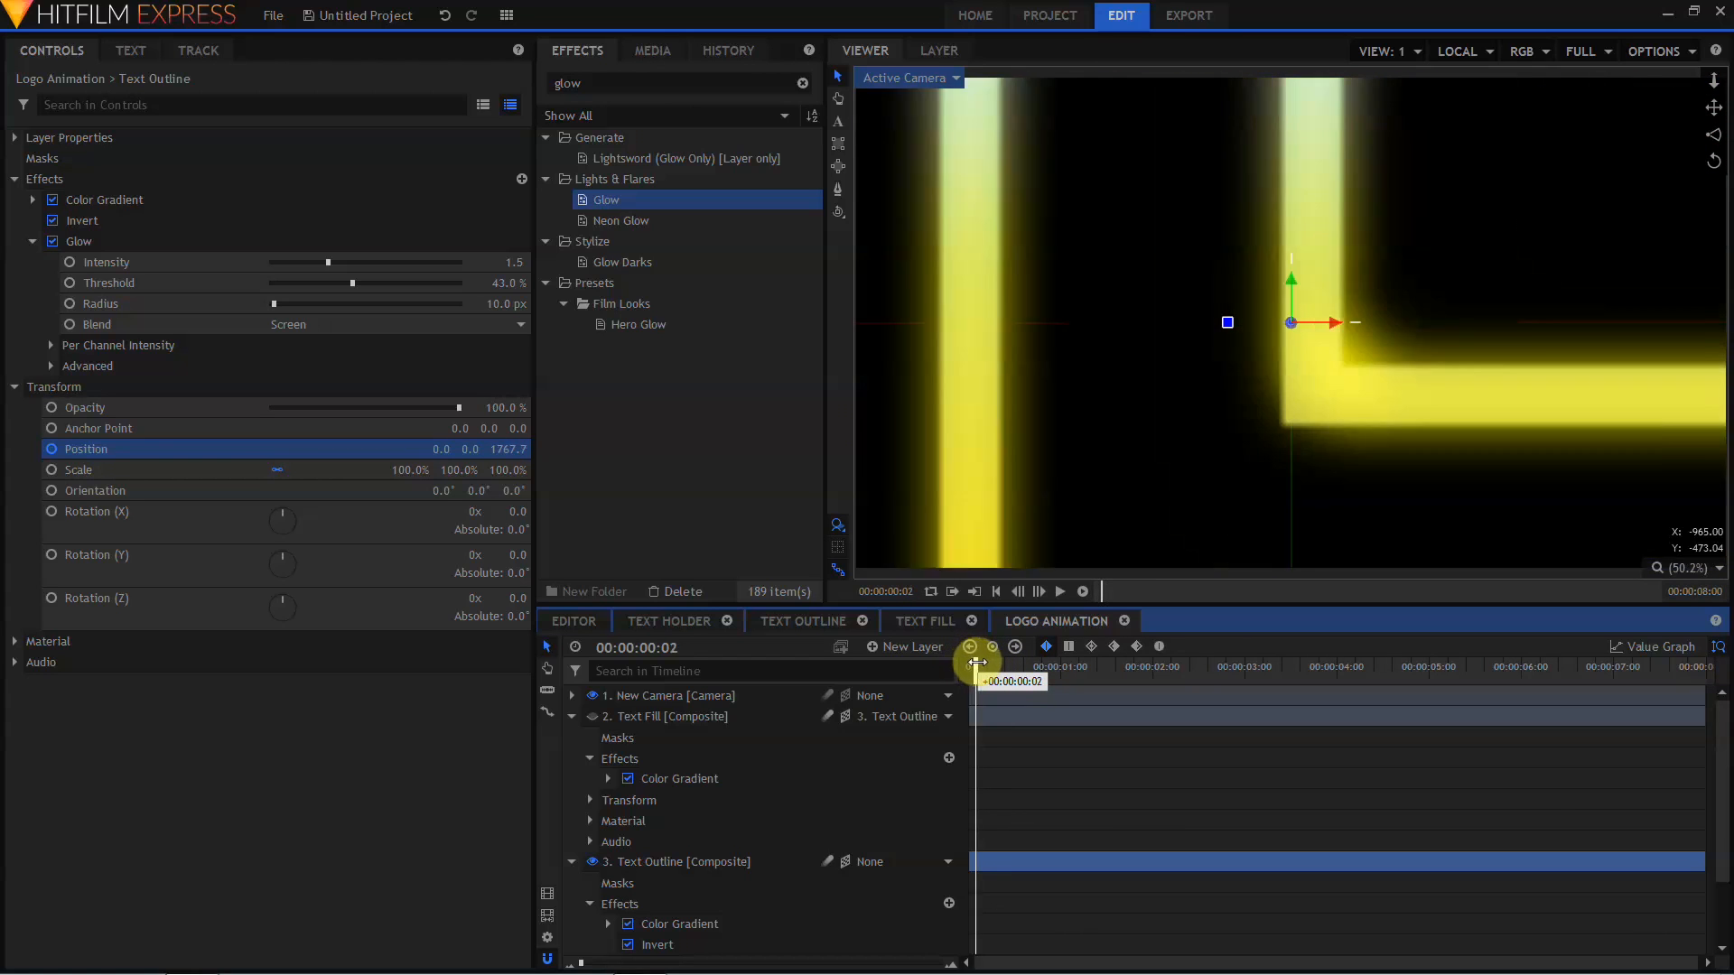
left_click(973, 661)
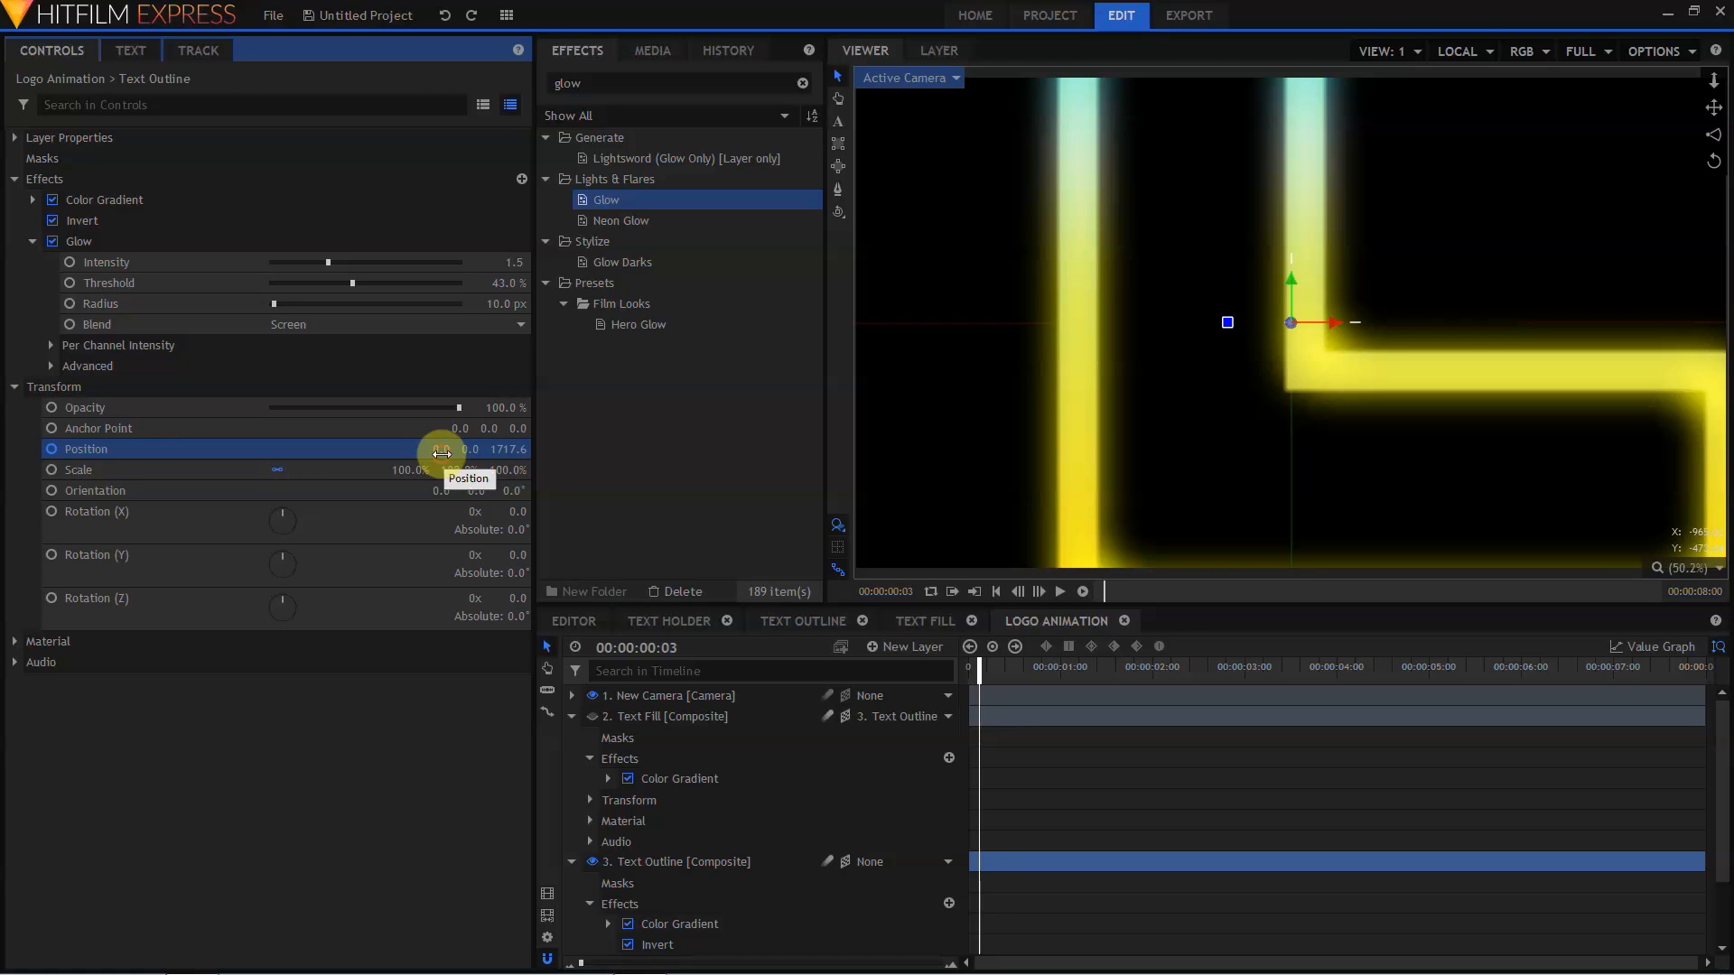
left_click_drag(442, 448, 407, 448)
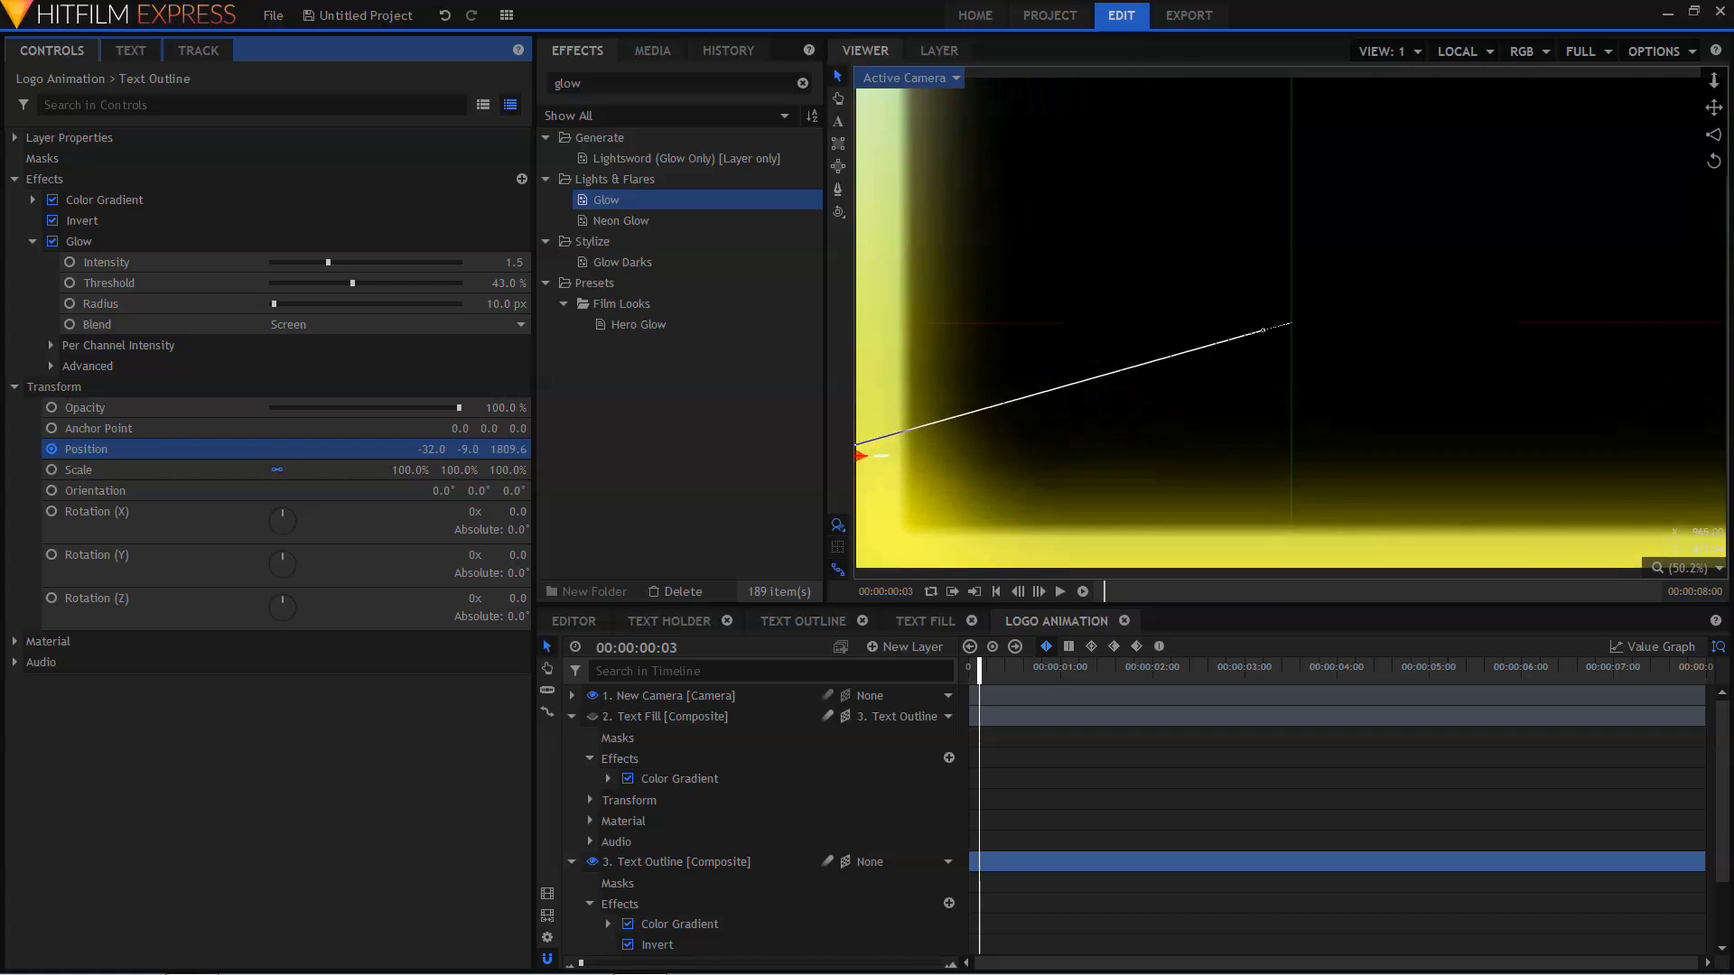
- Reposition the logo at the one-second keyframe and play back the fly-in
left_click_drag(977, 671, 1036, 671)
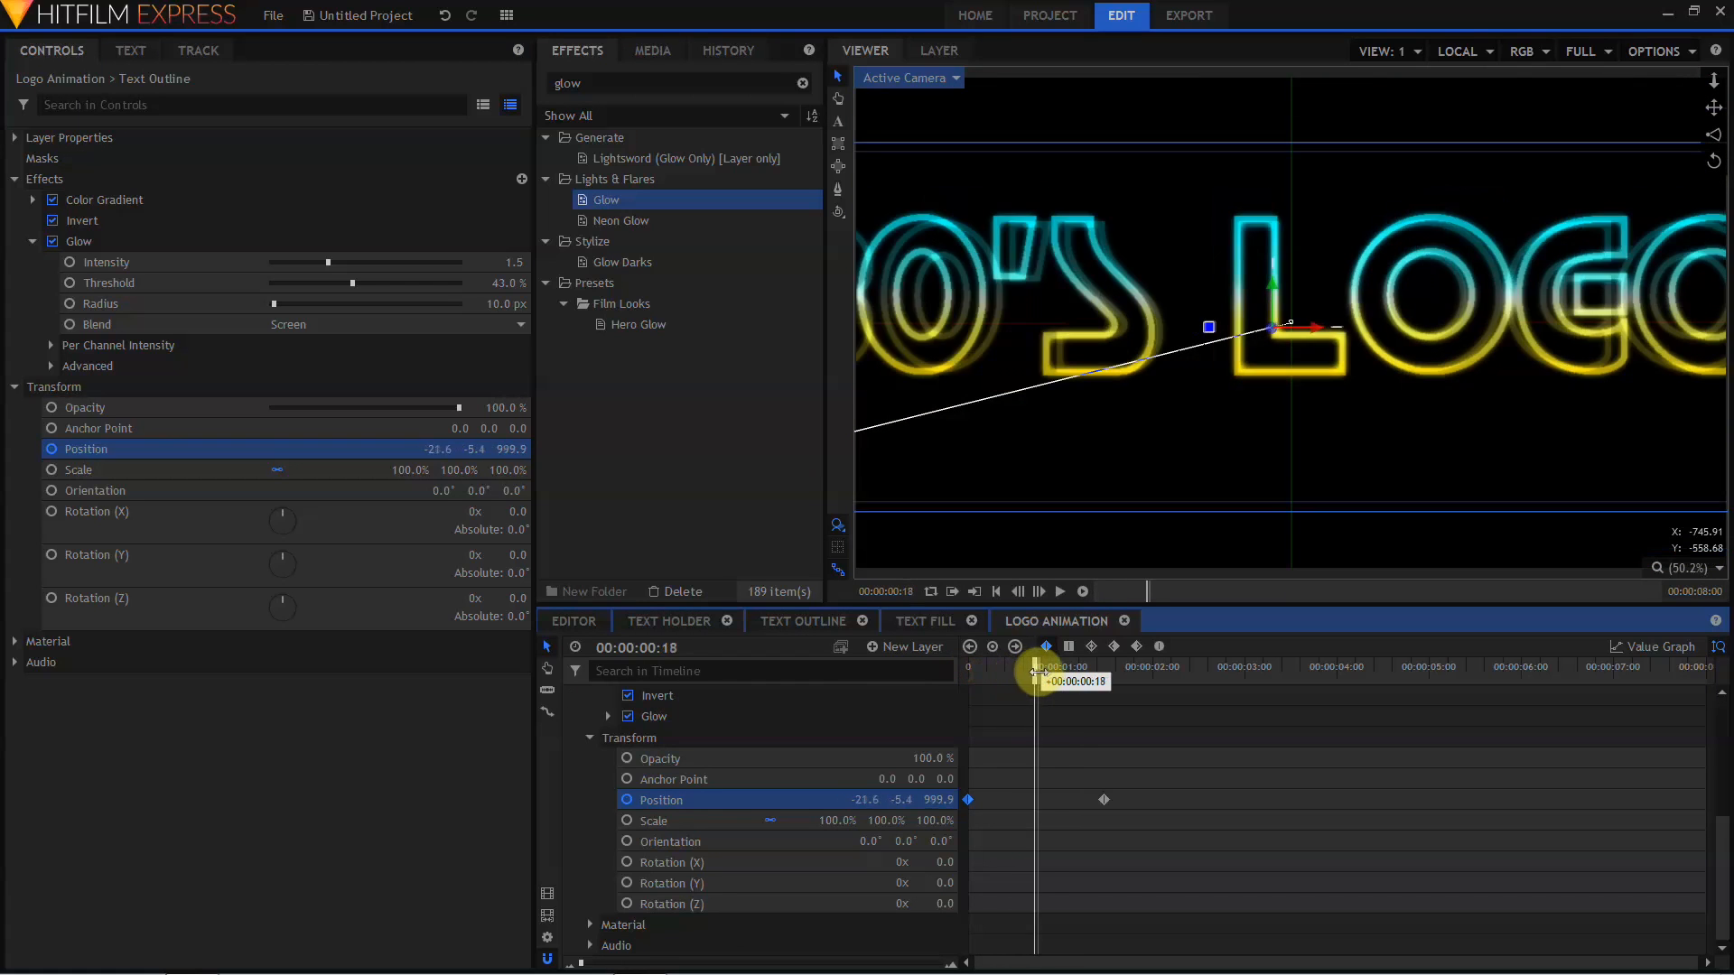
left_click_drag(1039, 674, 1065, 675)
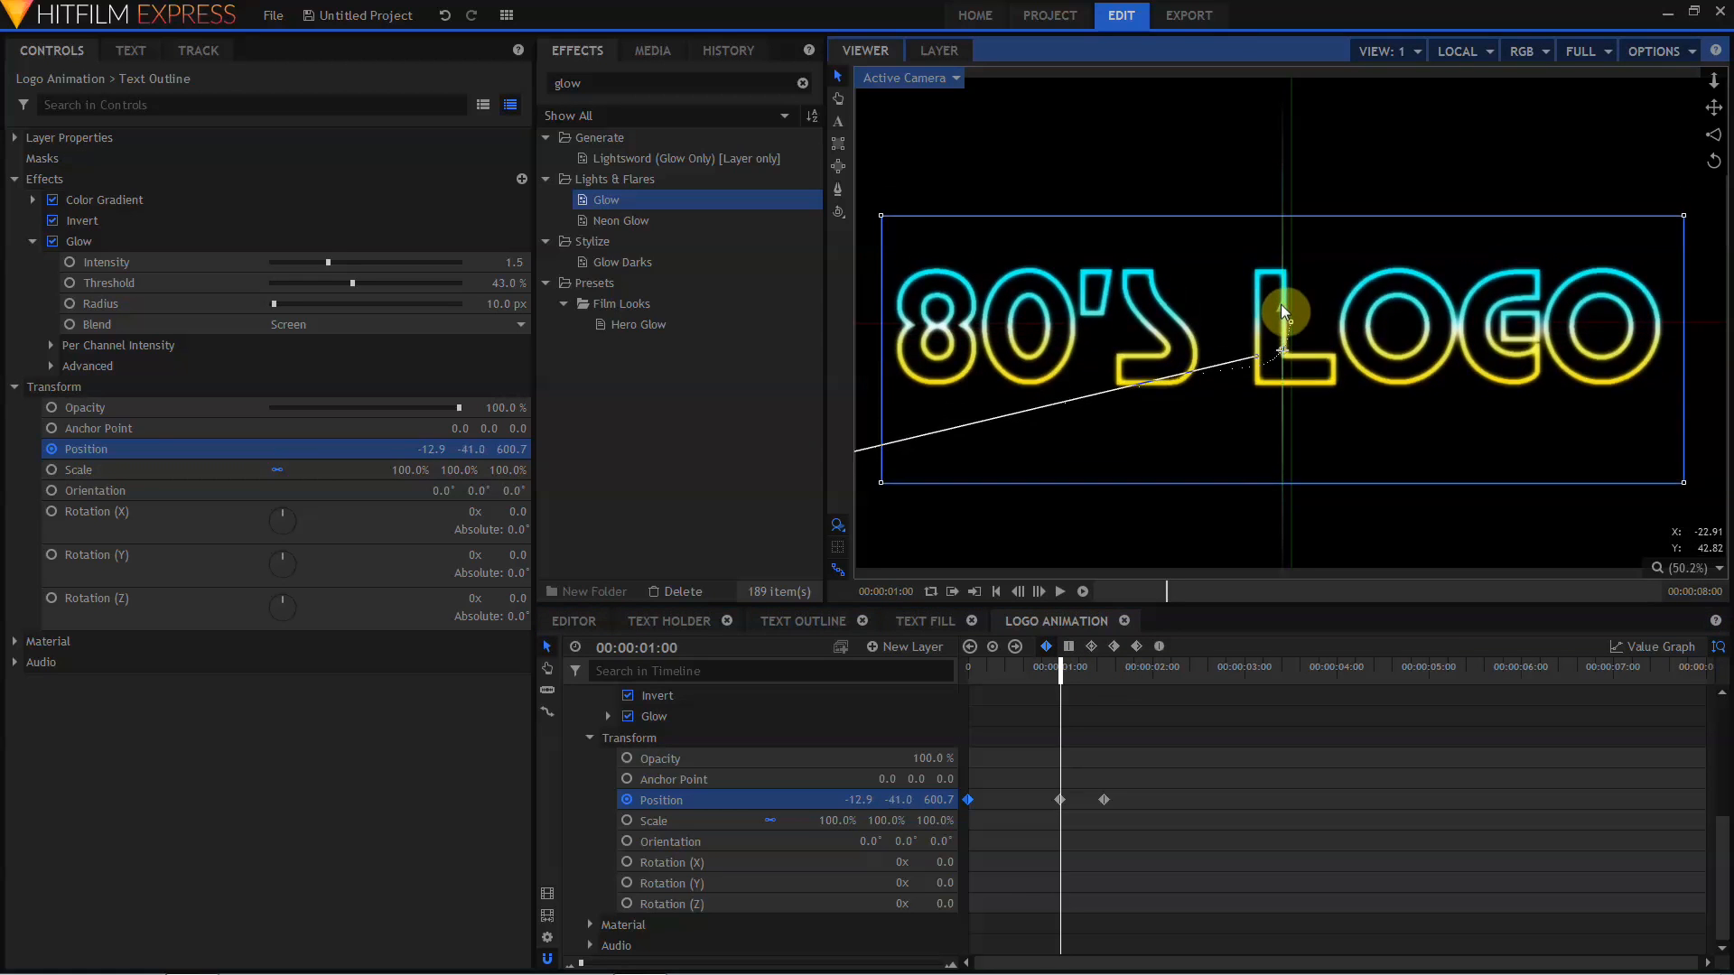
left_click_drag(1282, 313, 1283, 368)
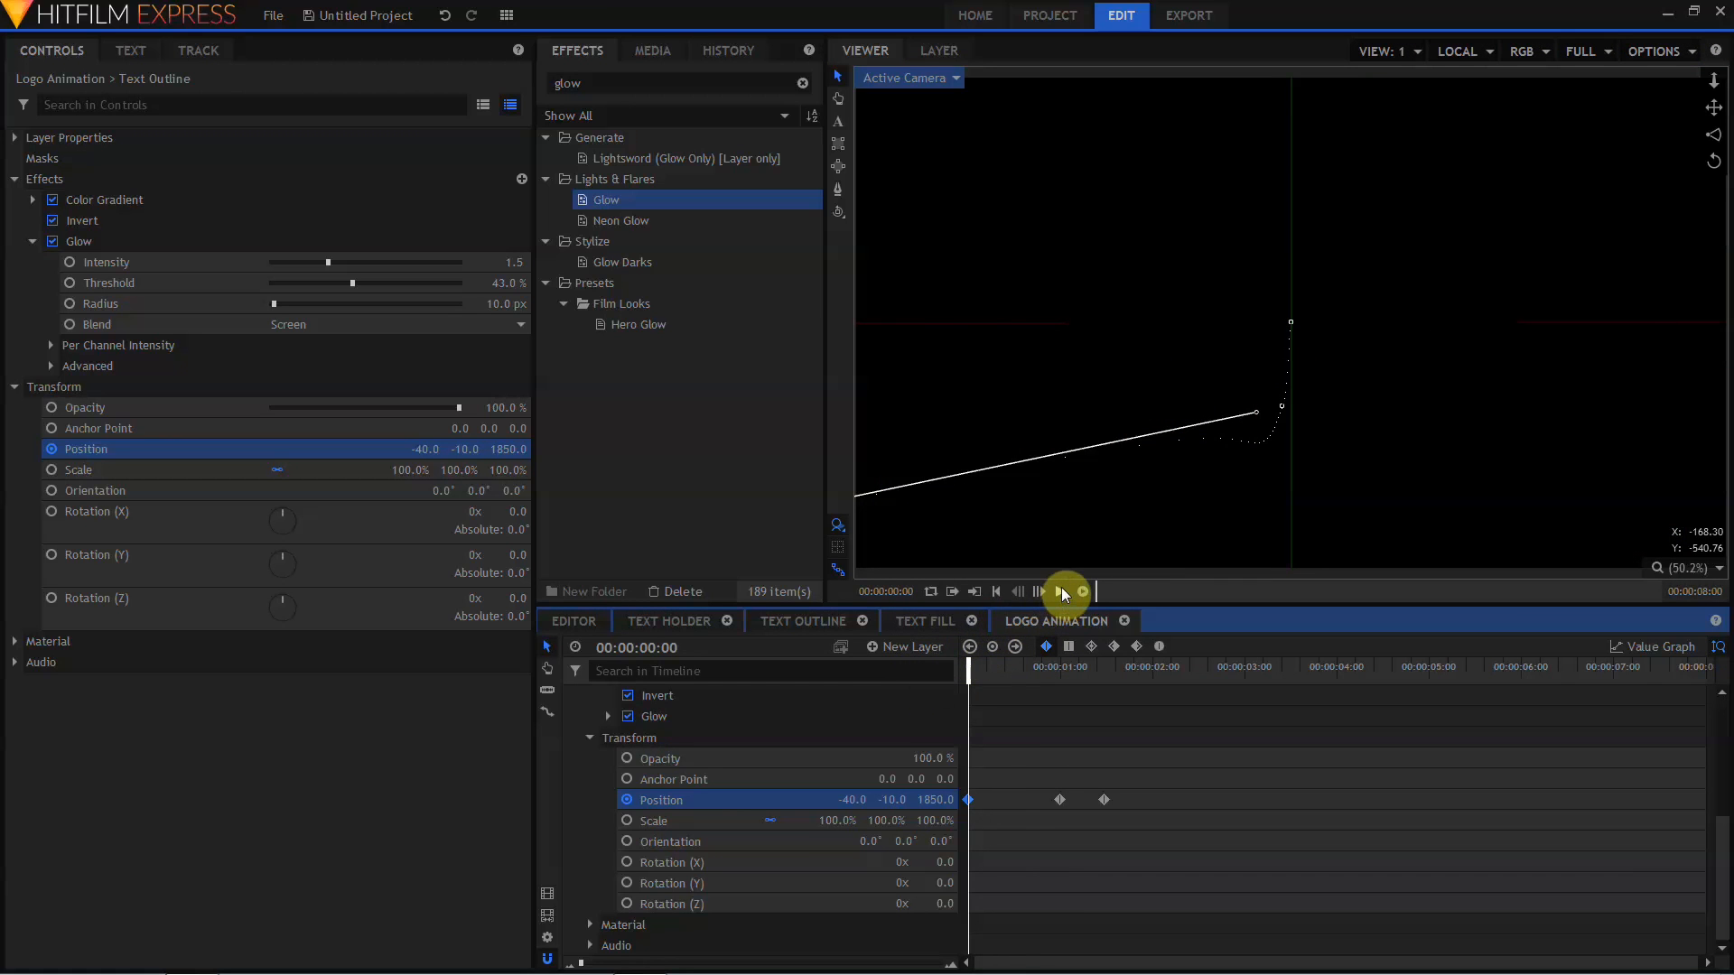
left_click(1061, 592)
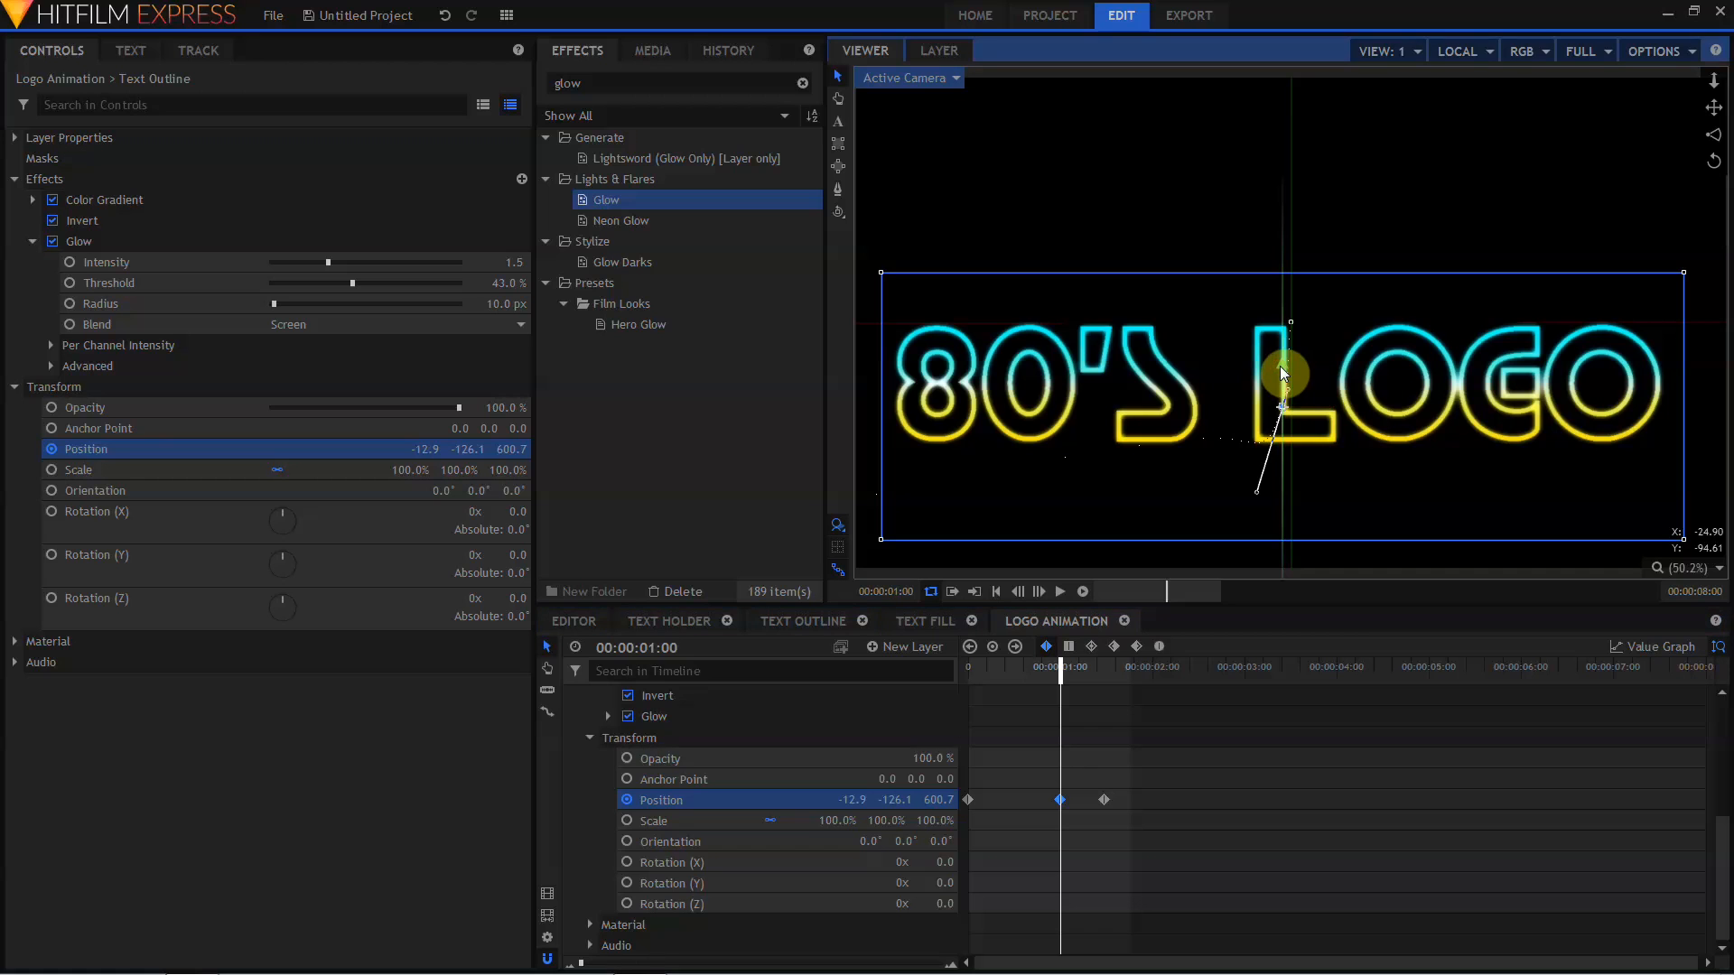
left_click_drag(1283, 375, 1261, 476)
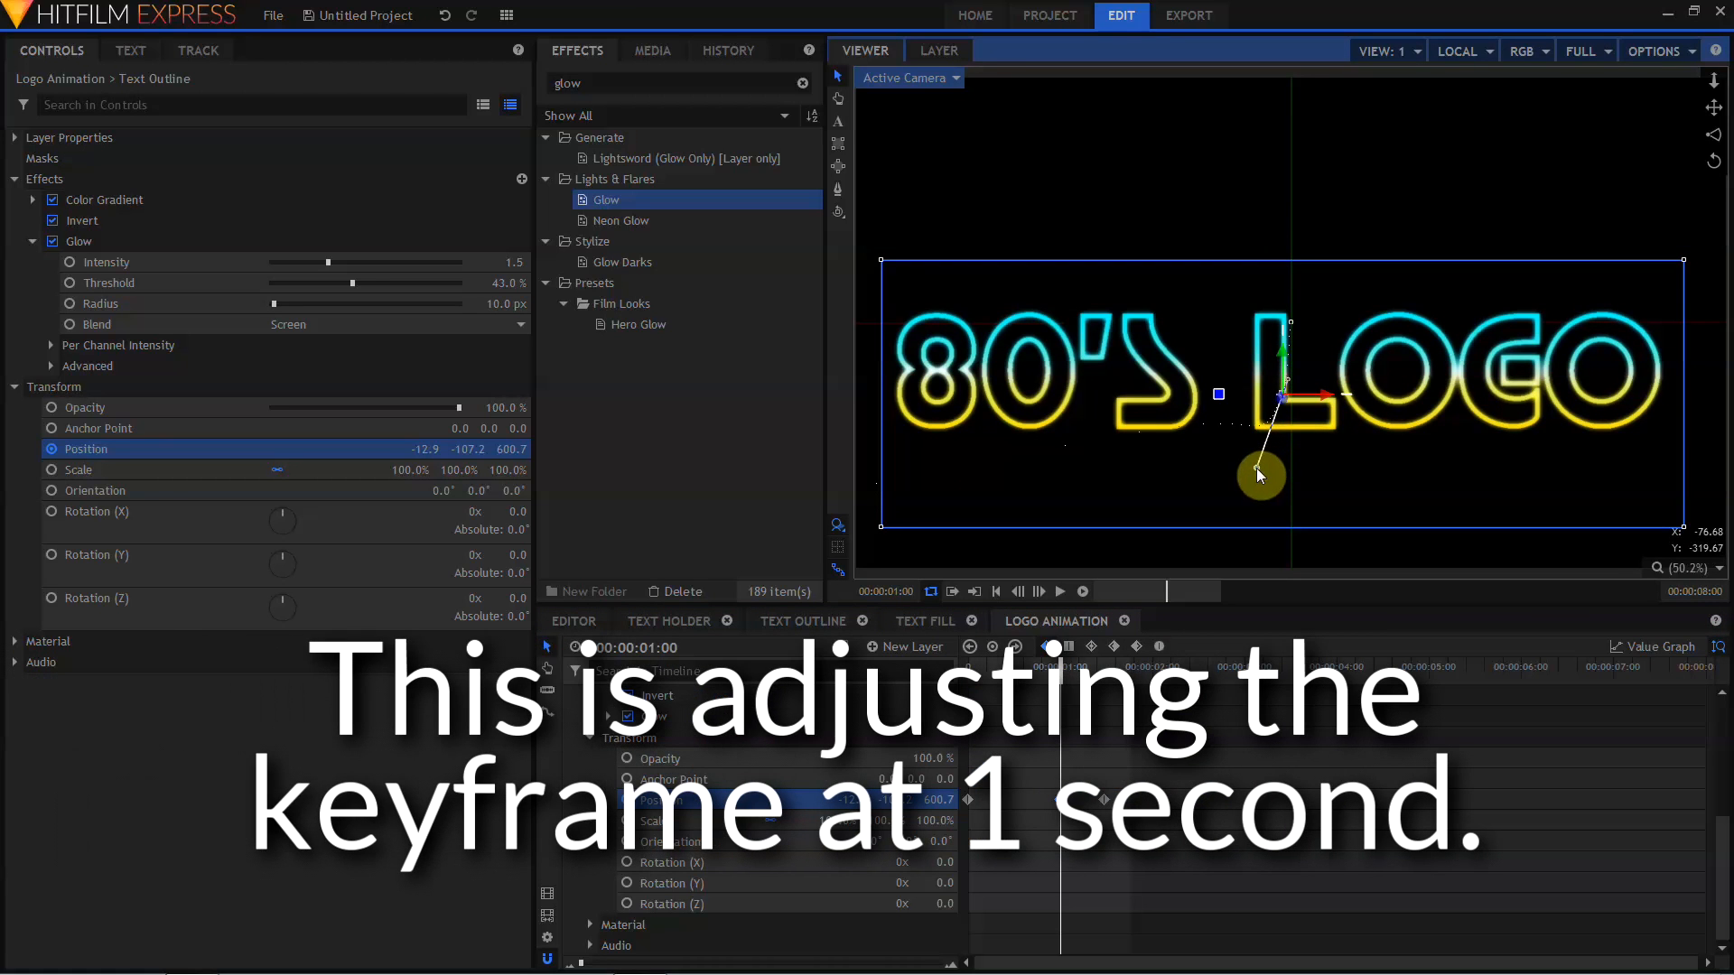
left_click(1061, 591)
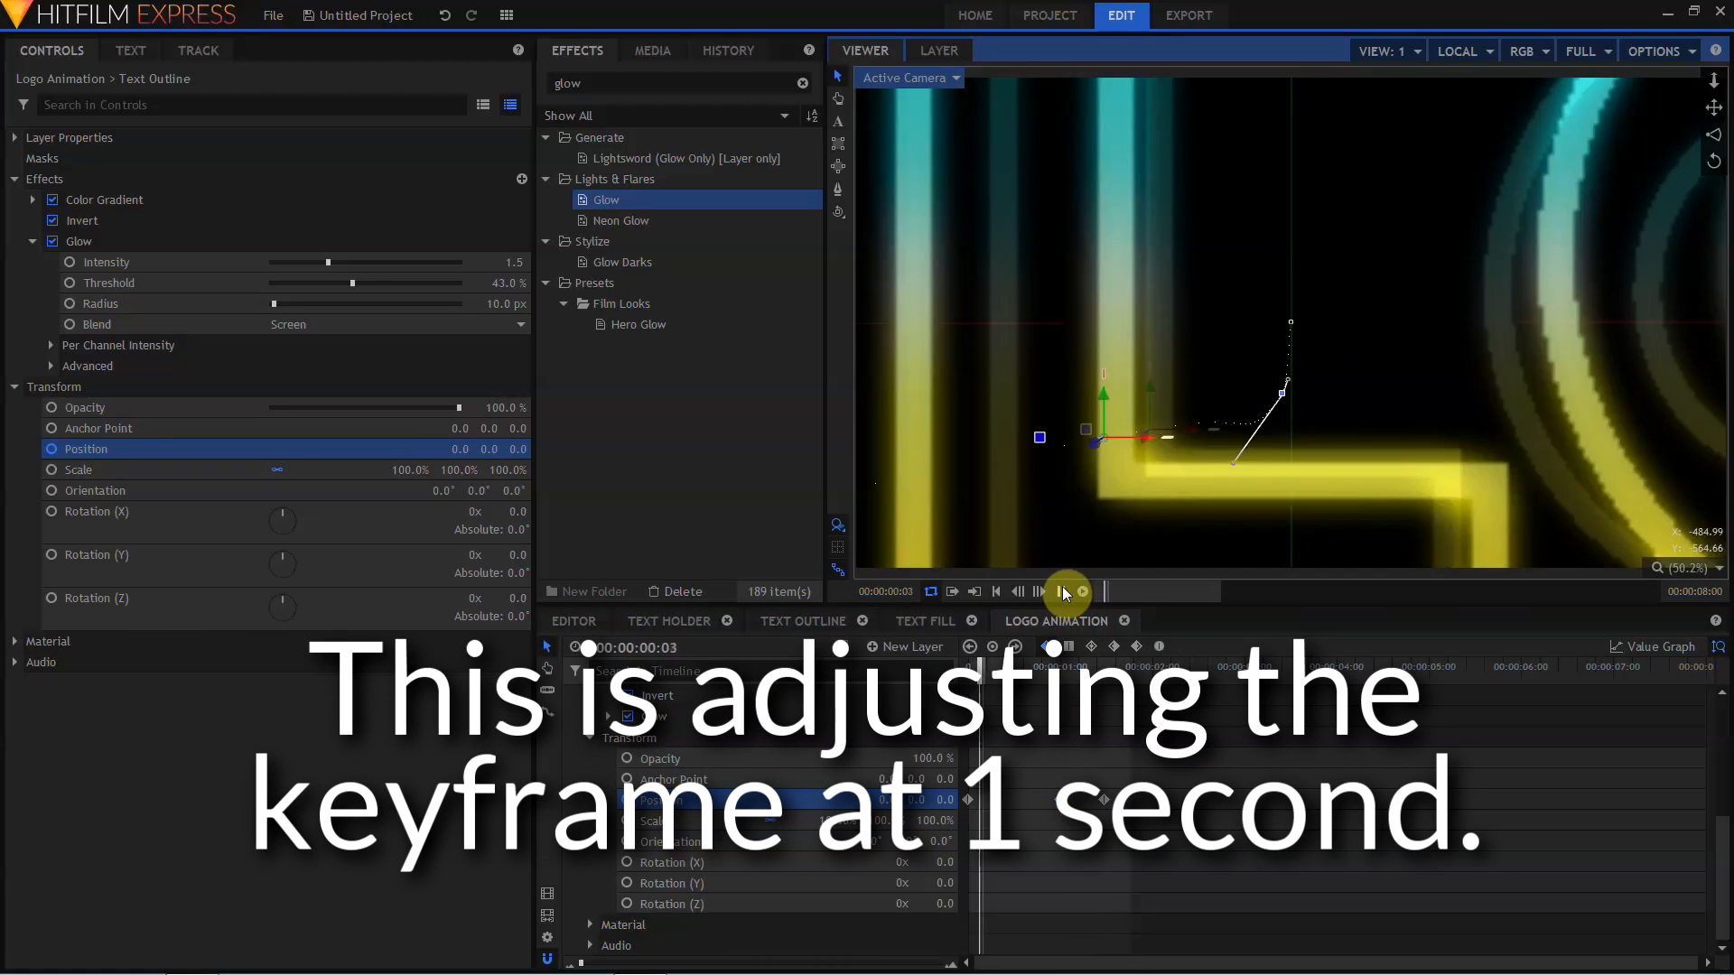
left_click(1061, 592)
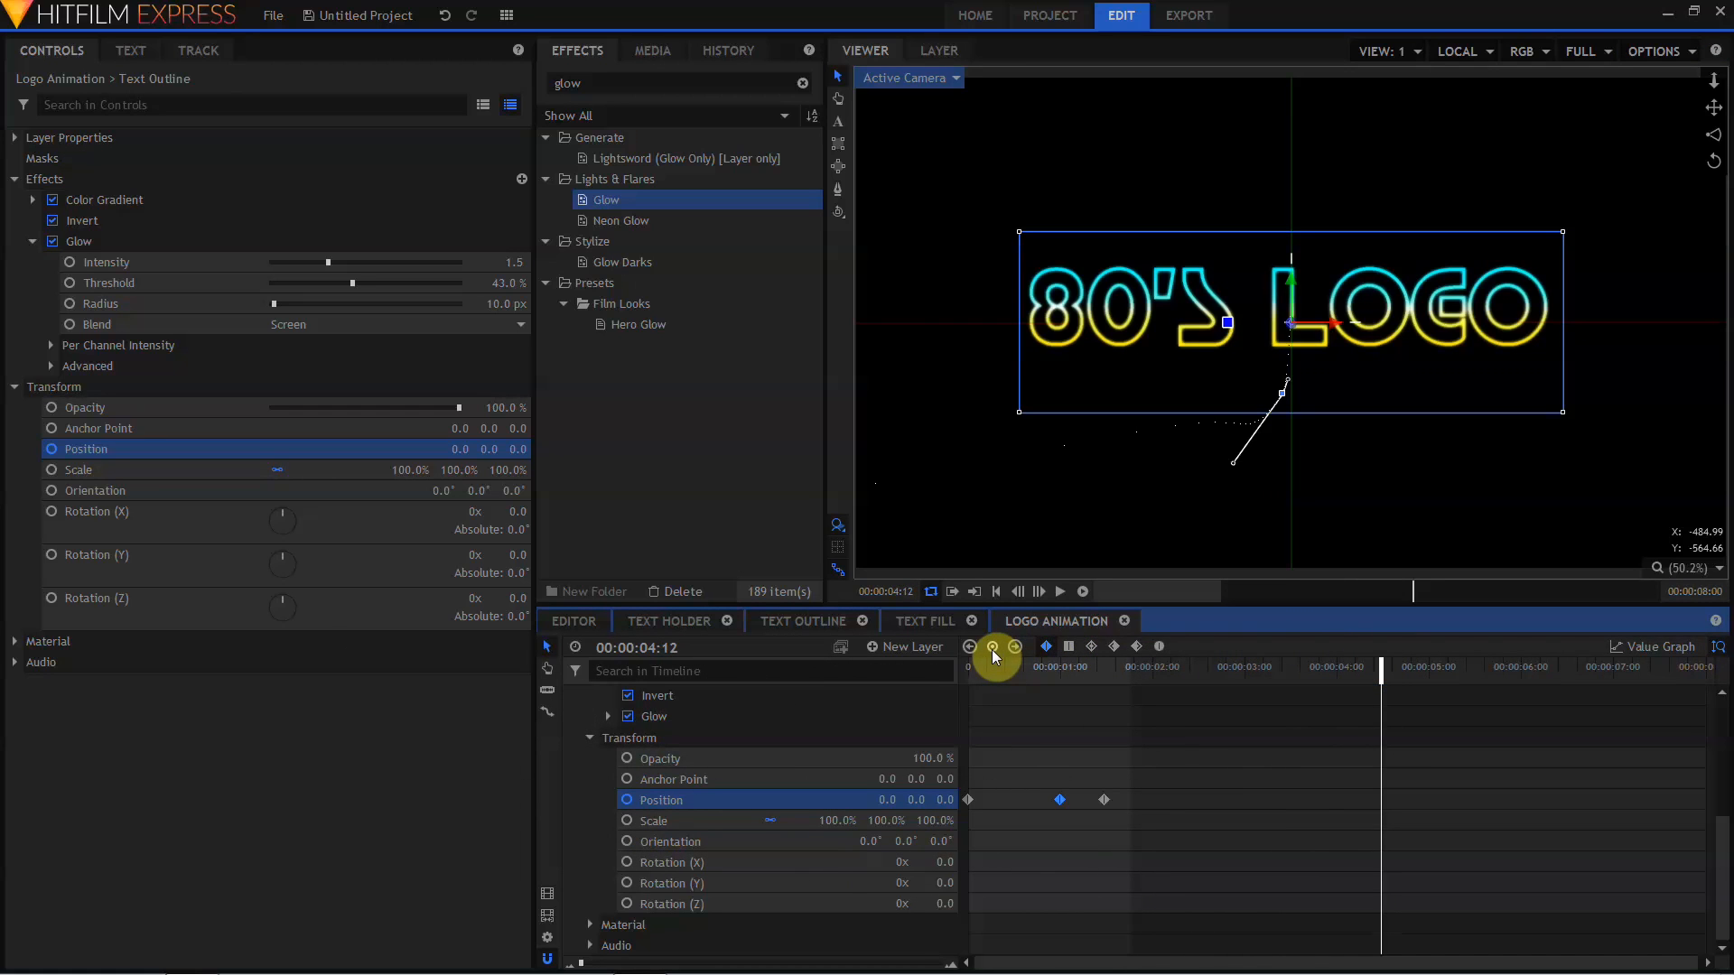
mouse_move(993, 651)
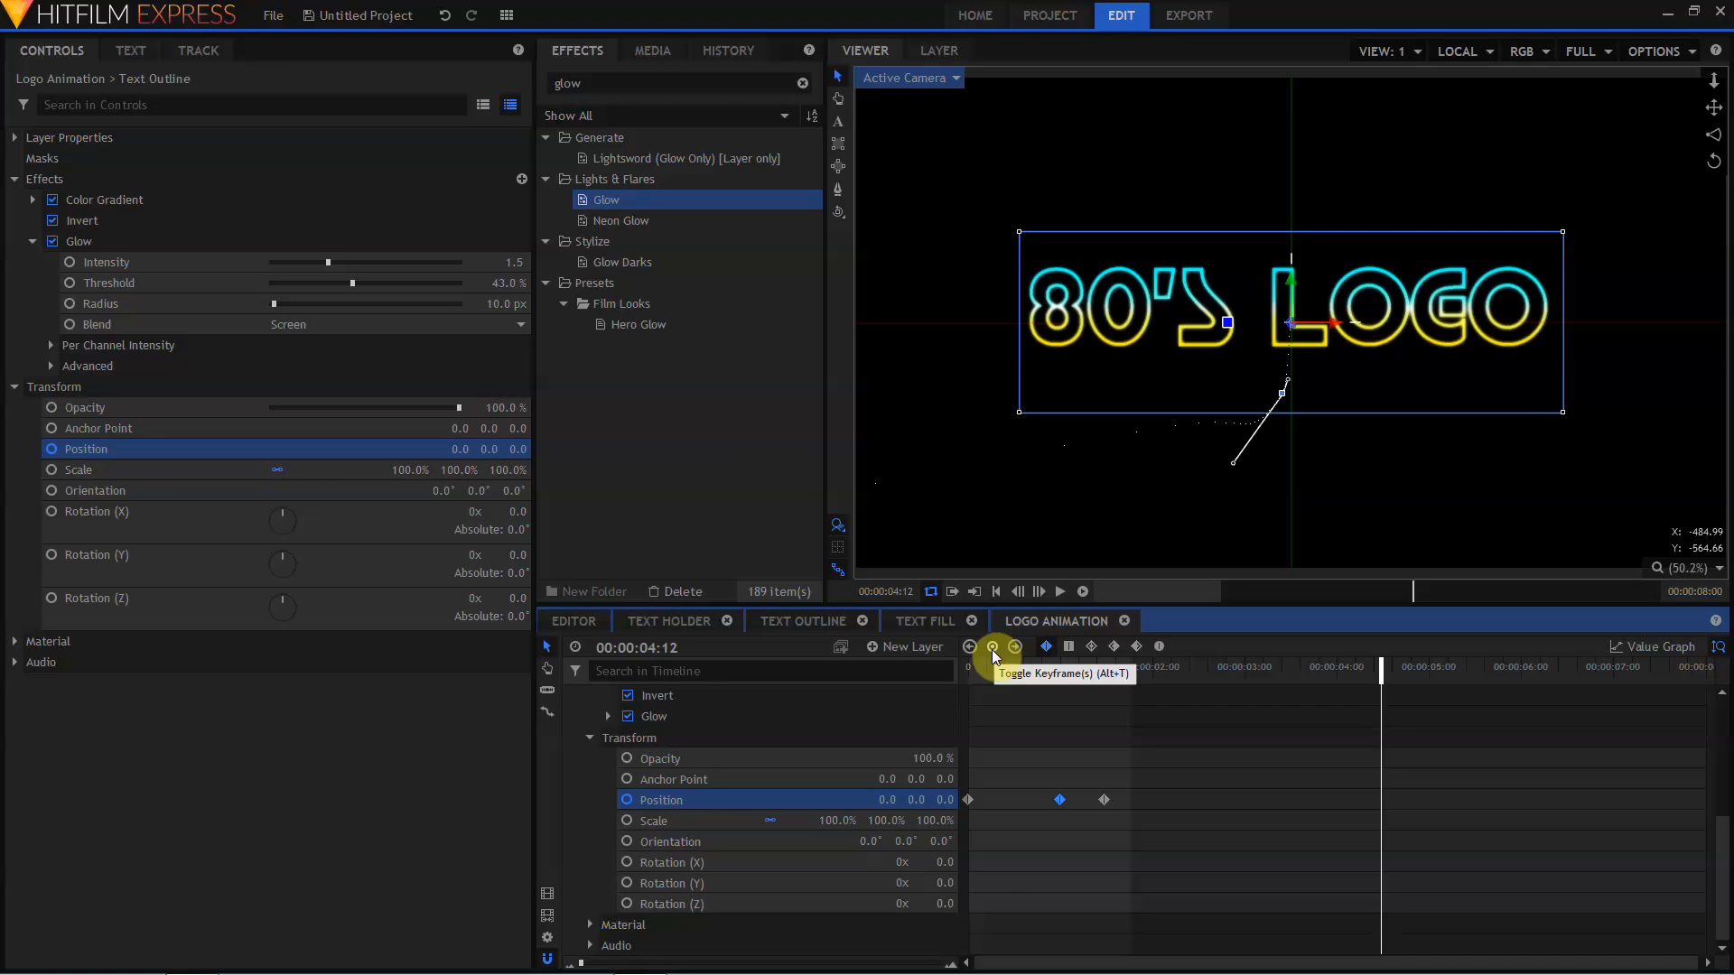
- Add a Position keyframe at 00:00:04:12 and scrub through the later animation
left_click(993, 647)
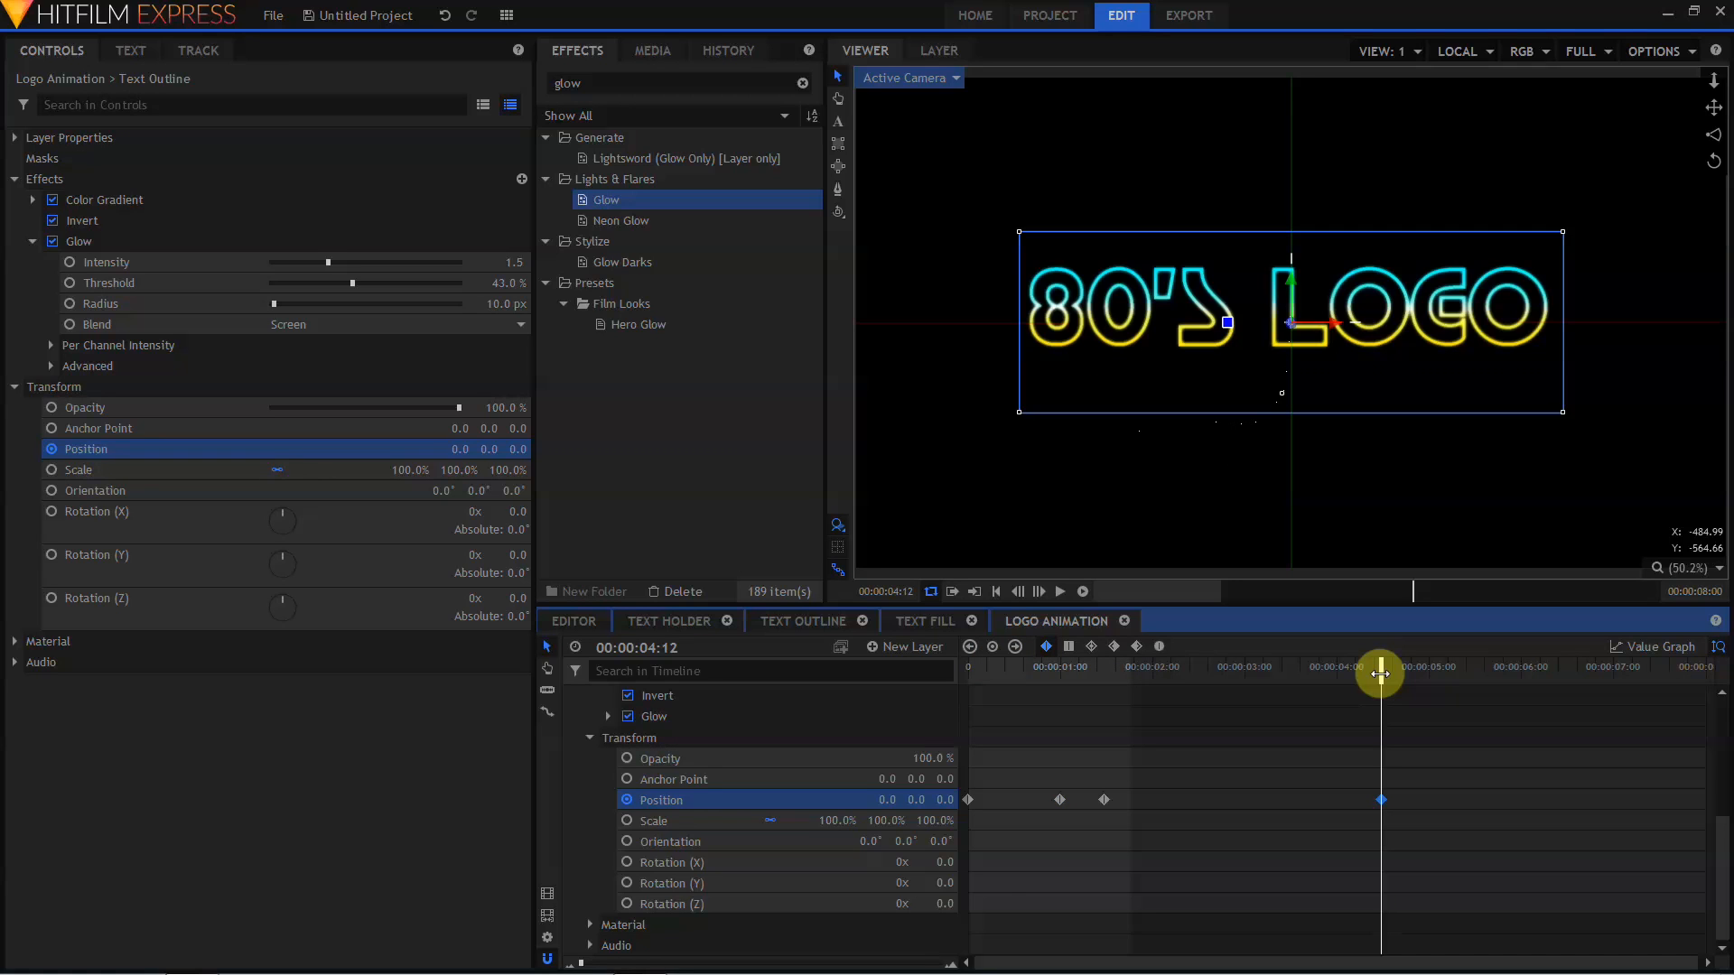
left_click_drag(1380, 675, 1421, 676)
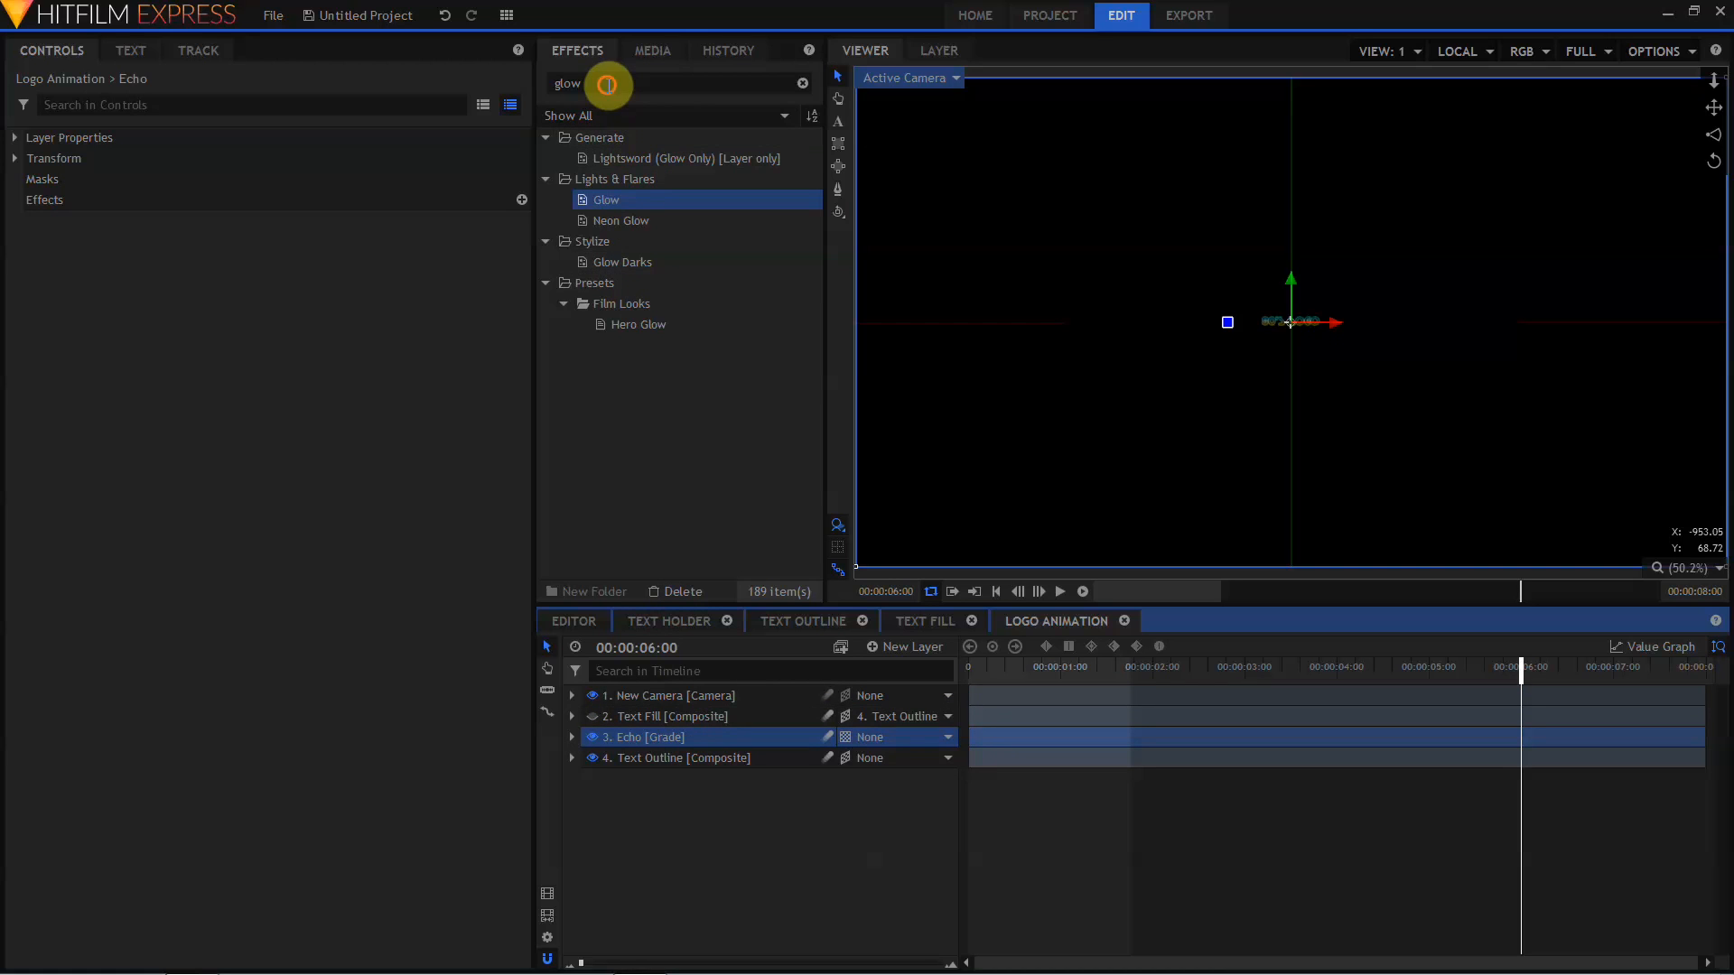
- Search the Effects panel for 'echo' and pick the Echo effect
type("echo")
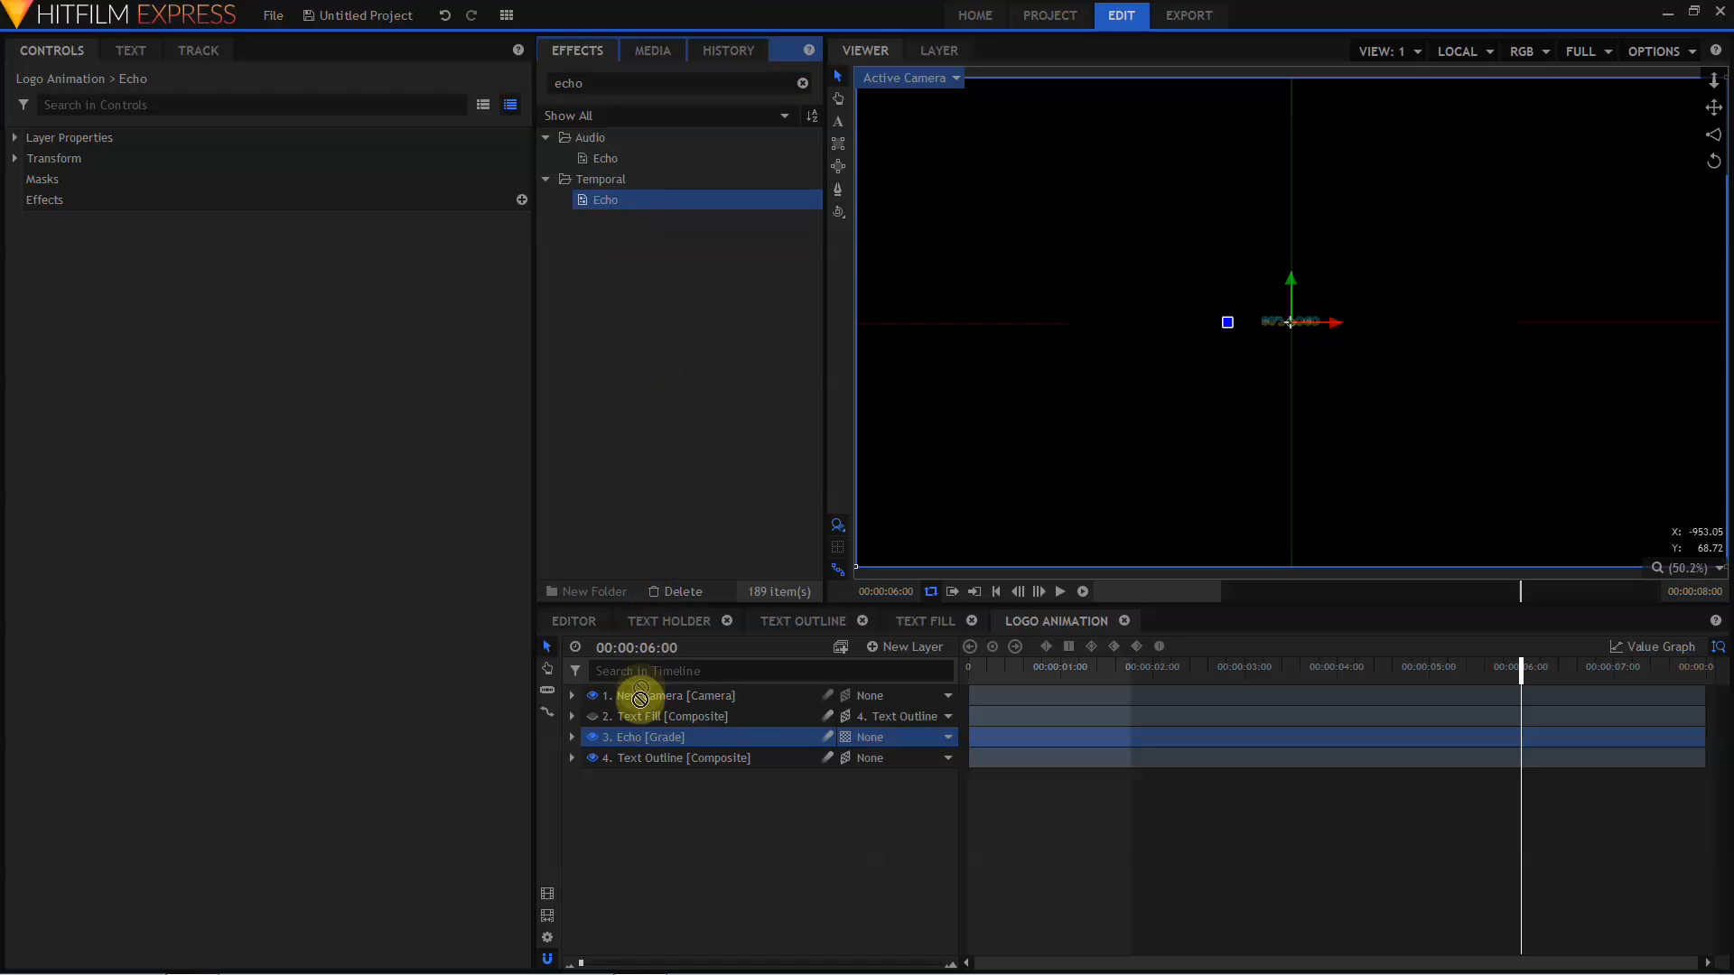
left_click(571, 737)
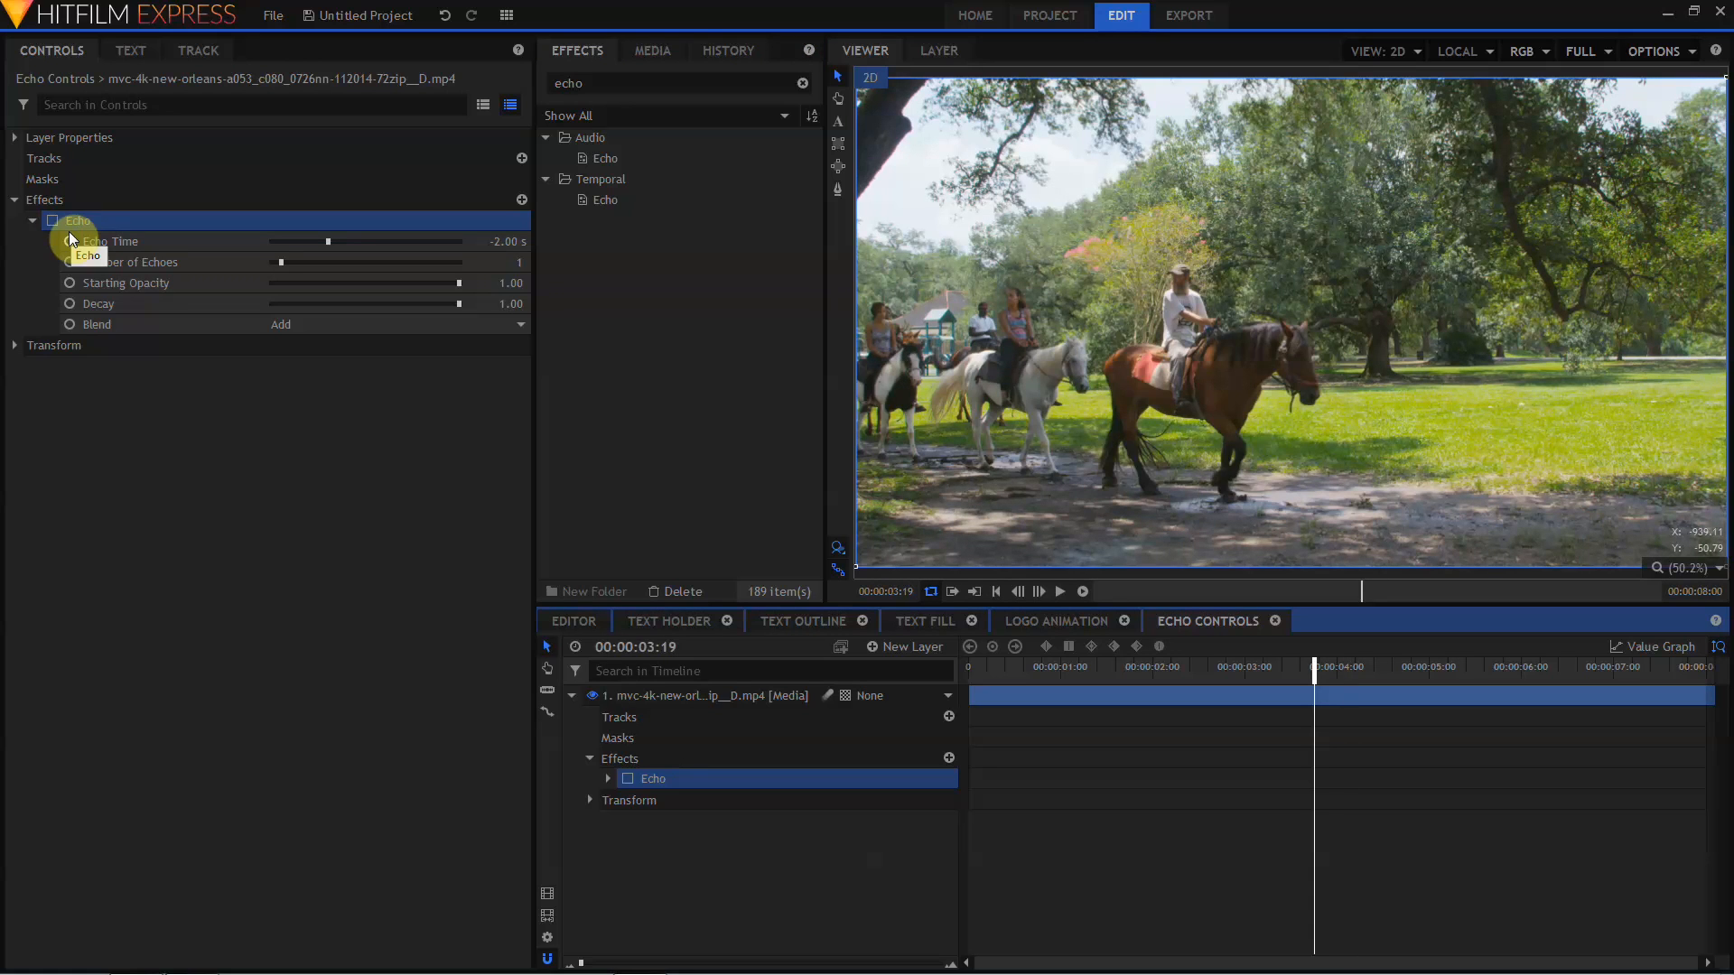
- Enable Echo on the horse-riding footage and choose its blend mode
left_click(53, 220)
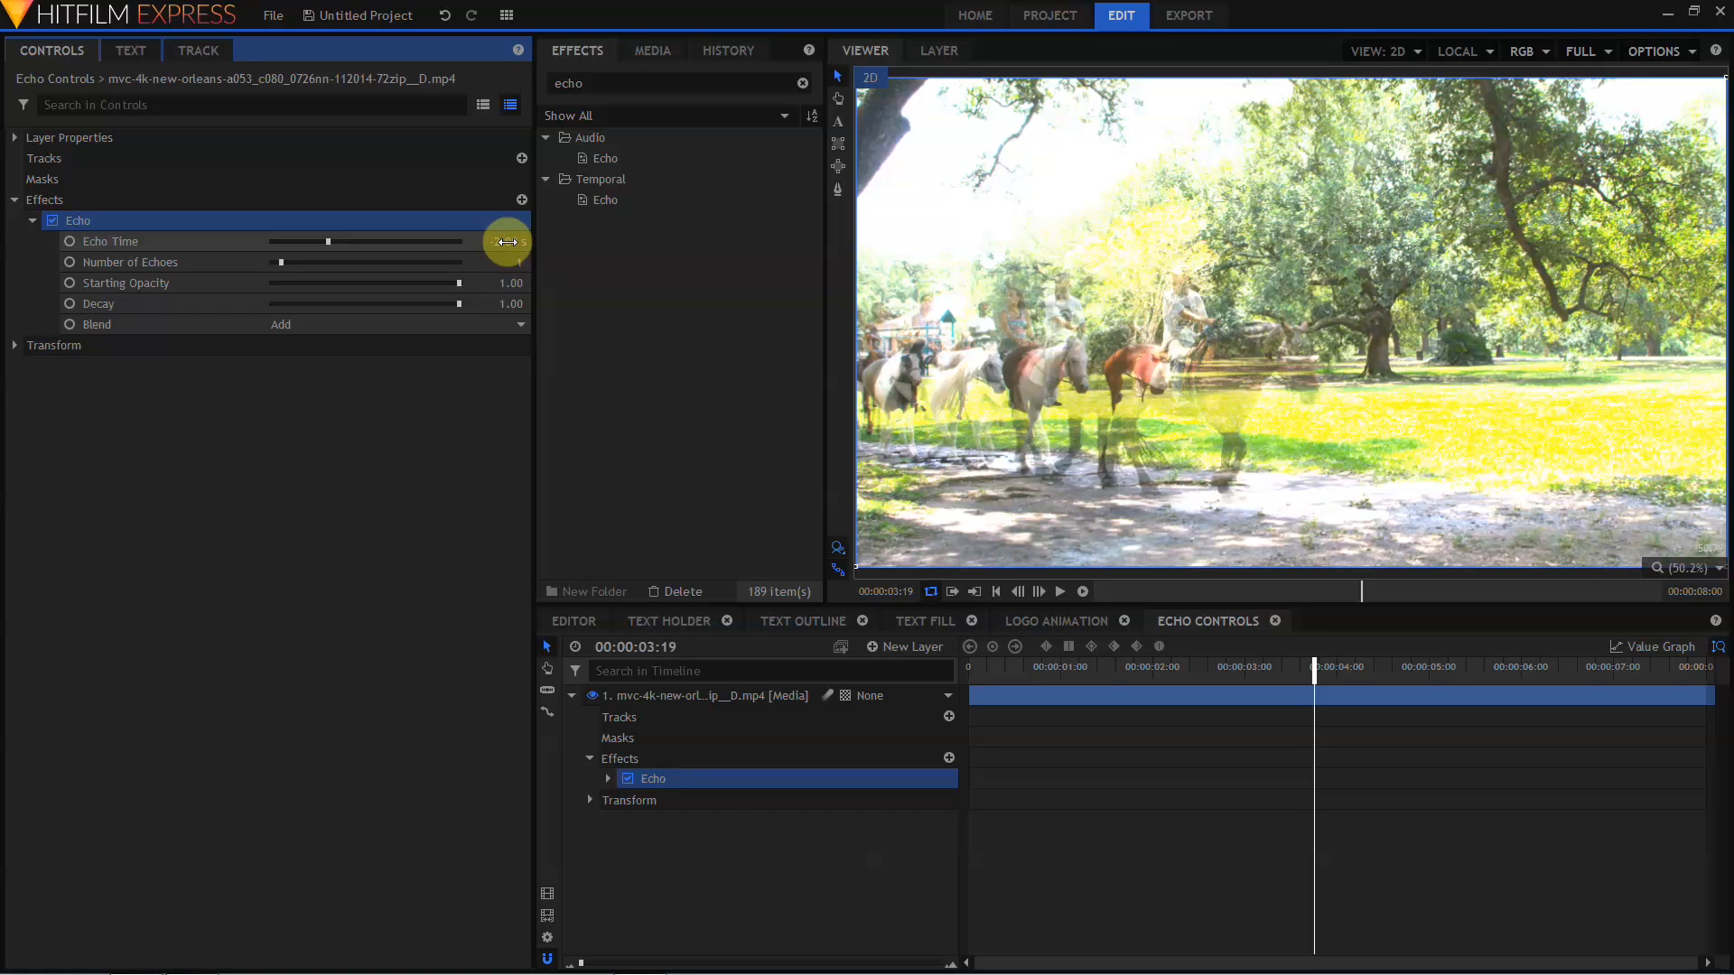
mouse_move(502, 244)
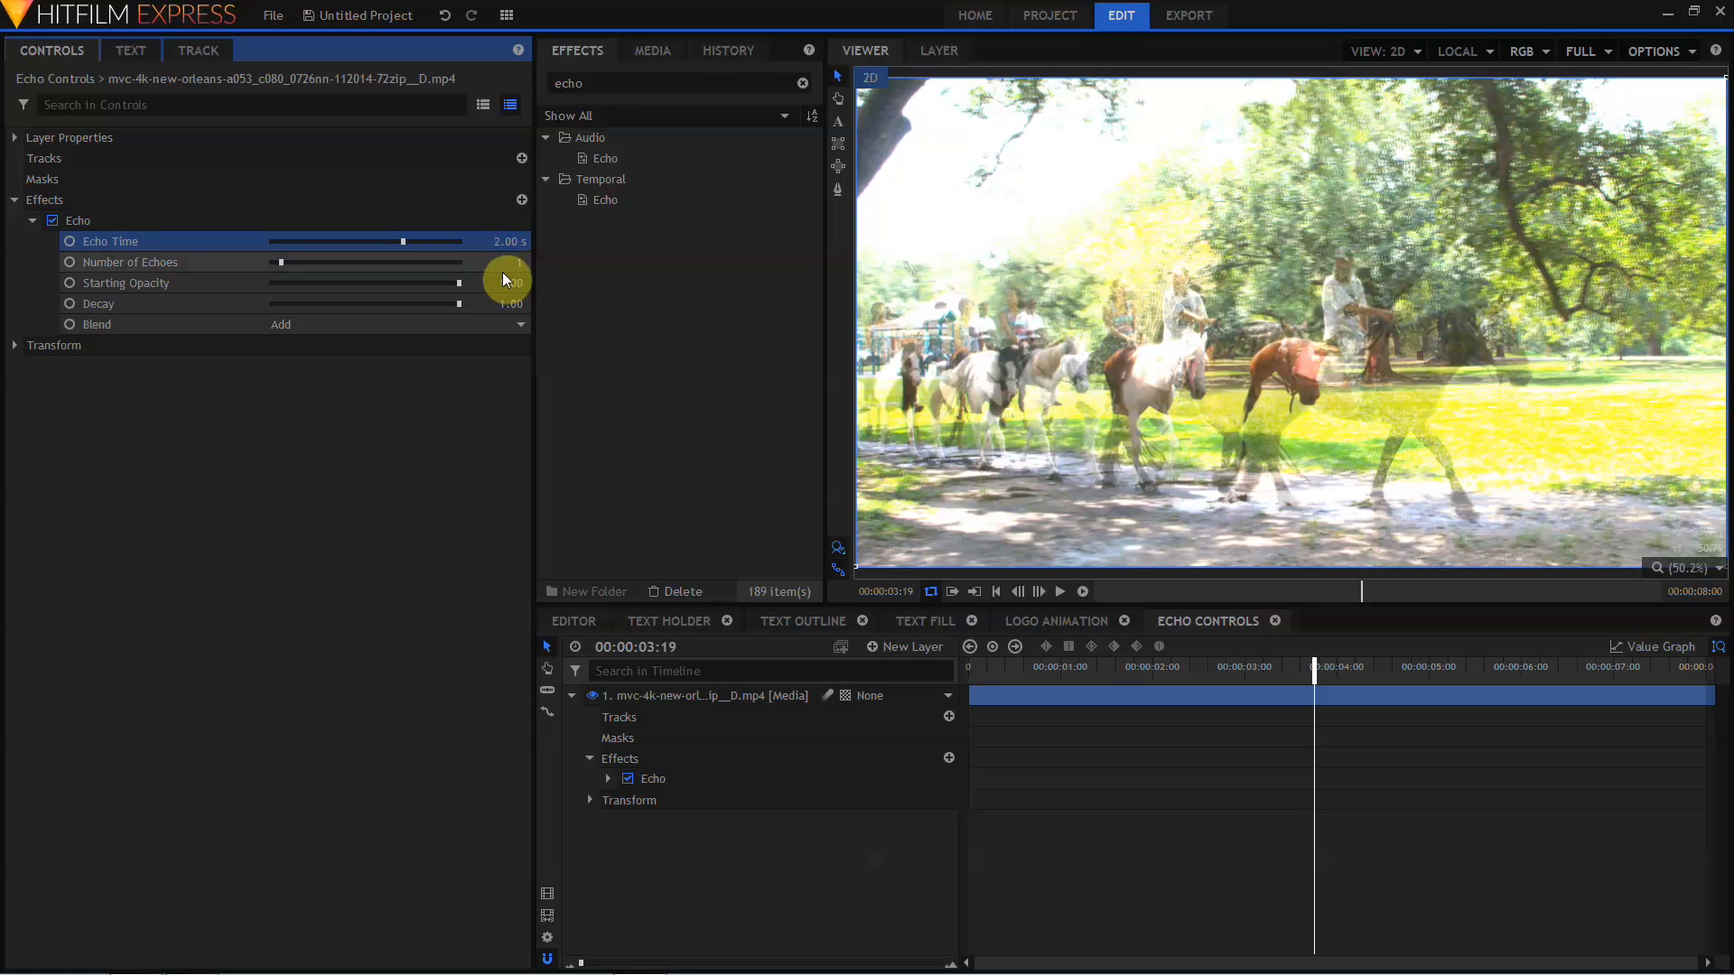
mouse_move(501, 274)
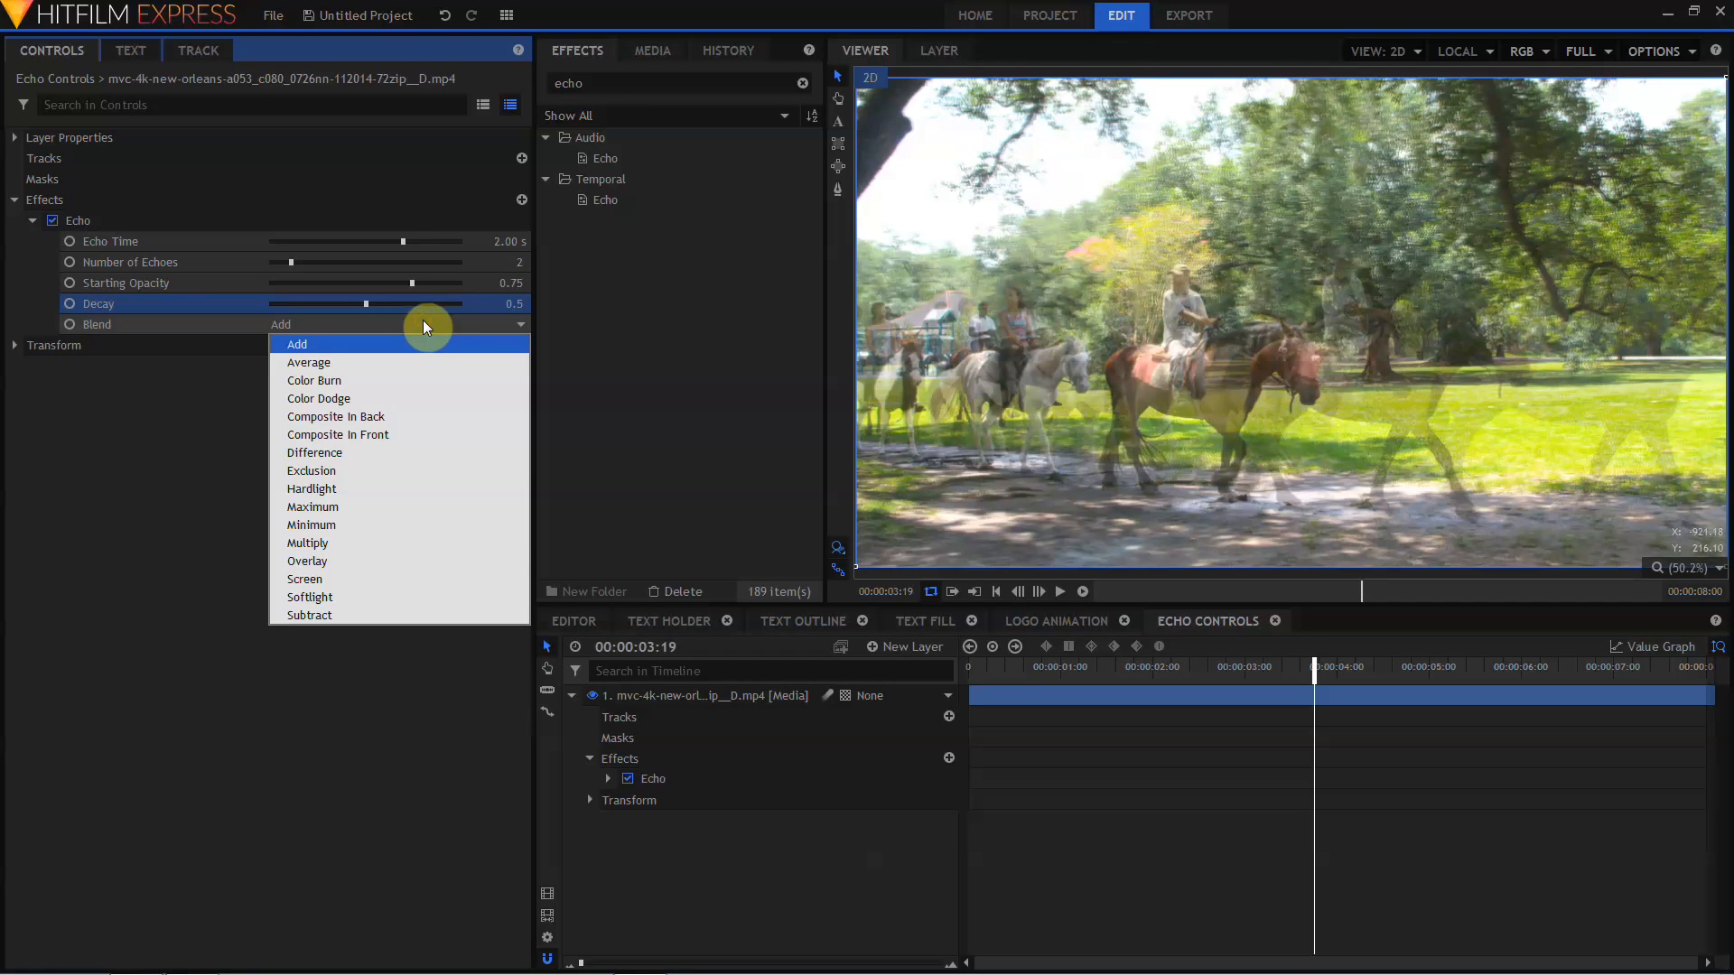
left_click(1057, 620)
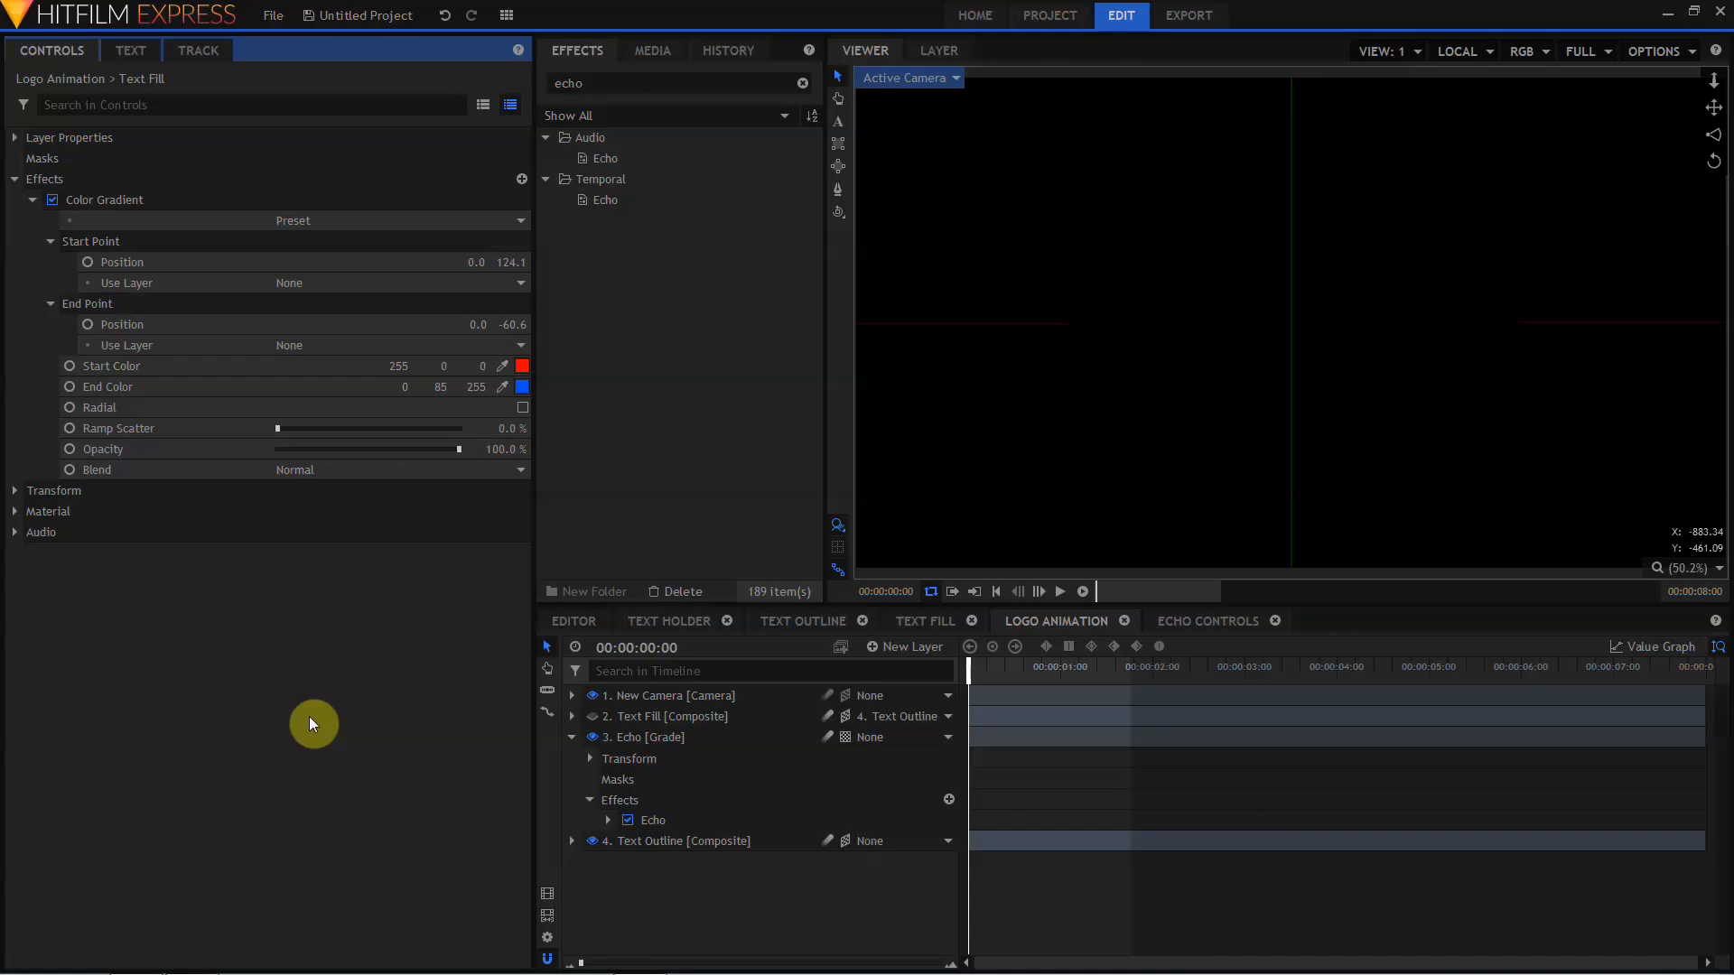
- On the Echo grade layer, set the Echo blend to Composite In Back
left_click(655, 737)
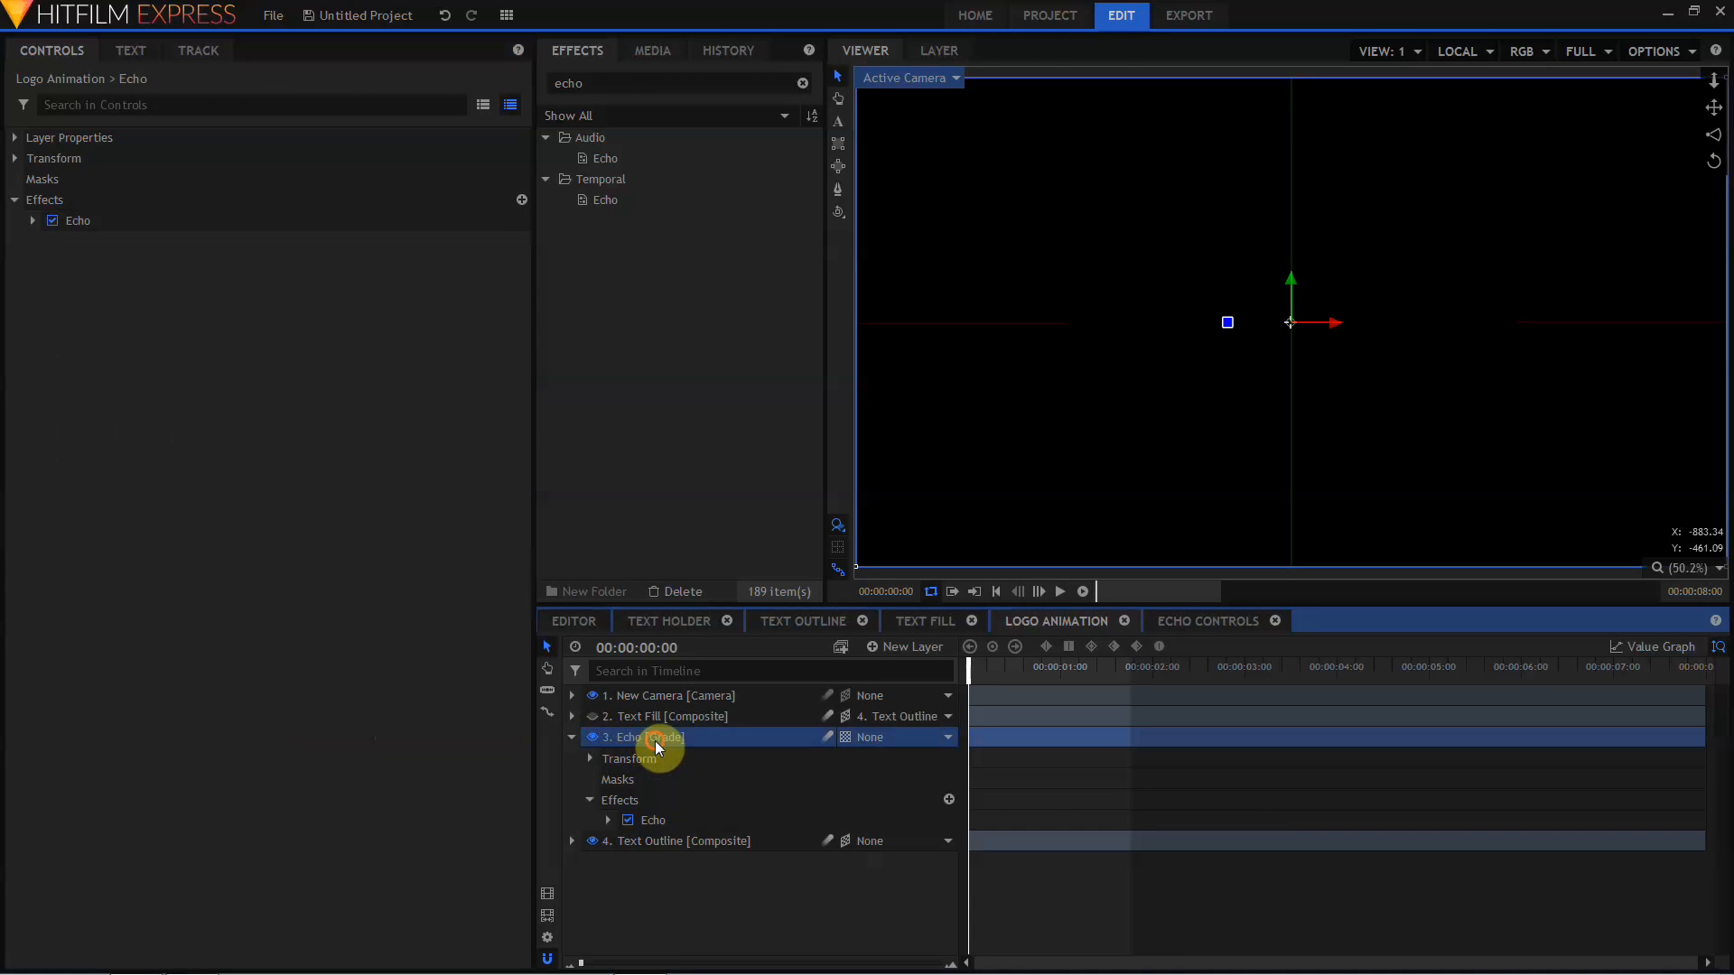
left_click(33, 220)
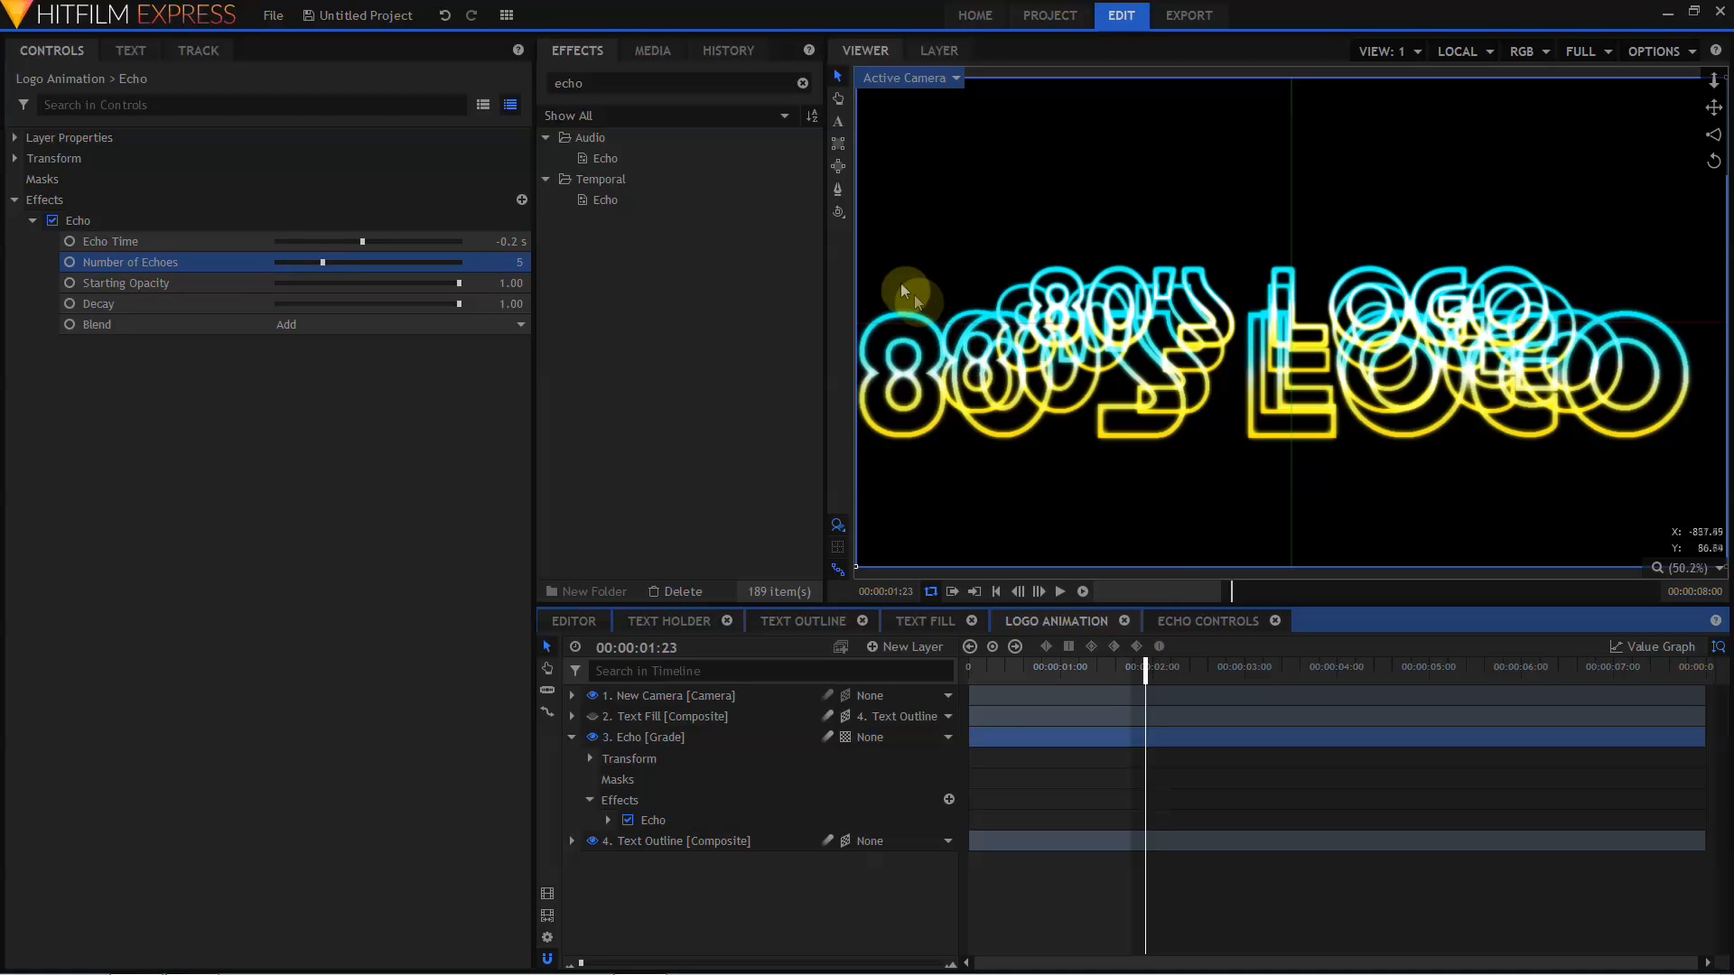
mouse_move(950, 386)
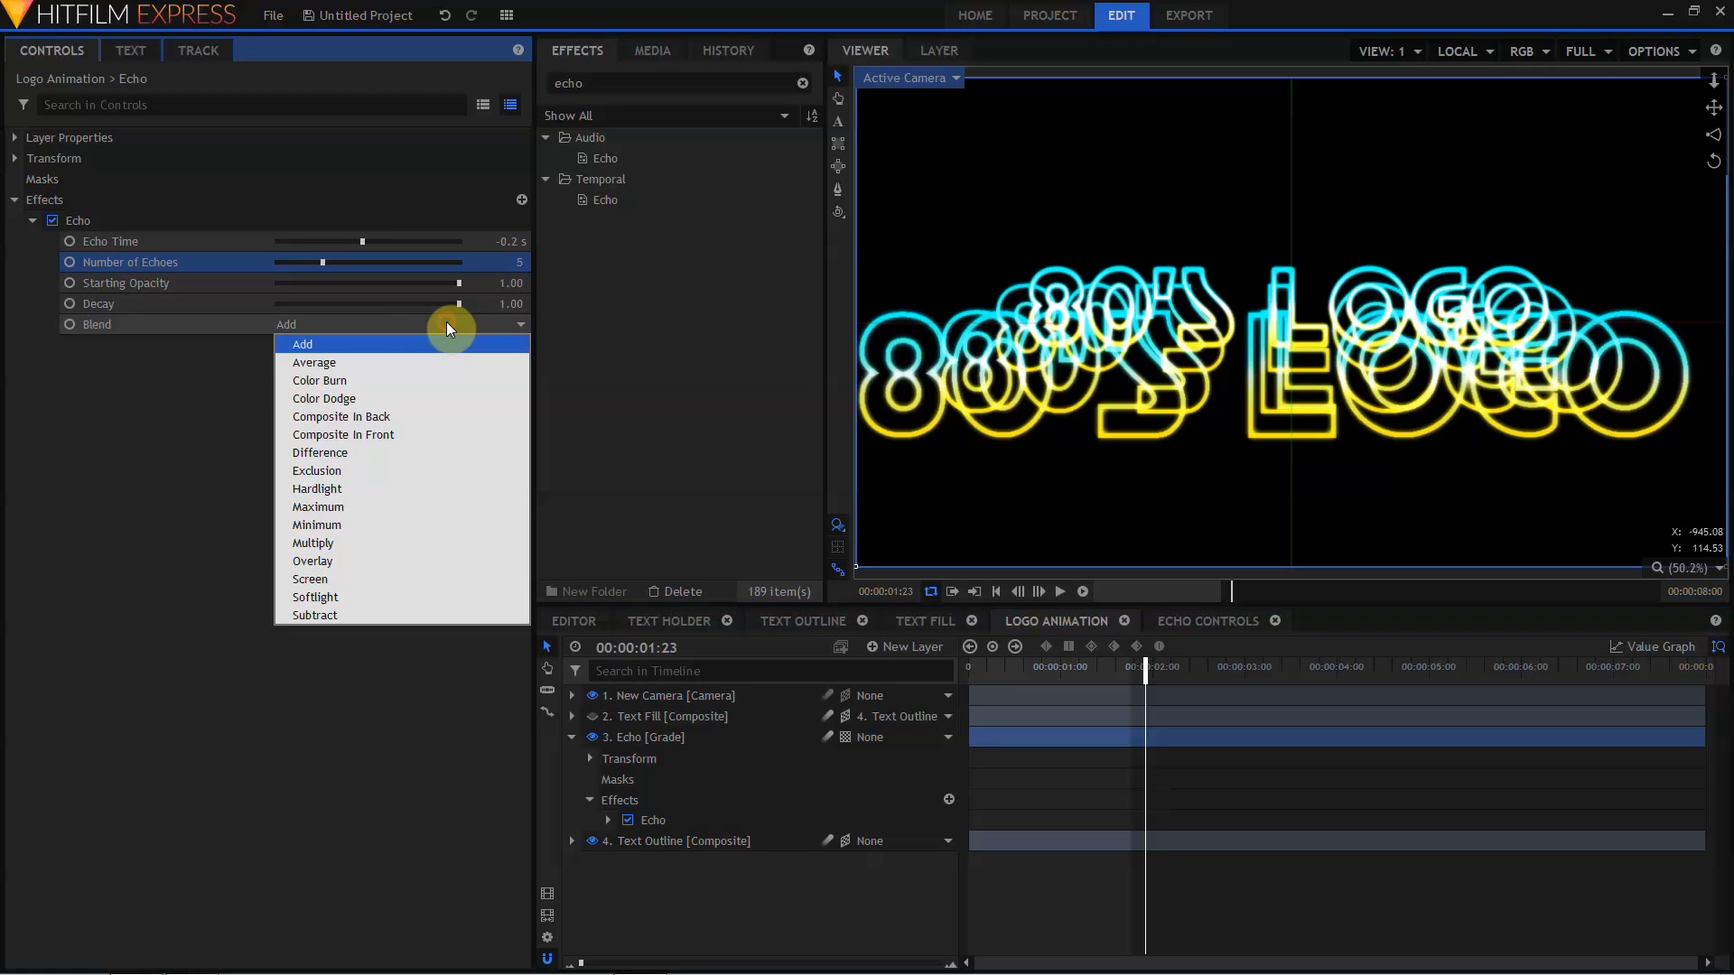
left_click(341, 417)
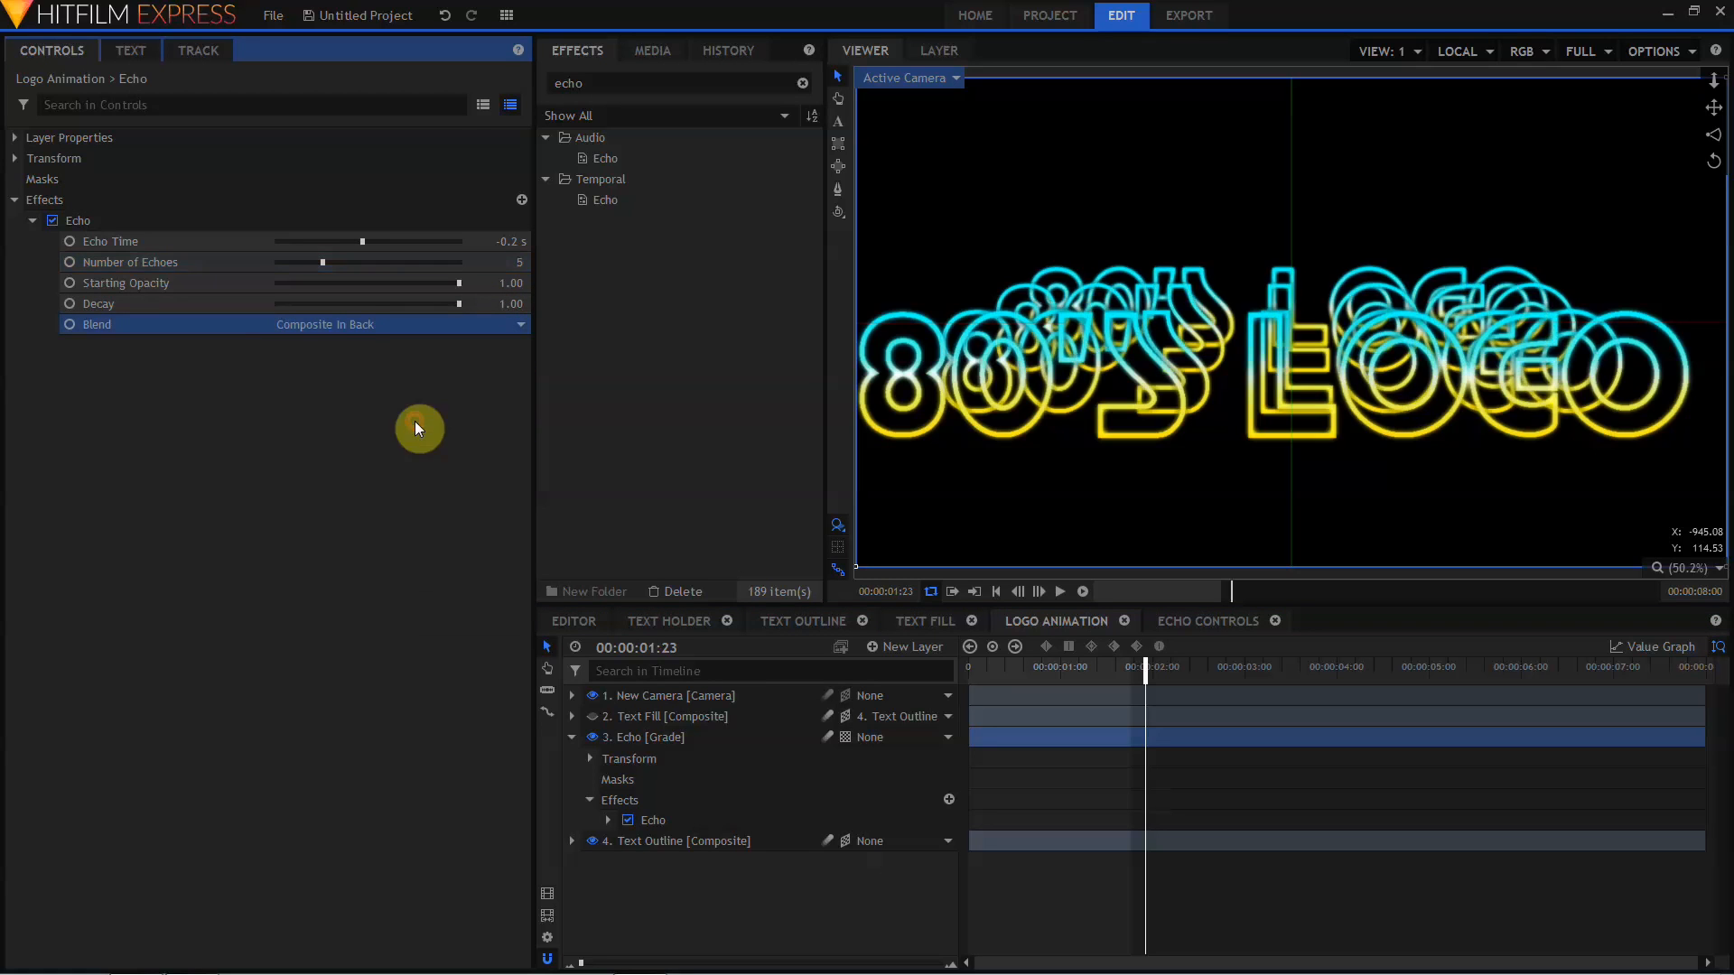
mouse_move(497, 322)
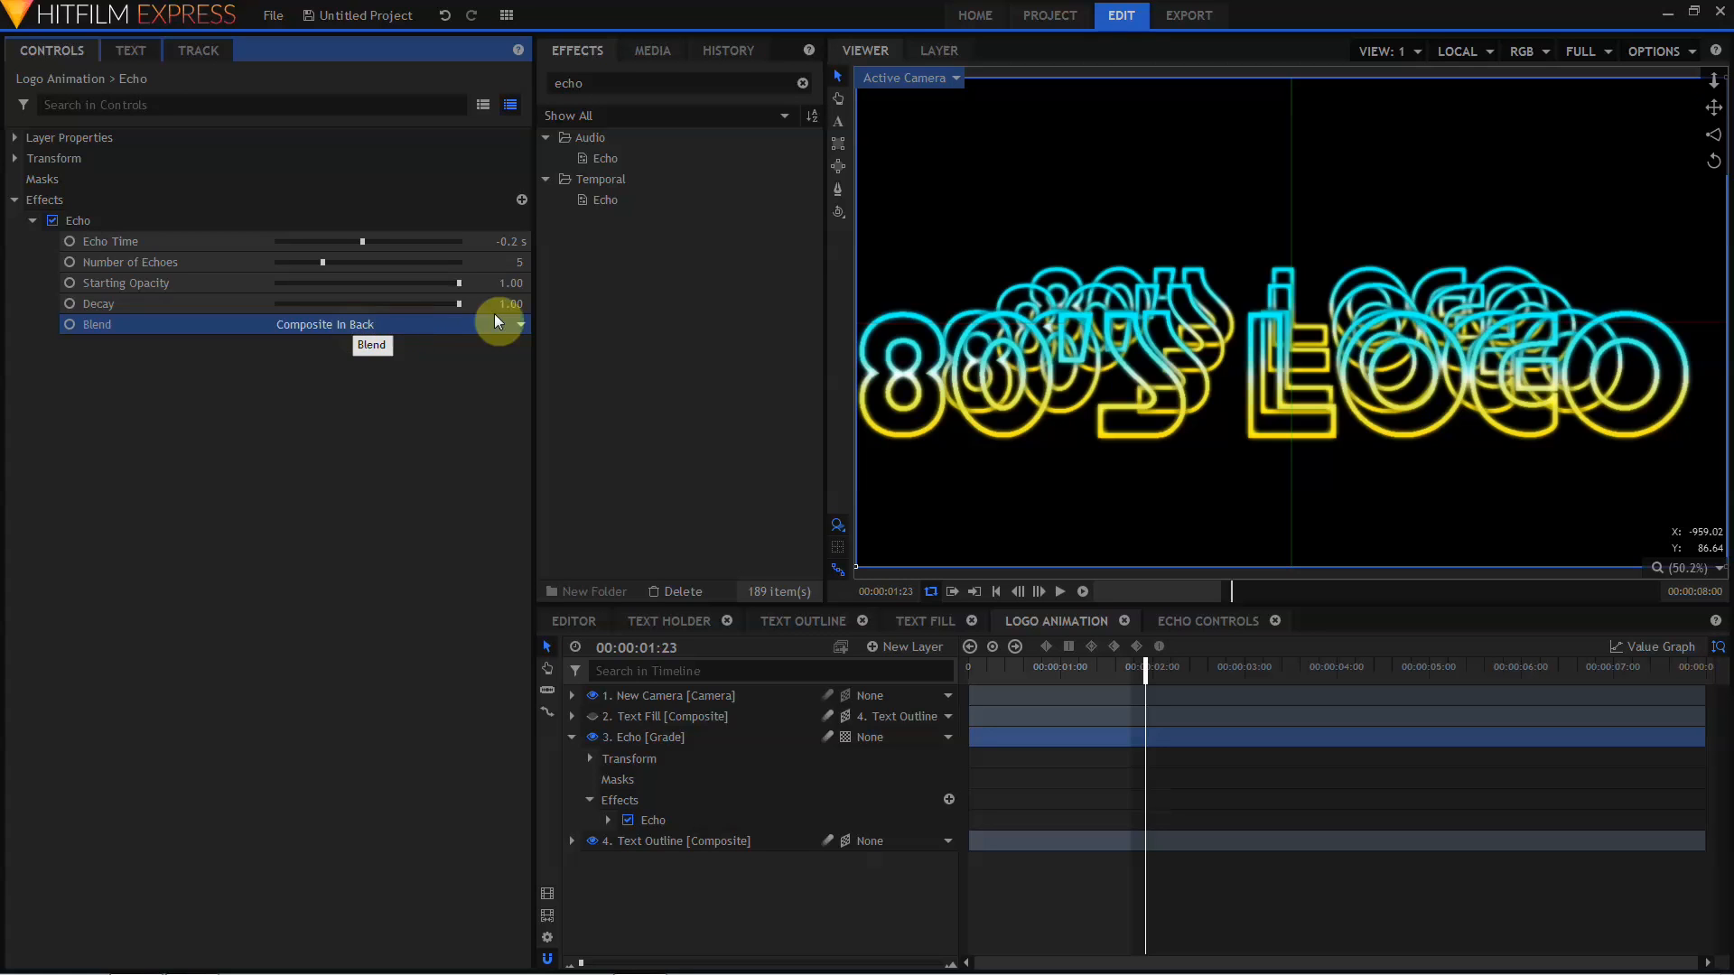
mouse_move(1106, 298)
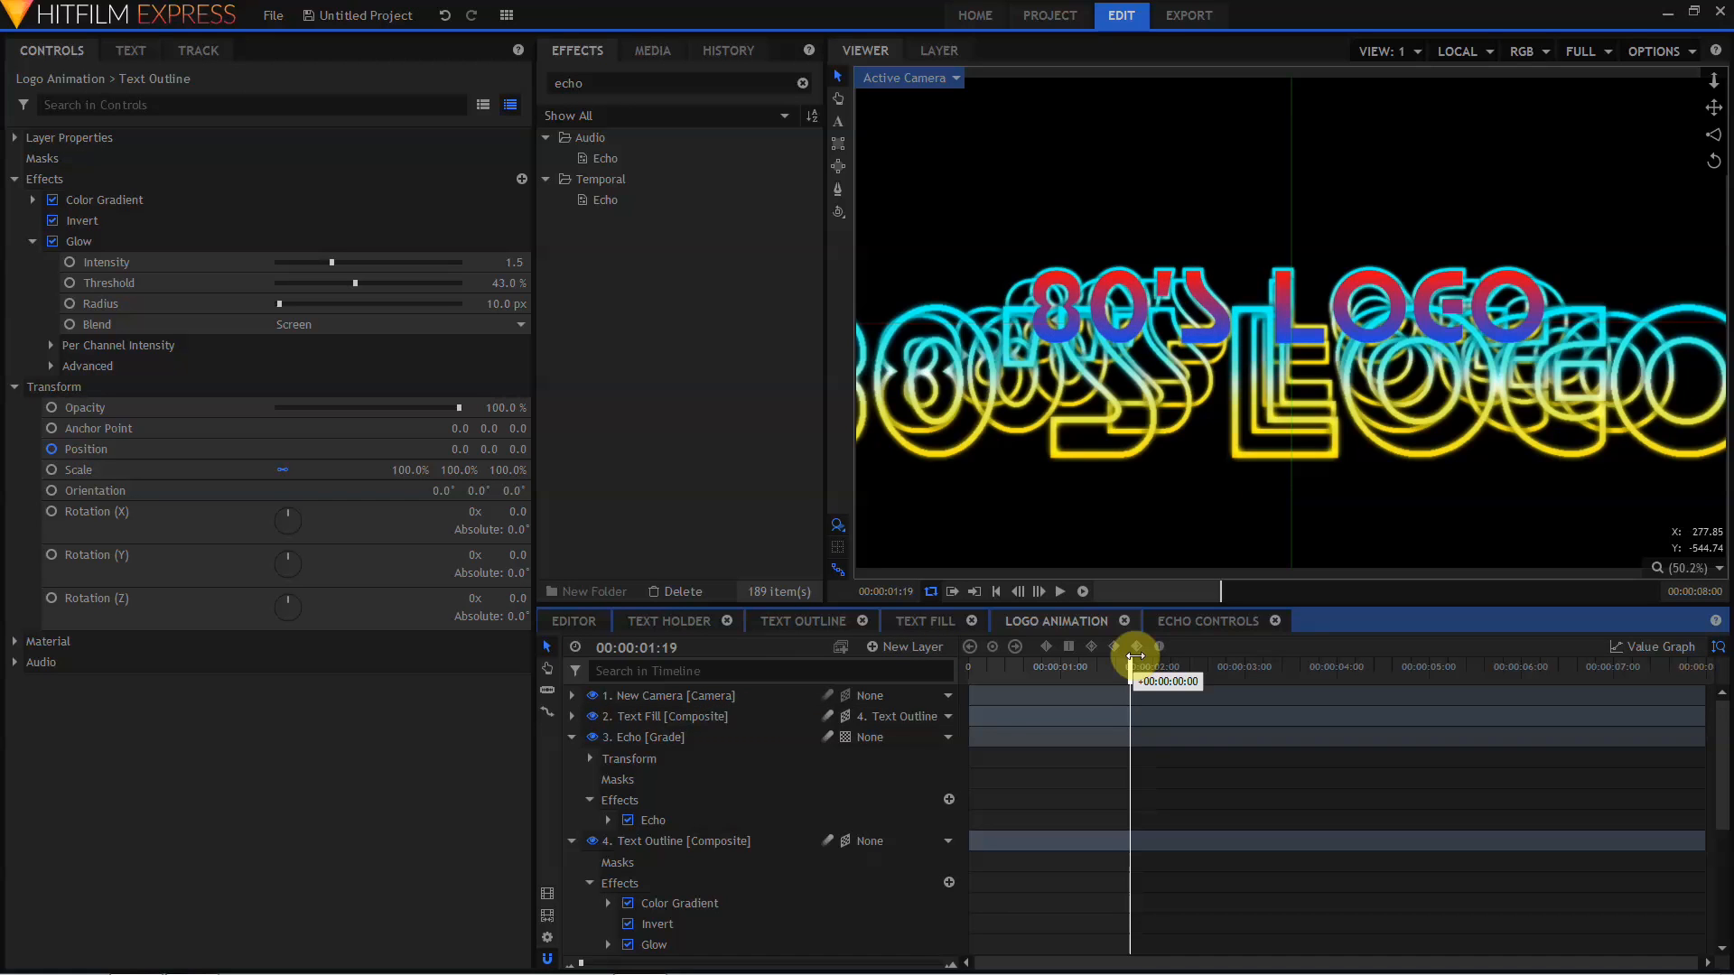
- Preview the echo trails and move the Text Fill layer to start around 2.5 seconds
left_click_drag(1134, 655, 1189, 655)
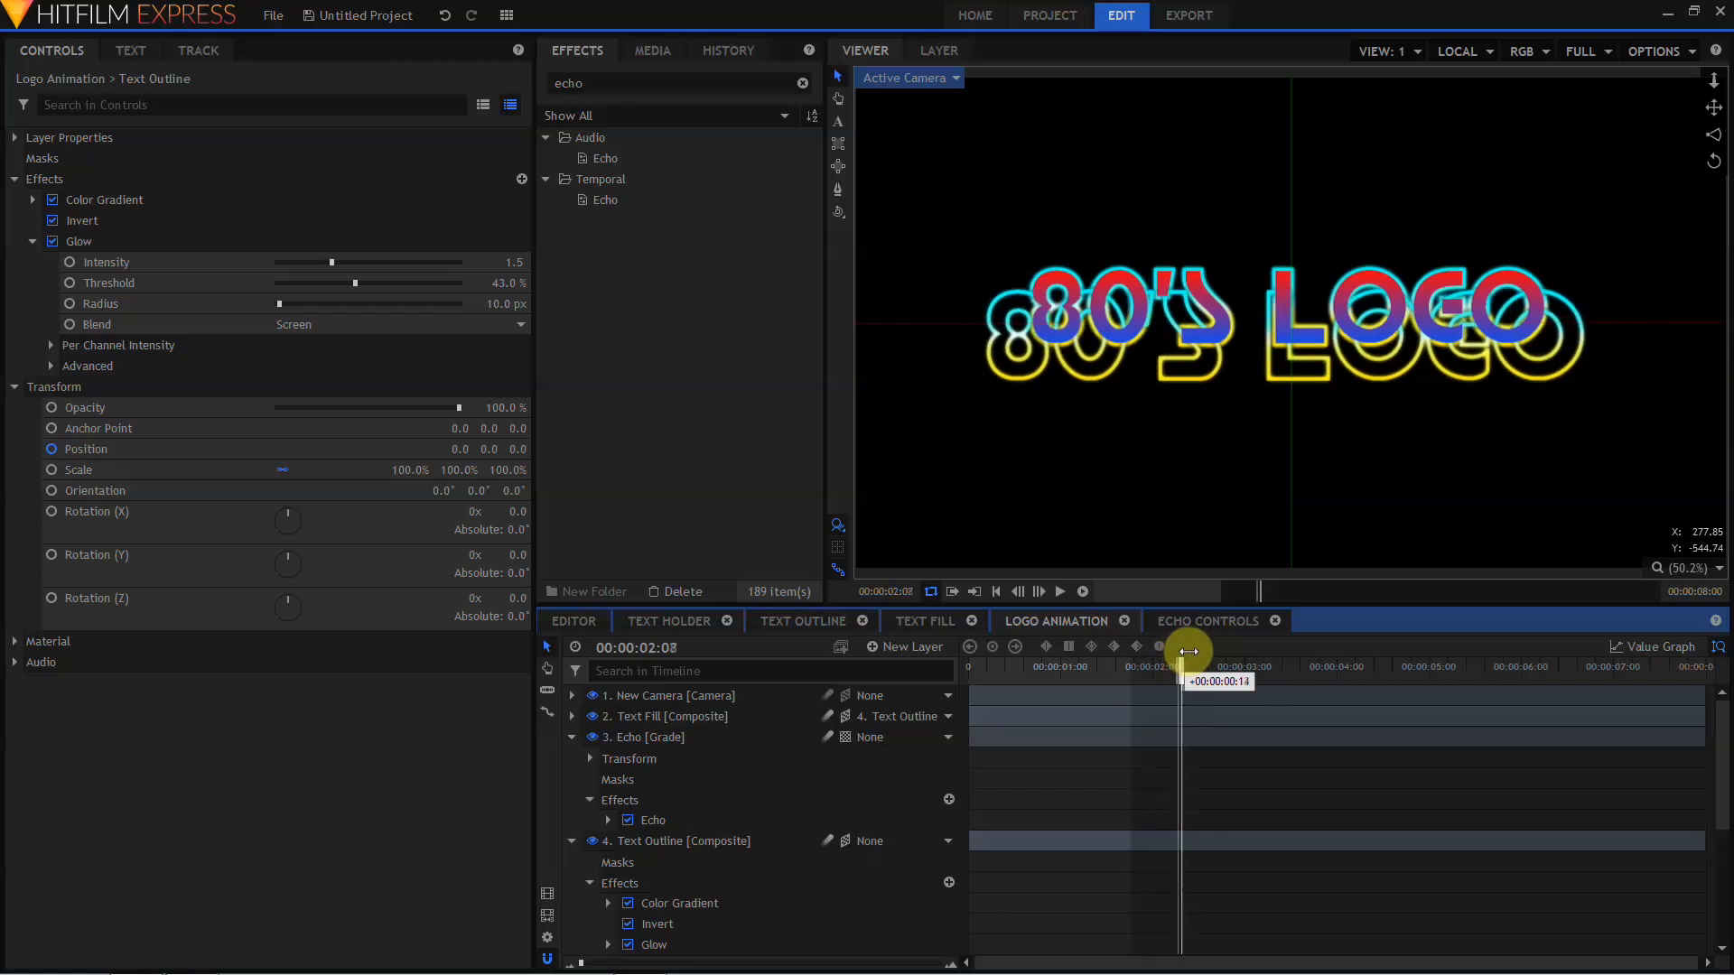
left_click_drag(1192, 651, 1197, 650)
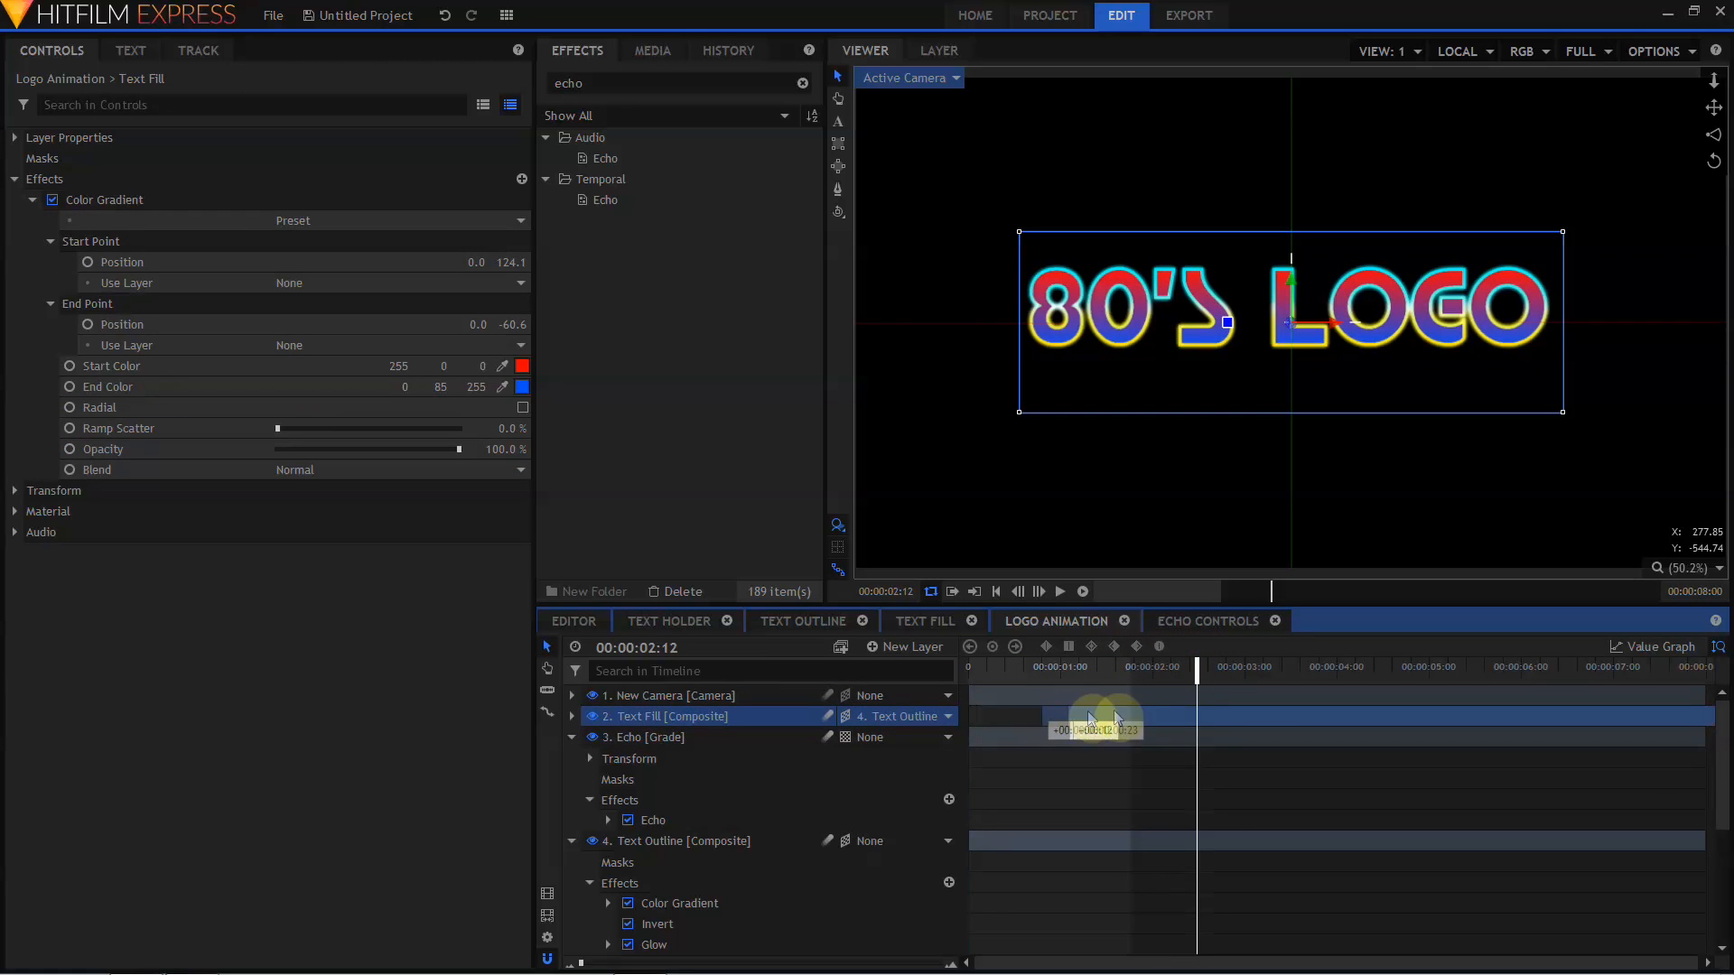
left_click_drag(1089, 716, 1227, 717)
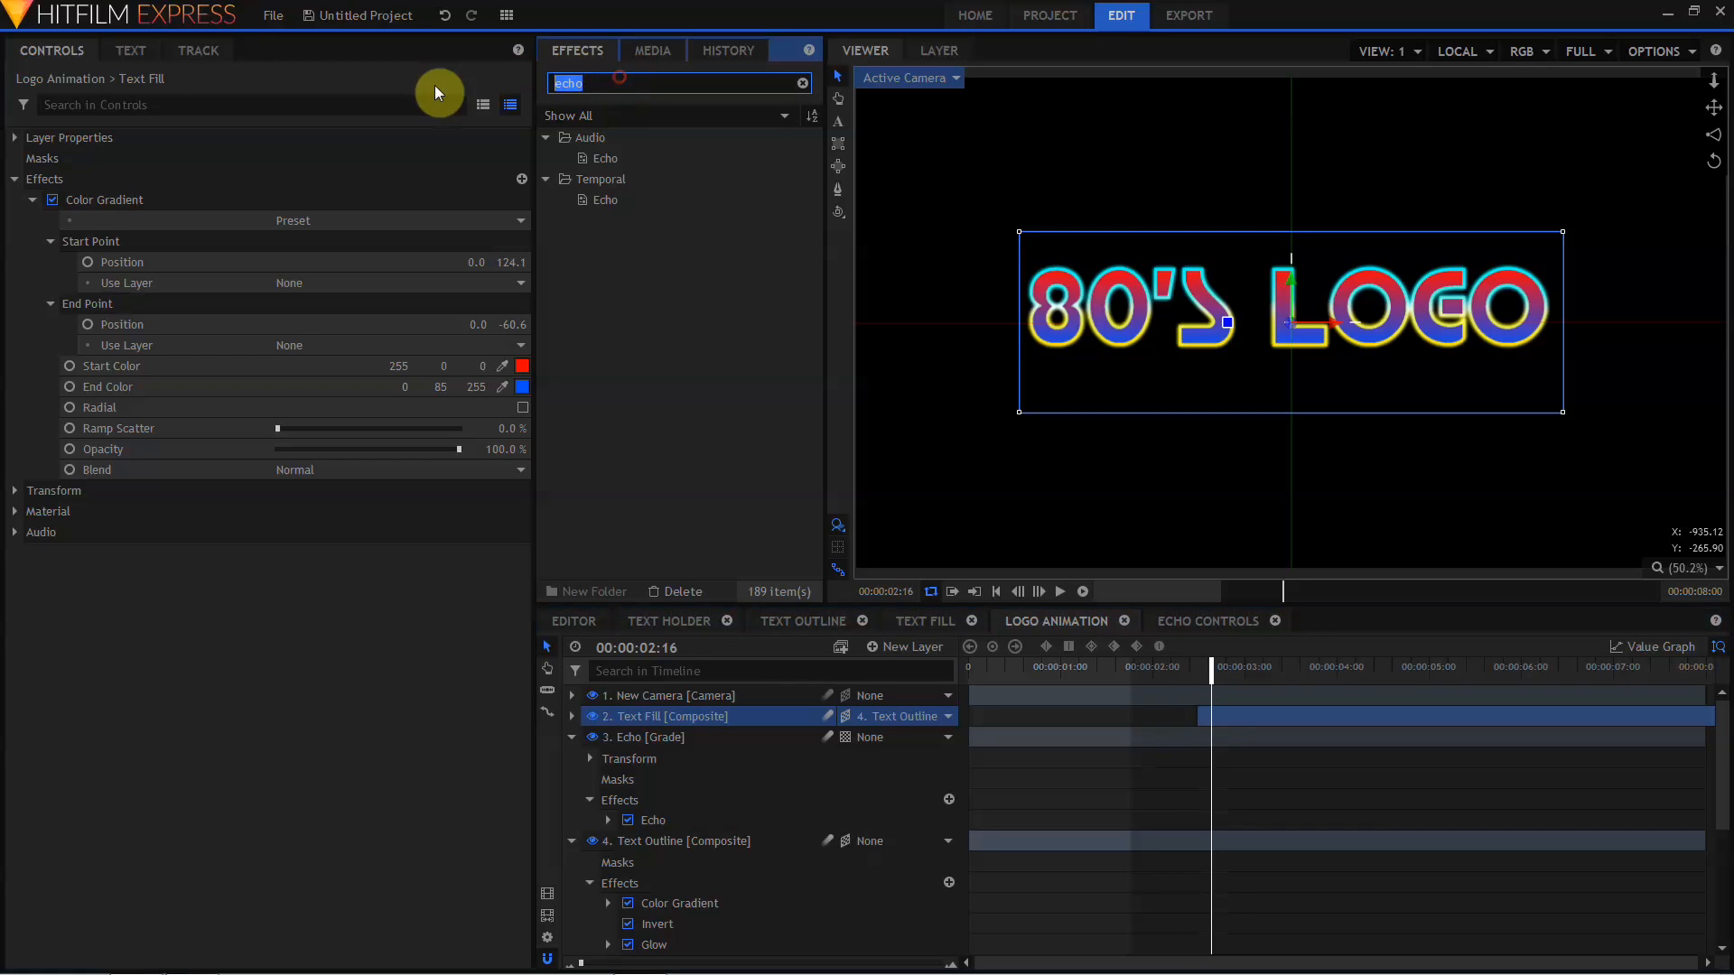
- Apply Glow to the Text Fill layer with 0% threshold and a large radius
type("glo")
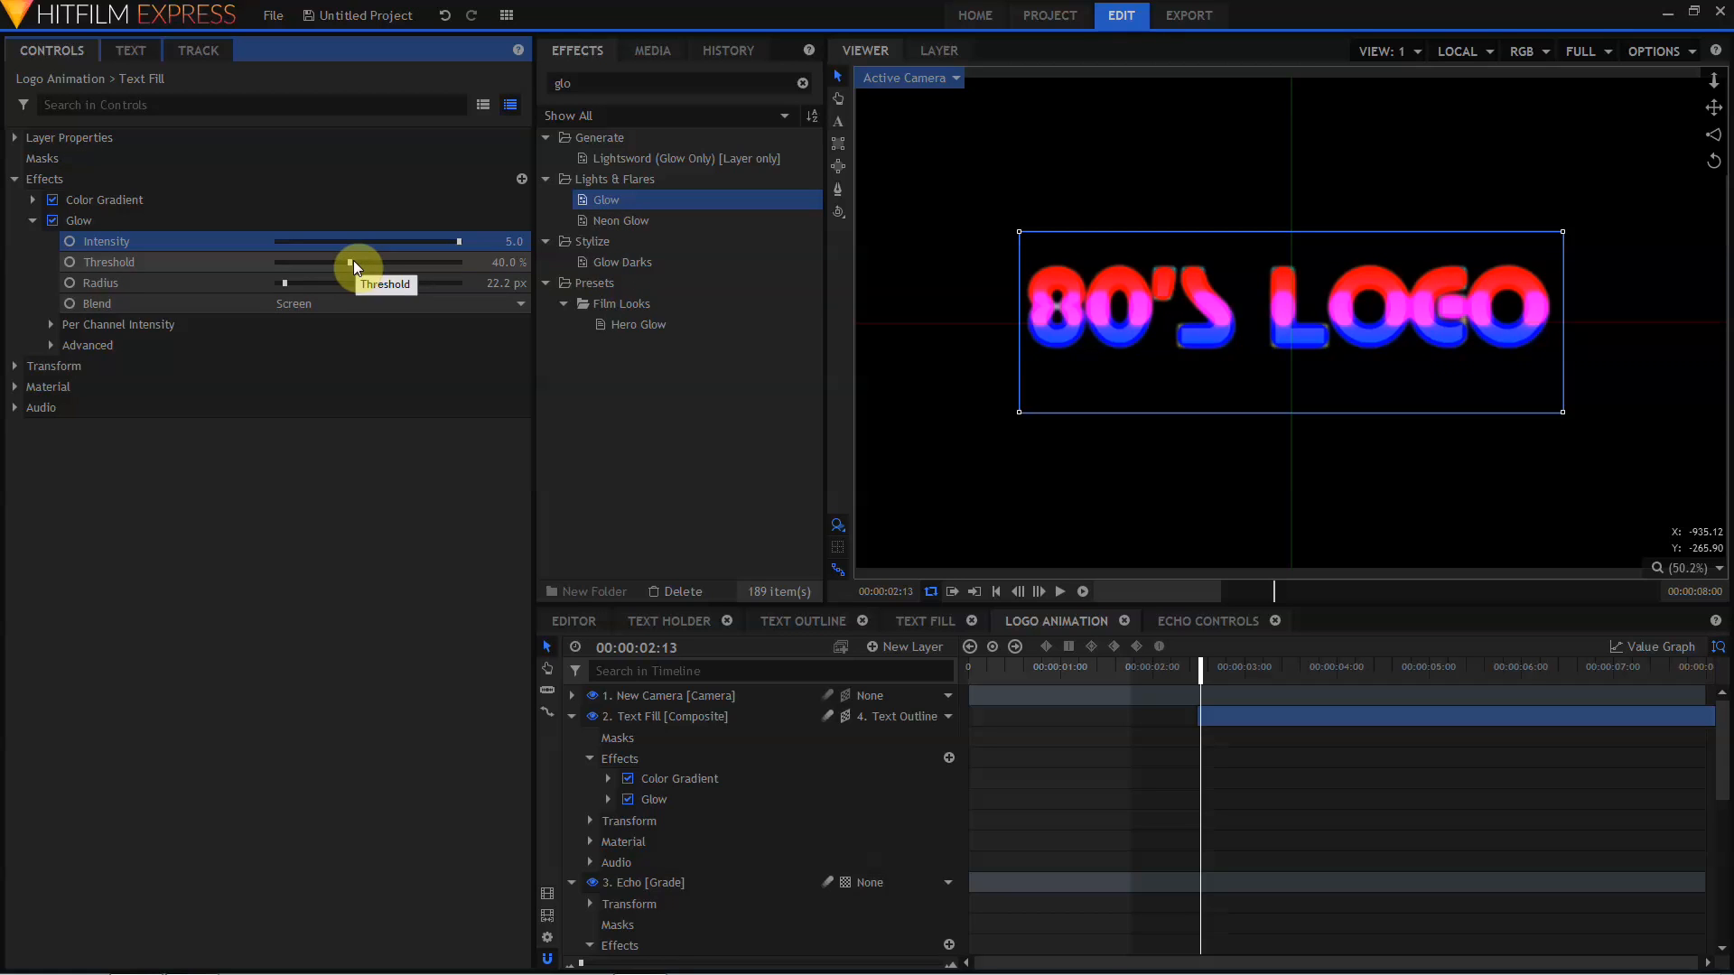
left_click_drag(349, 262, 276, 262)
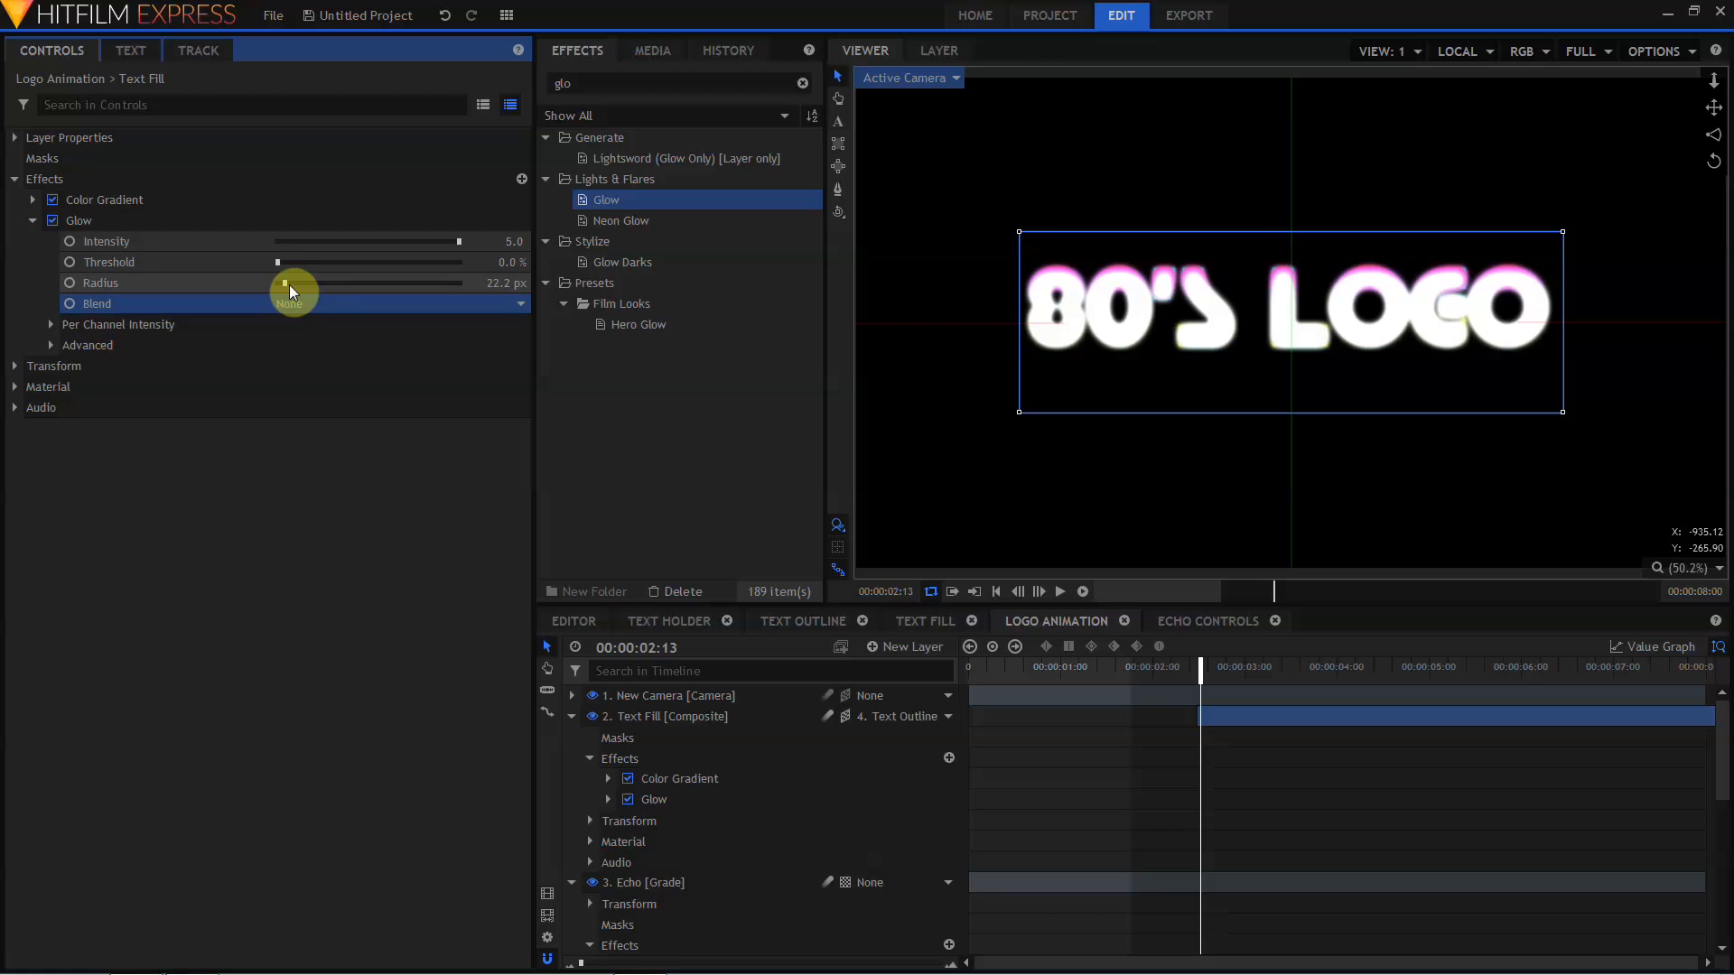
left_click_drag(292, 282, 381, 282)
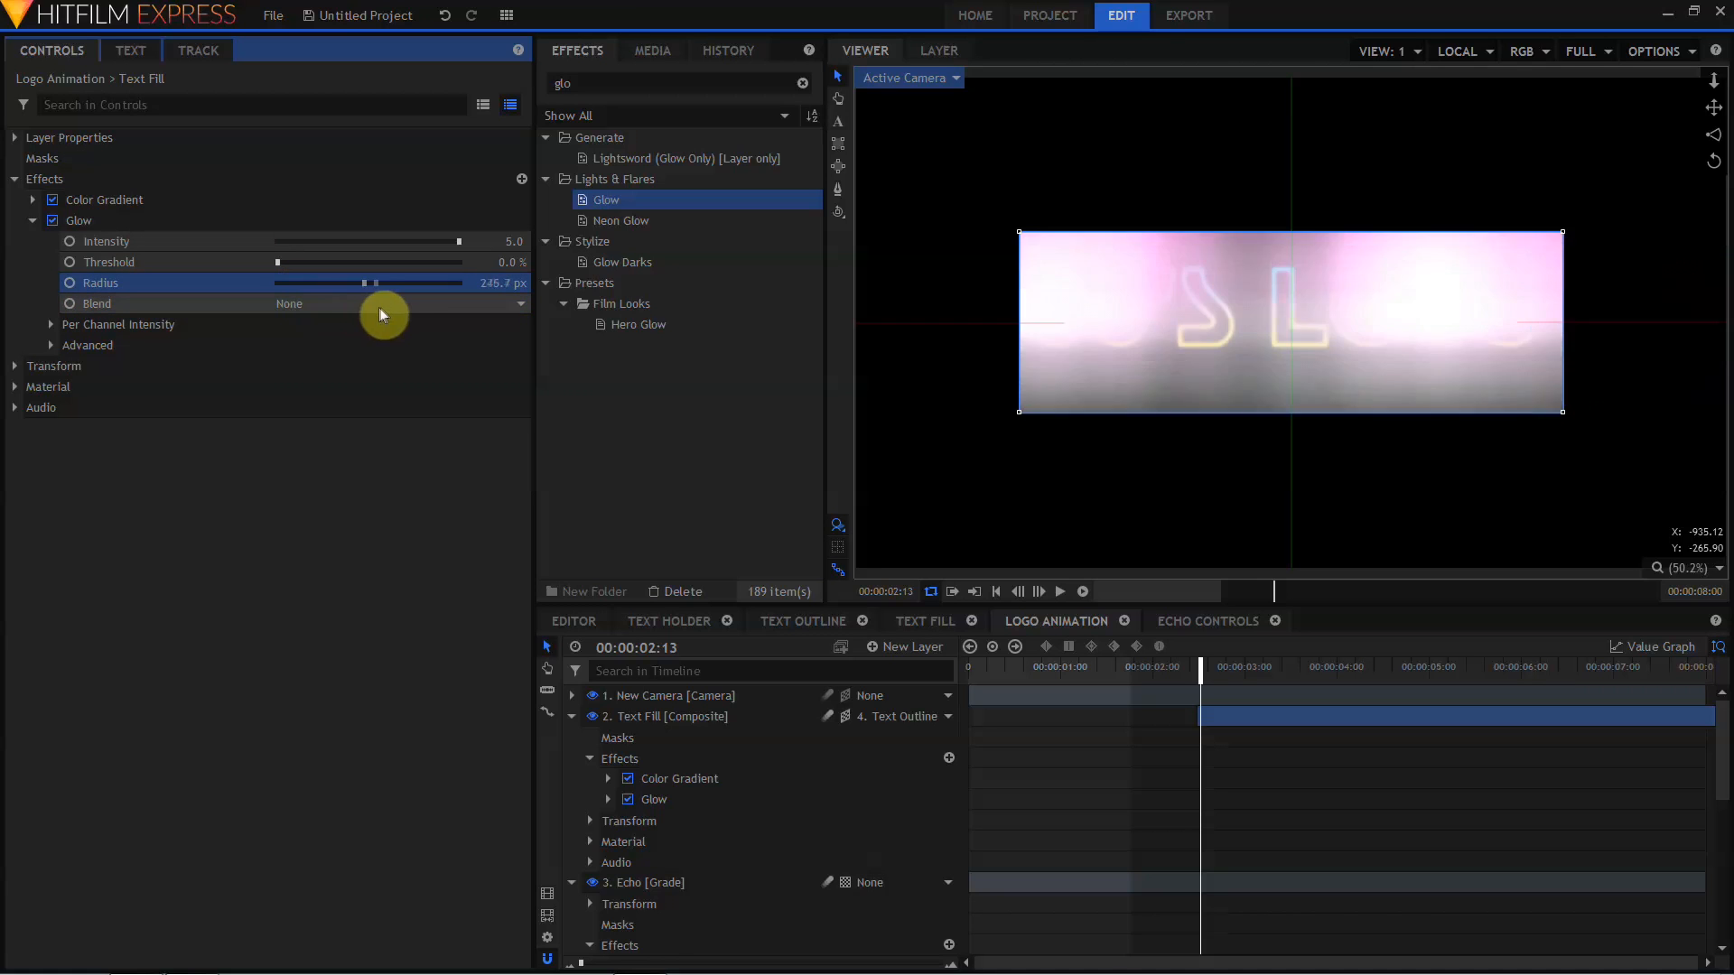
left_click_drag(382, 282, 337, 282)
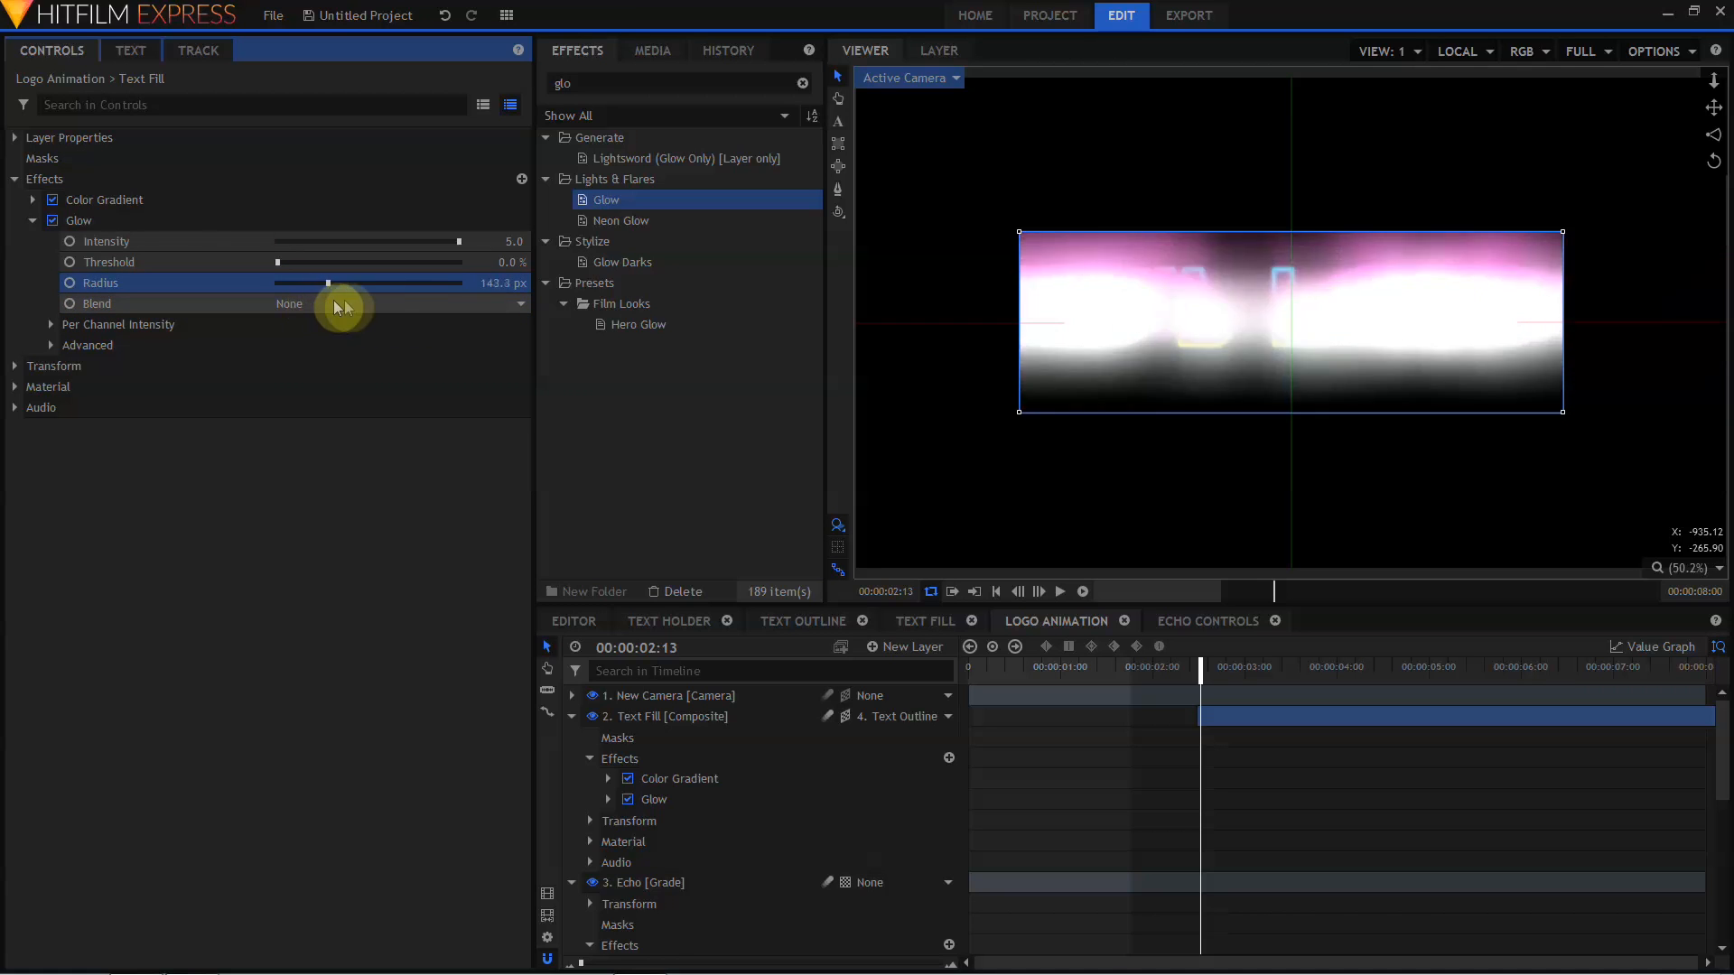
left_click_drag(326, 282, 296, 282)
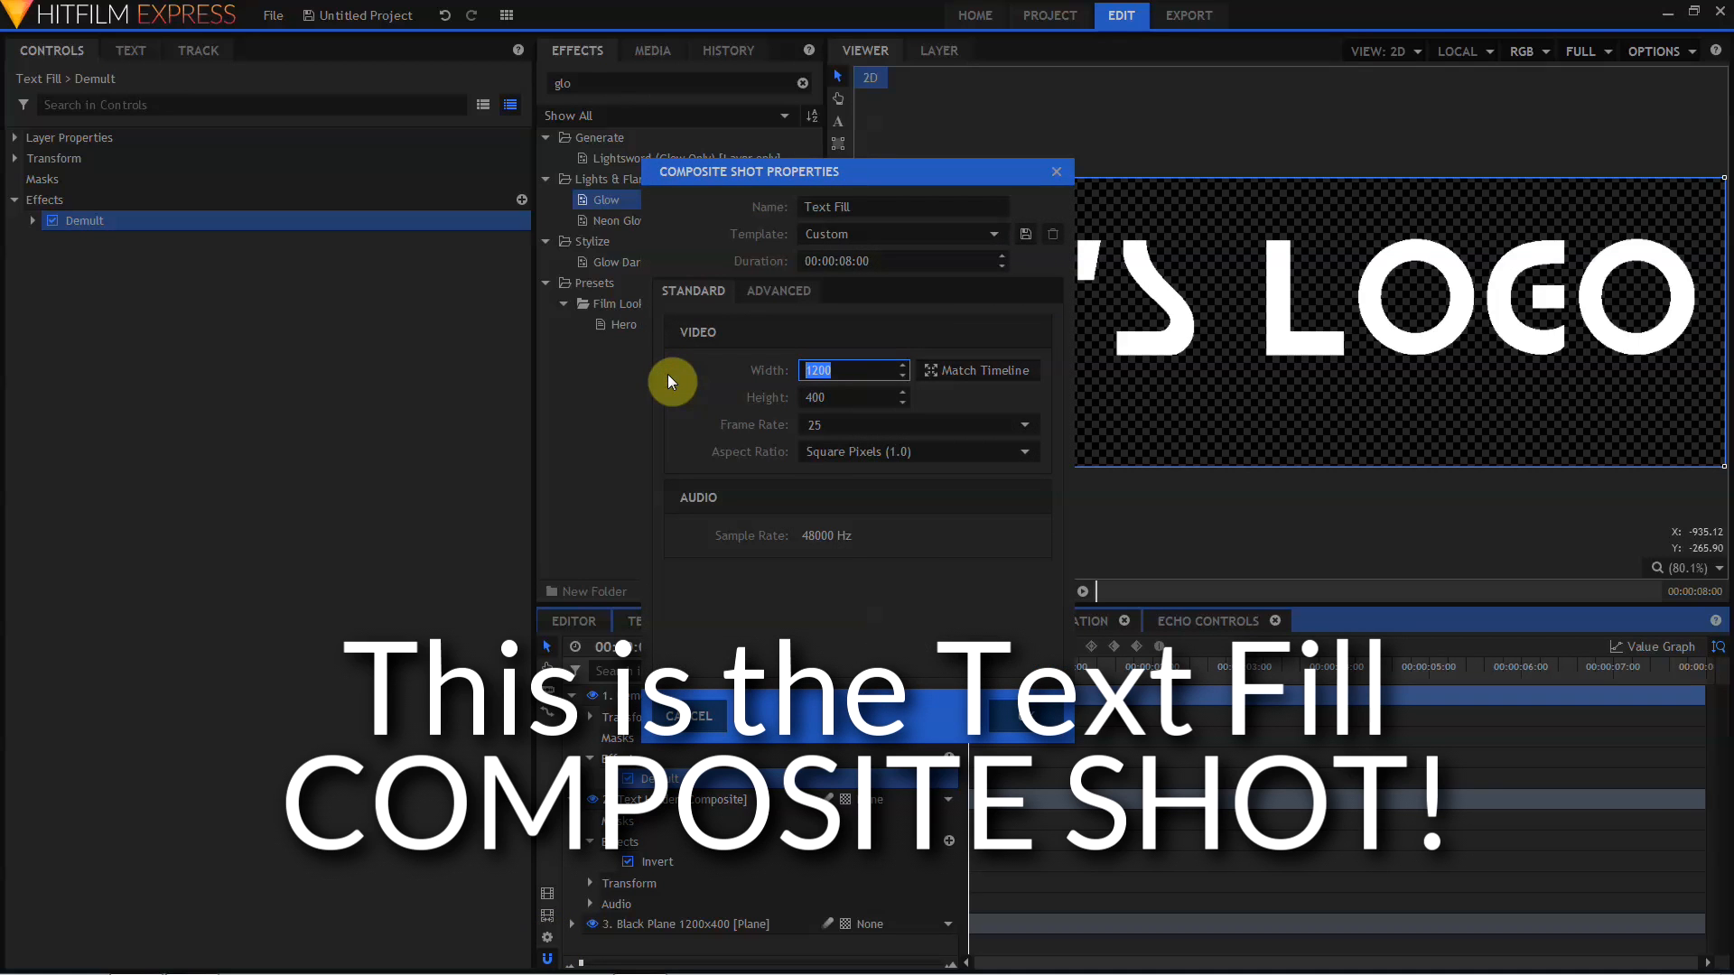
- Enter 1920 as the Text Fill composite shot's width
type("1920")
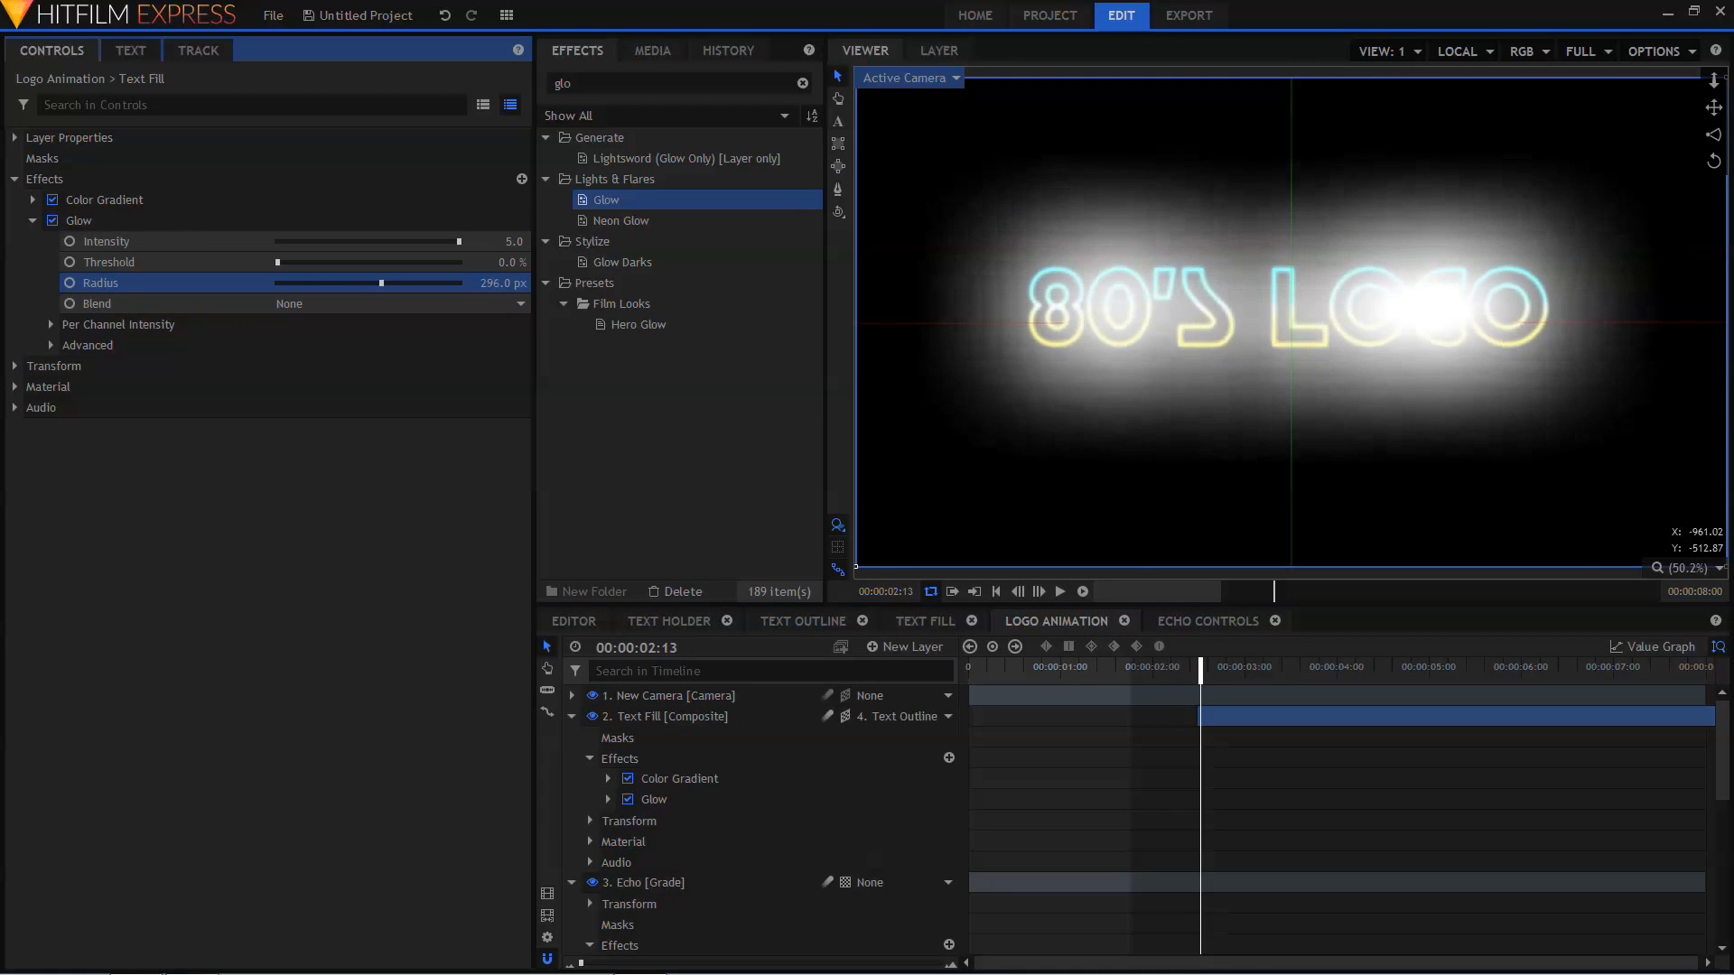
- Keyframe Glow Intensity and Radius at 2:13 and 3:00, lowering intensity and blending with Add
left_click_drag(420, 281, 321, 282)
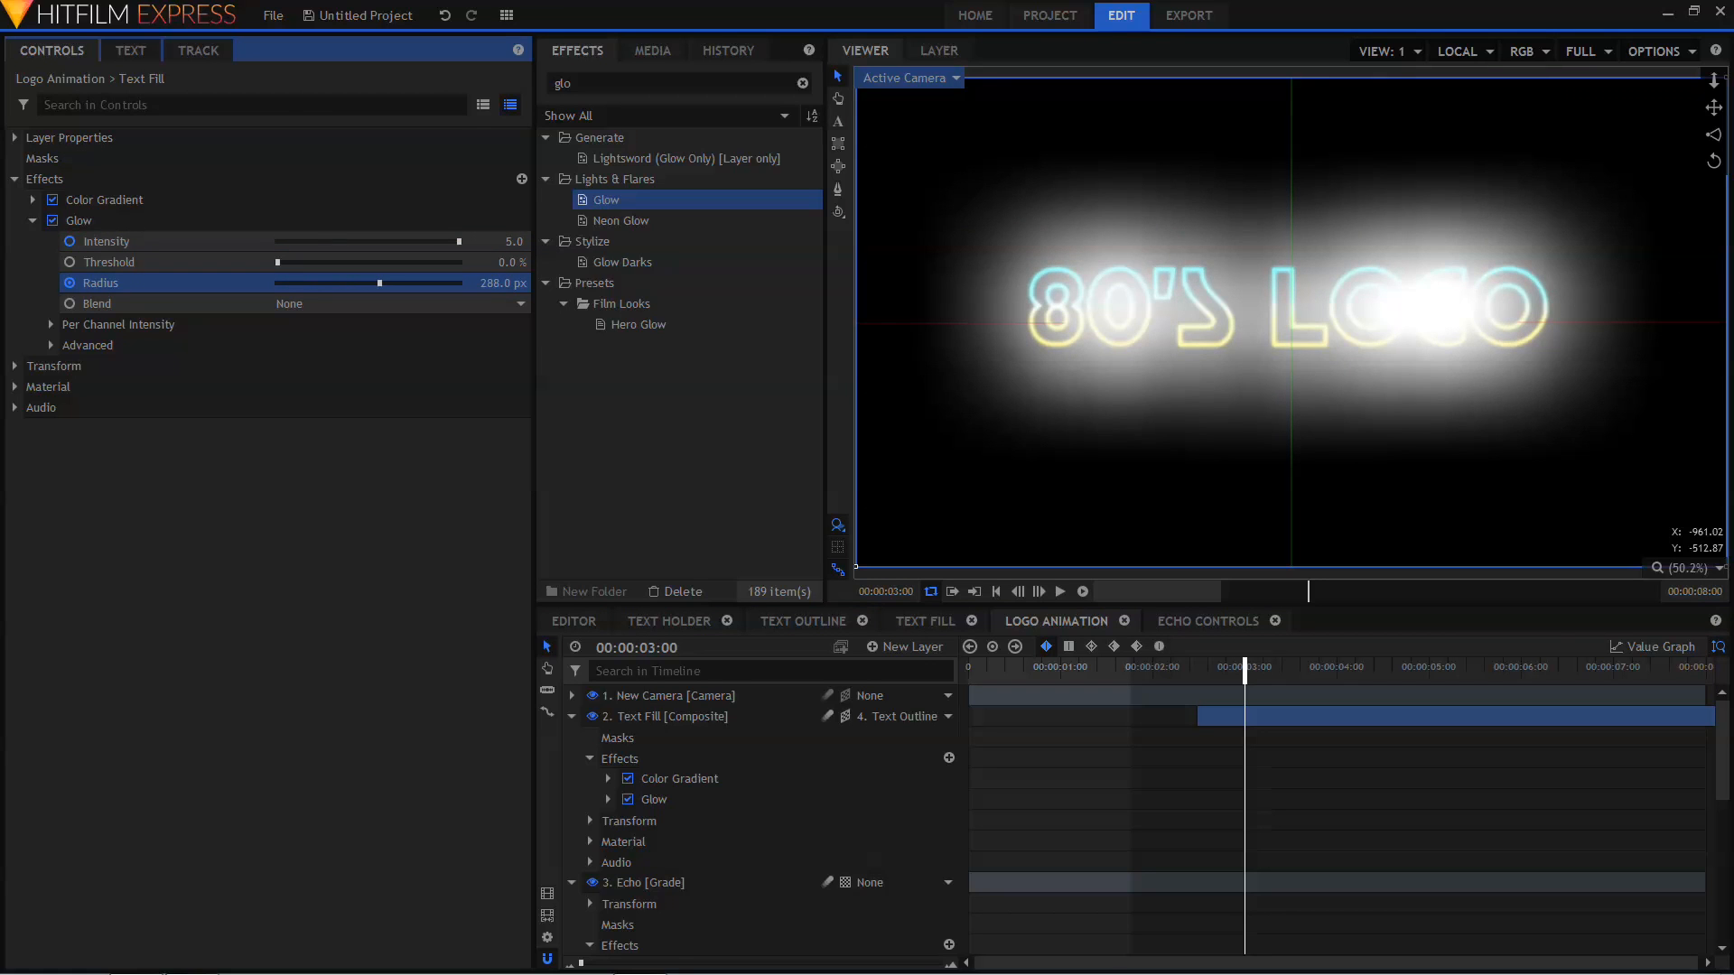
left_click_drag(443, 241, 439, 241)
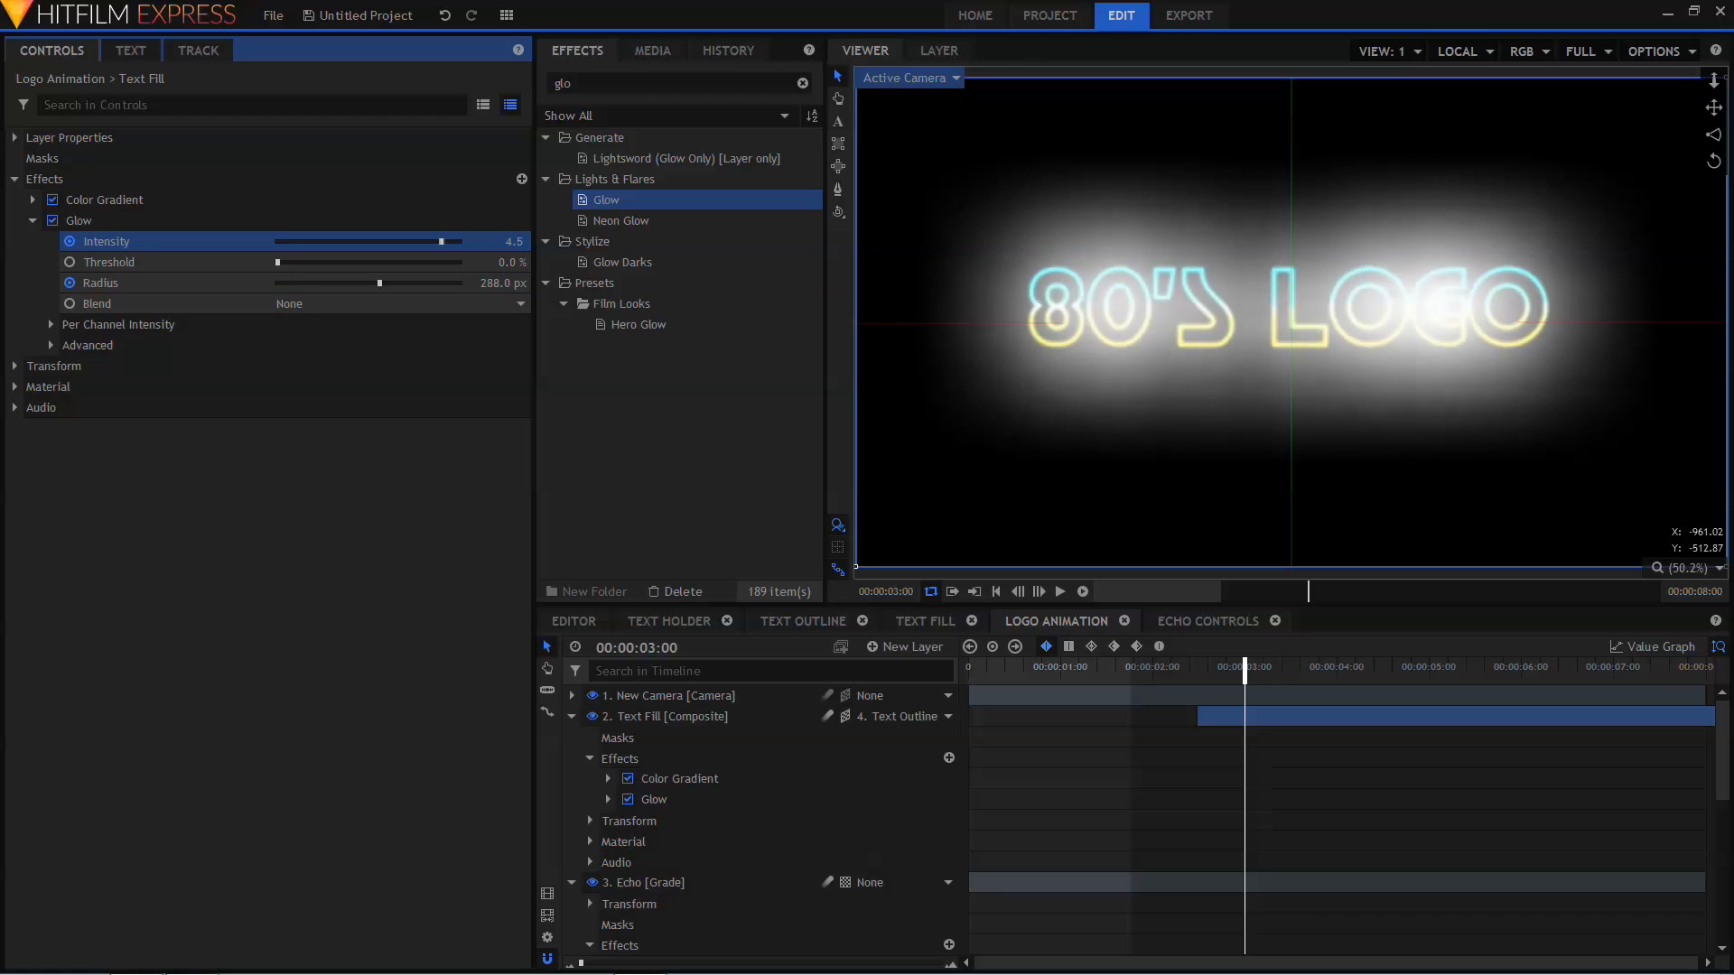
left_click_drag(439, 241, 334, 242)
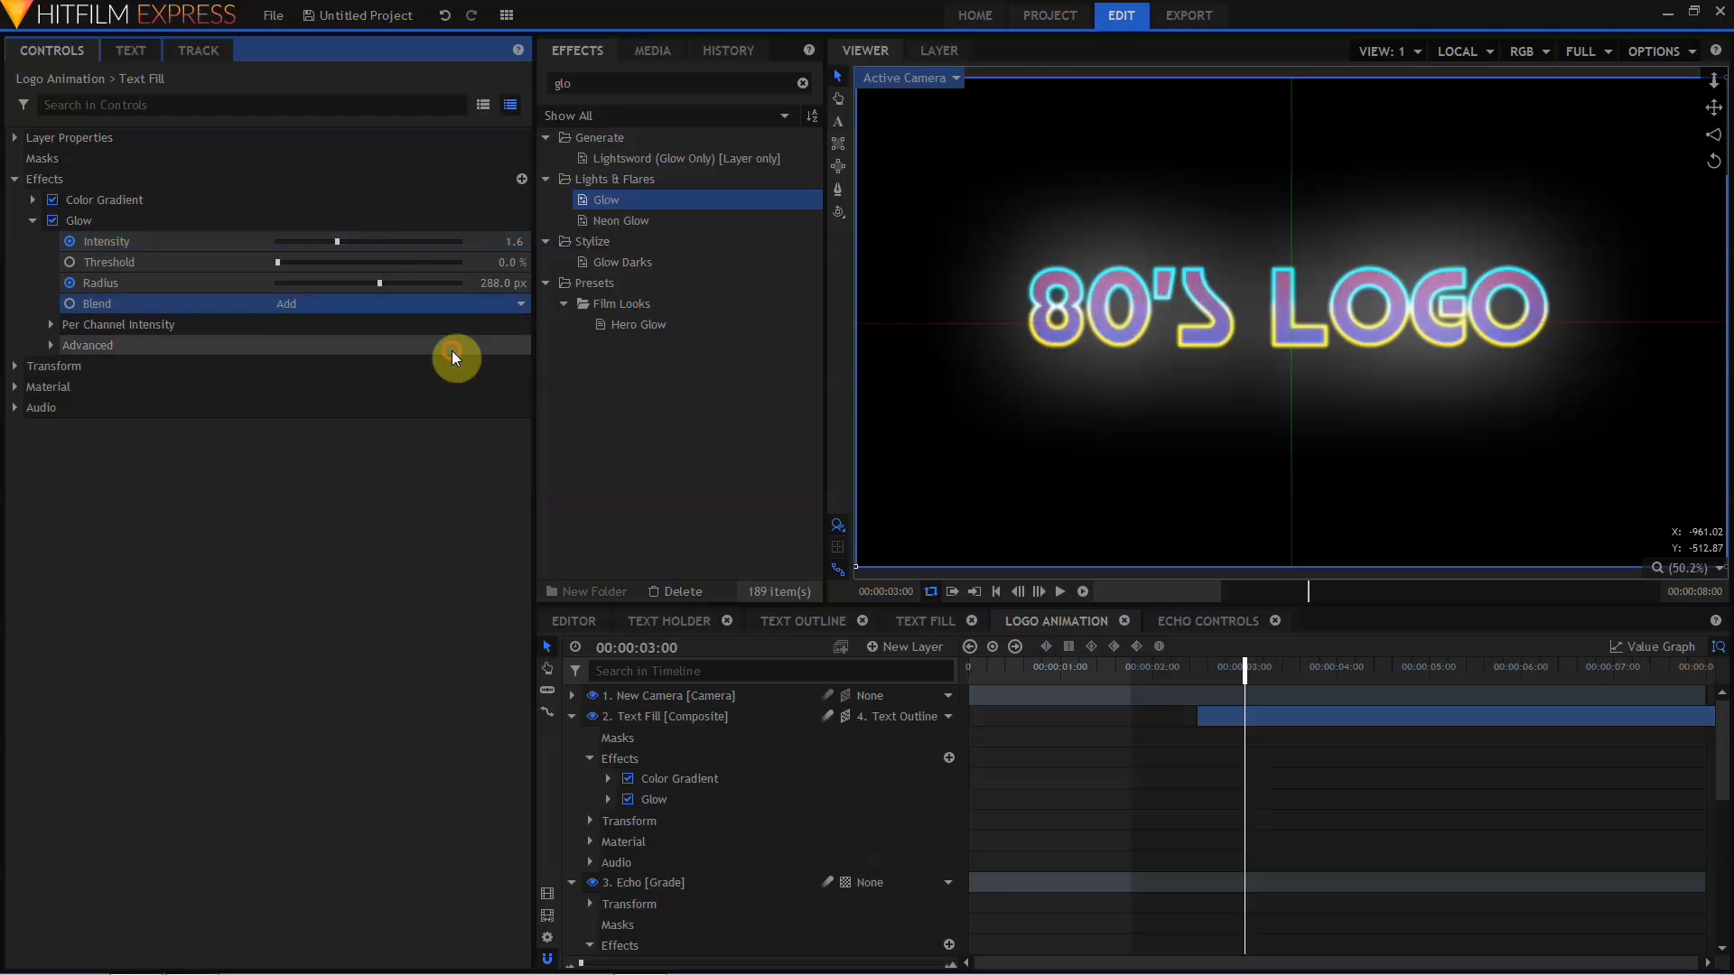
left_click_drag(340, 241, 512, 241)
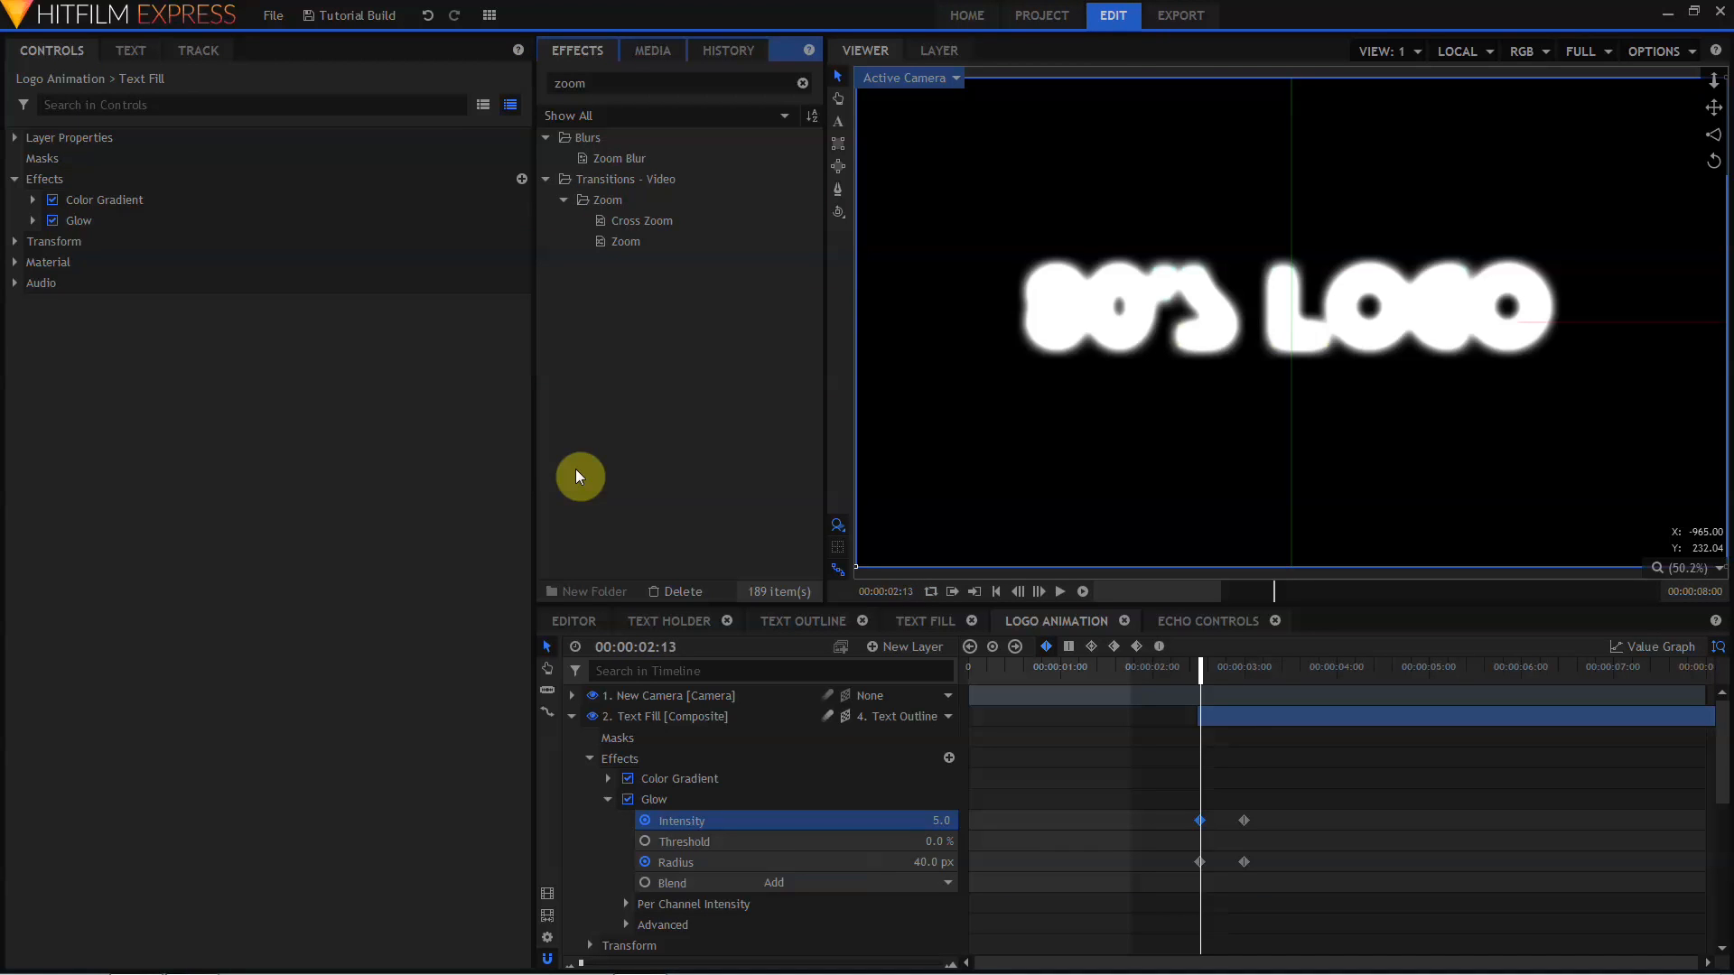
mouse_move(879, 653)
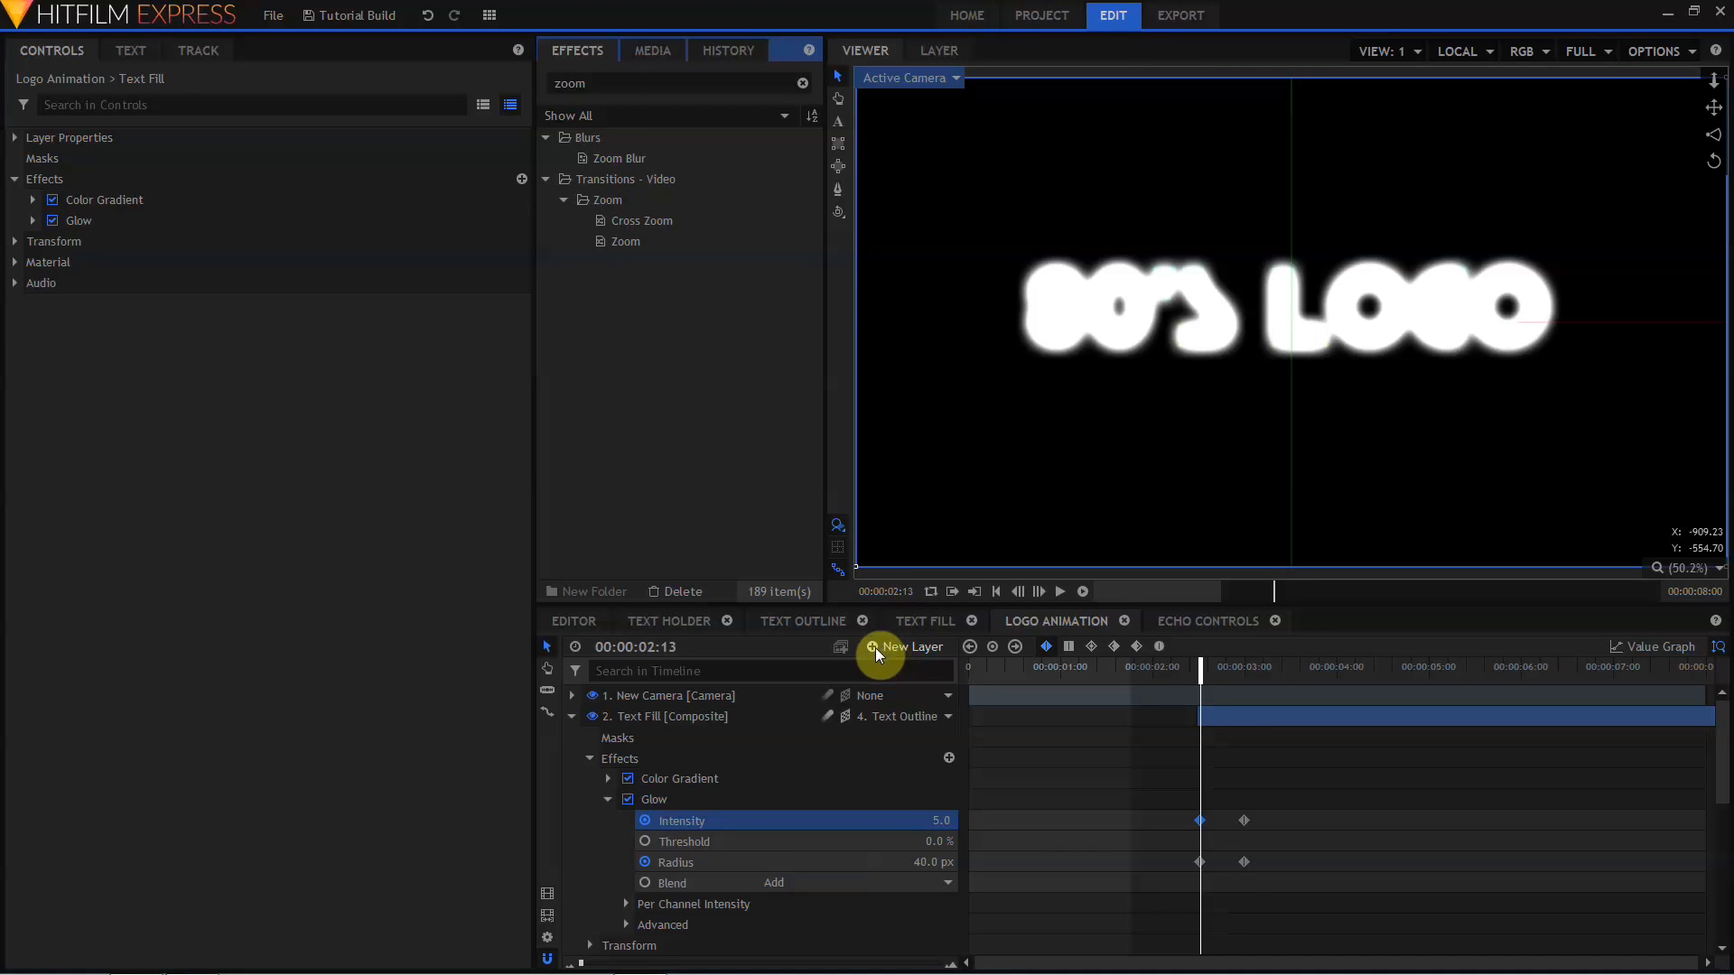
- Add a grade layer with Zoom Blur at 10% quality and negative strength
left_click(905, 646)
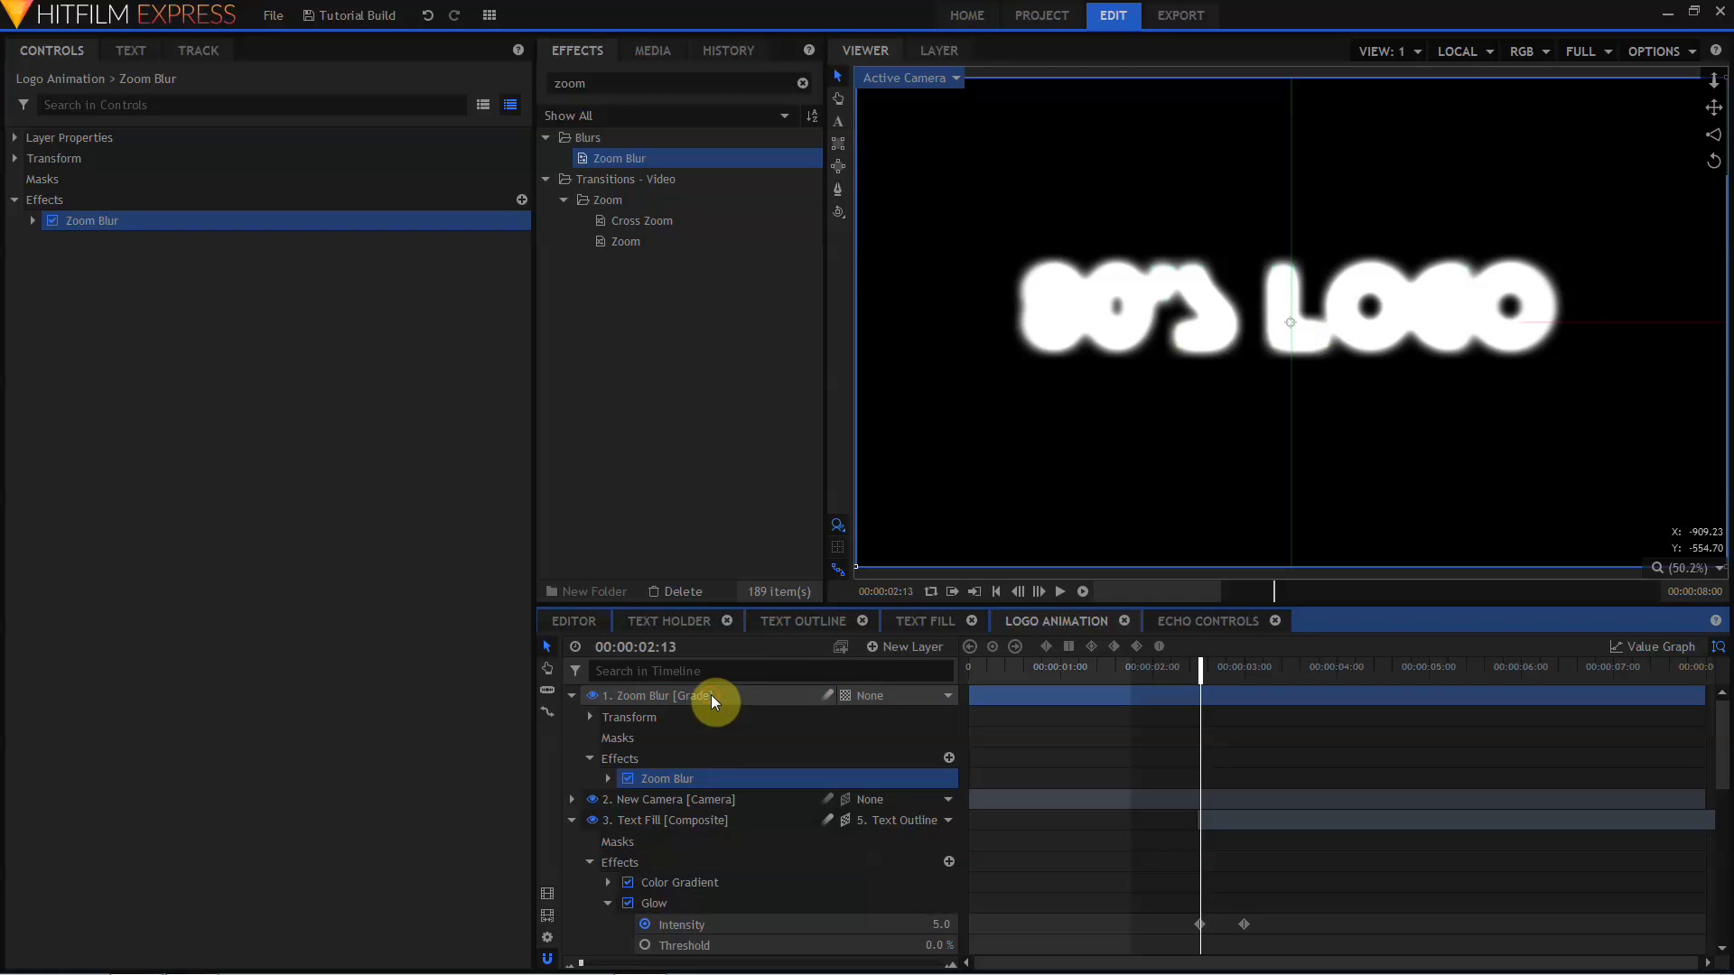
left_click(34, 220)
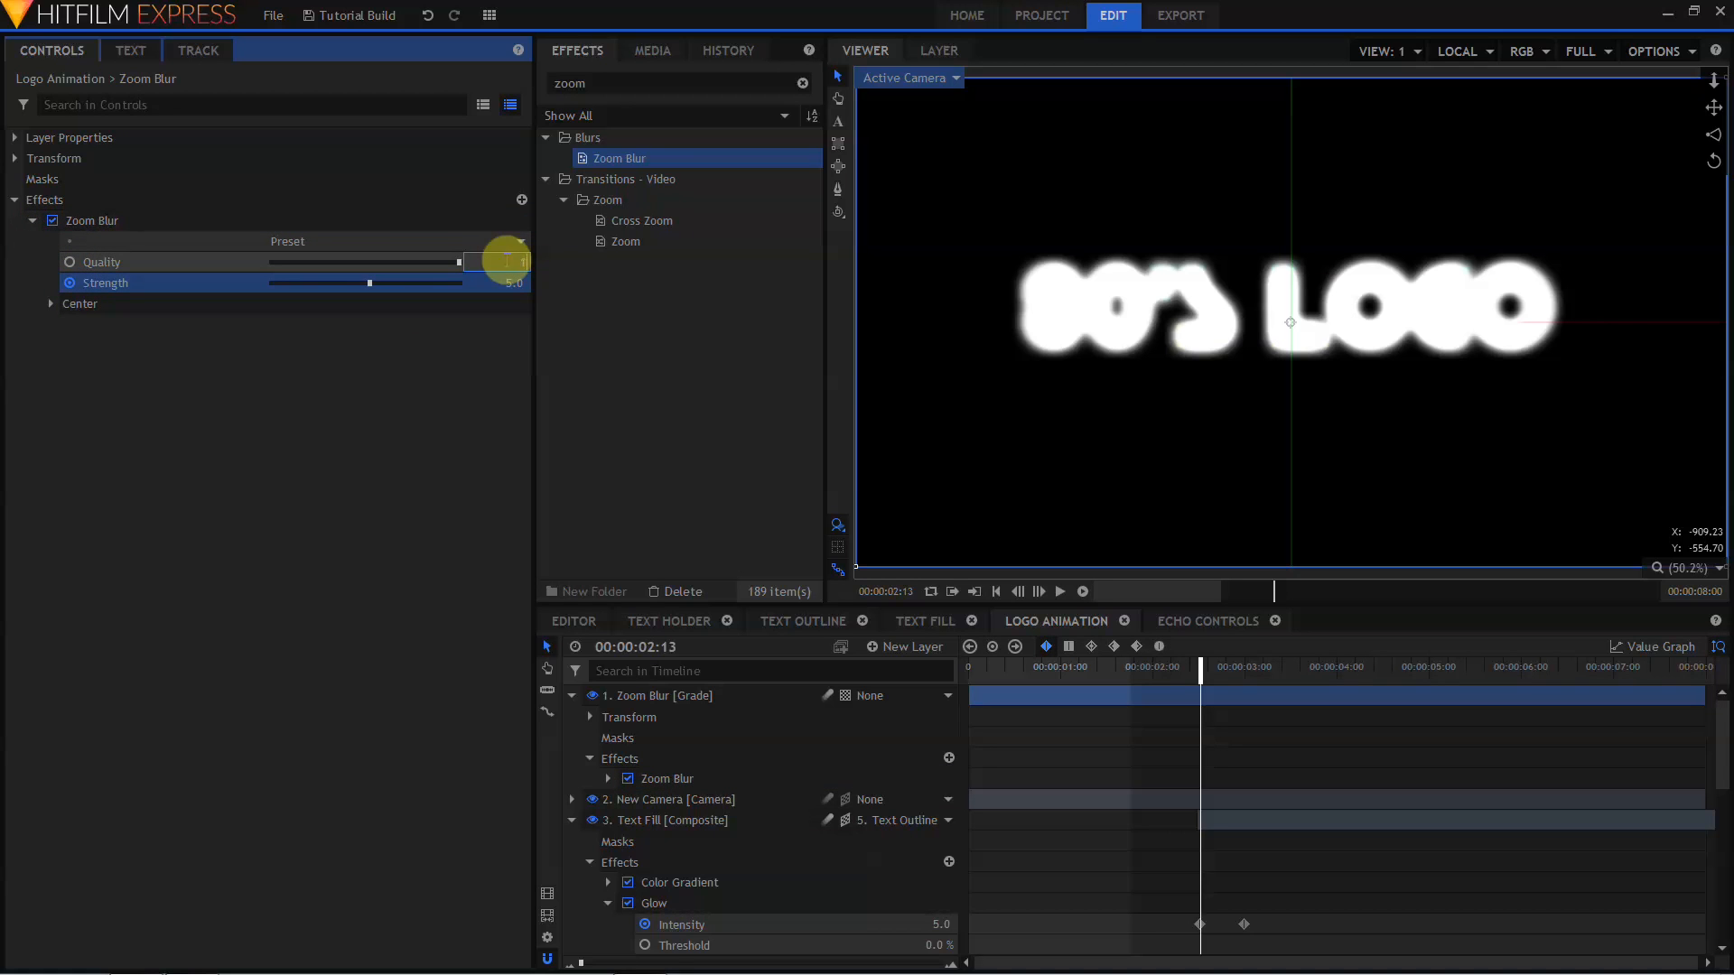
left_click_drag(503, 261, 272, 262)
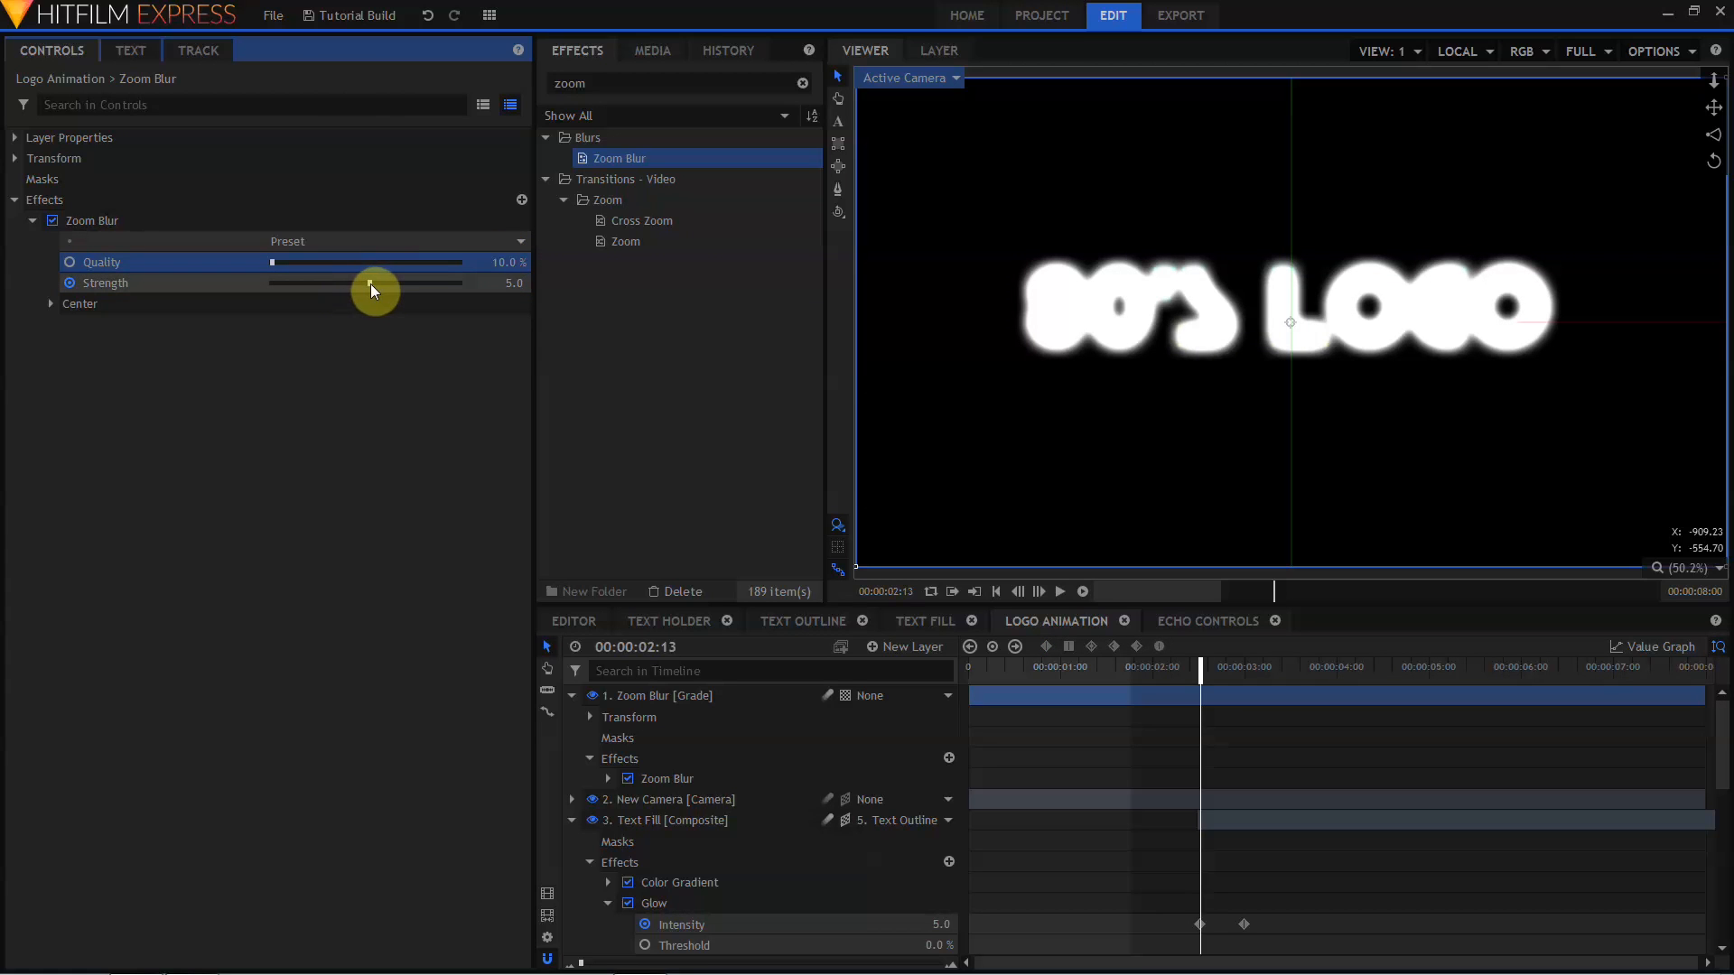
left_click_drag(371, 282, 458, 282)
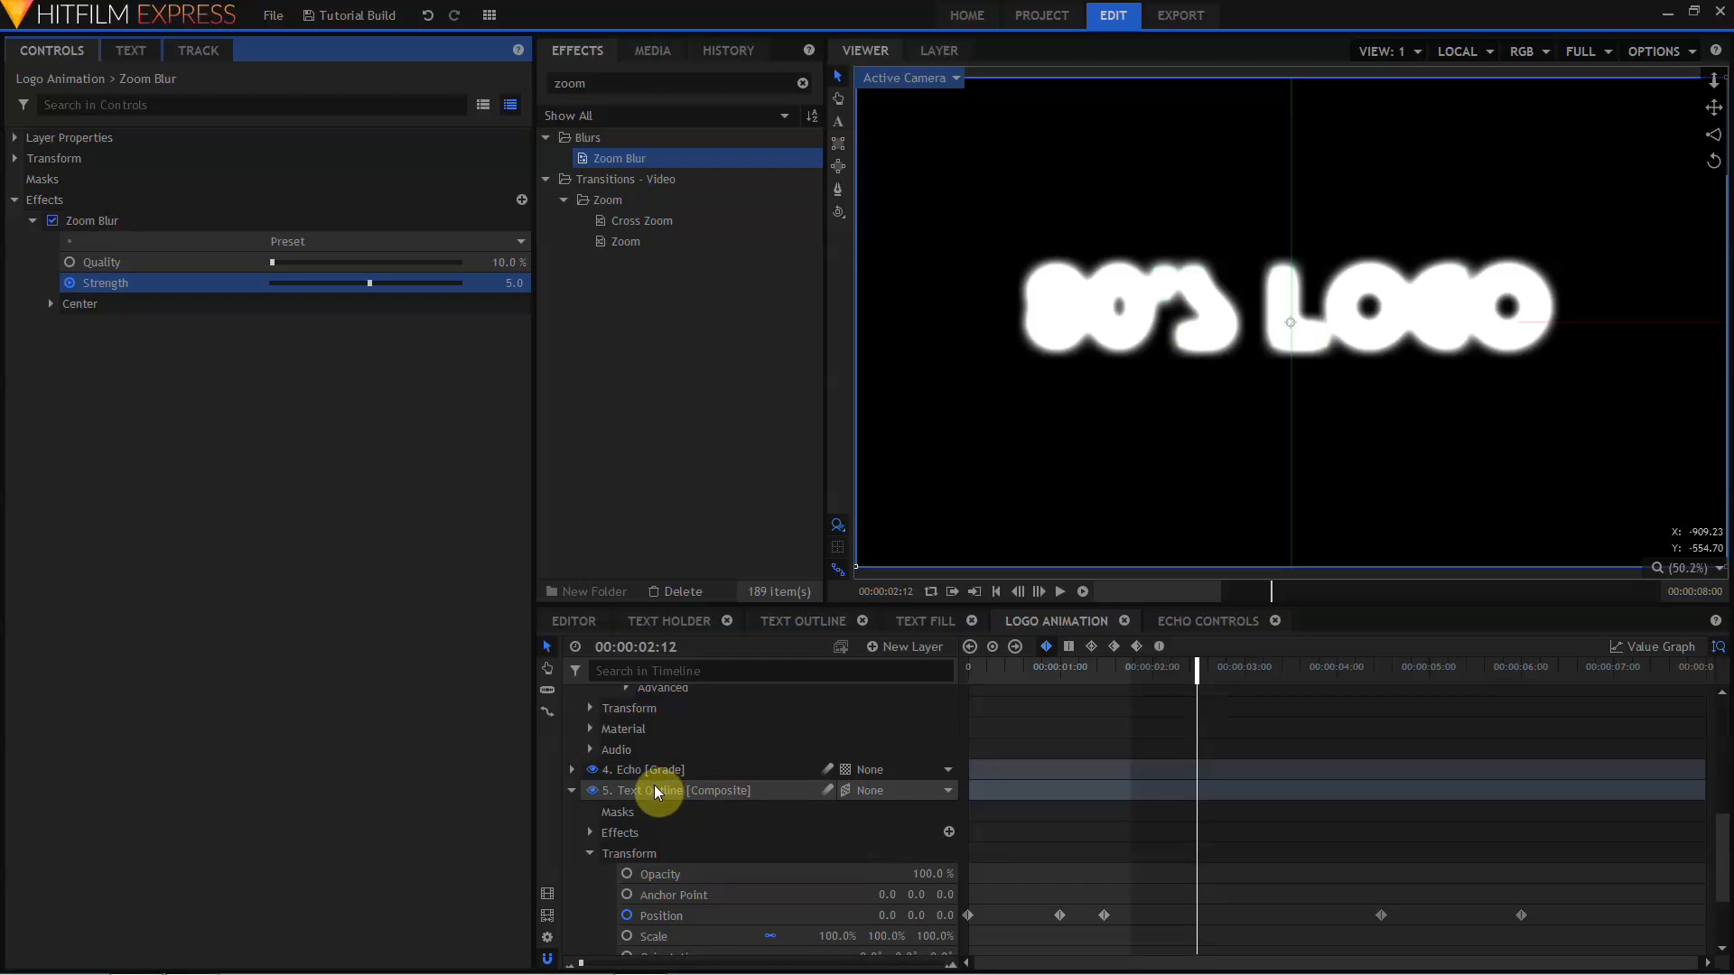
mouse_move(1361, 867)
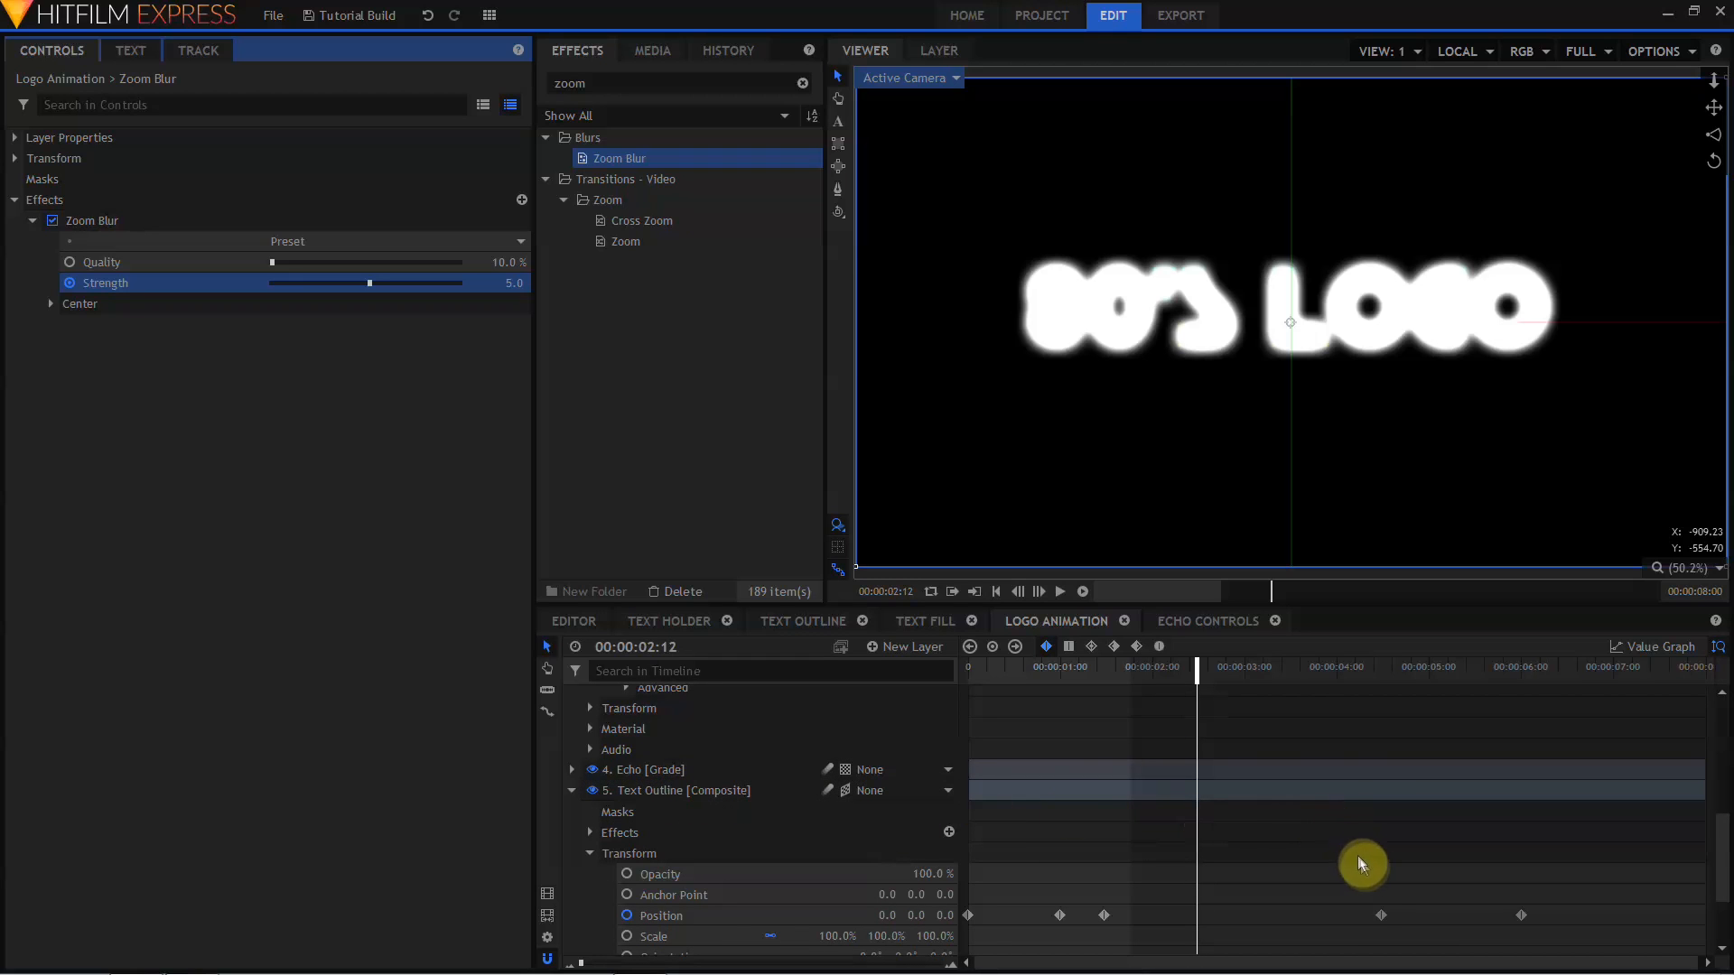
mouse_move(1385, 922)
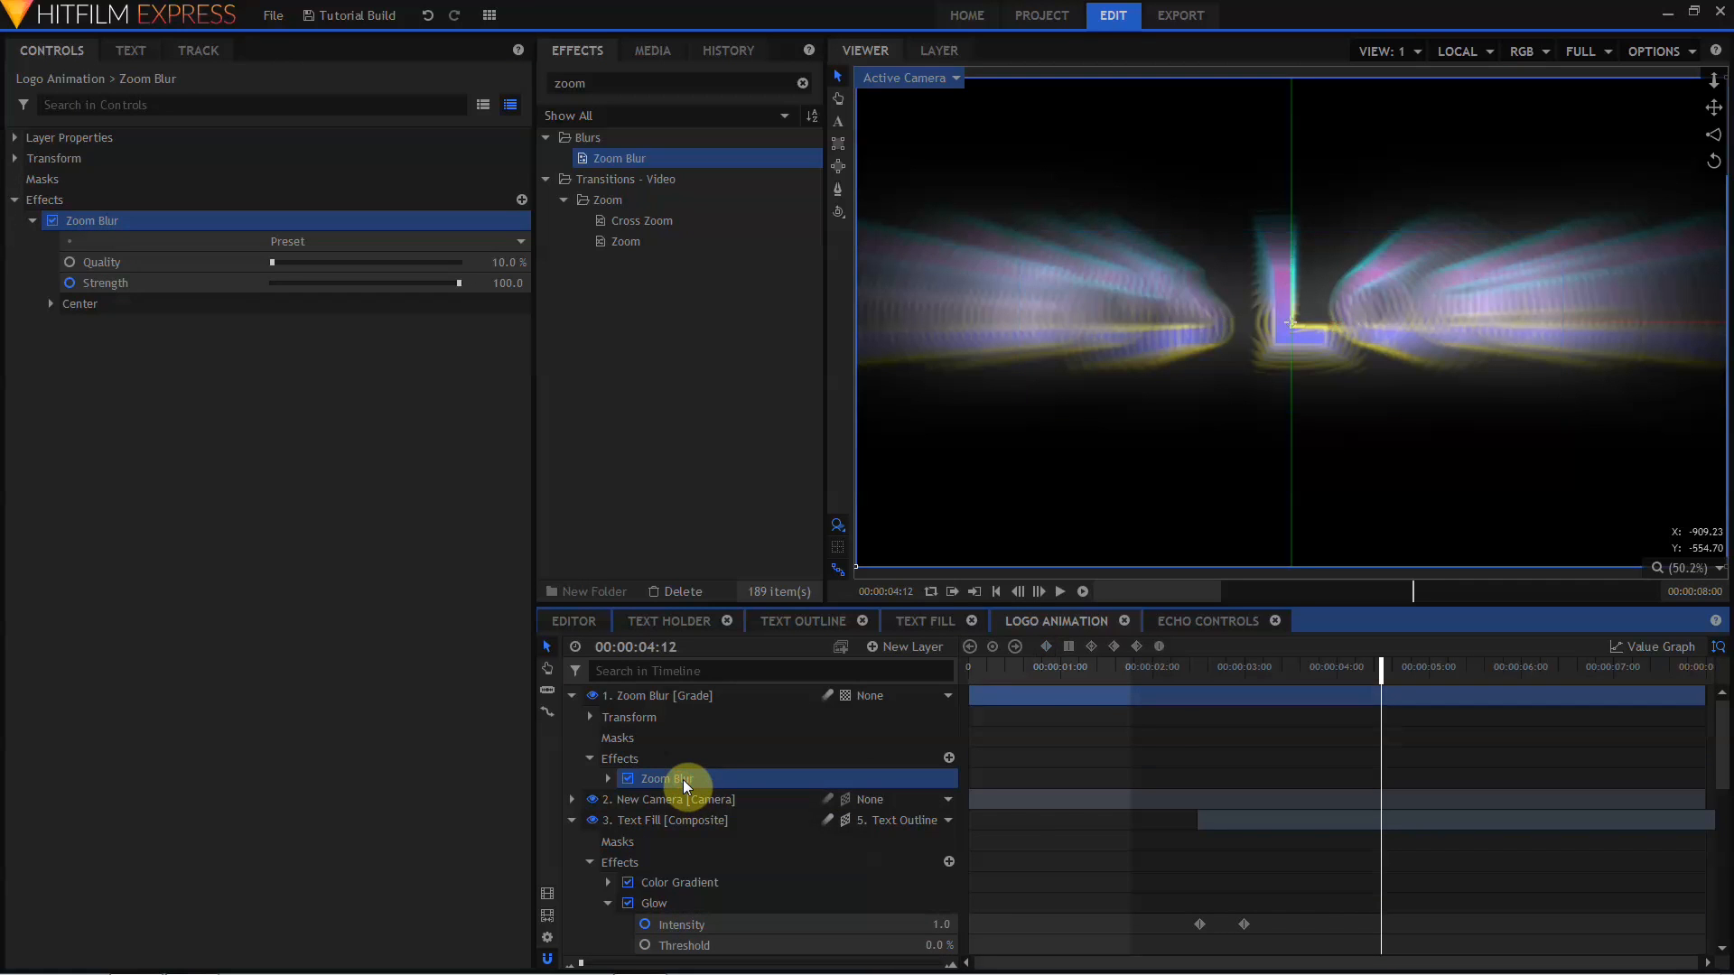
left_click_drag(459, 283, 406, 282)
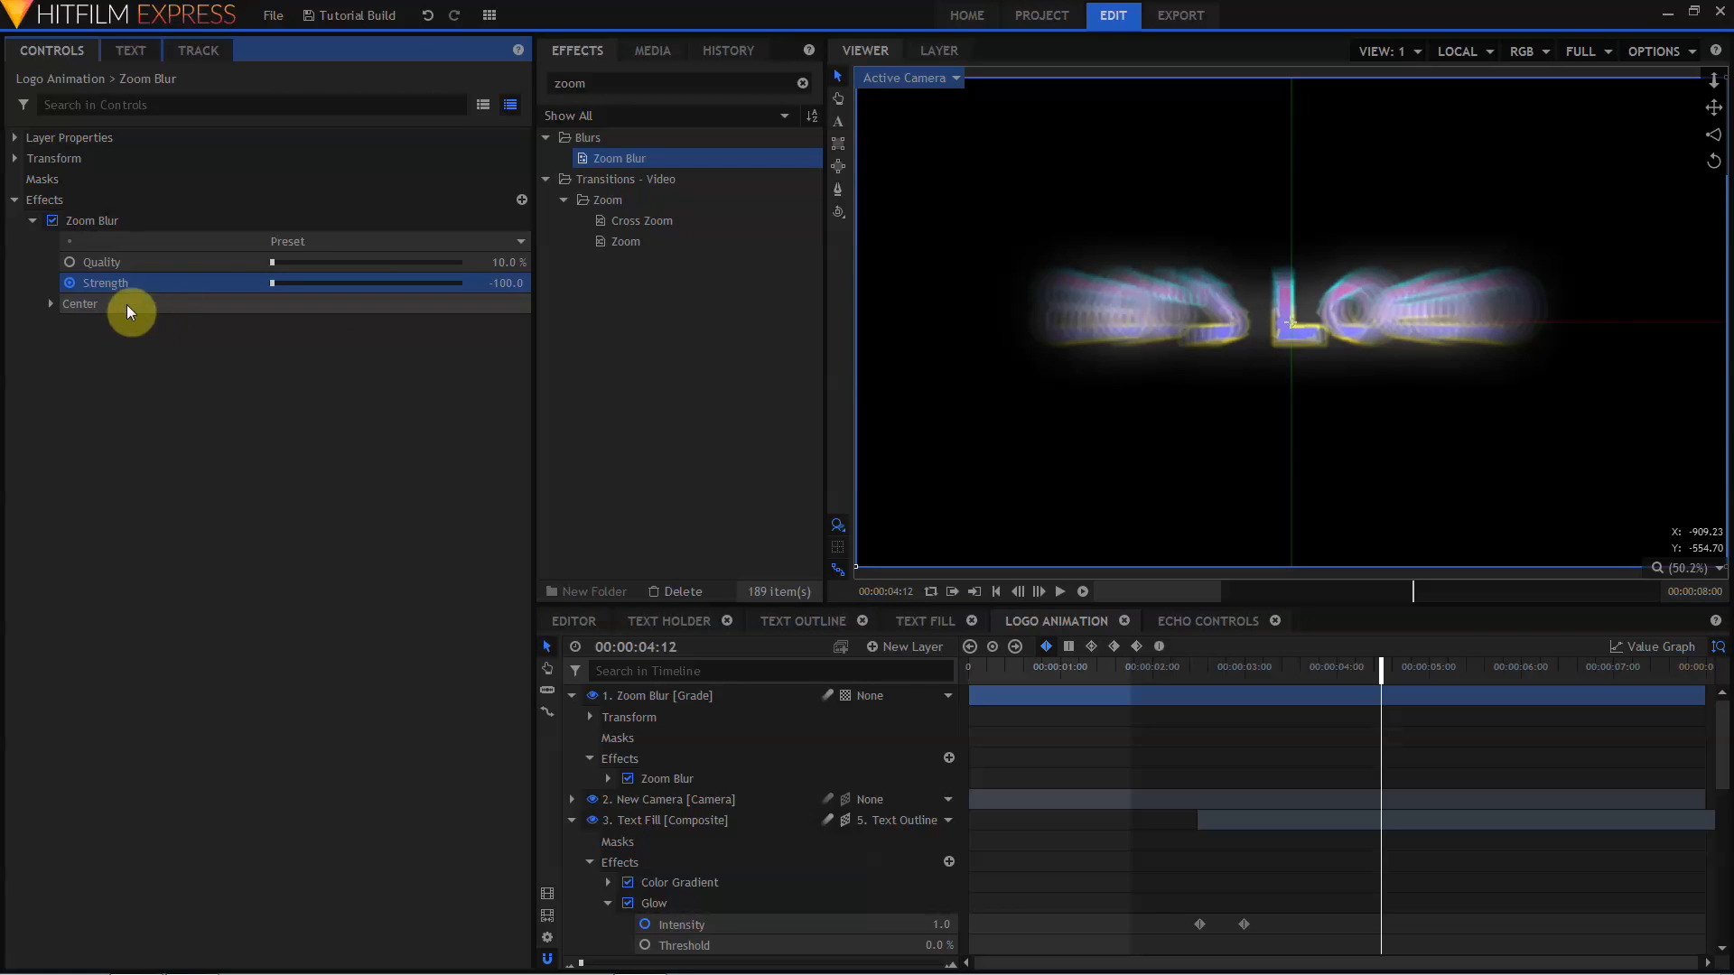
left_click(13, 137)
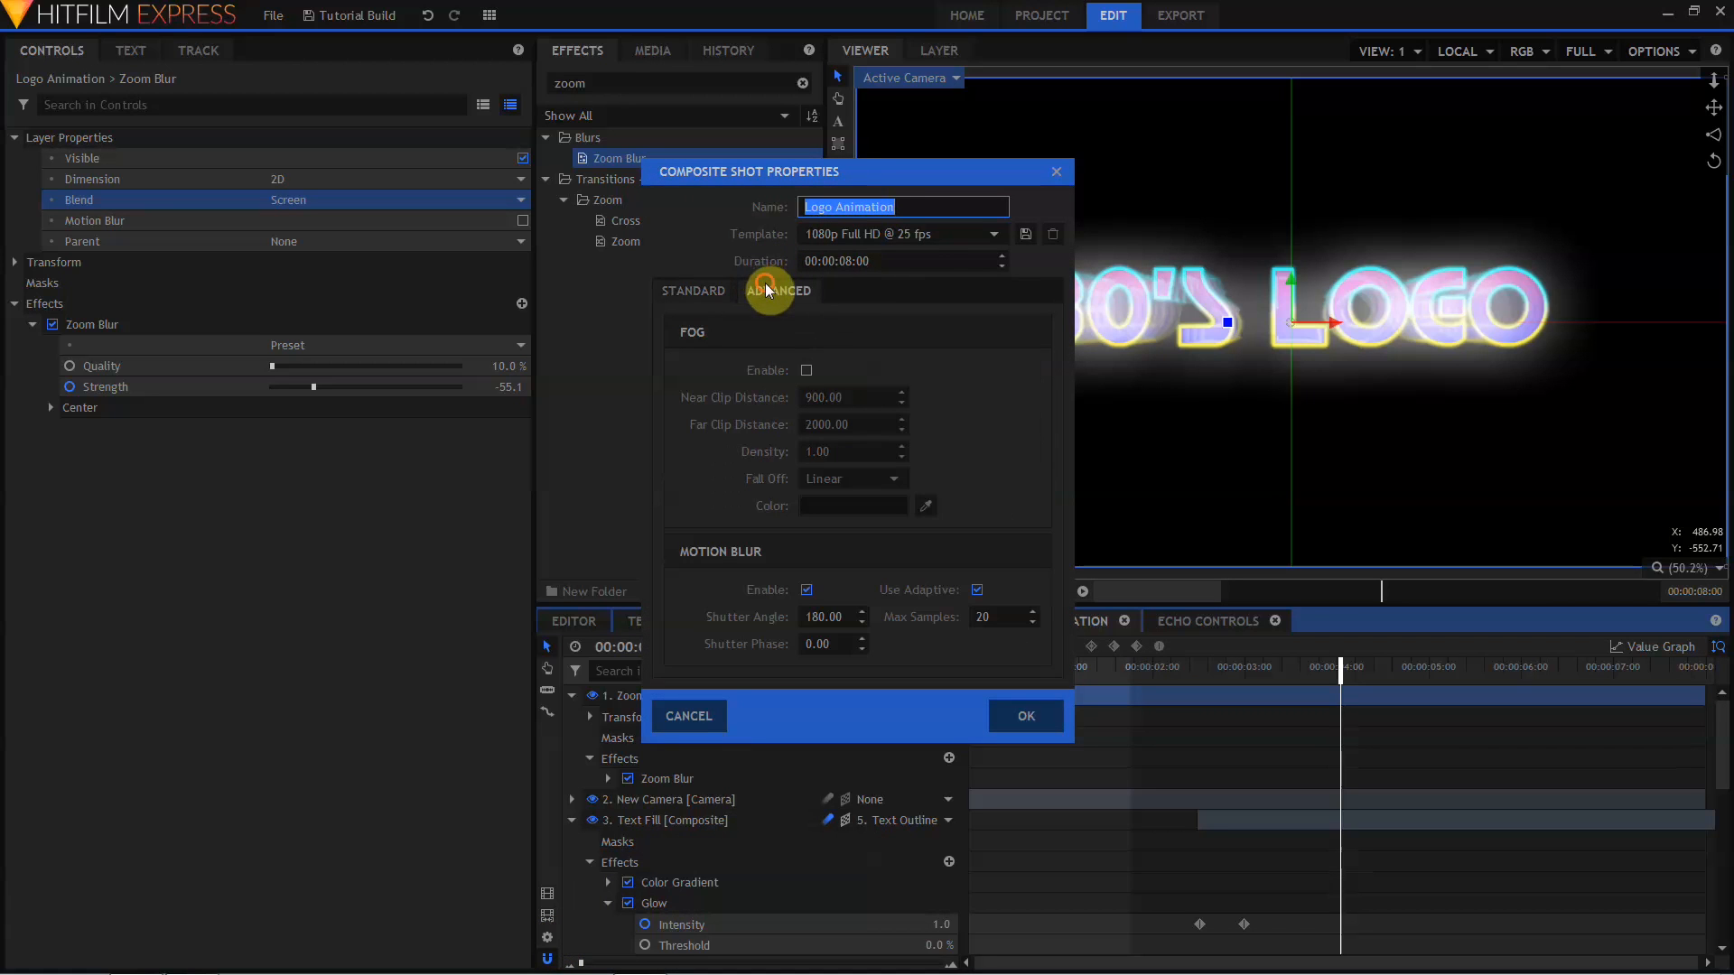
mouse_move(825, 607)
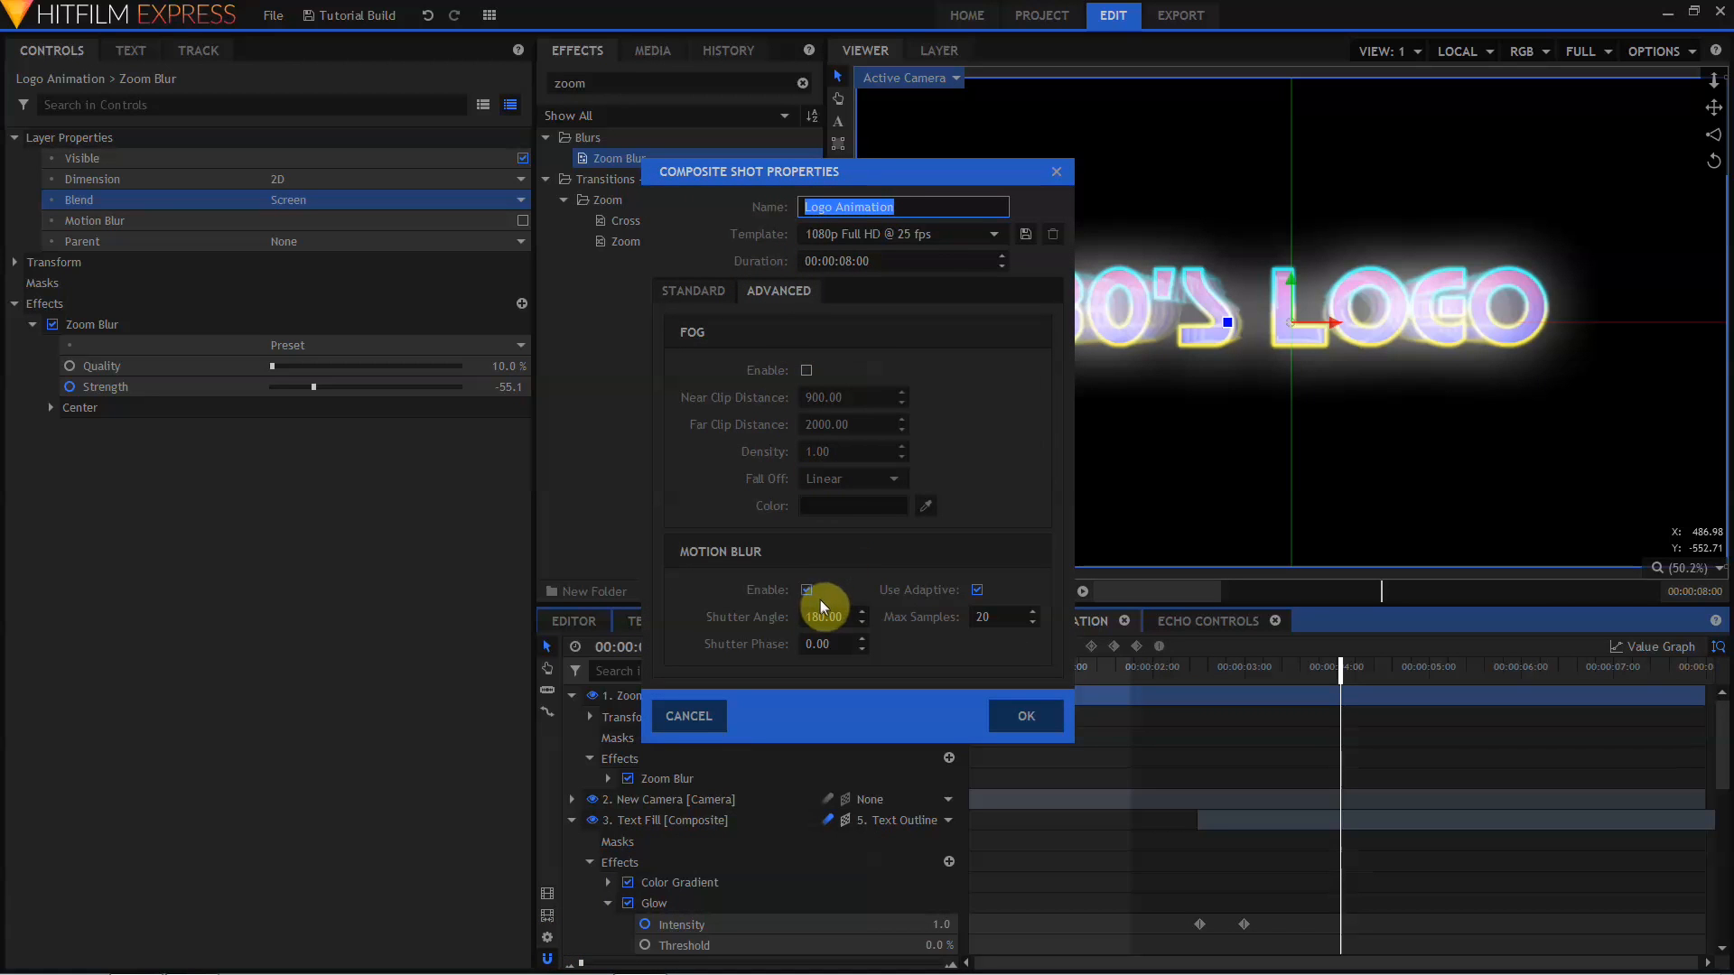
- Enable motion blur with a 720° shutter angle and -360 shutter phase
left_click(824, 617)
type("720")
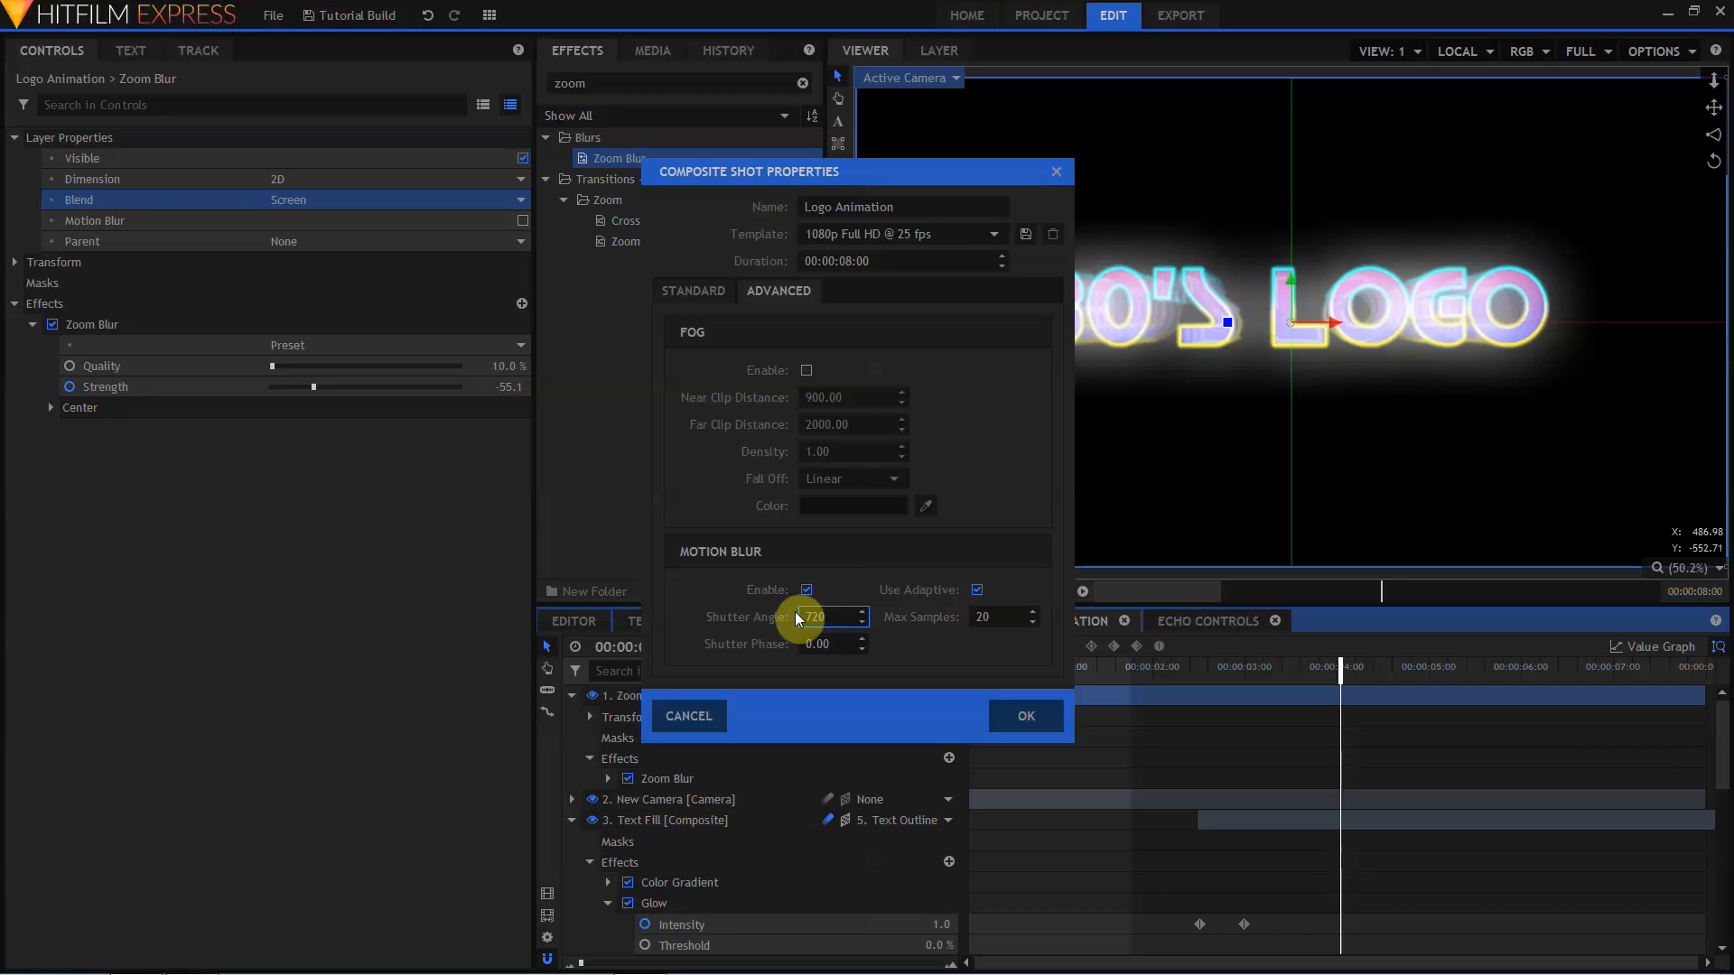
left_click(826, 644)
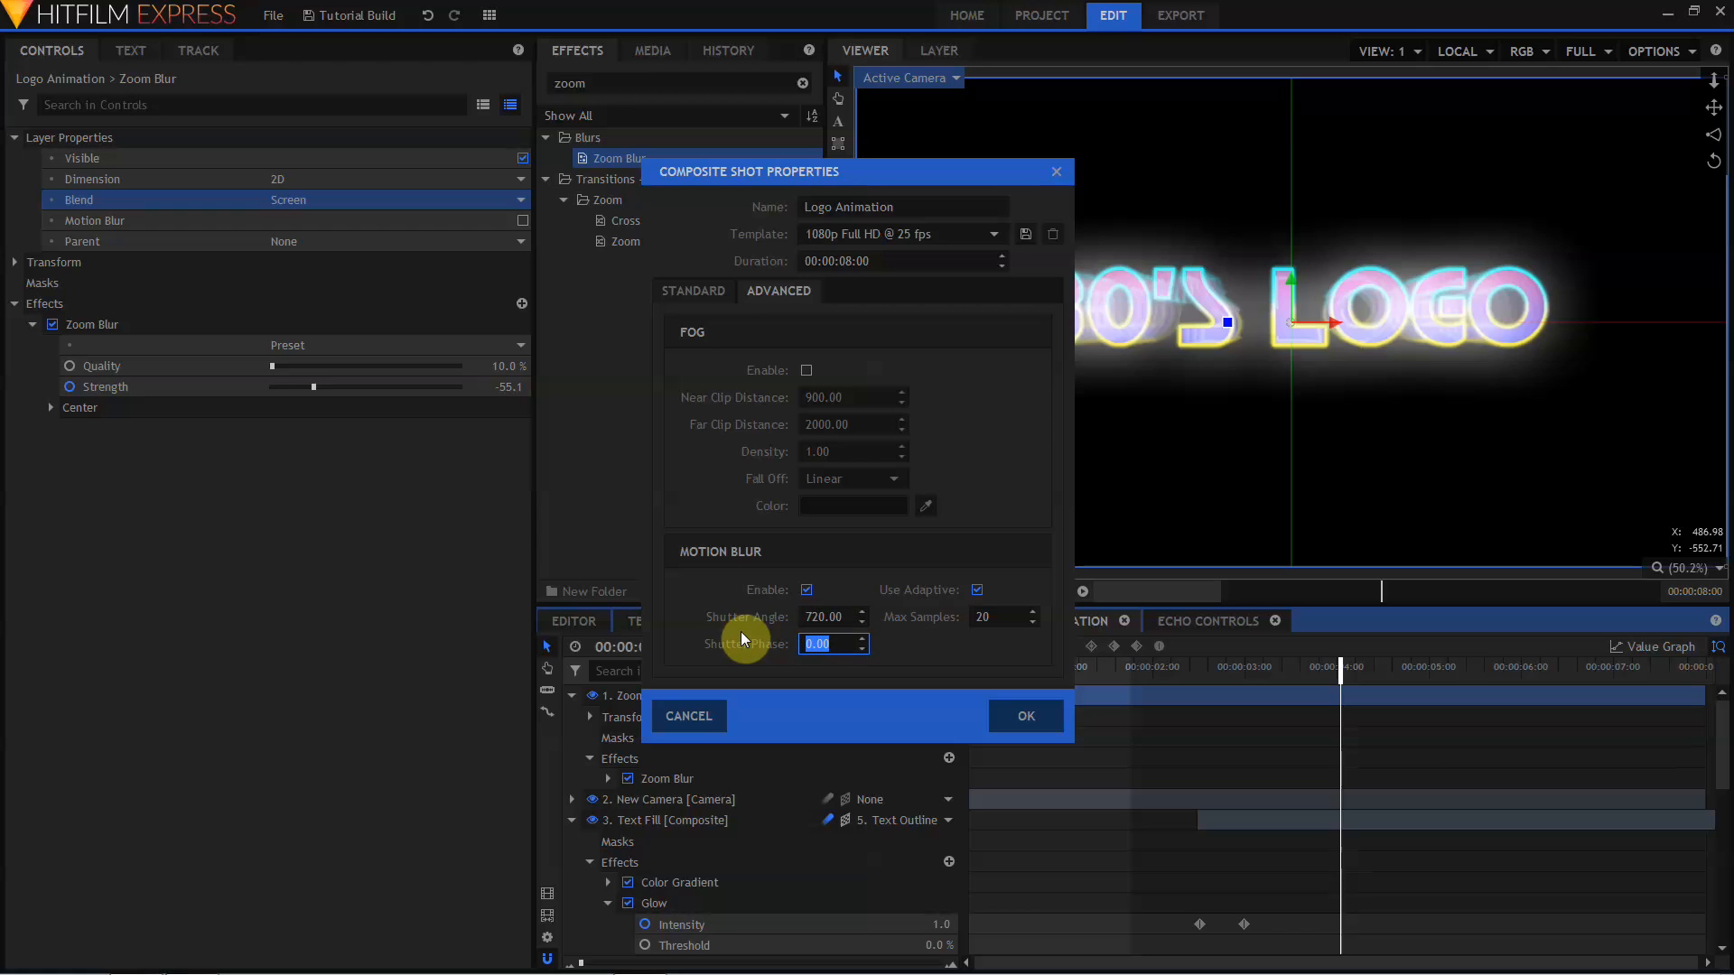
type("-36")
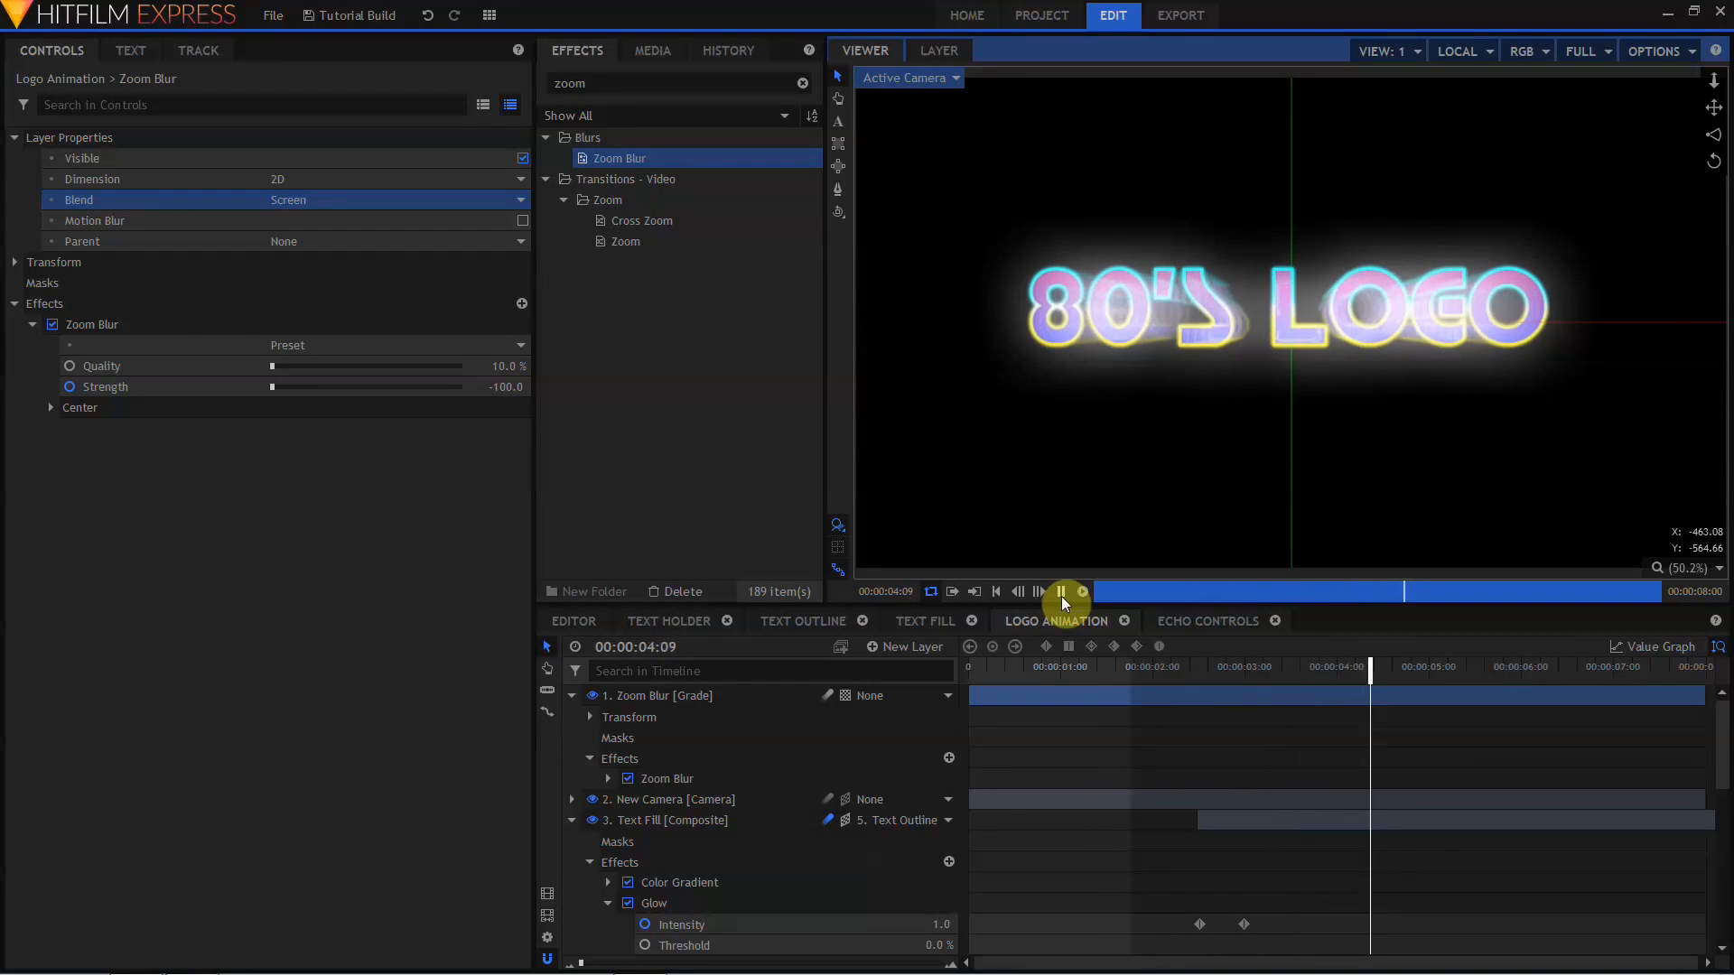
- Preview the animation, change the logo text to PROCEDURAL, and return to Logo Animation
left_click(1061, 592)
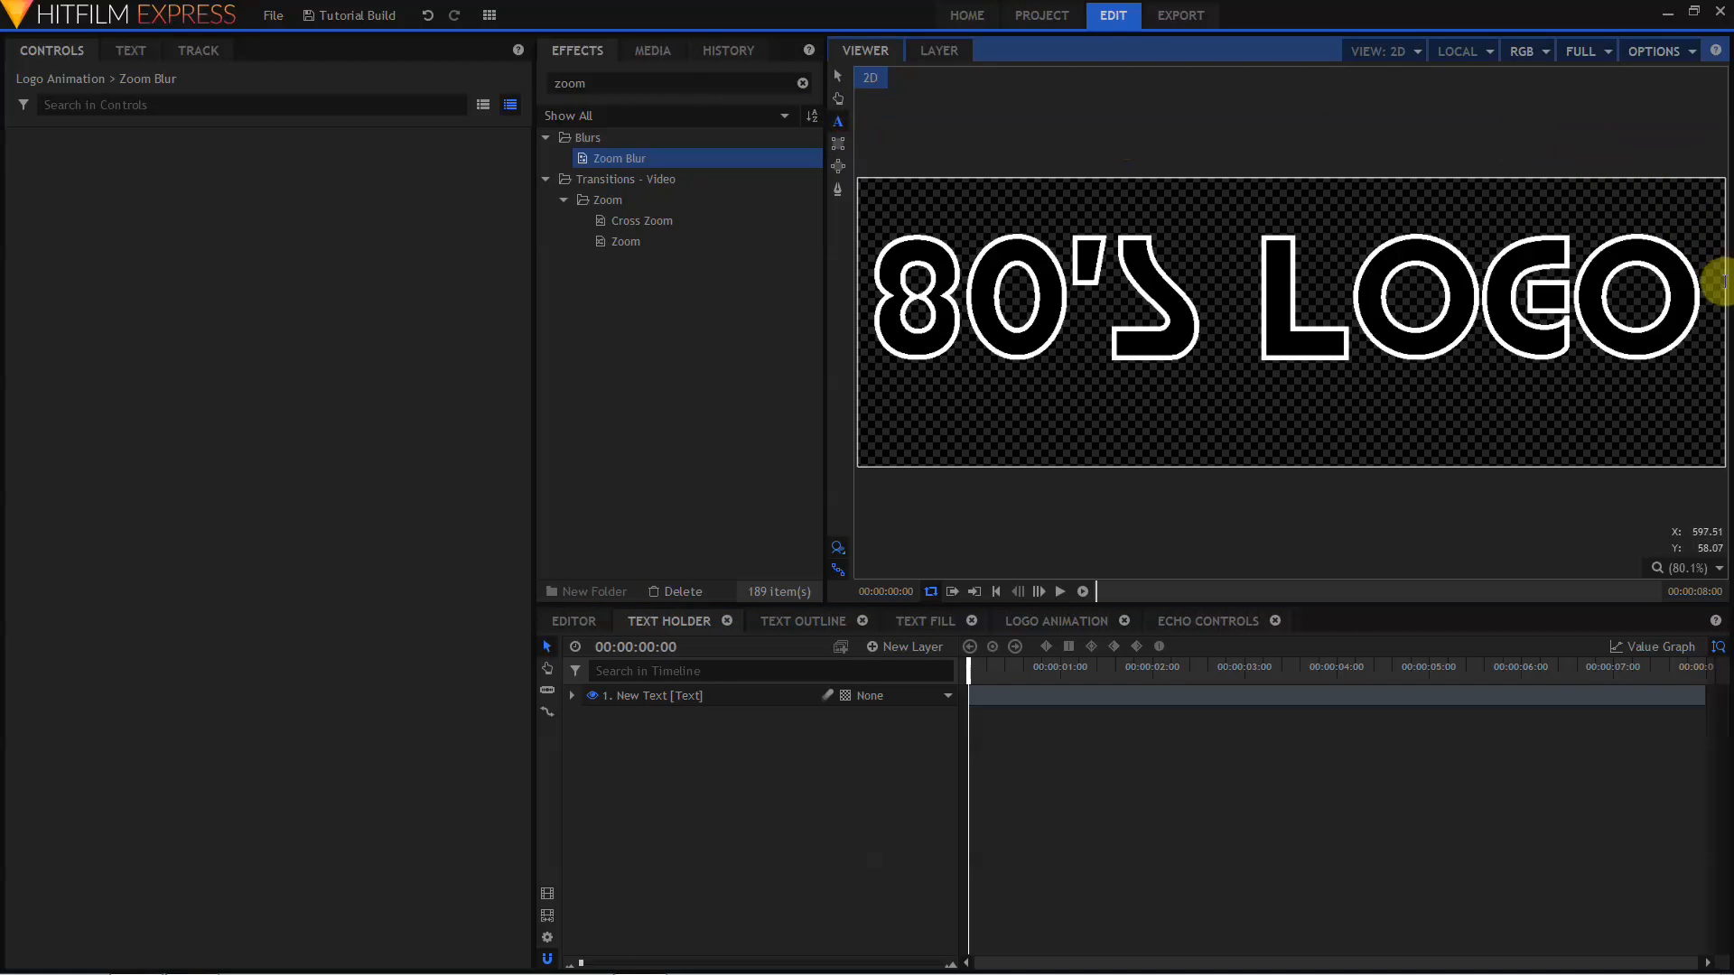
left_click(659, 695)
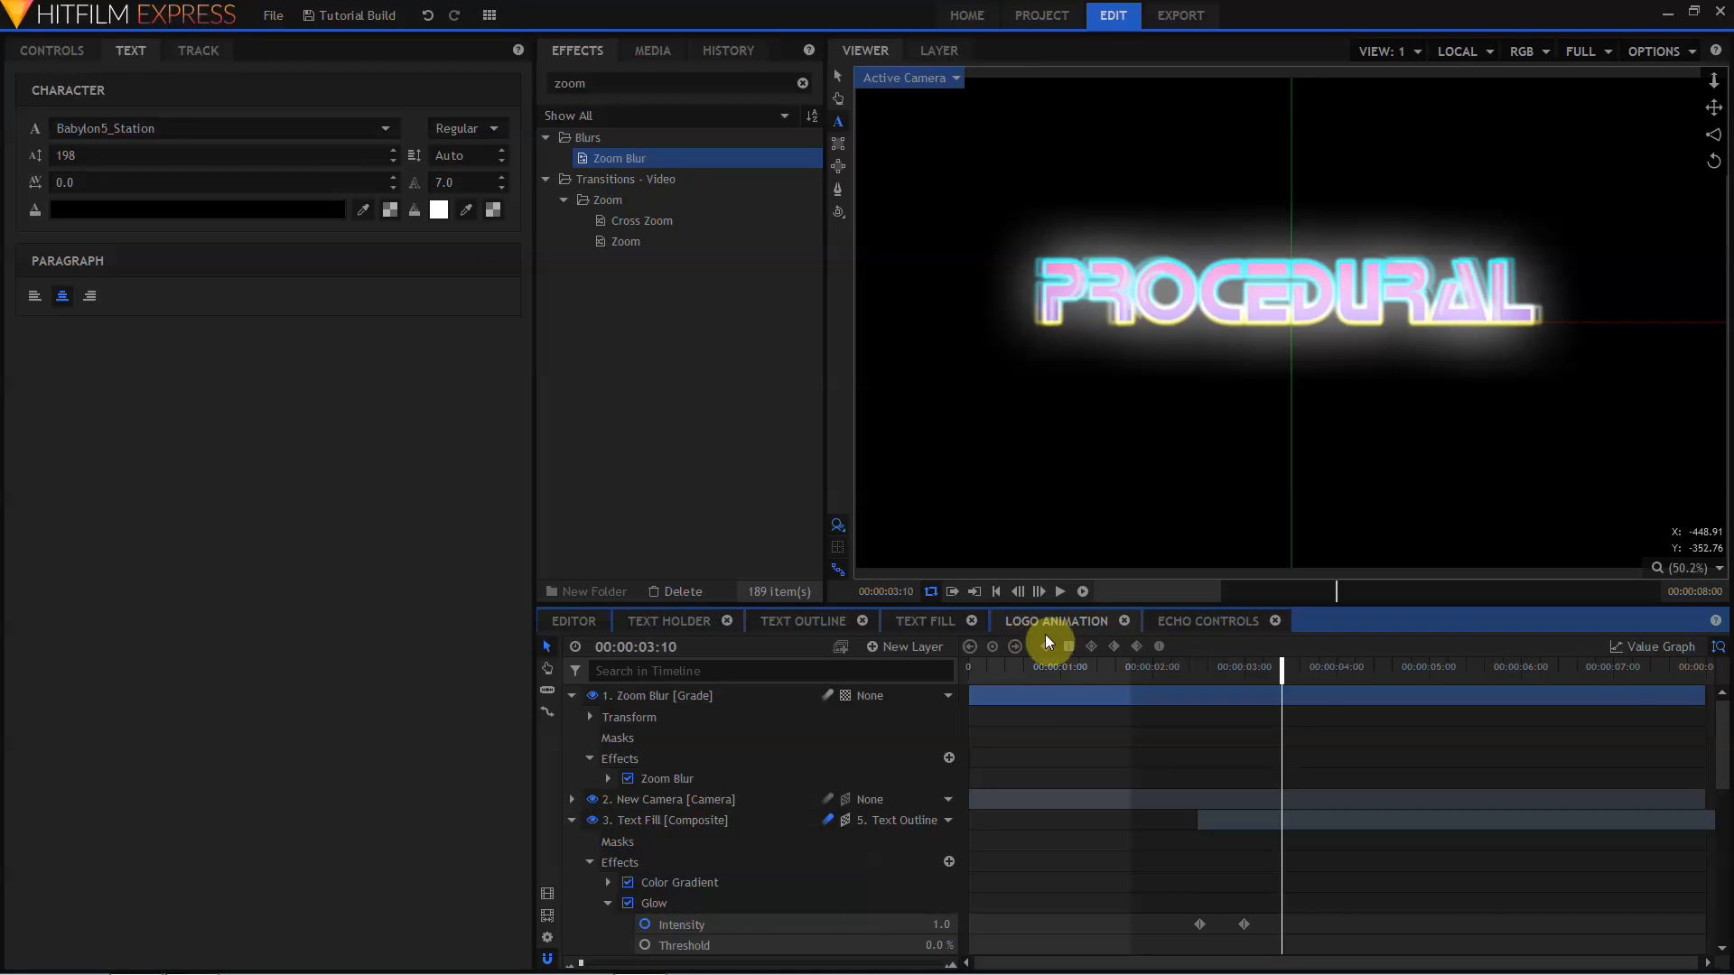
left_click(1060, 592)
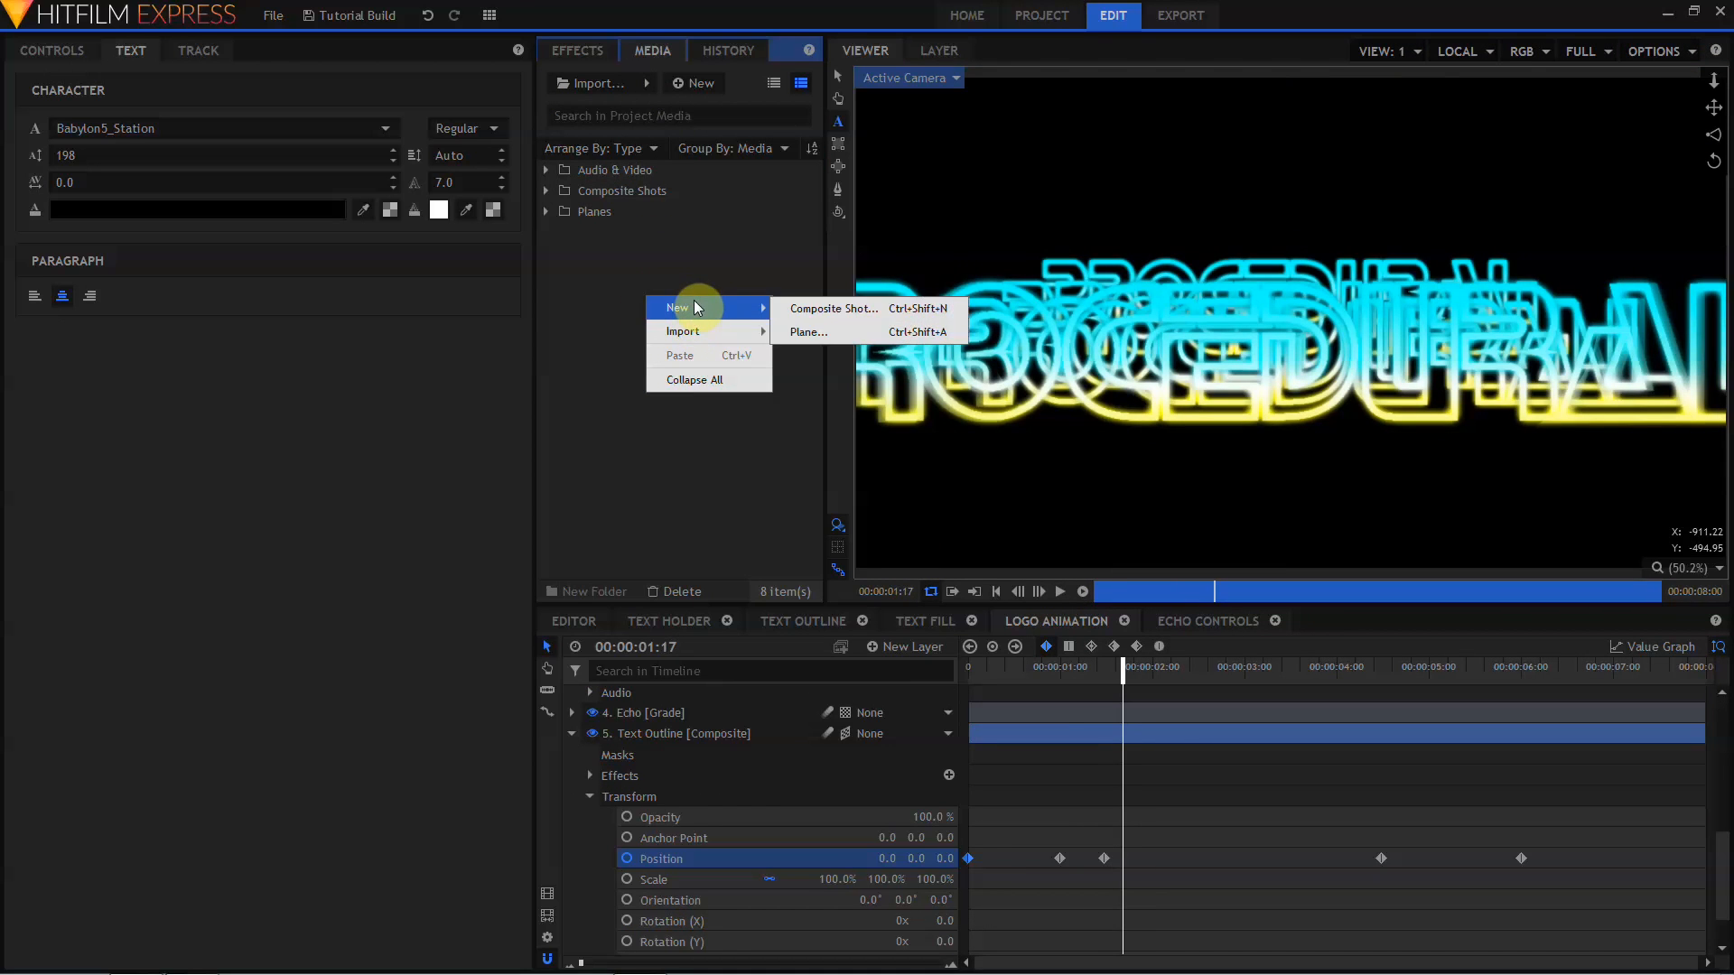
- Create the Final Animation composite and add a black 1920x1080 plane layer
left_click(834, 308)
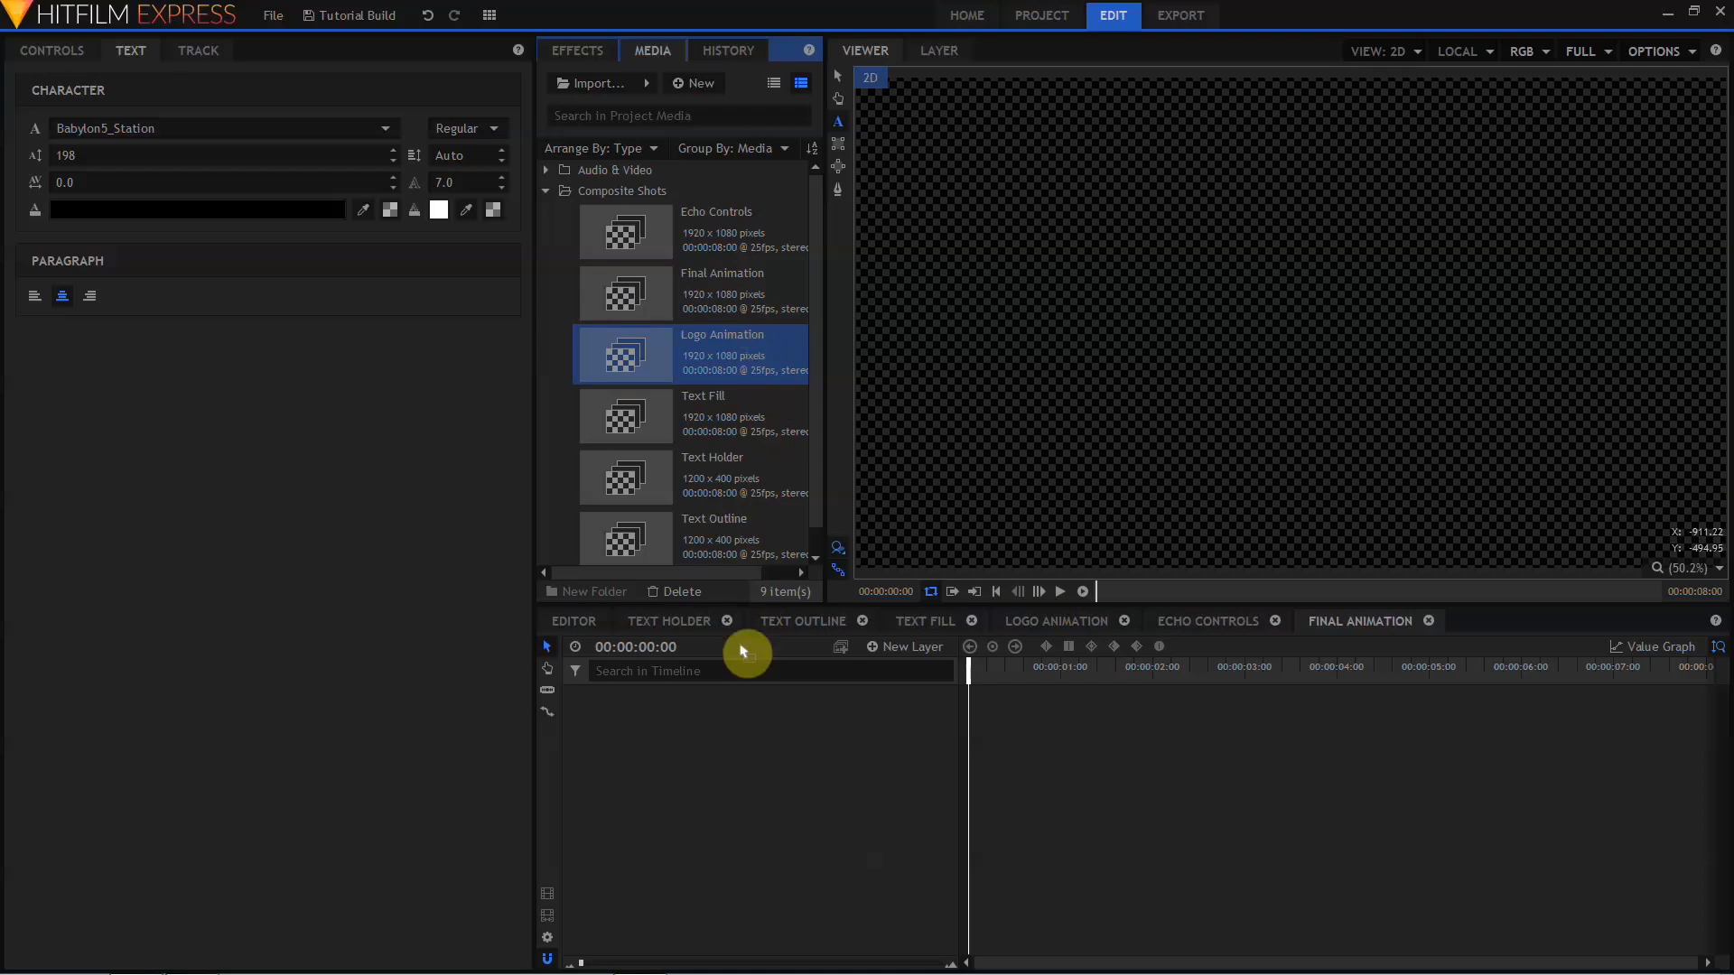
left_click(911, 646)
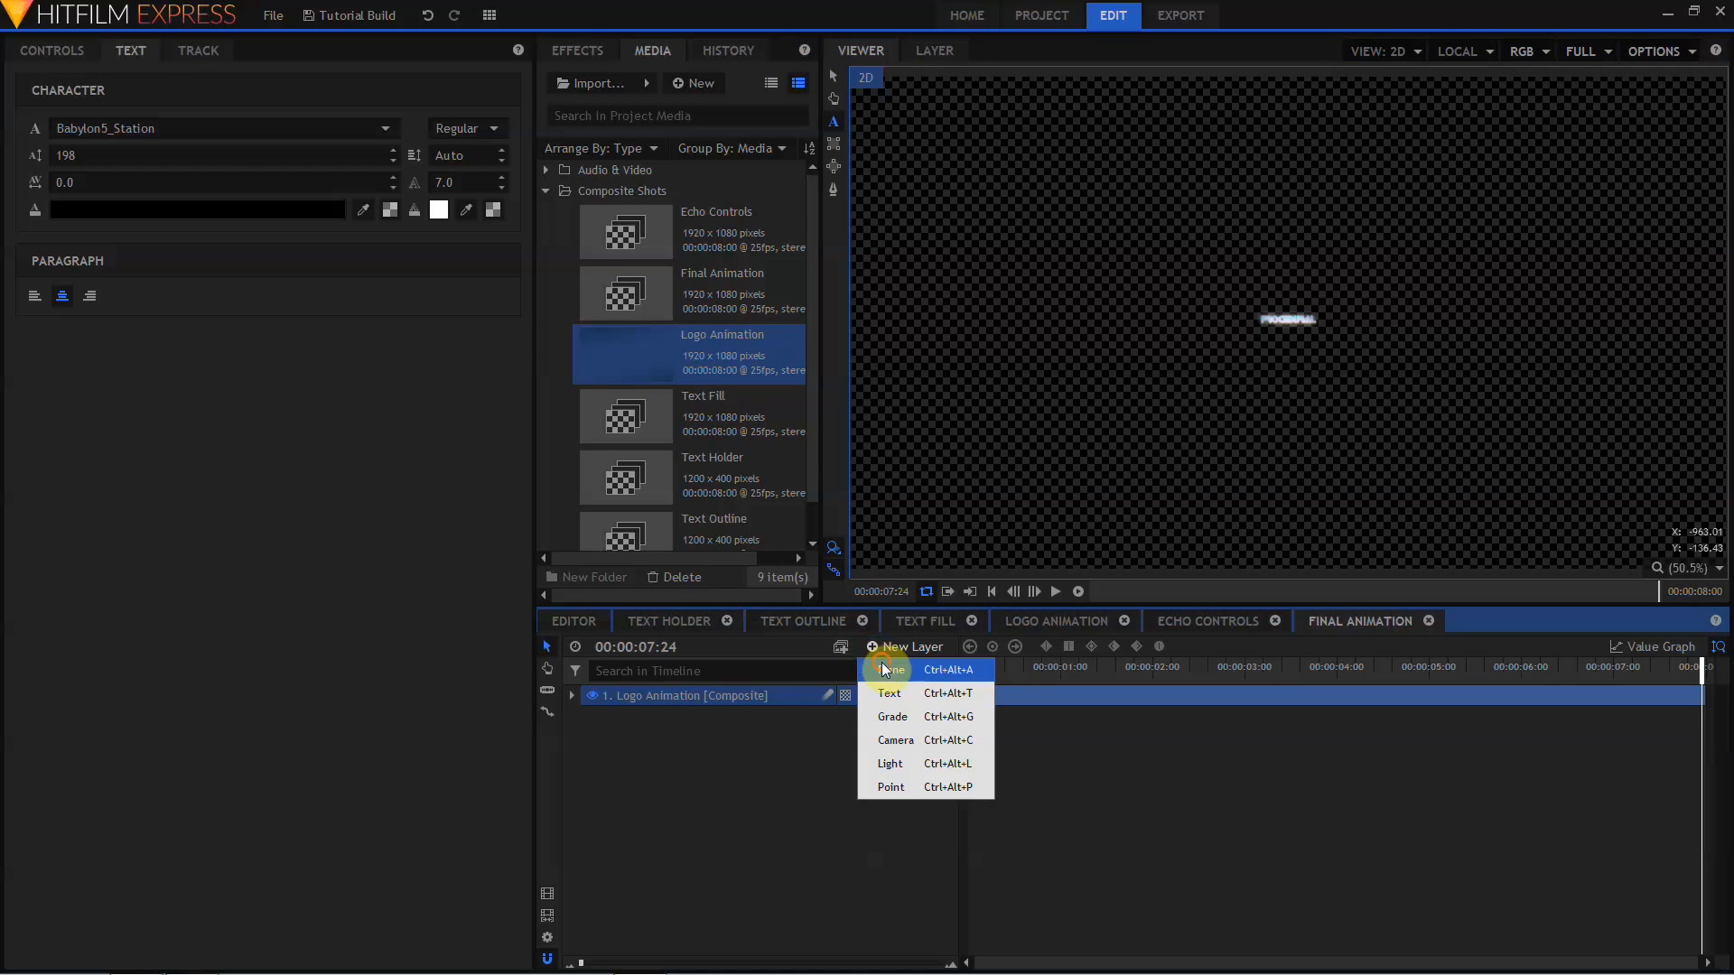
left_click(889, 669)
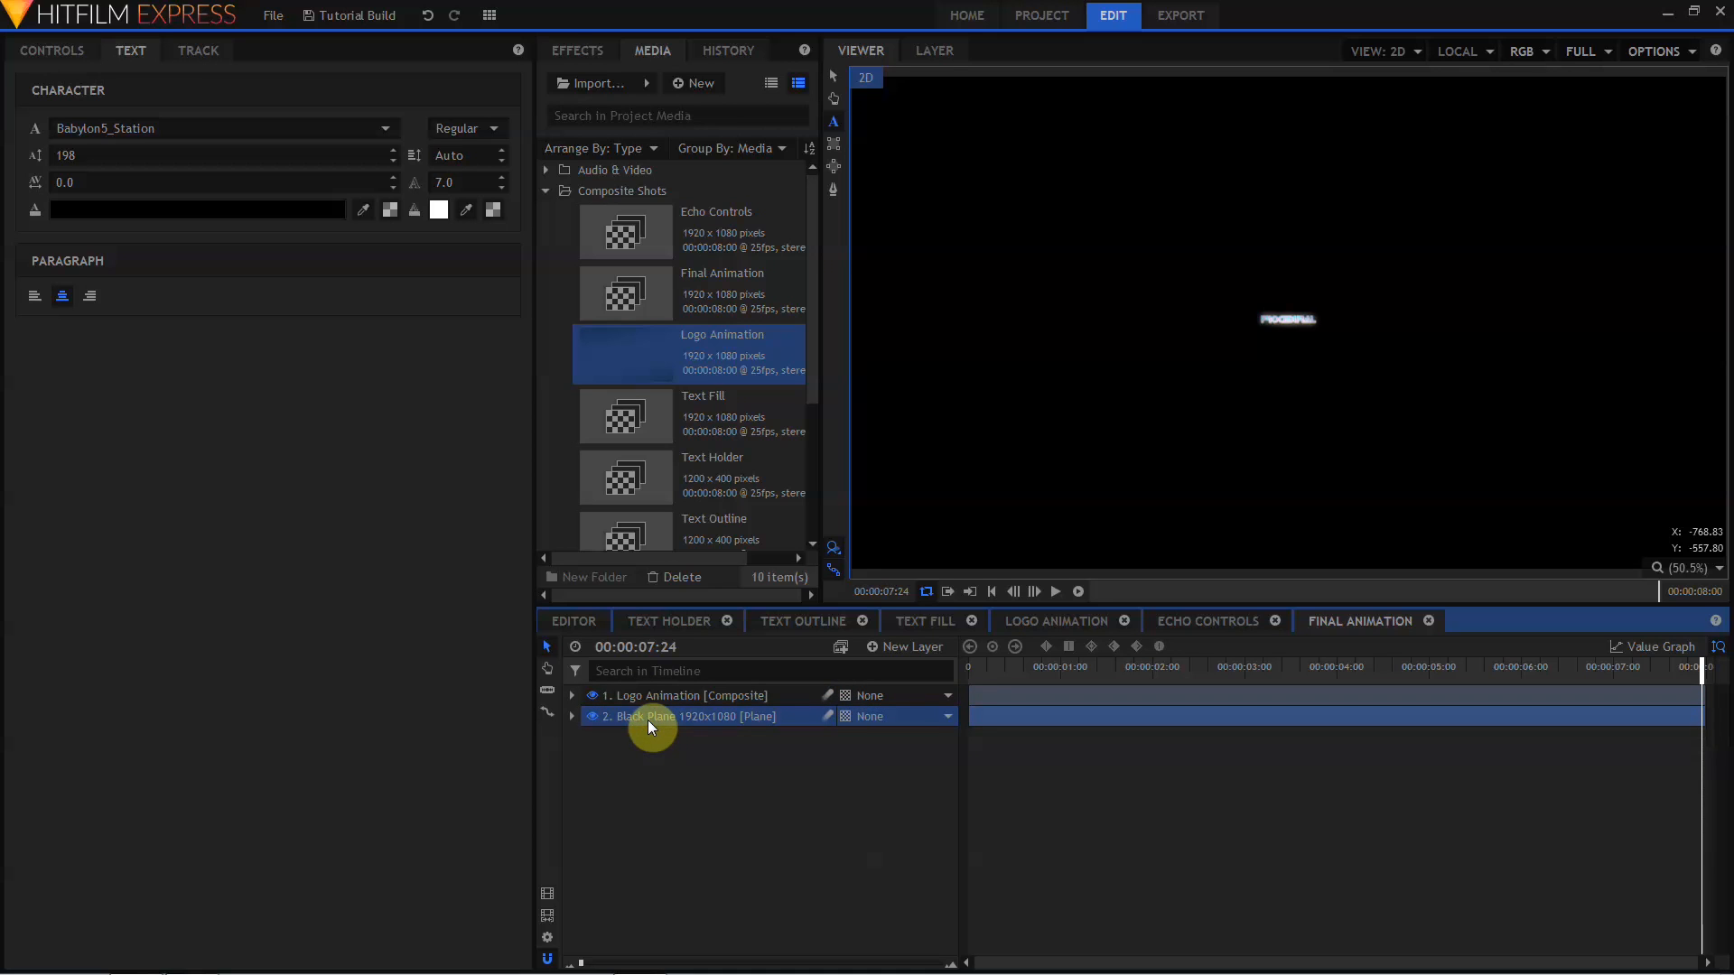
- Apply Fractal Noise to the black plane and set its preset to Starfield
left_click(577, 49)
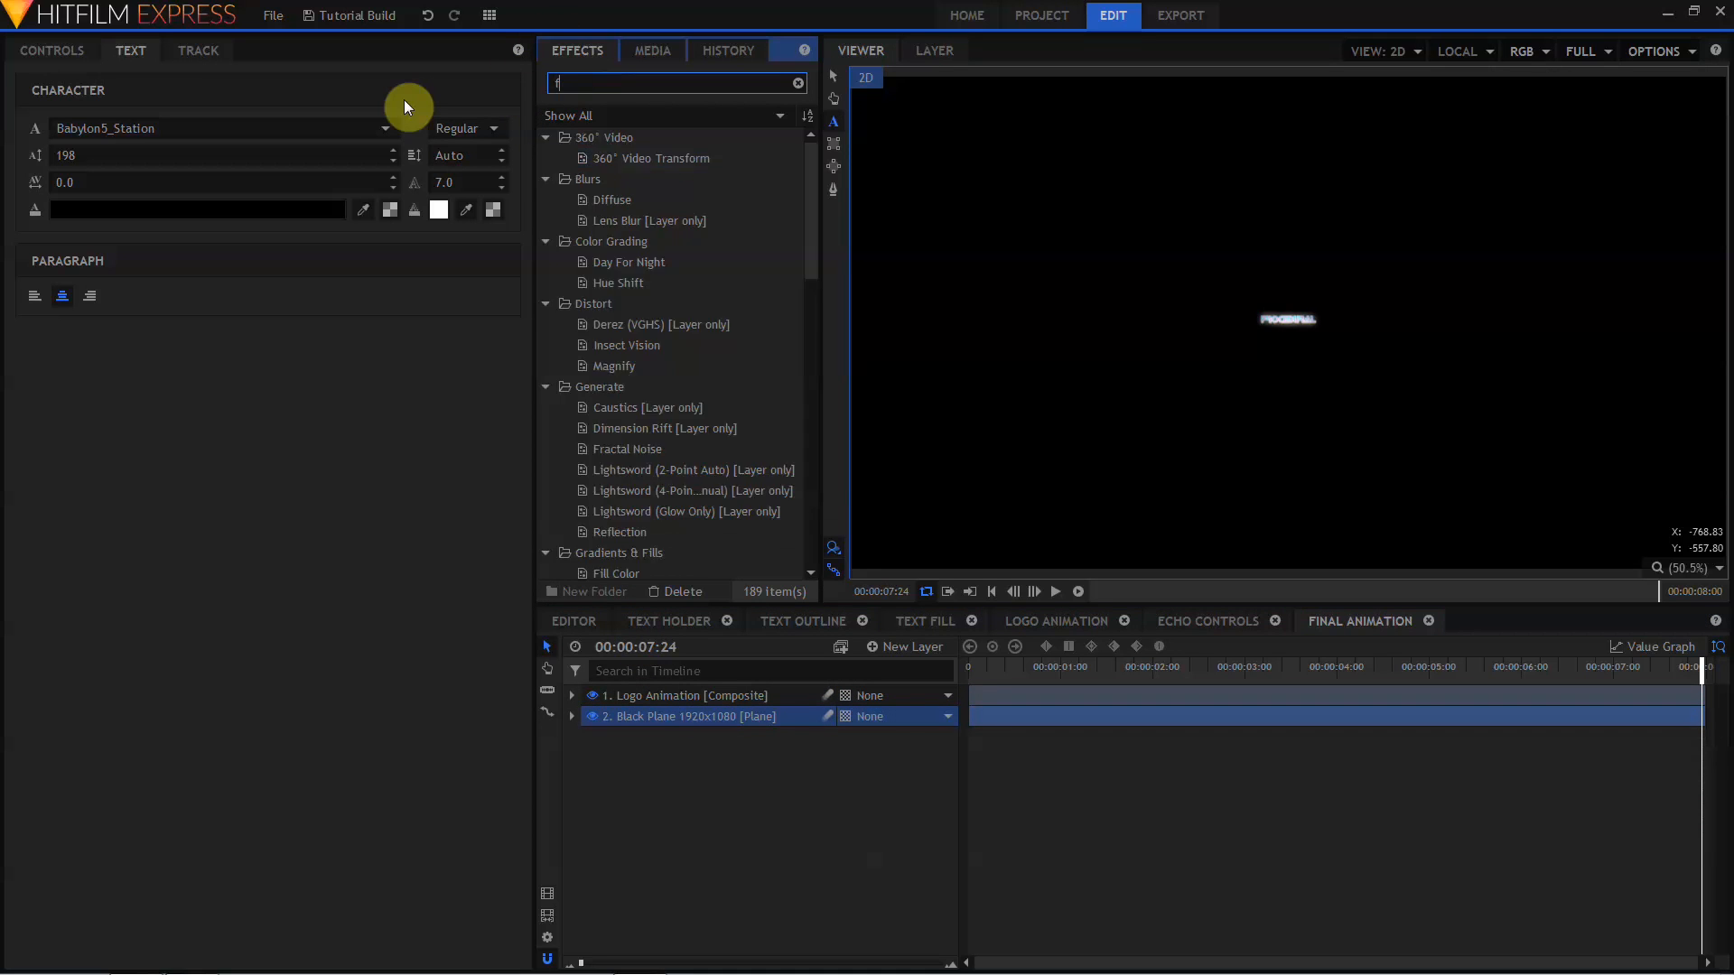
type("ractal")
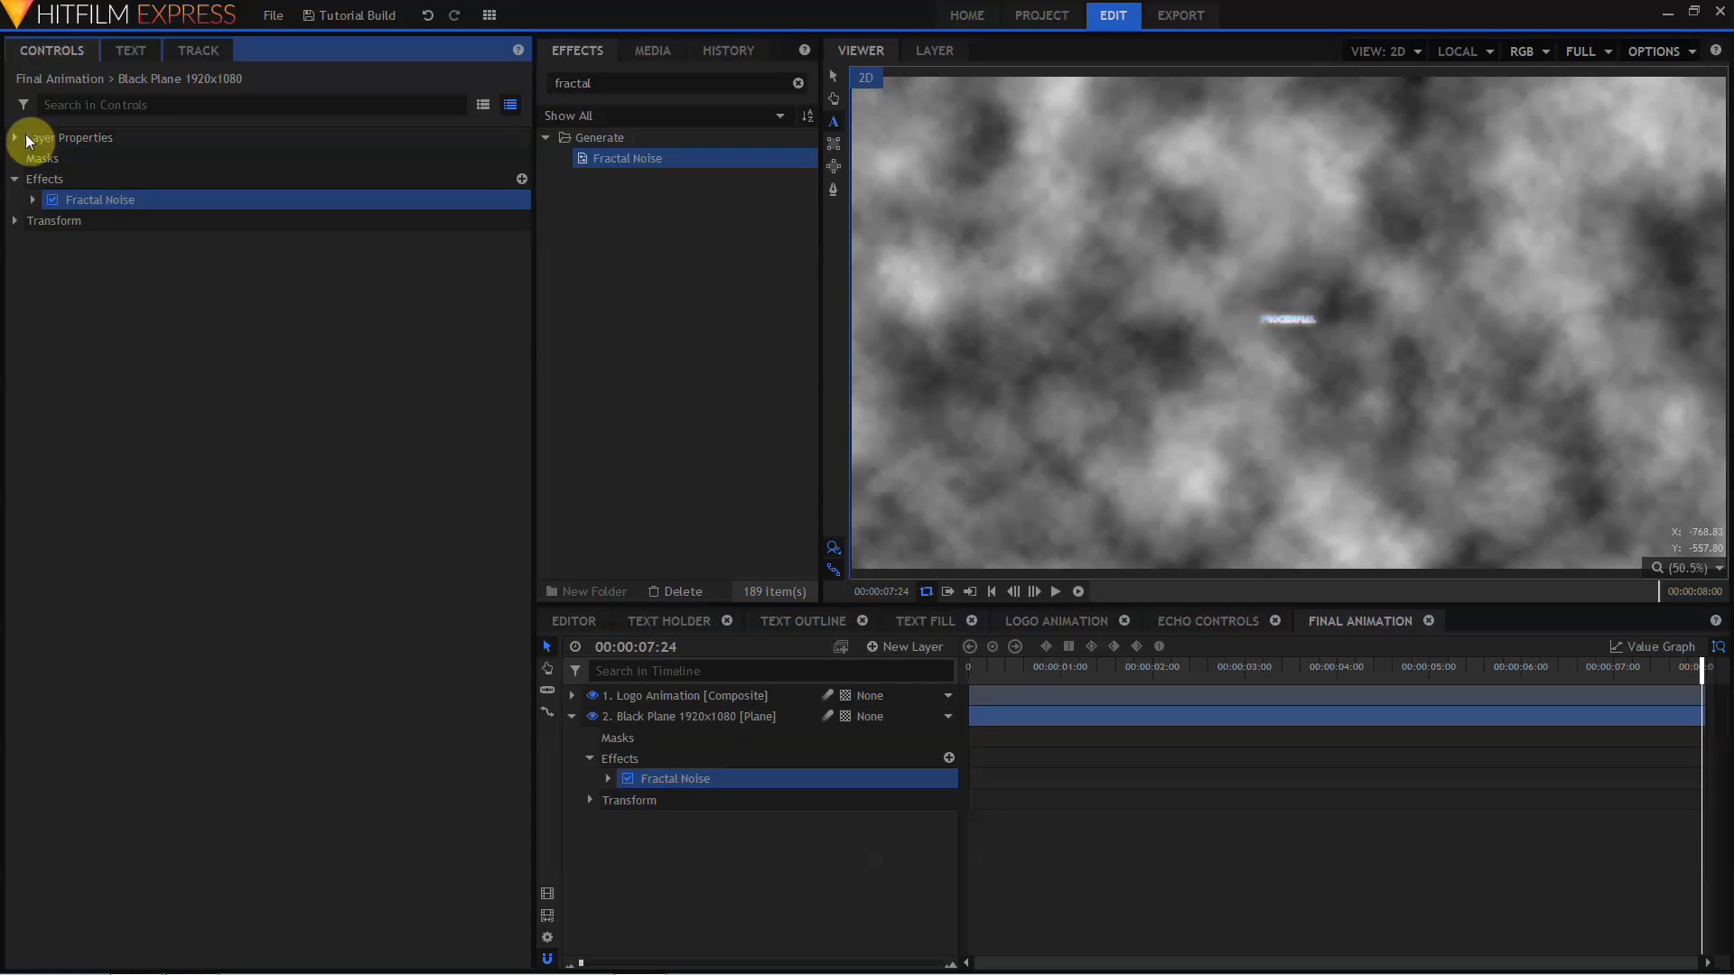
left_click(33, 200)
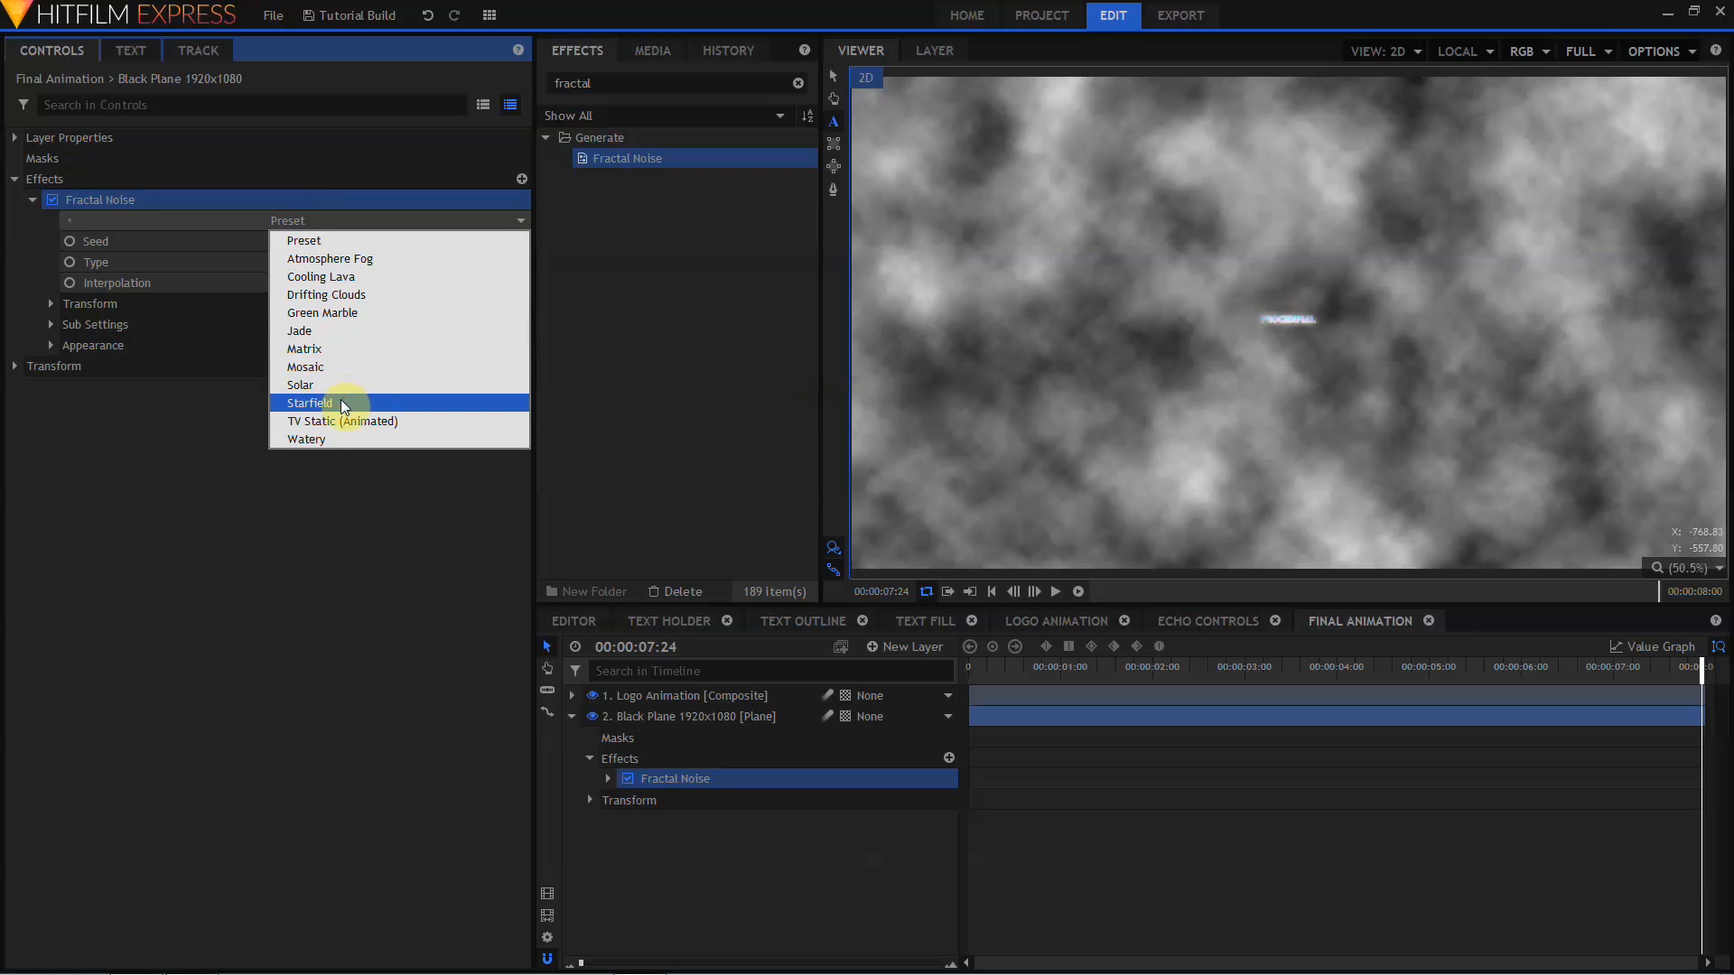
left_click(309, 403)
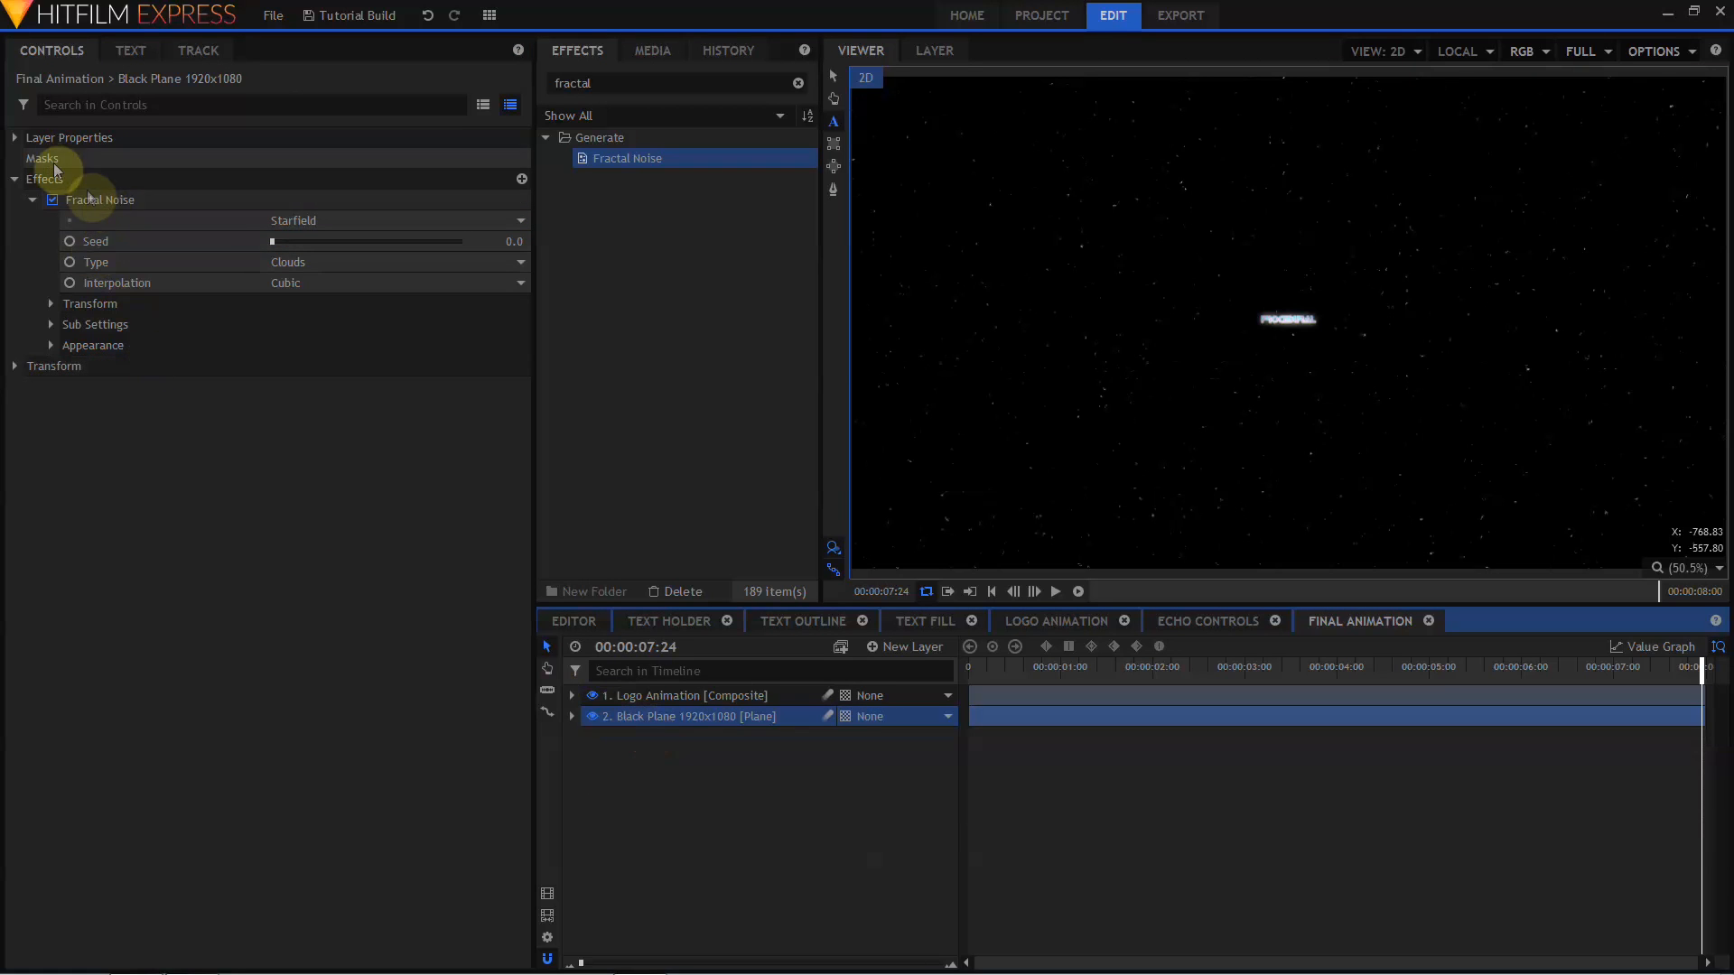
- Duplicate the star layer three times and raise one copy's Seed to 9200
left_click(13, 137)
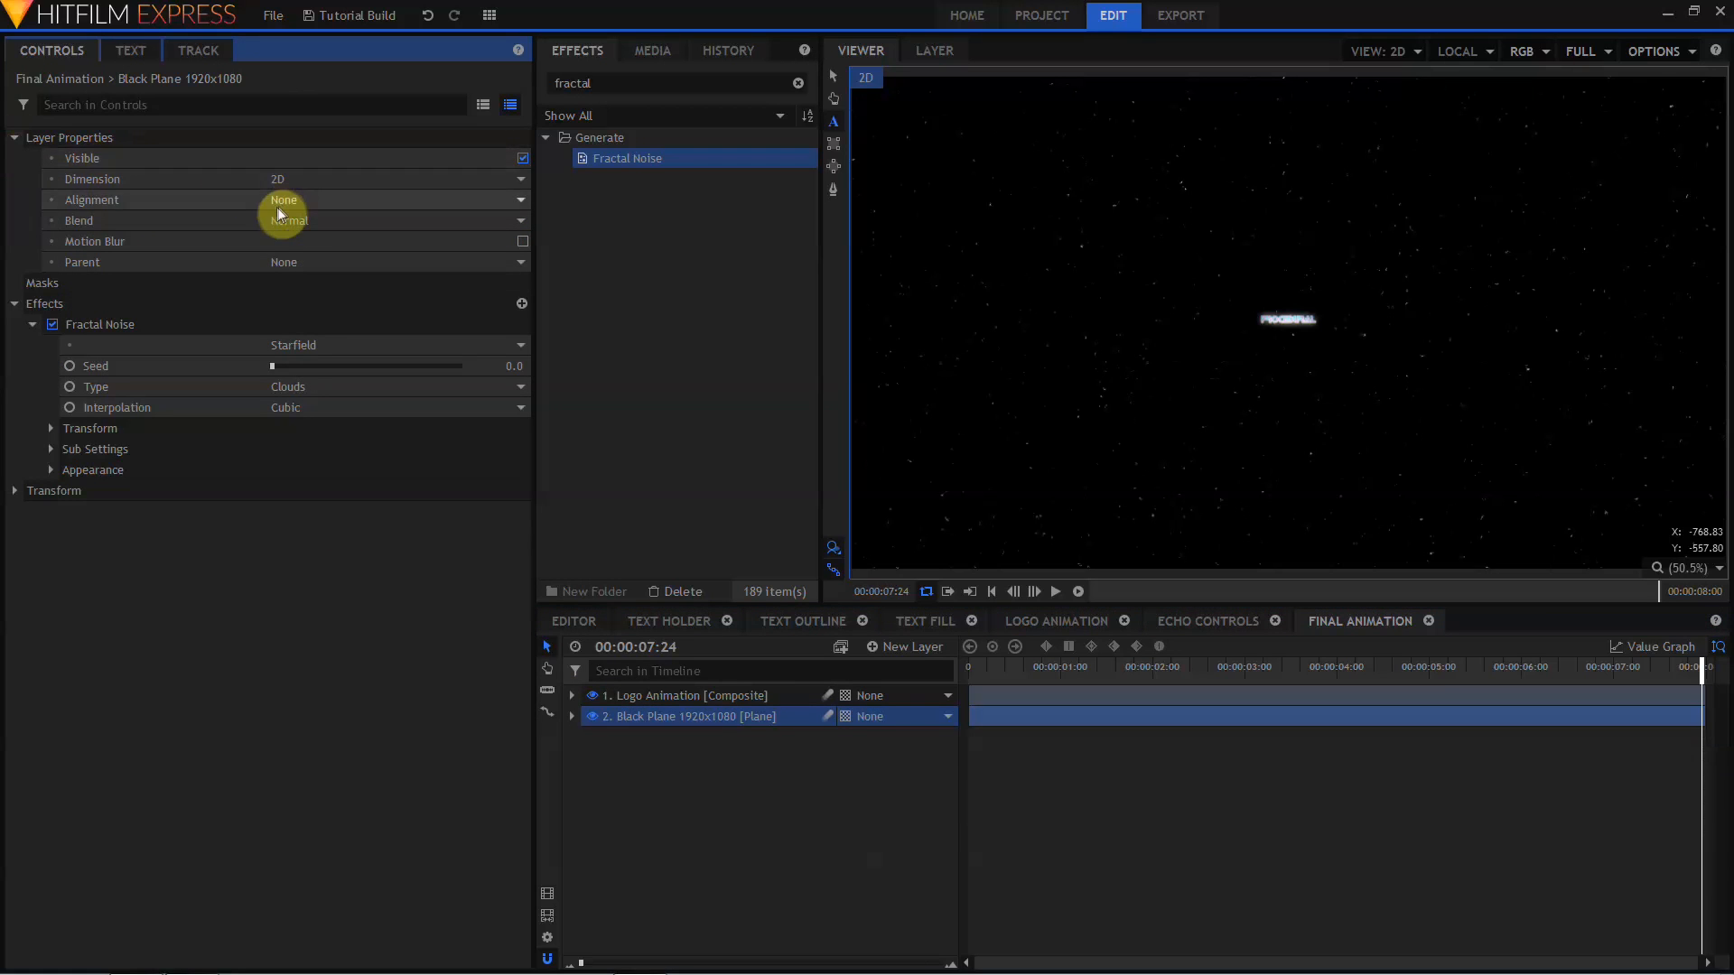
left_click(292, 220)
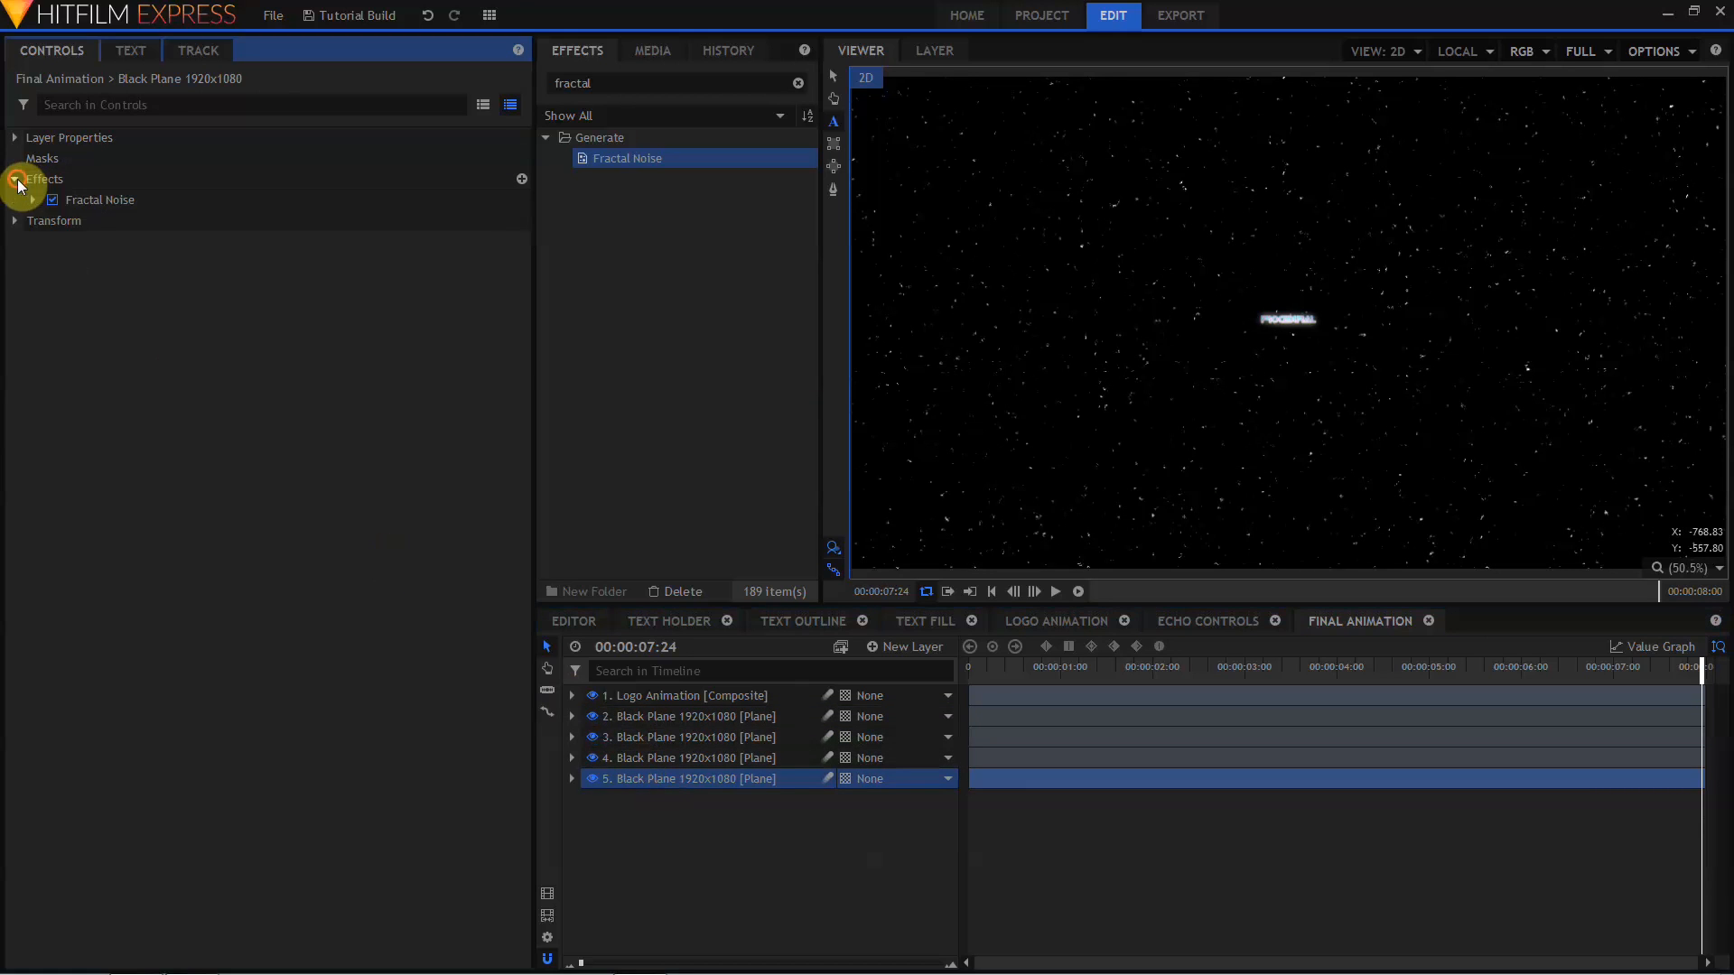
left_click(13, 179)
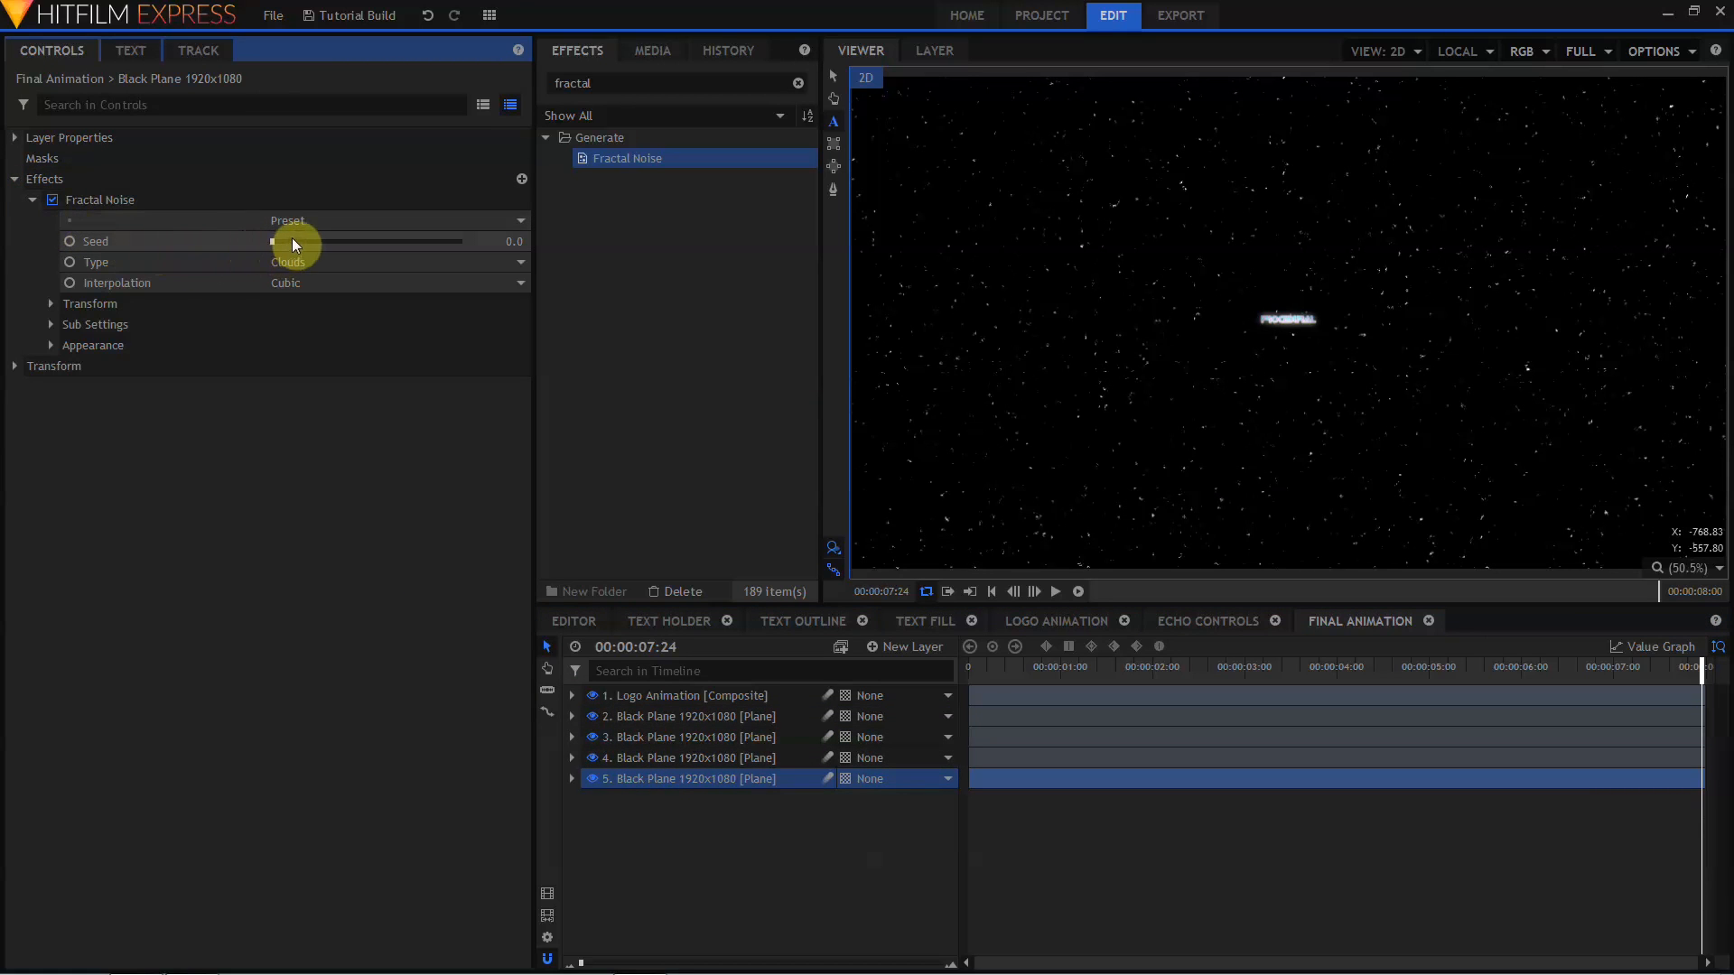
left_click_drag(272, 241, 448, 241)
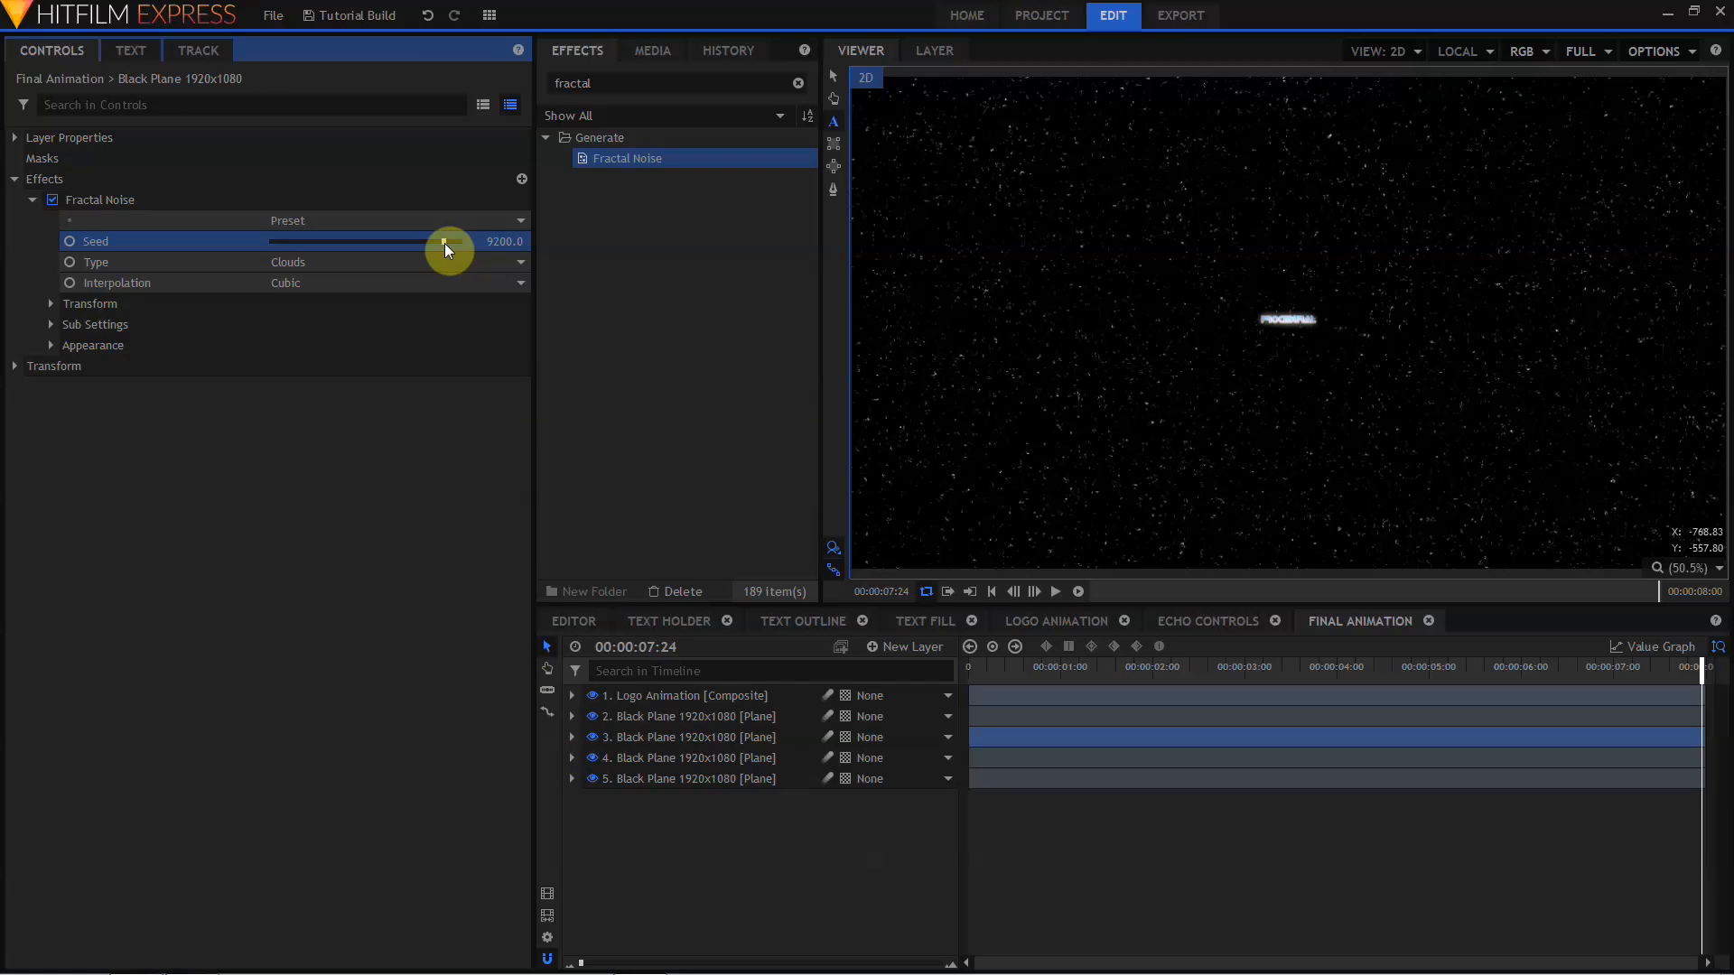
left_click(687, 716)
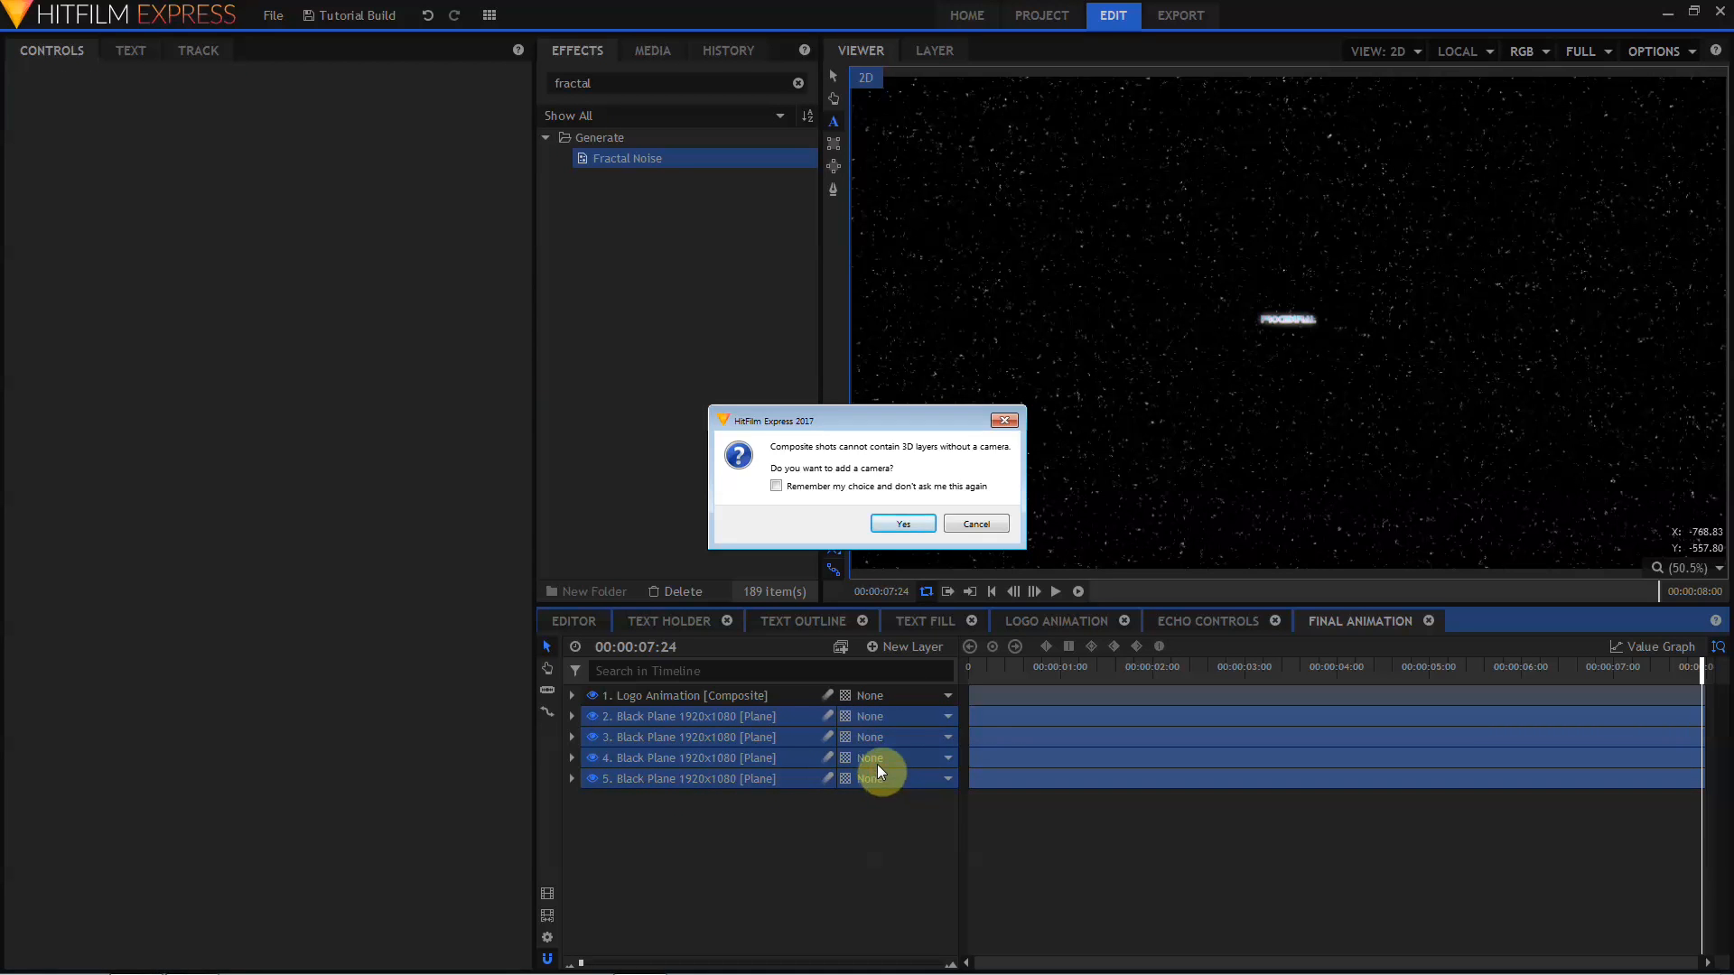
- Add a camera, parent the star layers to layer 3, and push one deeper
left_click(902, 524)
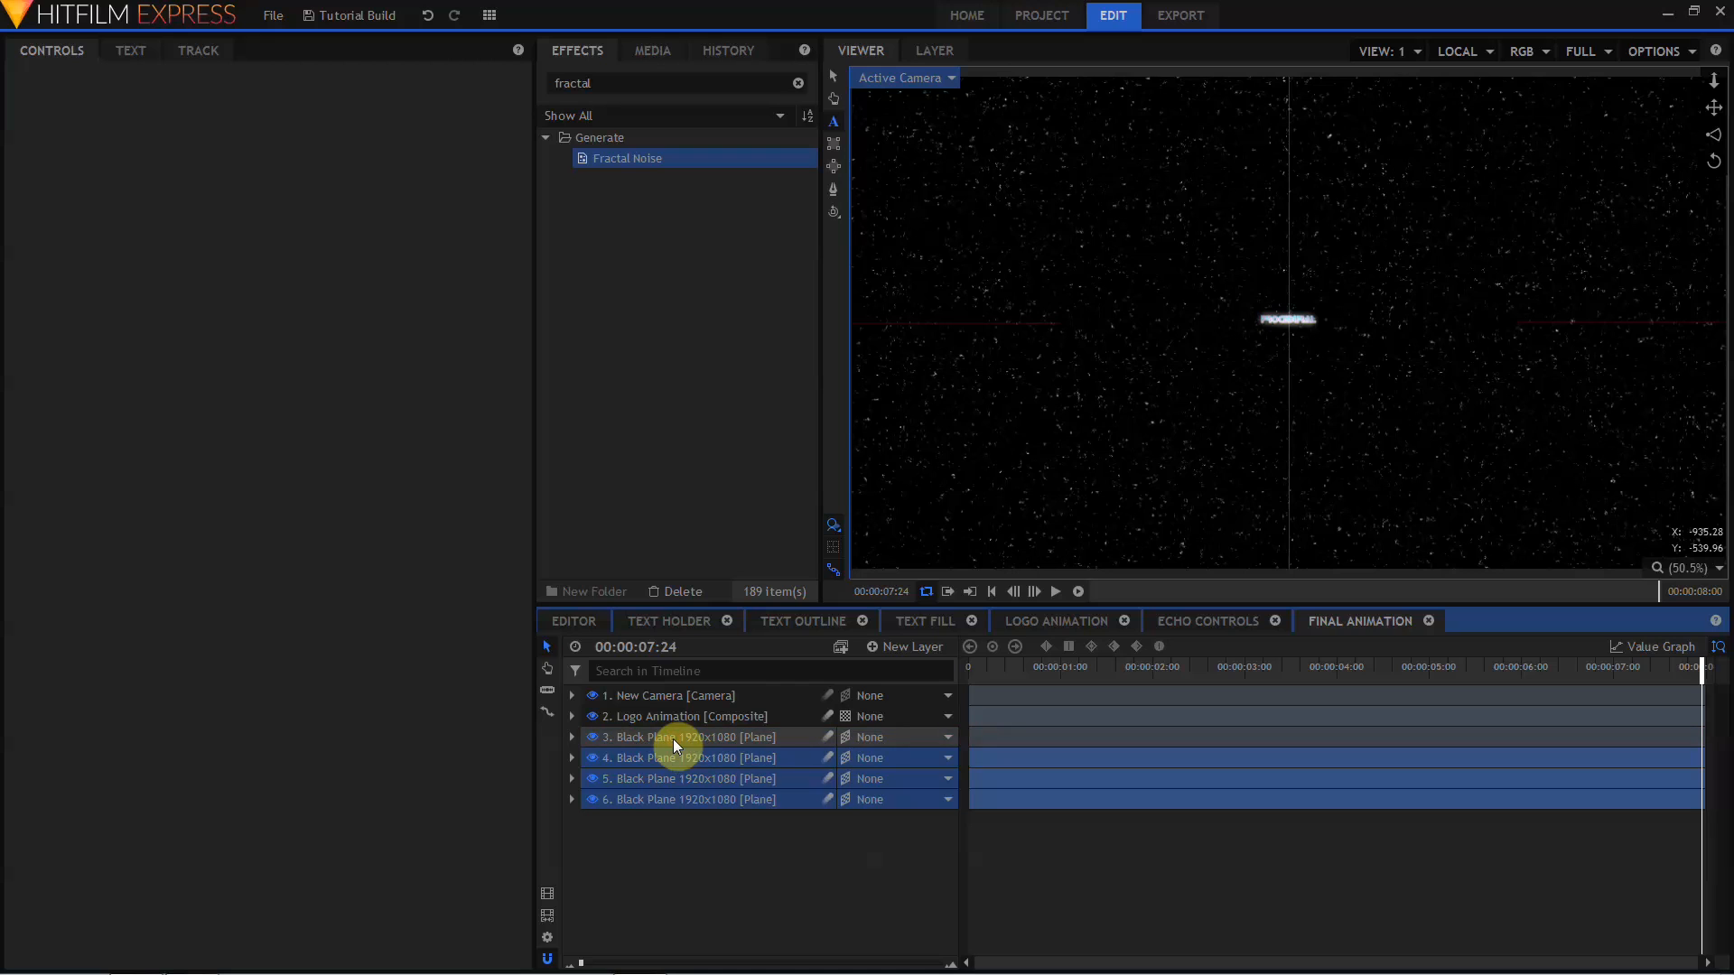
left_click(940, 757)
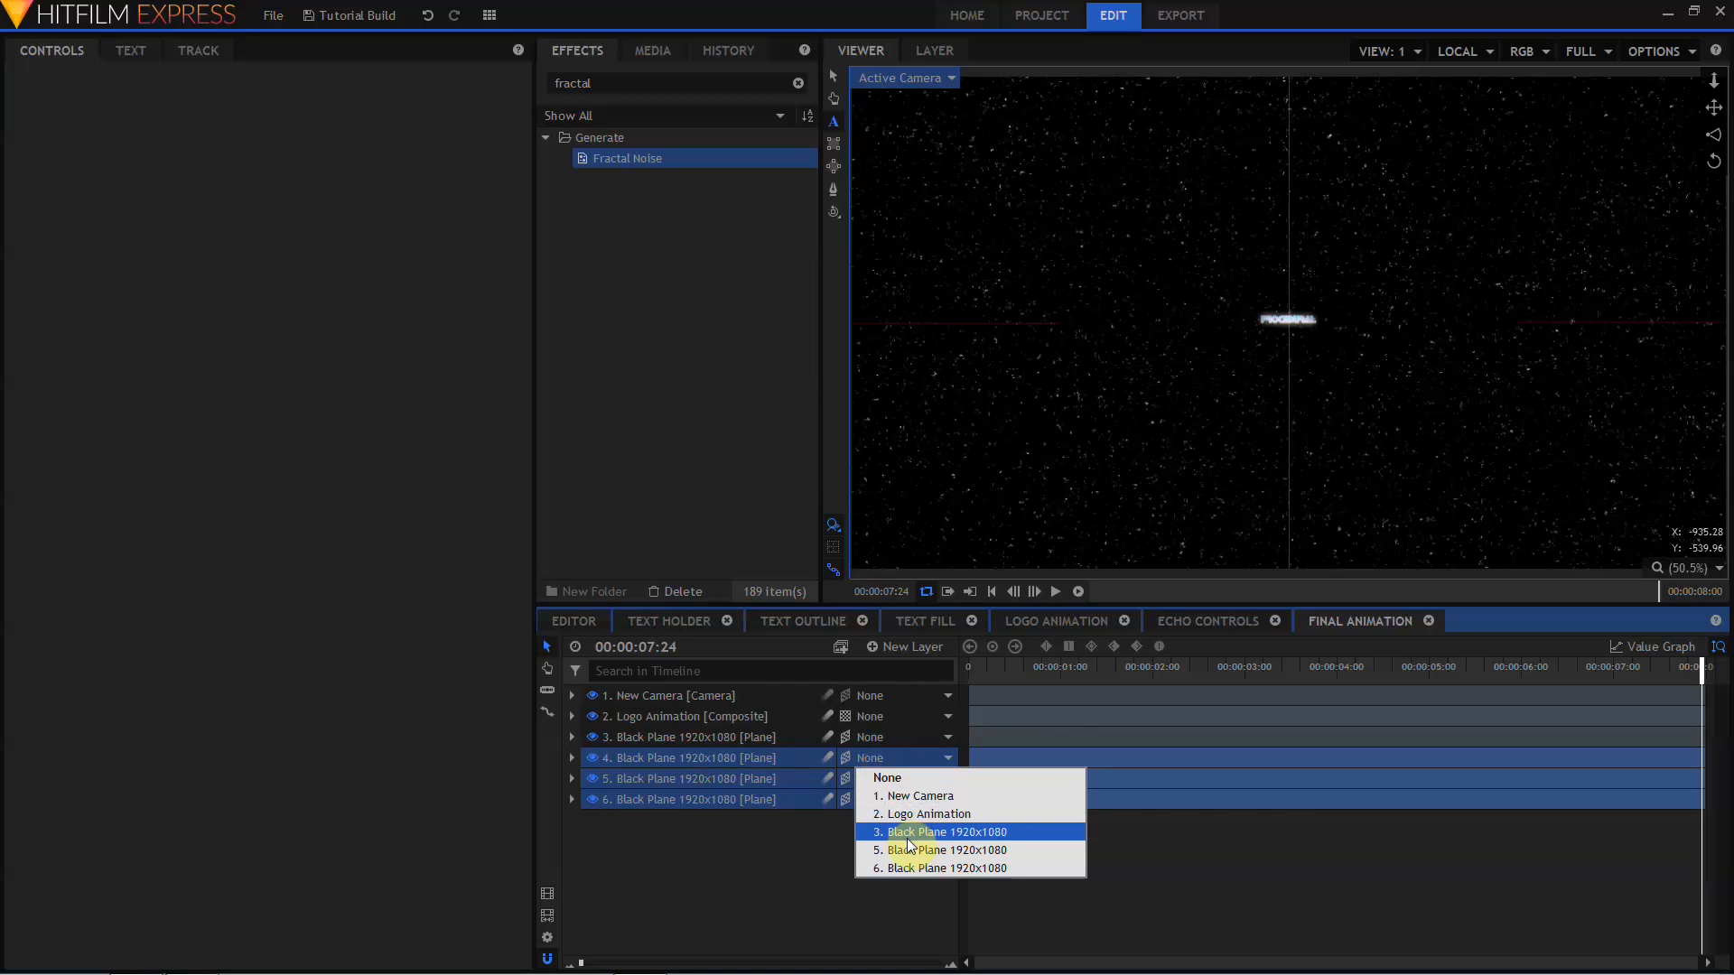
left_click(945, 832)
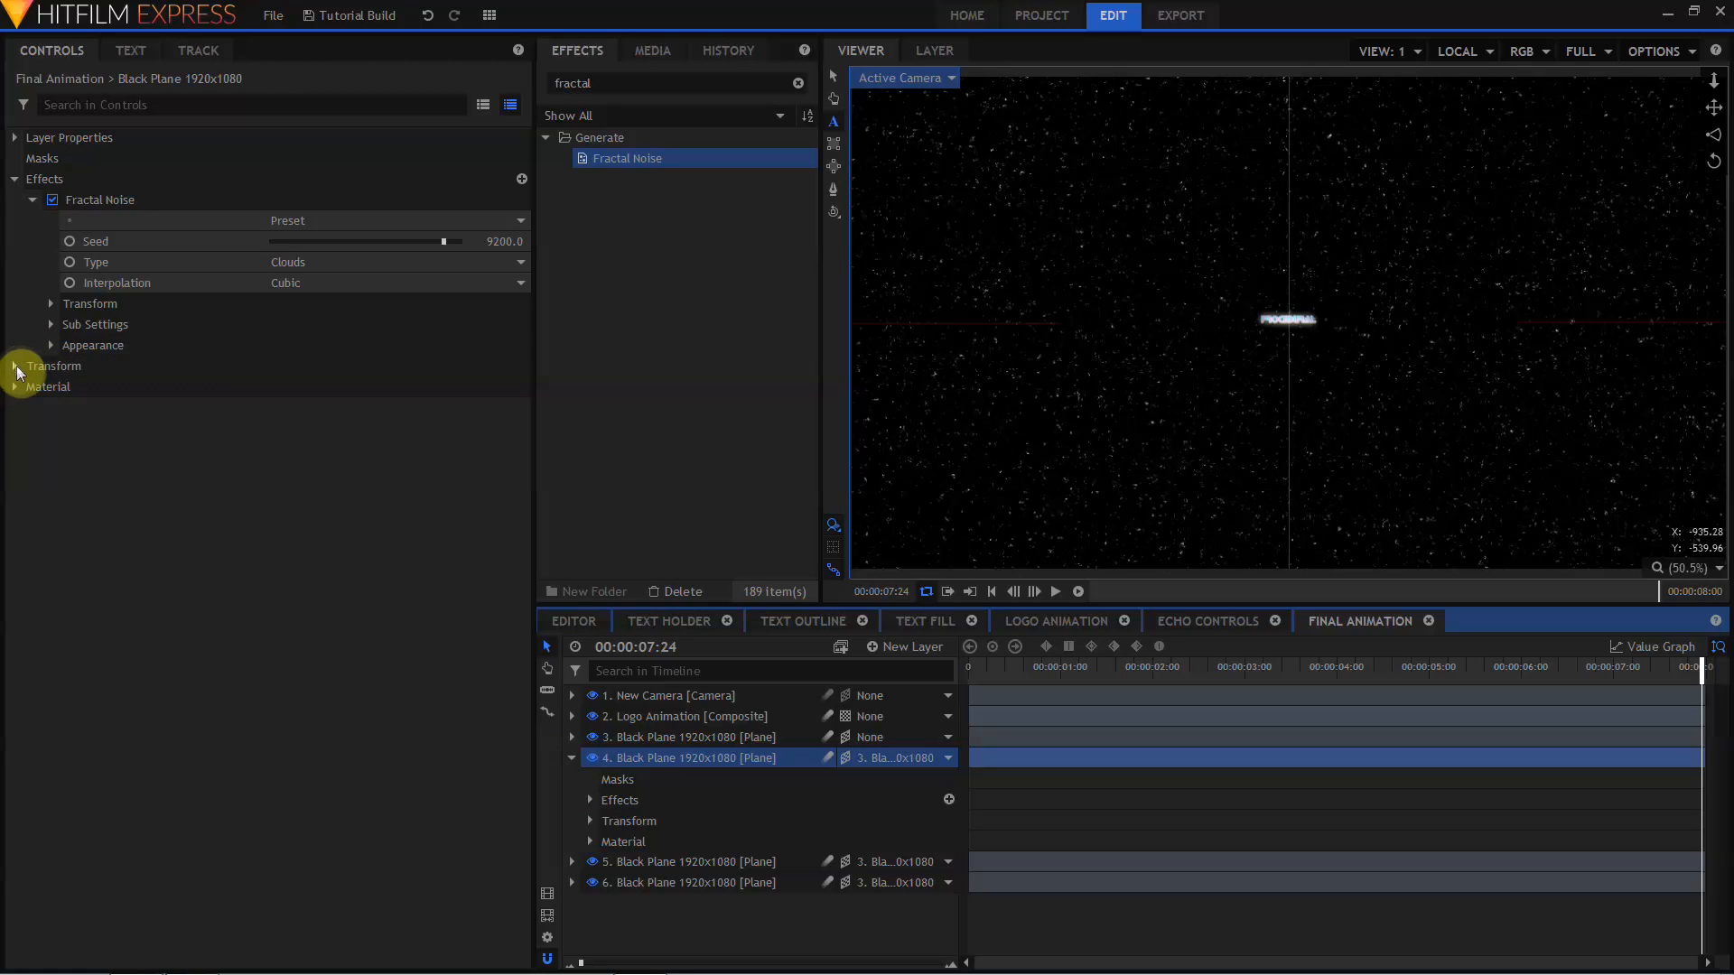
left_click(13, 366)
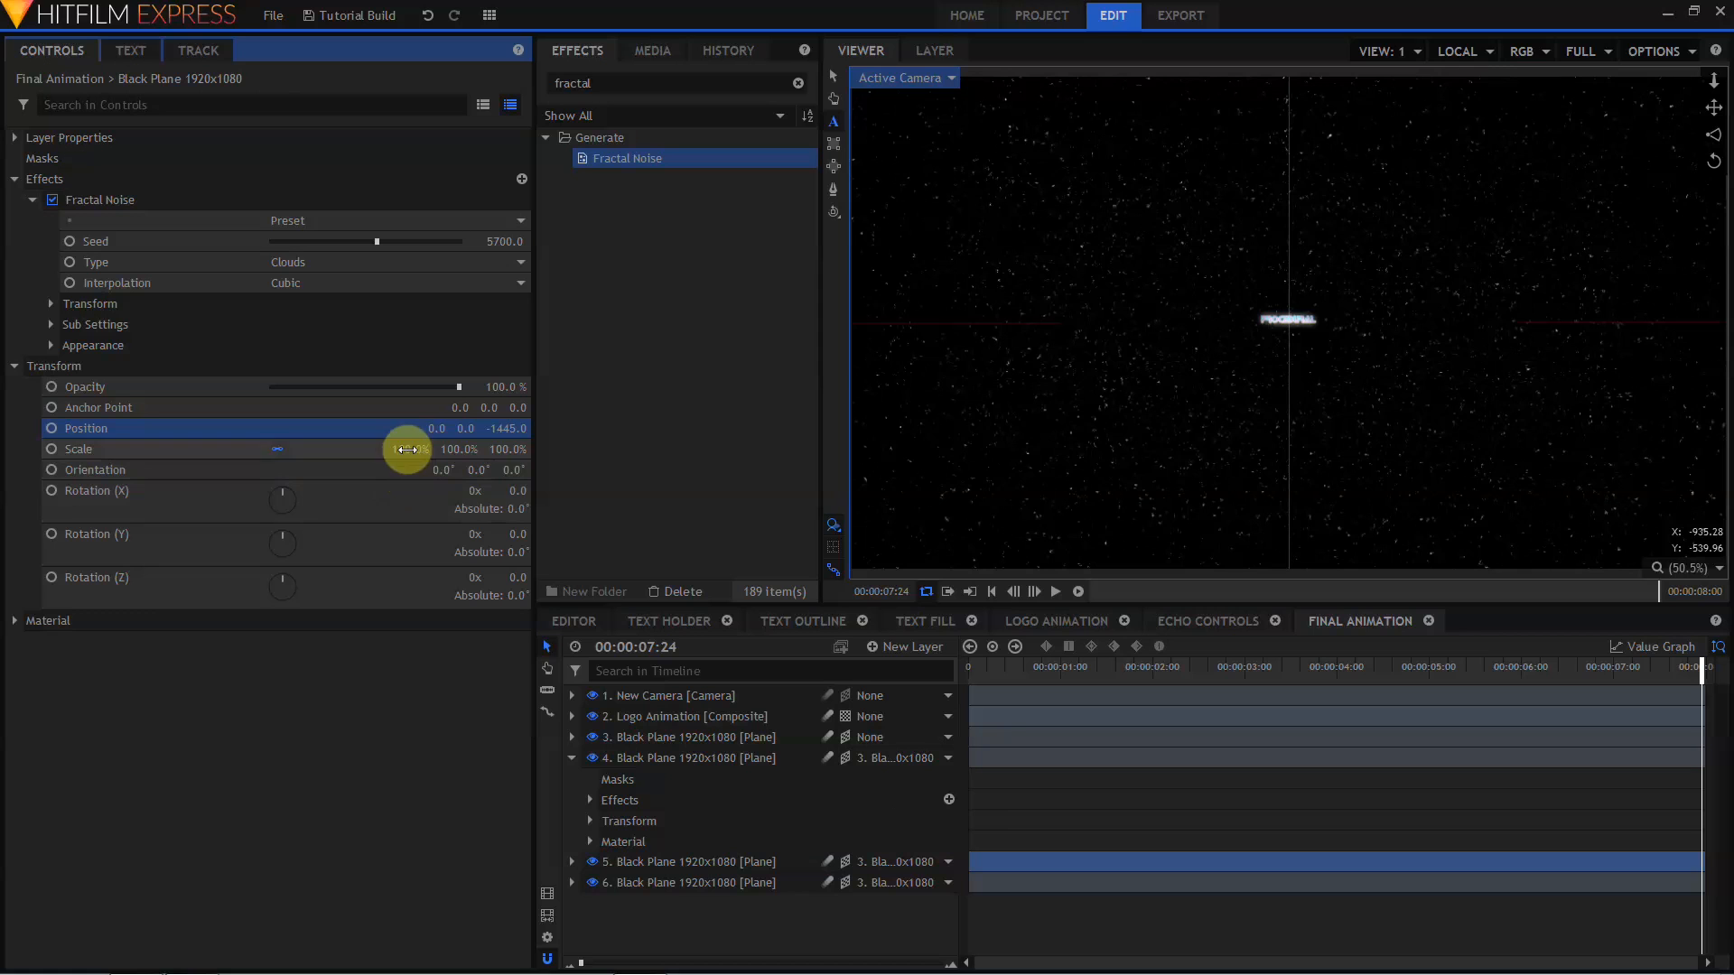
left_click_drag(409, 448, 409, 449)
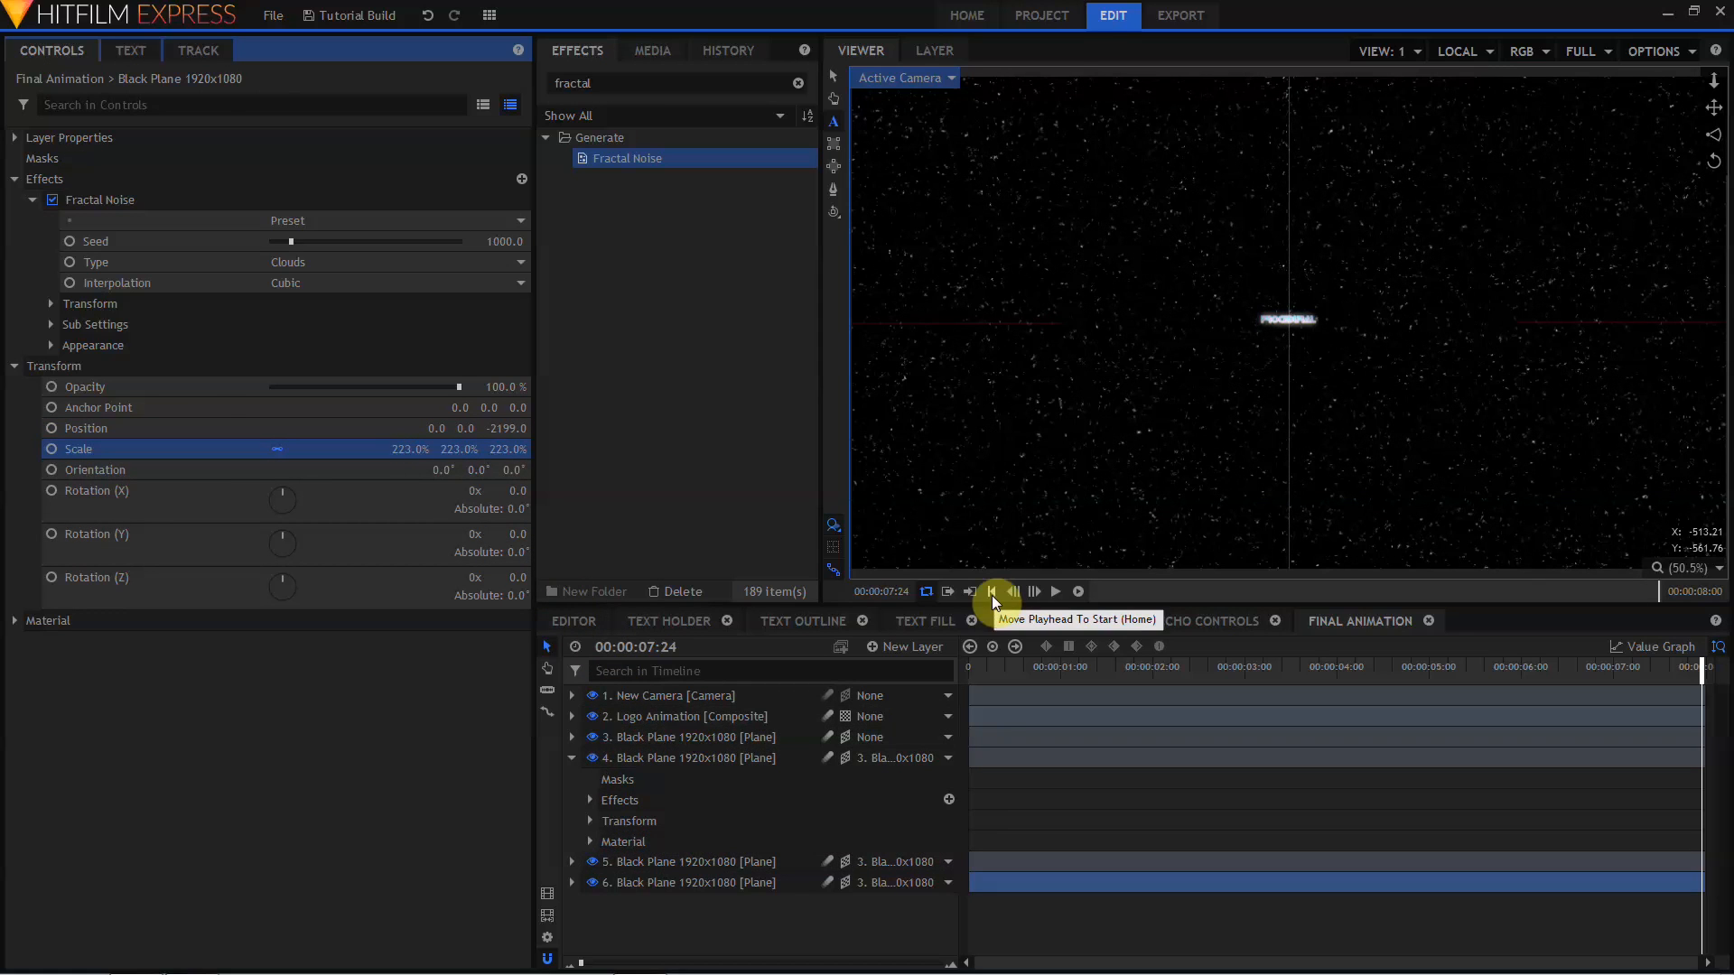
- Keyframe the parent star plane's Position from the start, move it in Z, and scrub the timeline
left_click(991, 591)
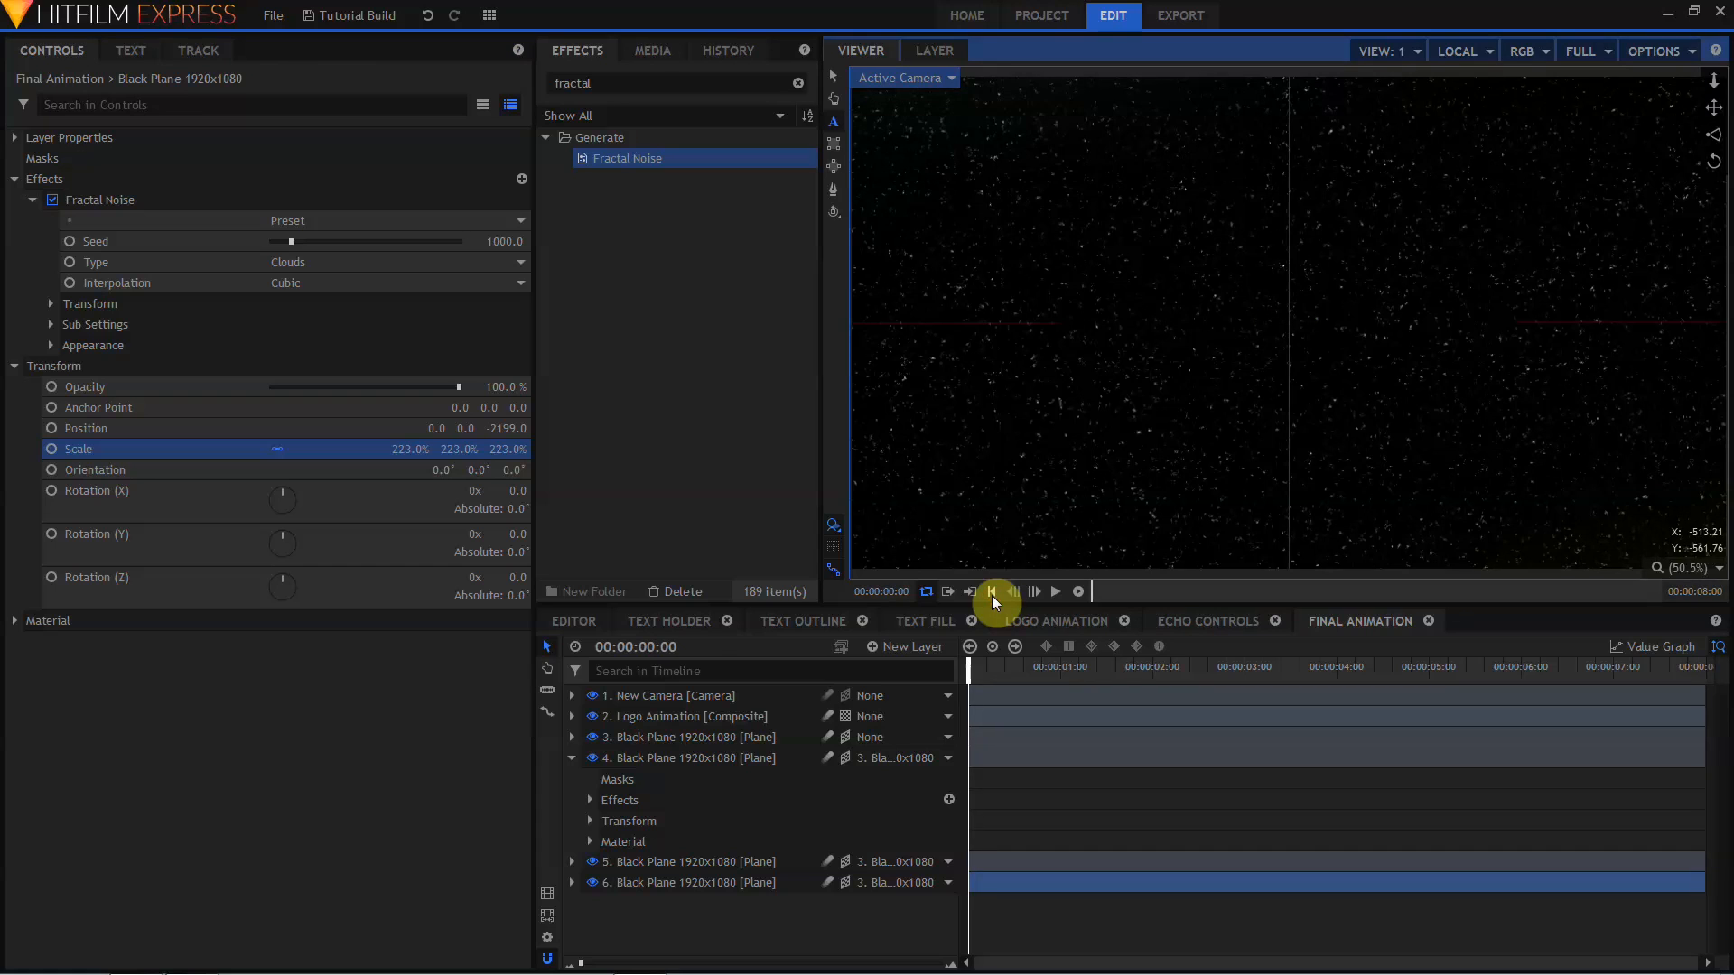
left_click(689, 737)
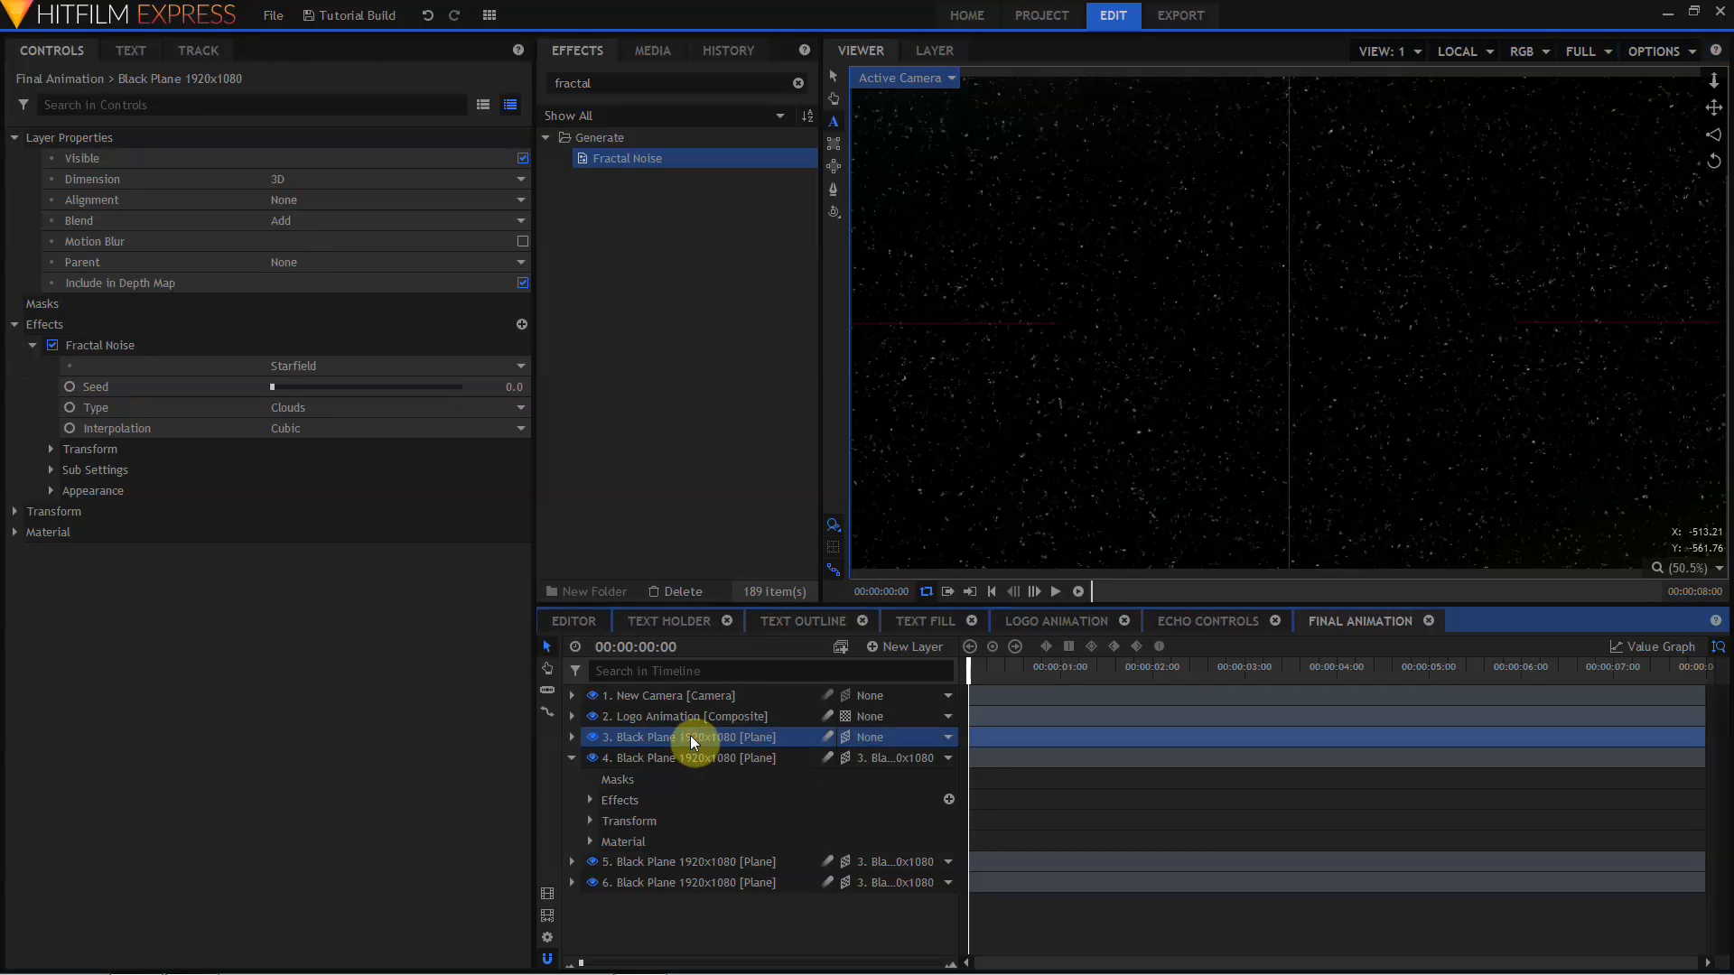
left_click(14, 511)
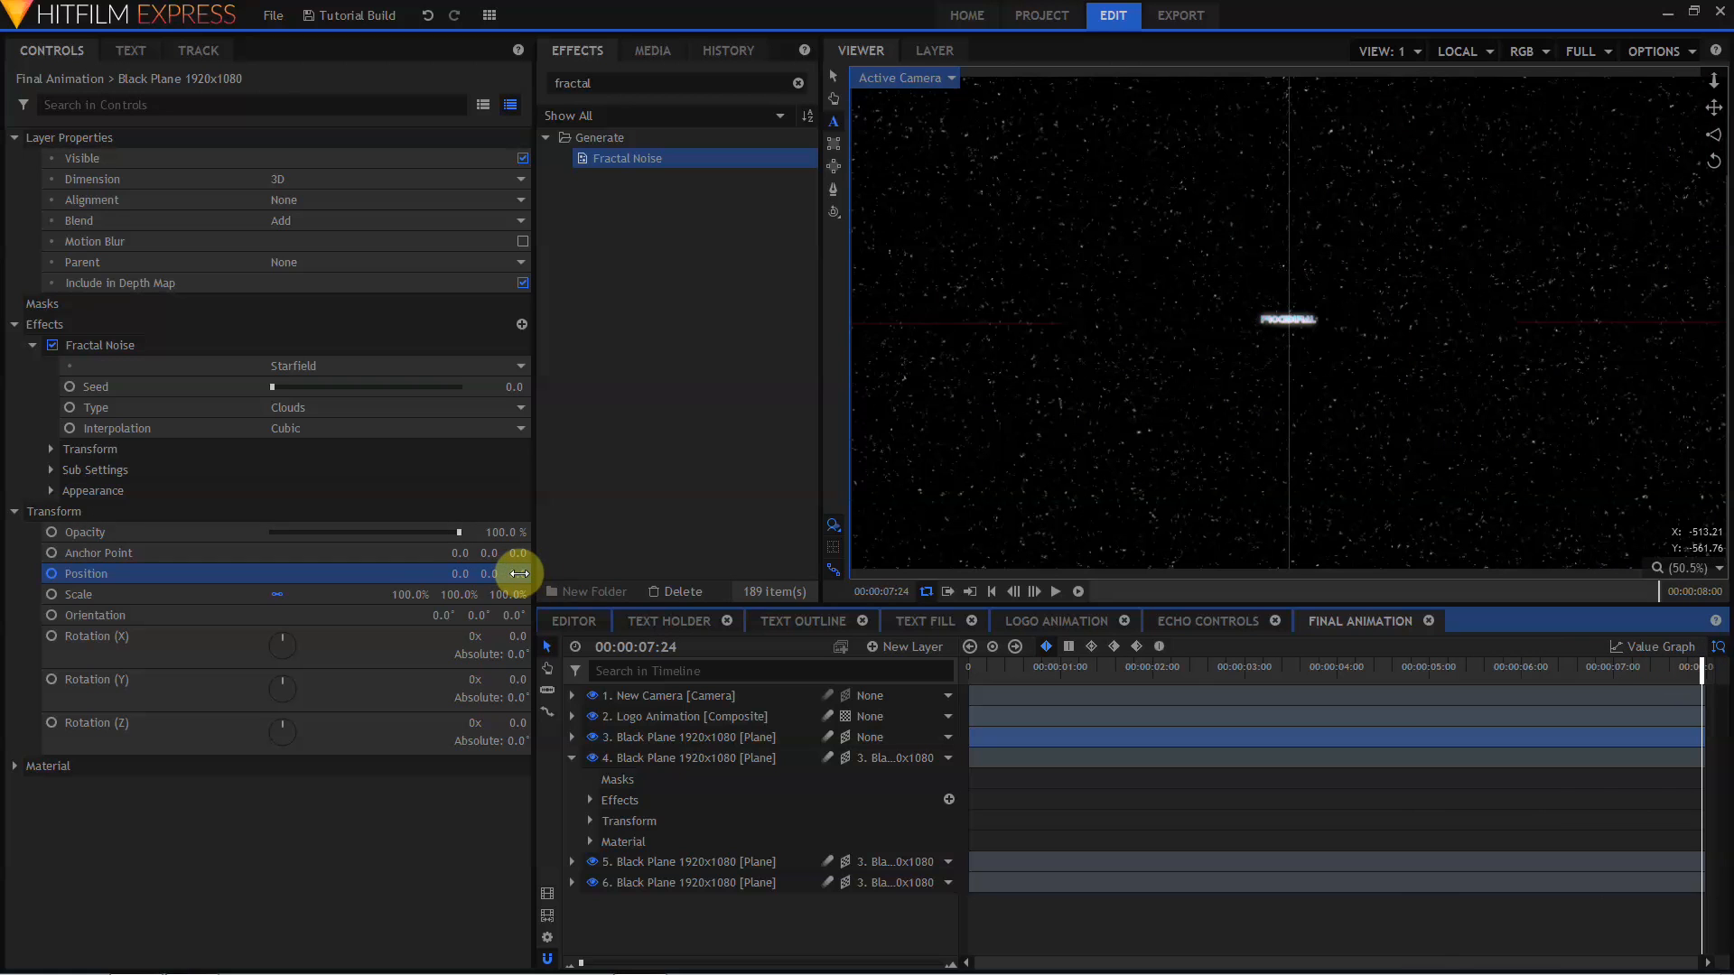
left_click_drag(512, 573, 512, 553)
type("glow")
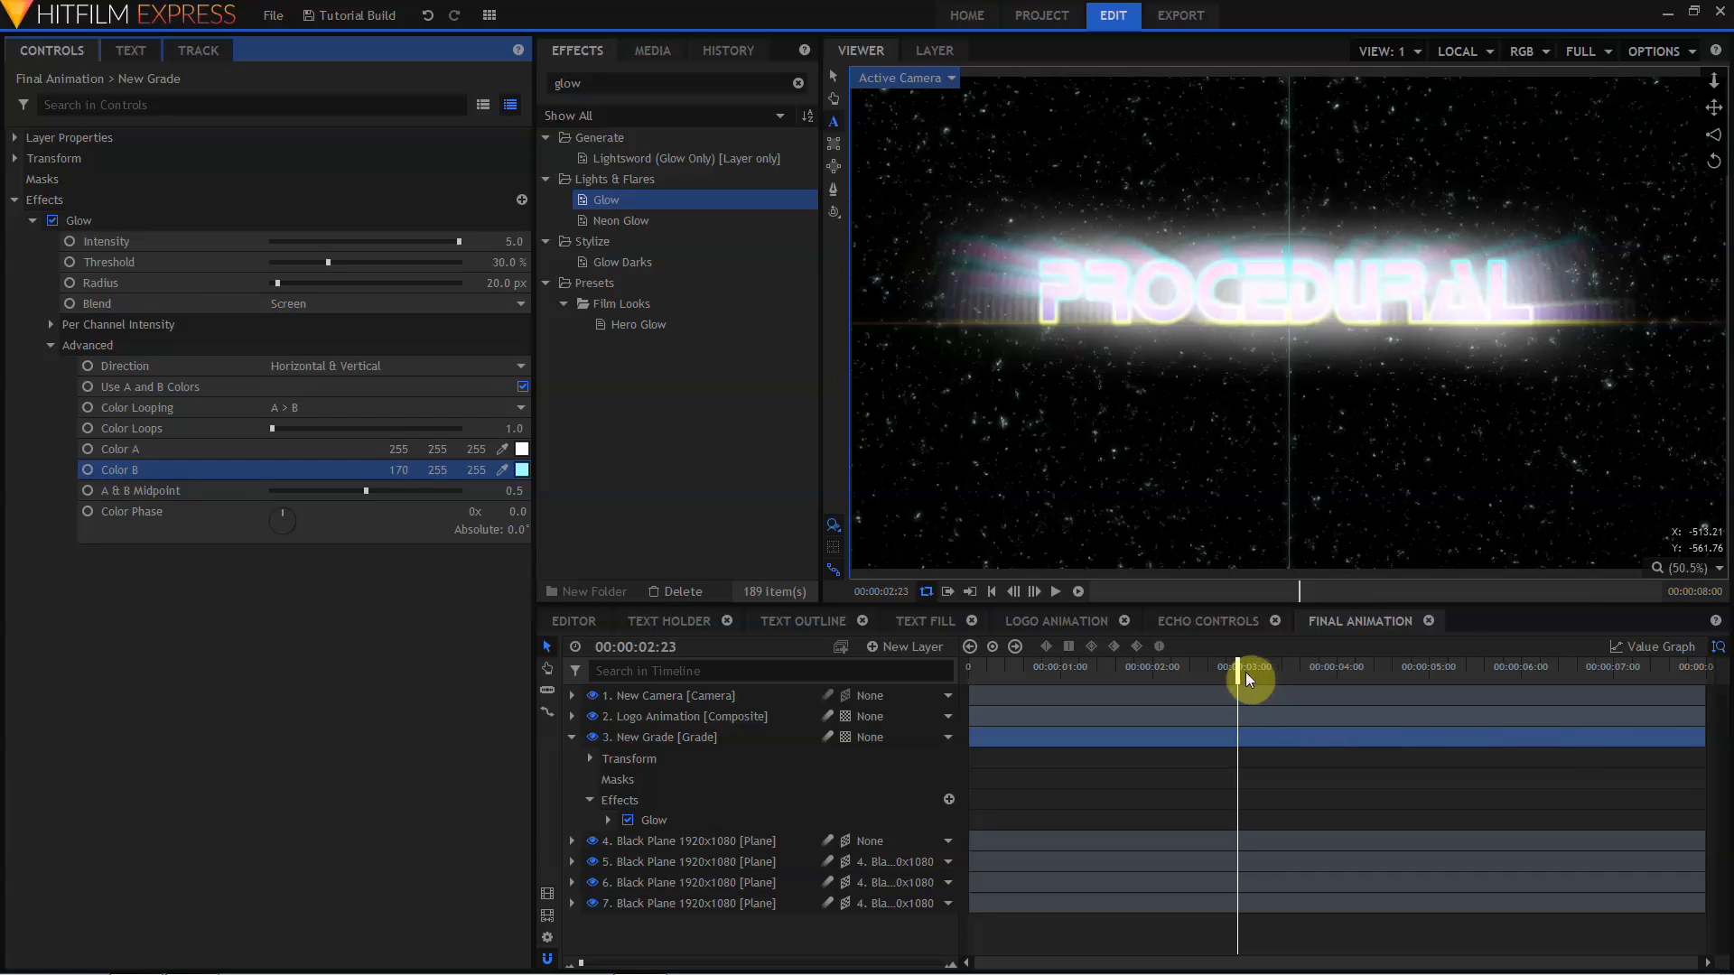
left_click_drag(1247, 680, 1622, 680)
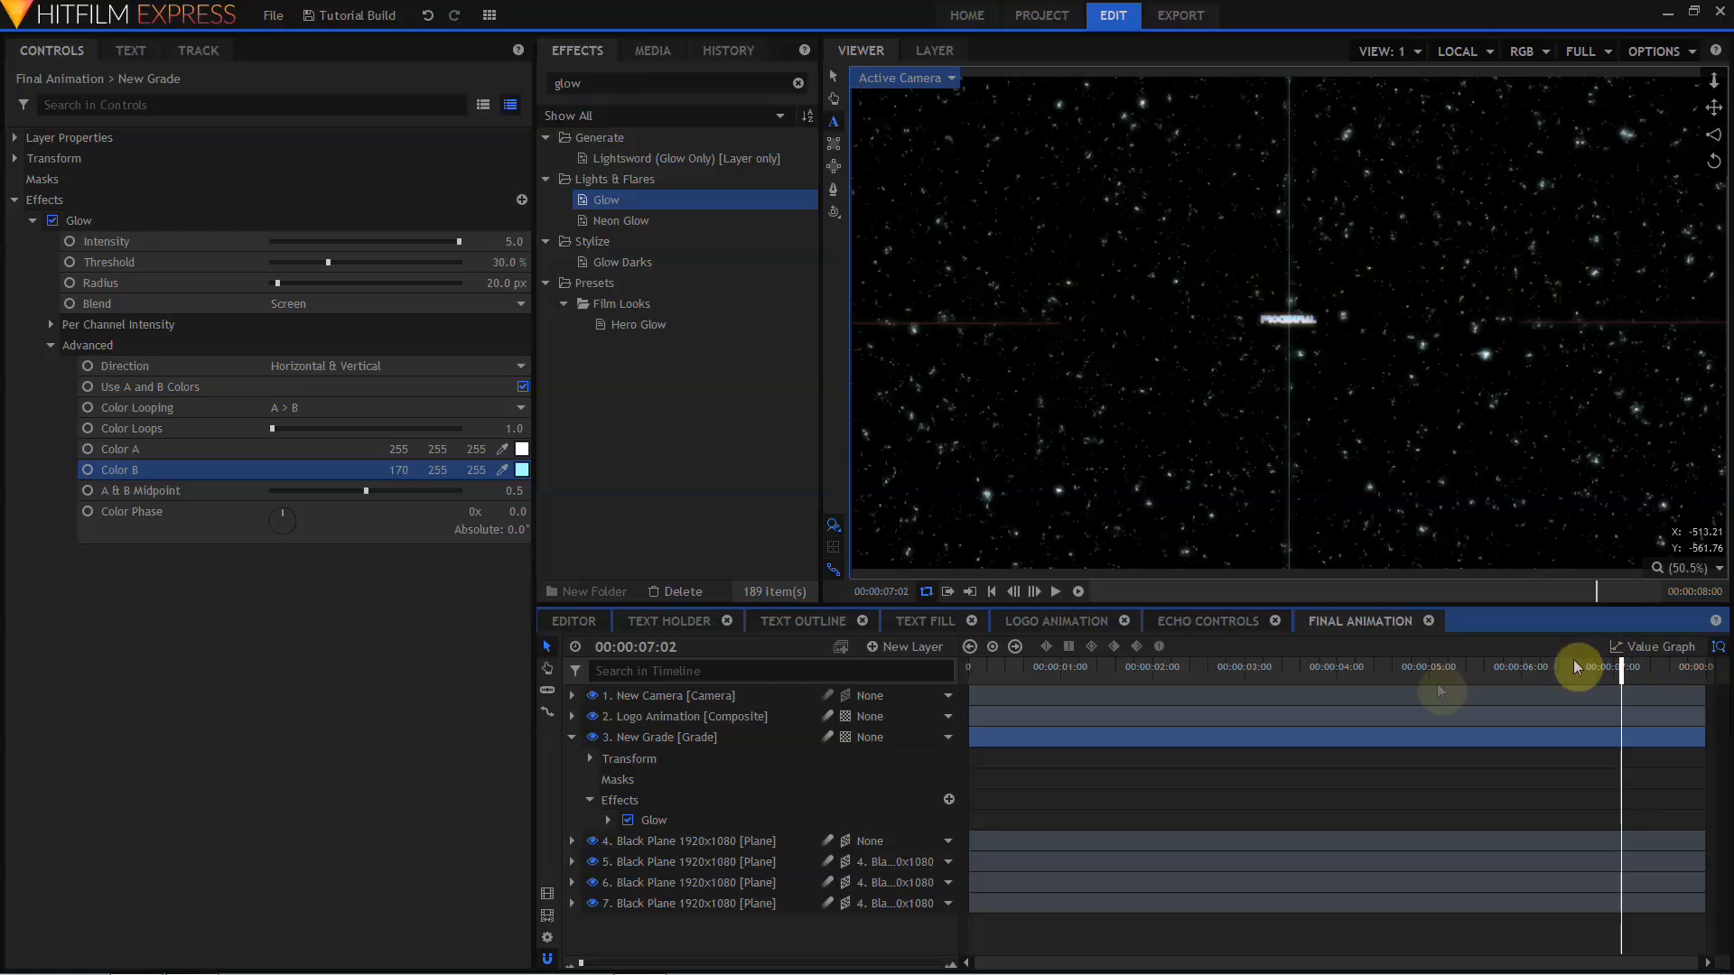
left_click(686, 716)
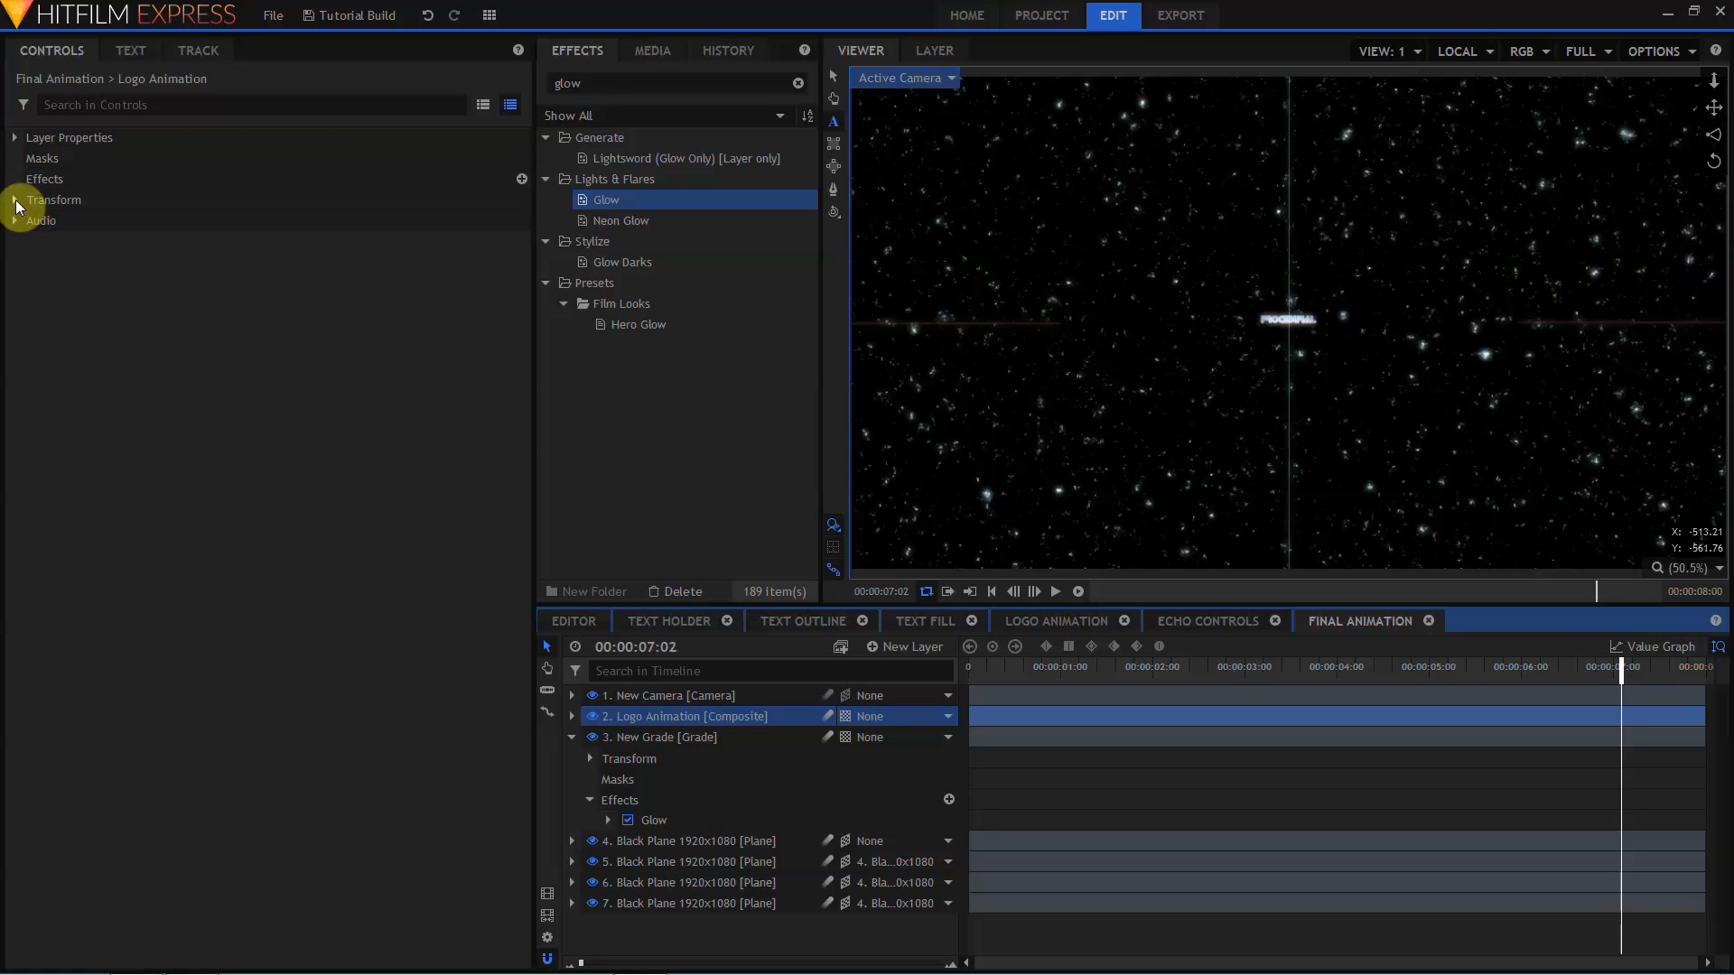
- Keyframe the logo's opacity down to 0% and move the final keyframe to about seven seconds
left_click(14, 200)
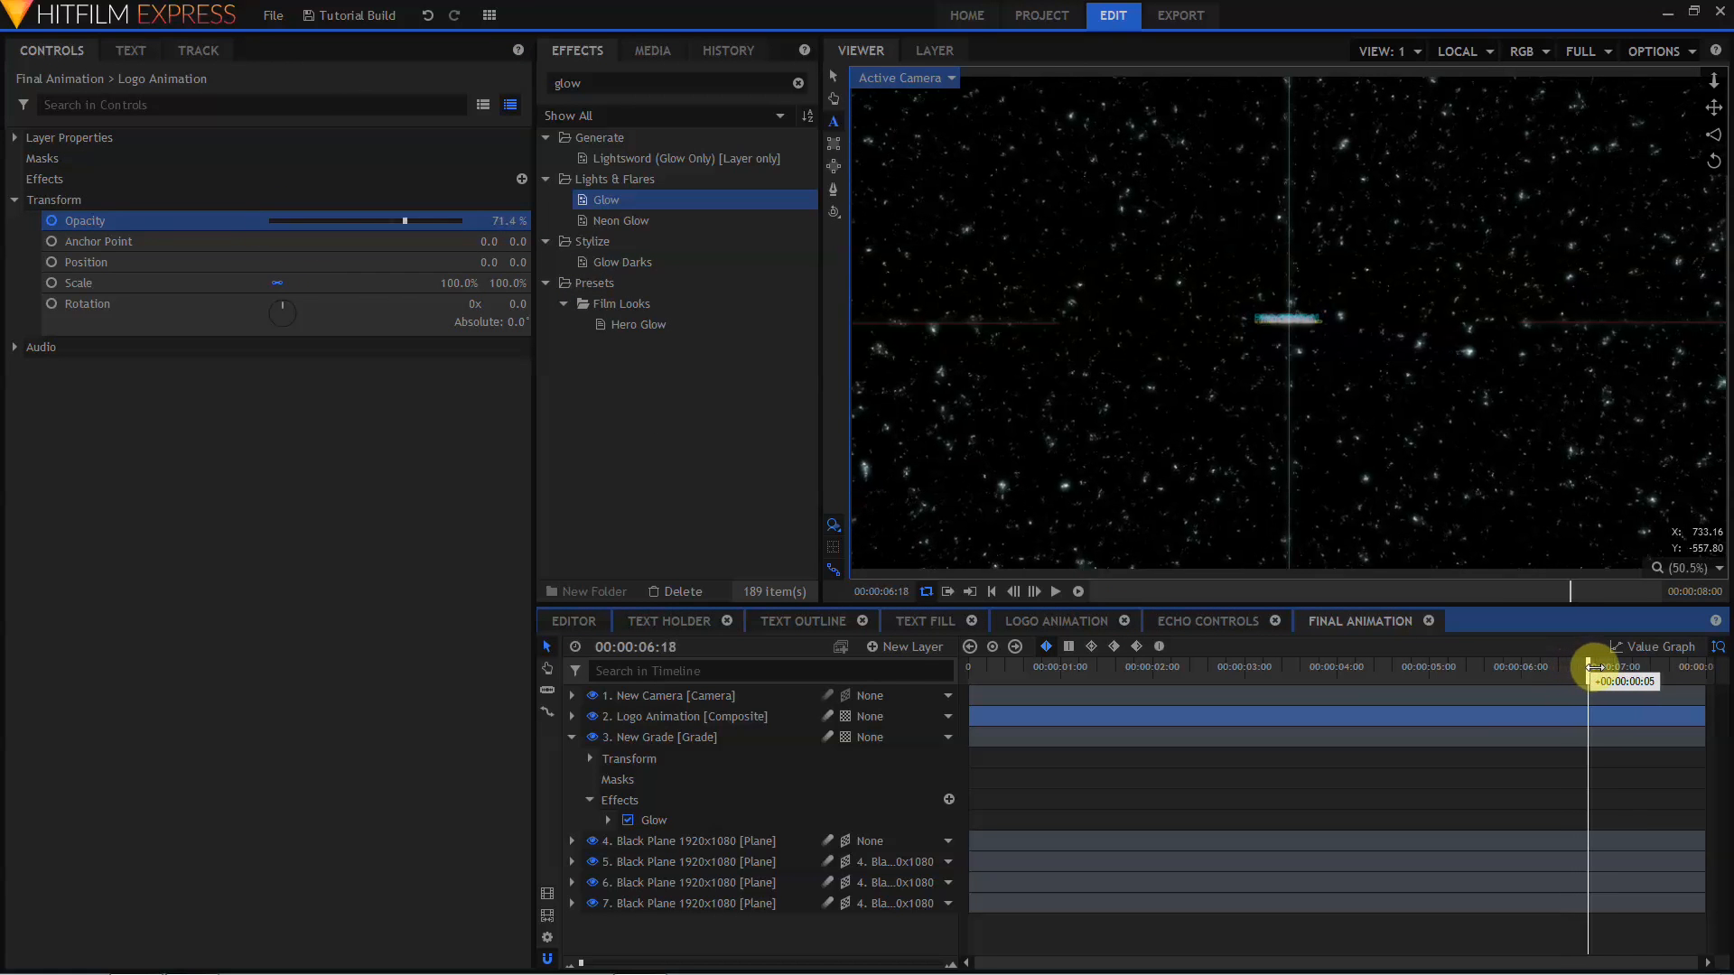
left_click_drag(1590, 666, 1636, 666)
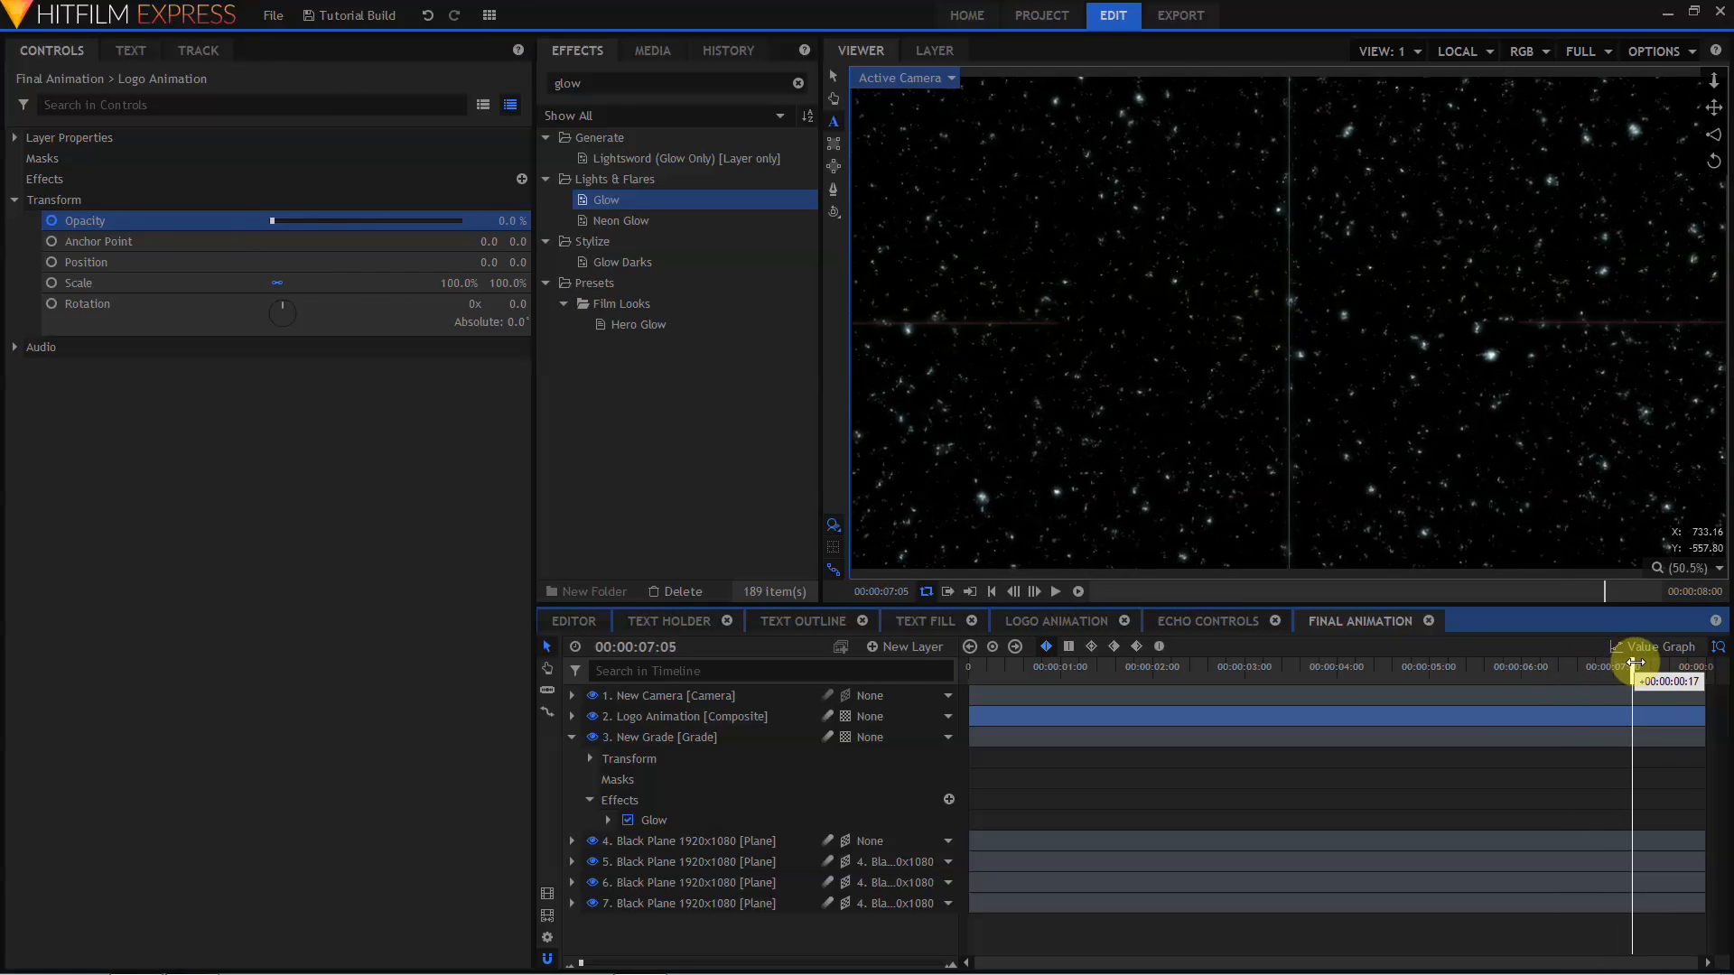